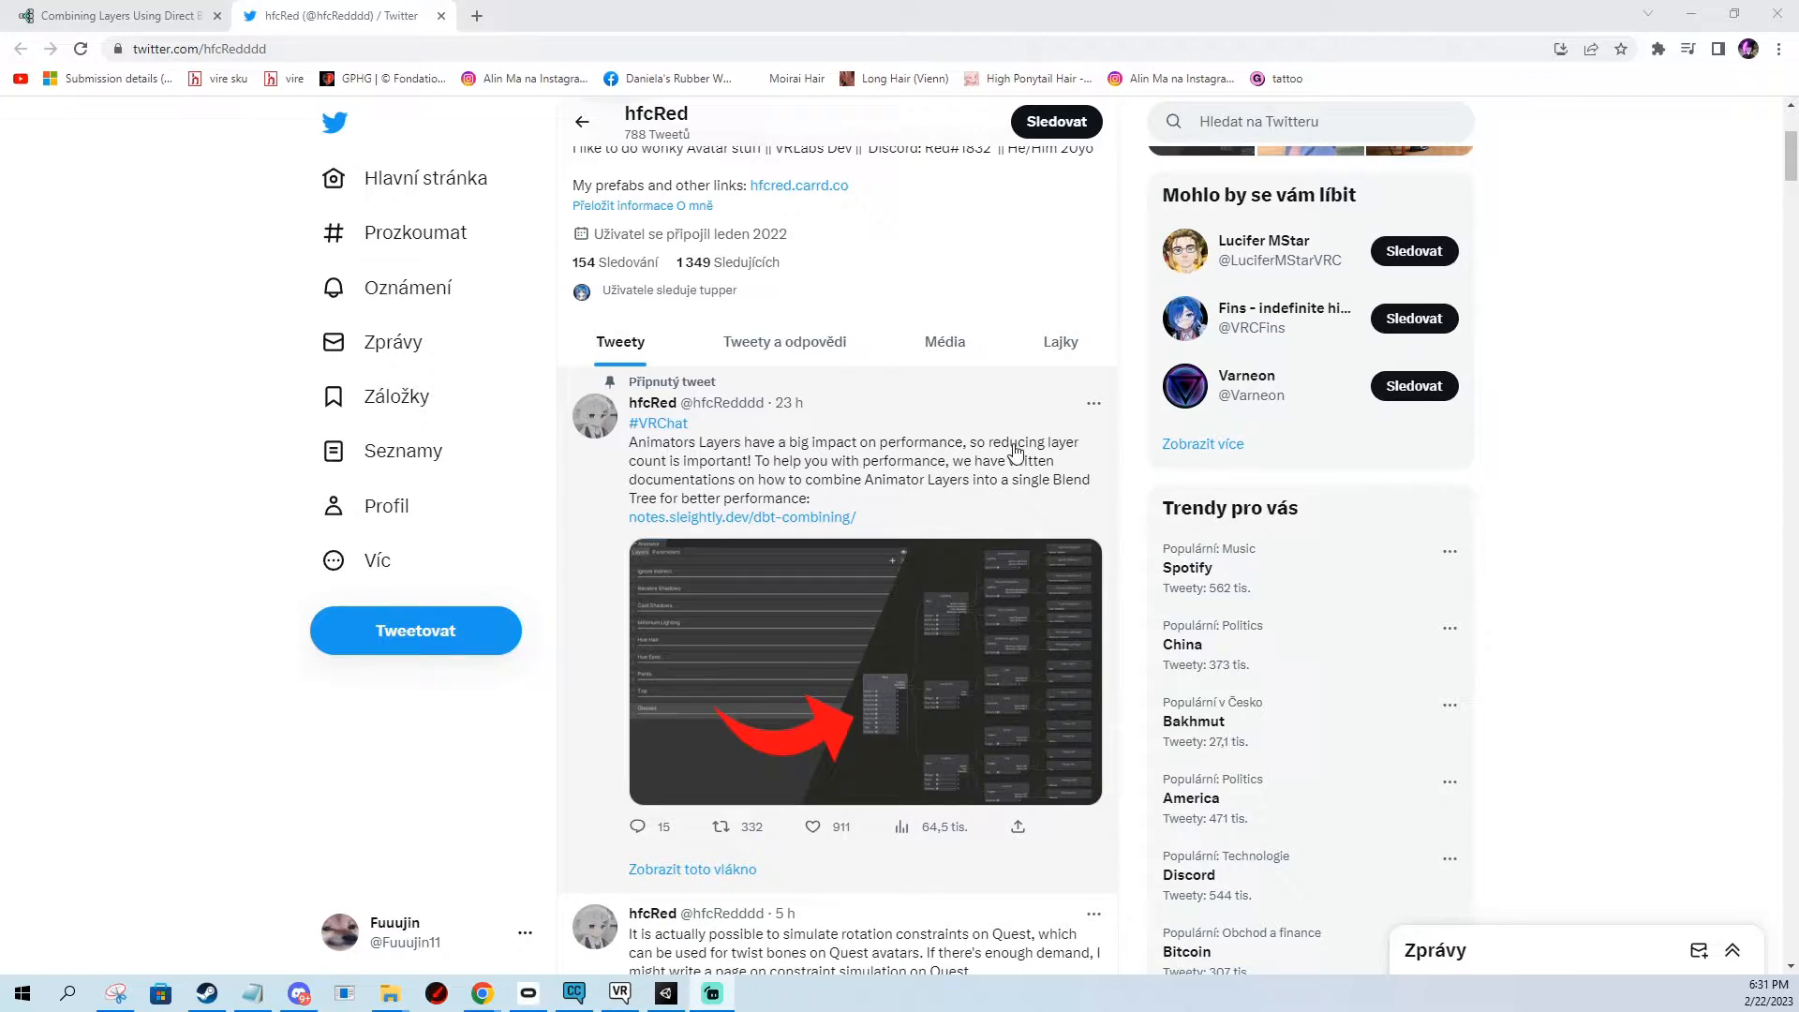
{"action": "mouse_move", "coordinate": [938, 479]}
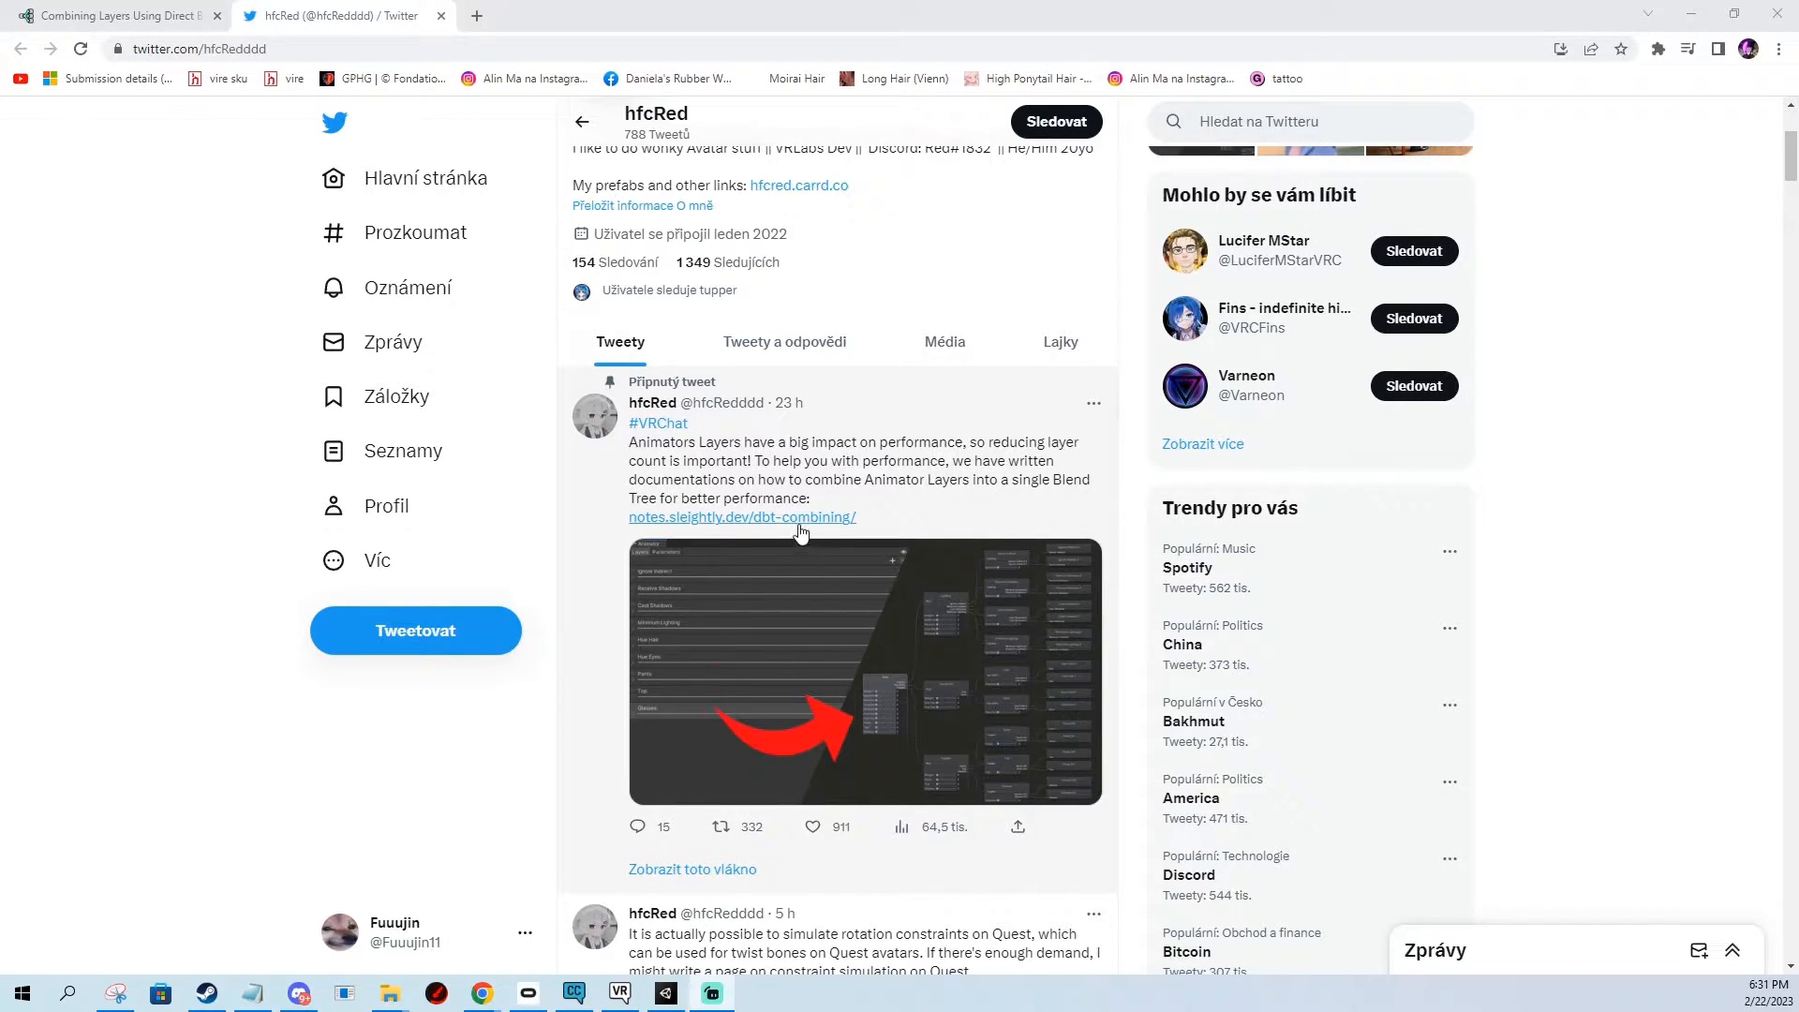
{"action": "mouse_move", "coordinate": [868, 459]}
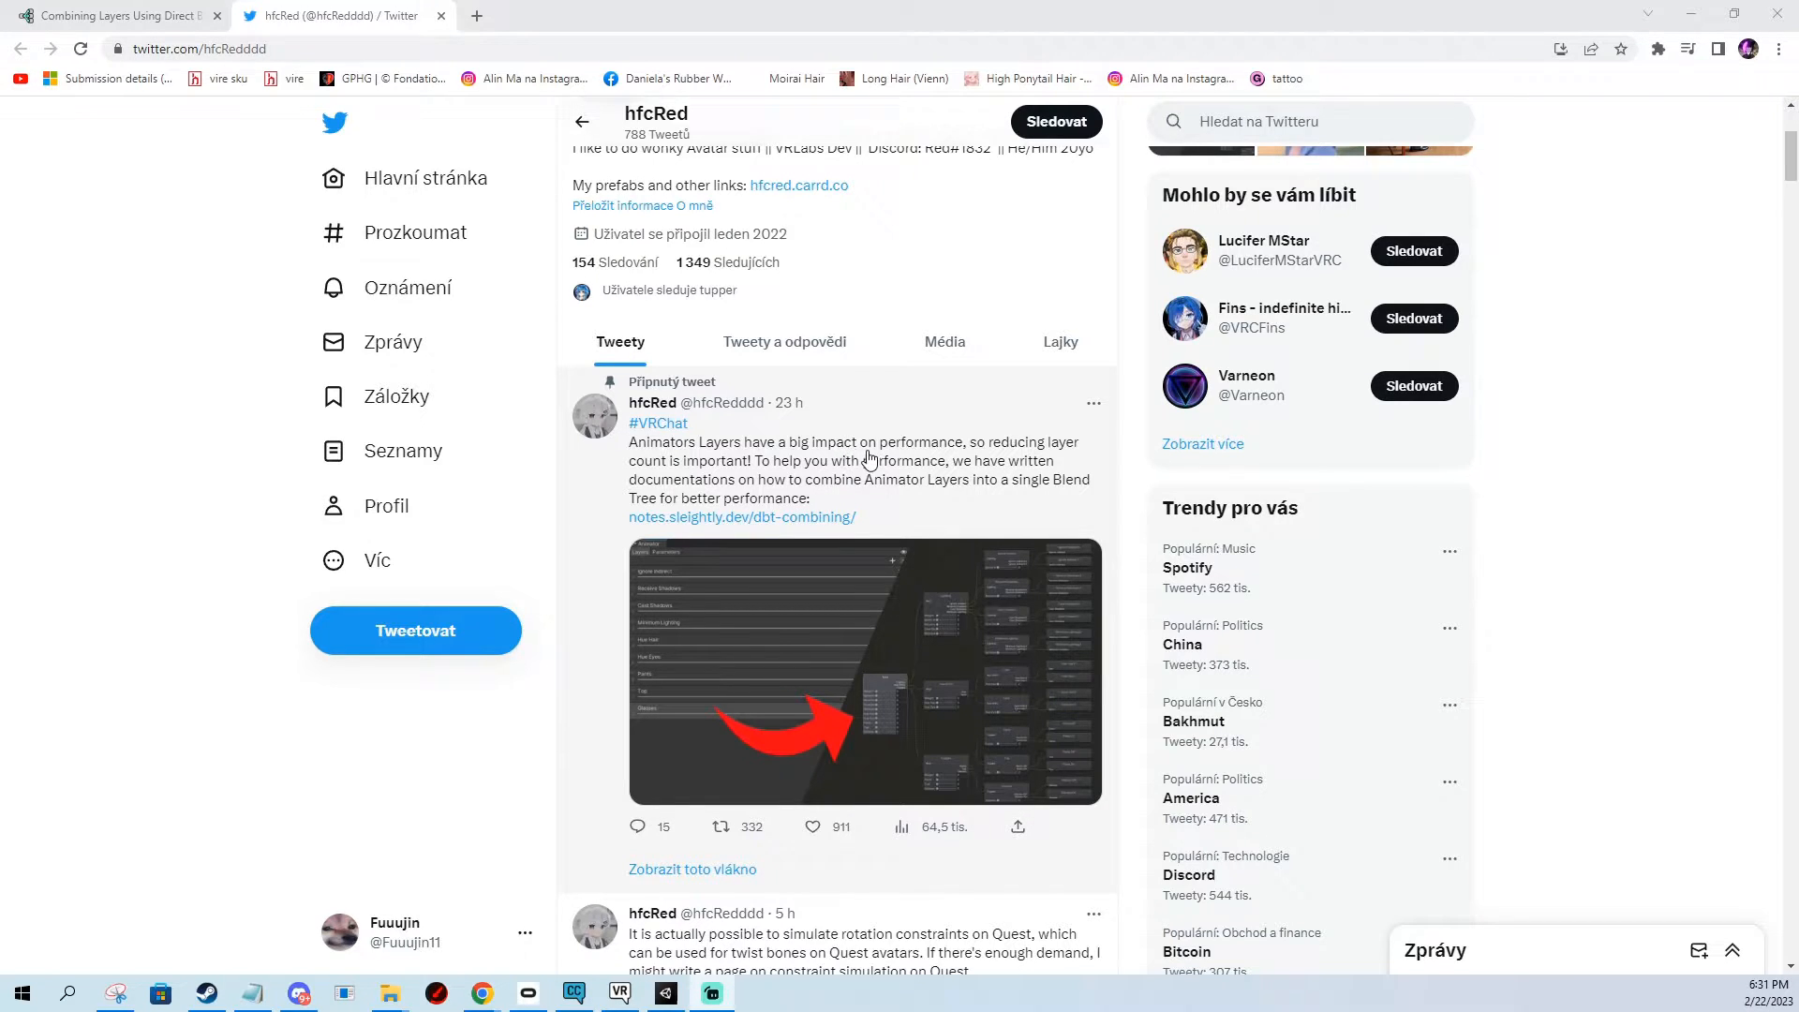
{"action": "mouse_move", "coordinate": [775, 451]}
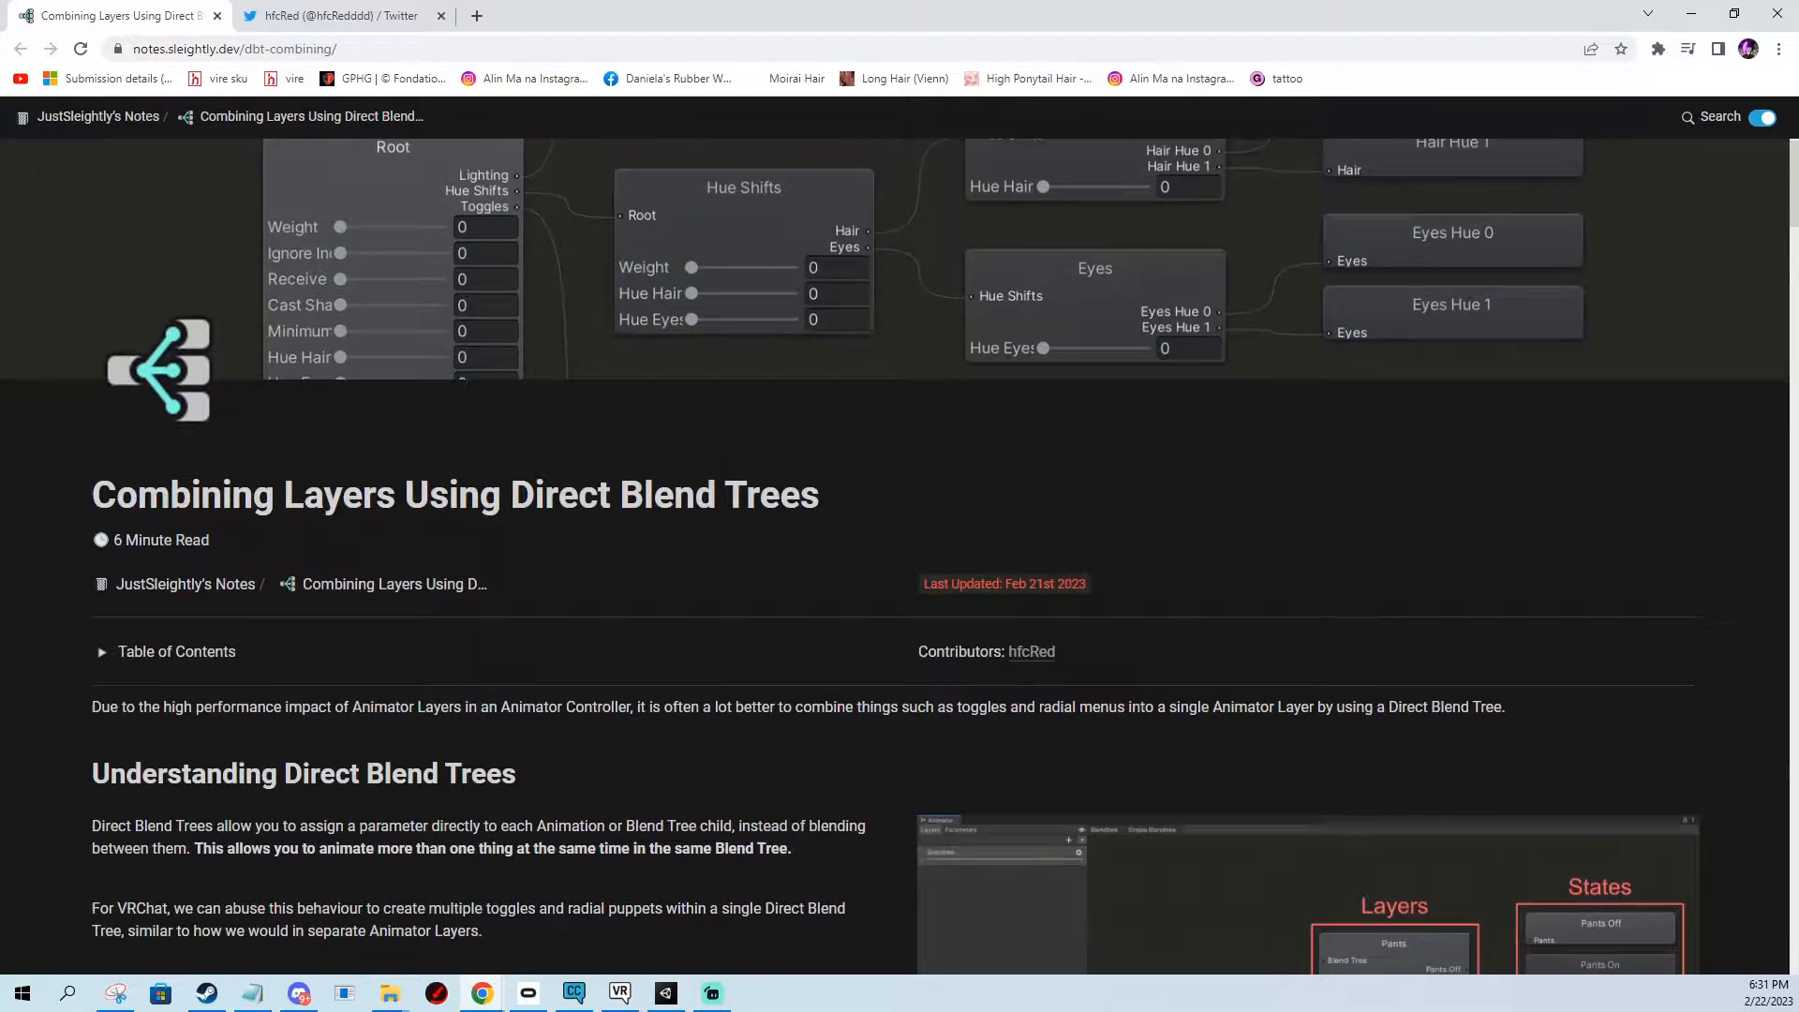
Scroll the guide down to Step 1 of Creating Toggles And Radial Puppets.
{"action": "scroll", "scroll_direction": "down", "scroll_amount": 3}
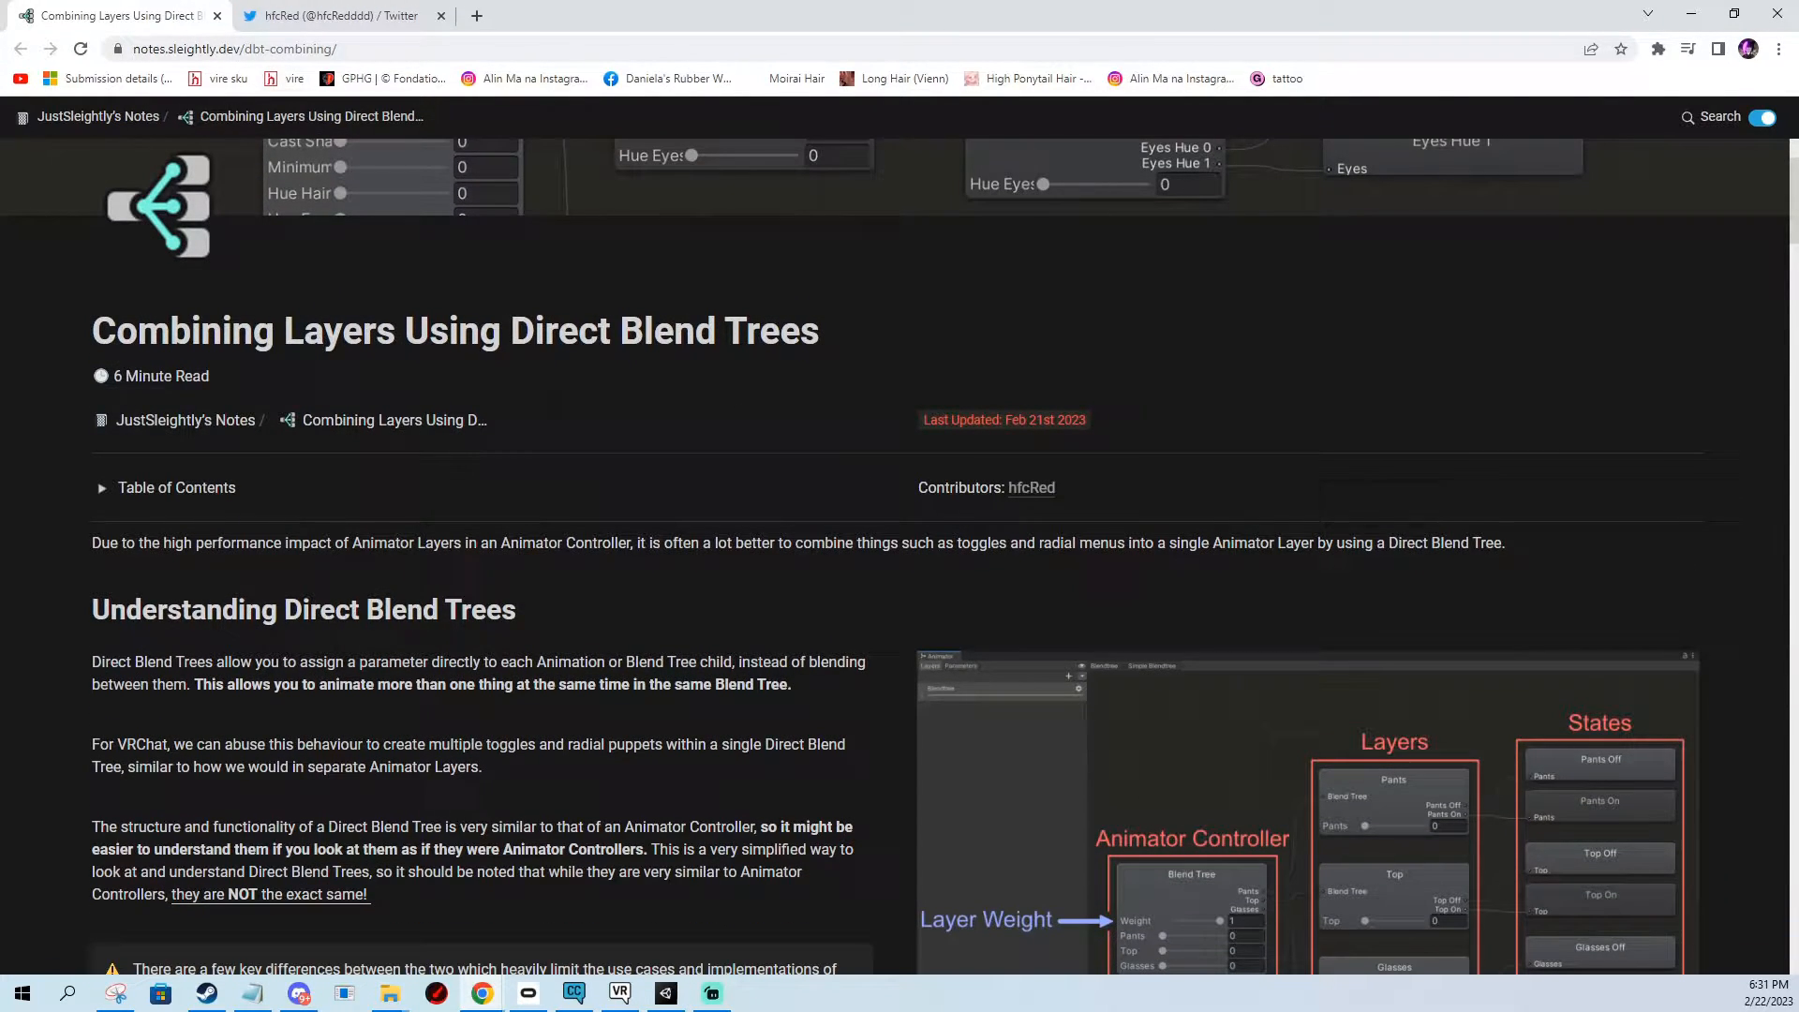
{"action": "scroll", "scroll_direction": "down", "scroll_amount": 3}
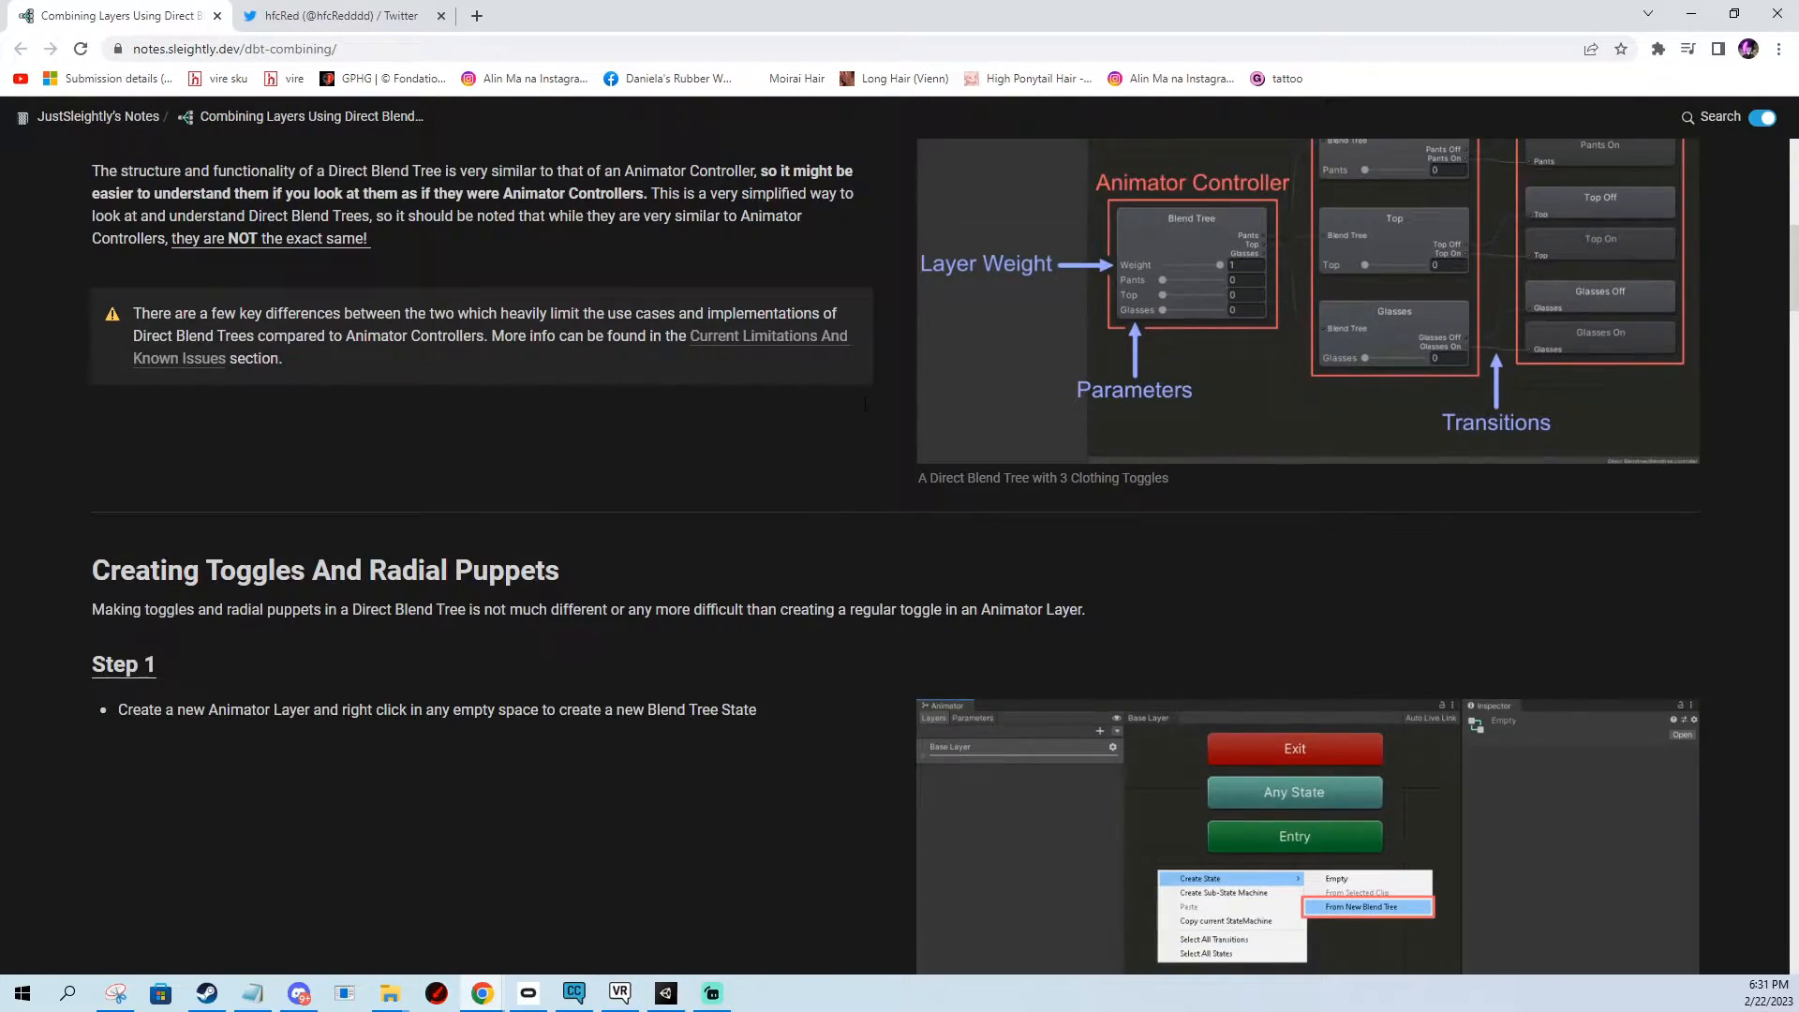
{"action": "scroll", "scroll_direction": "down", "scroll_amount": 3}
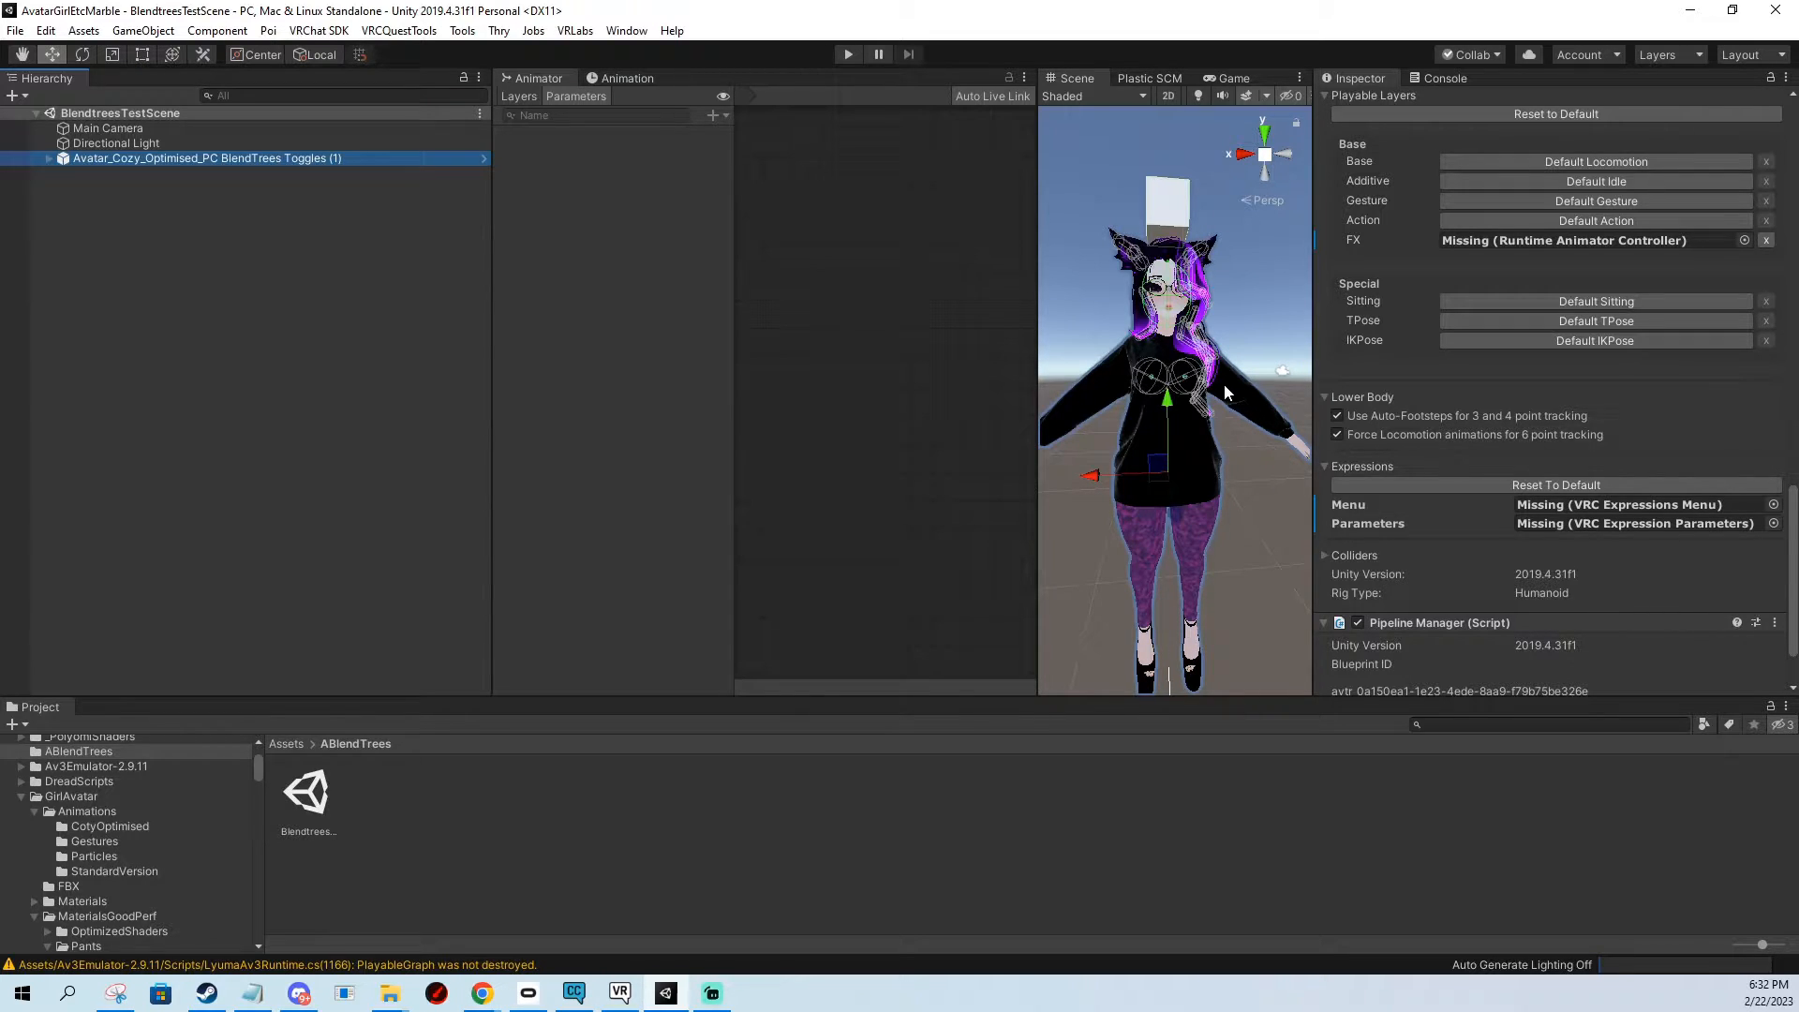
{"action": "mouse_move", "coordinate": [1210, 369]}
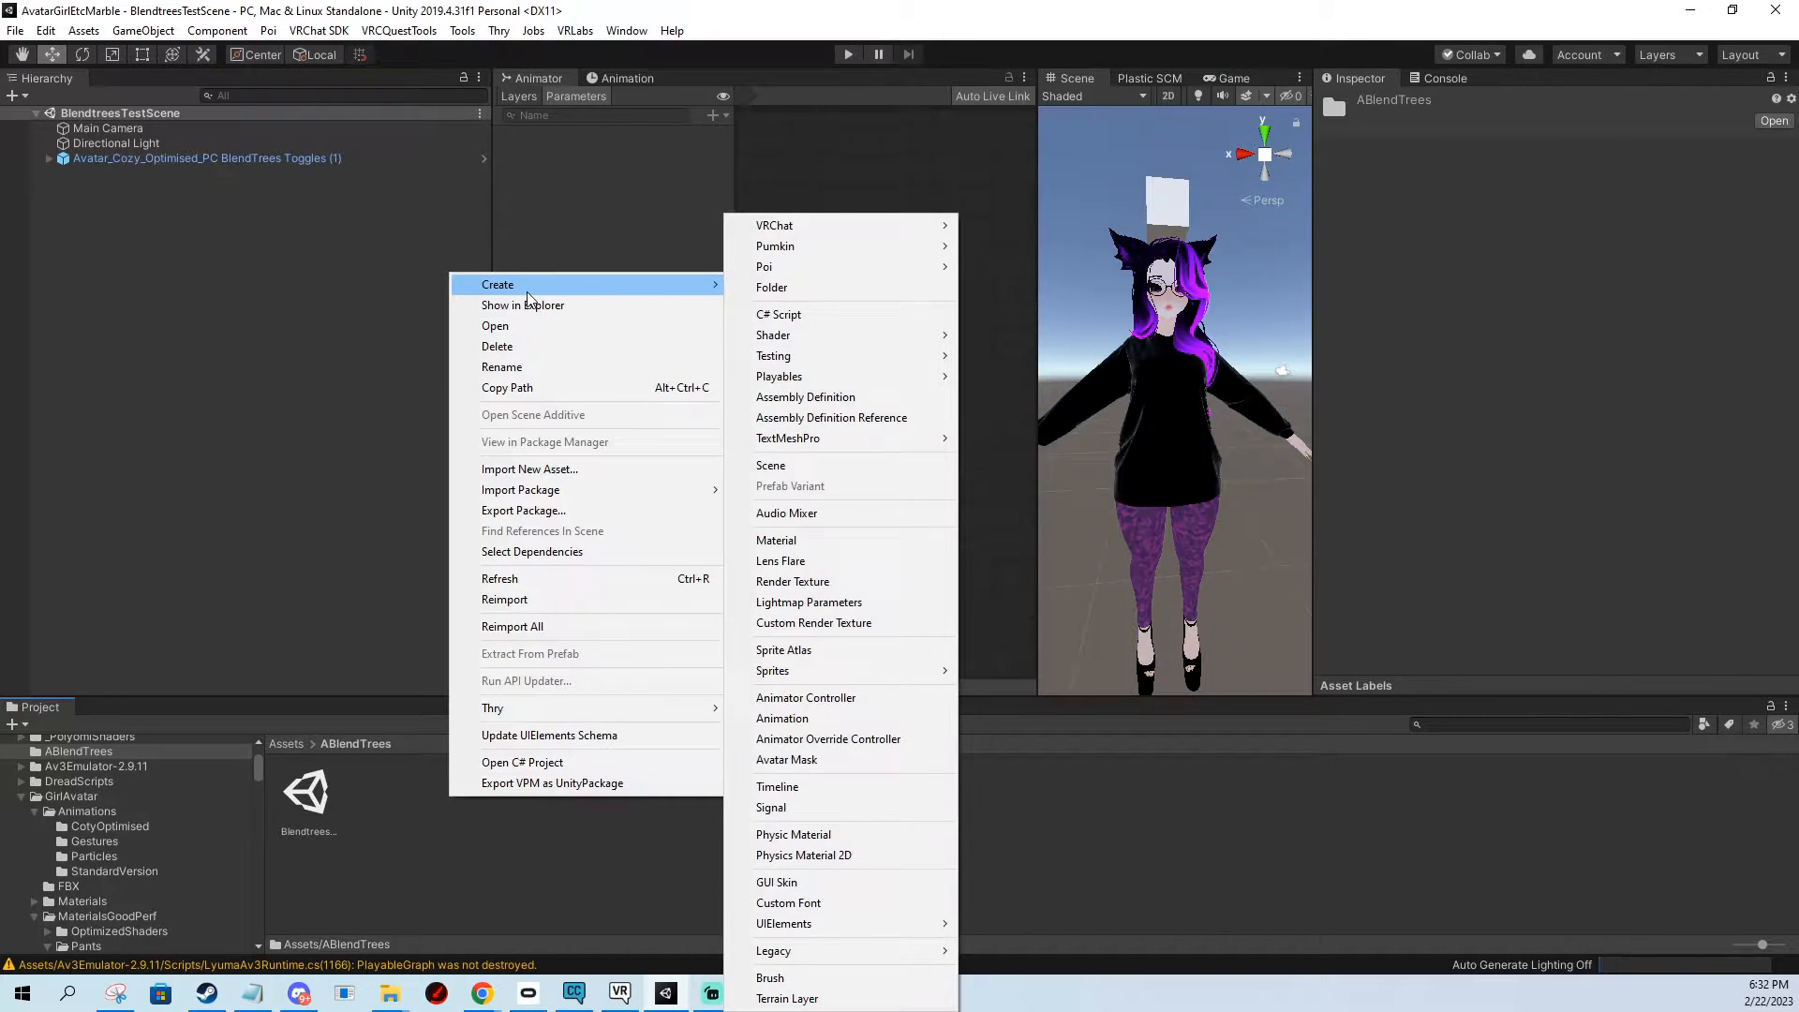
{"action": "mouse_move", "coordinate": [805, 697]}
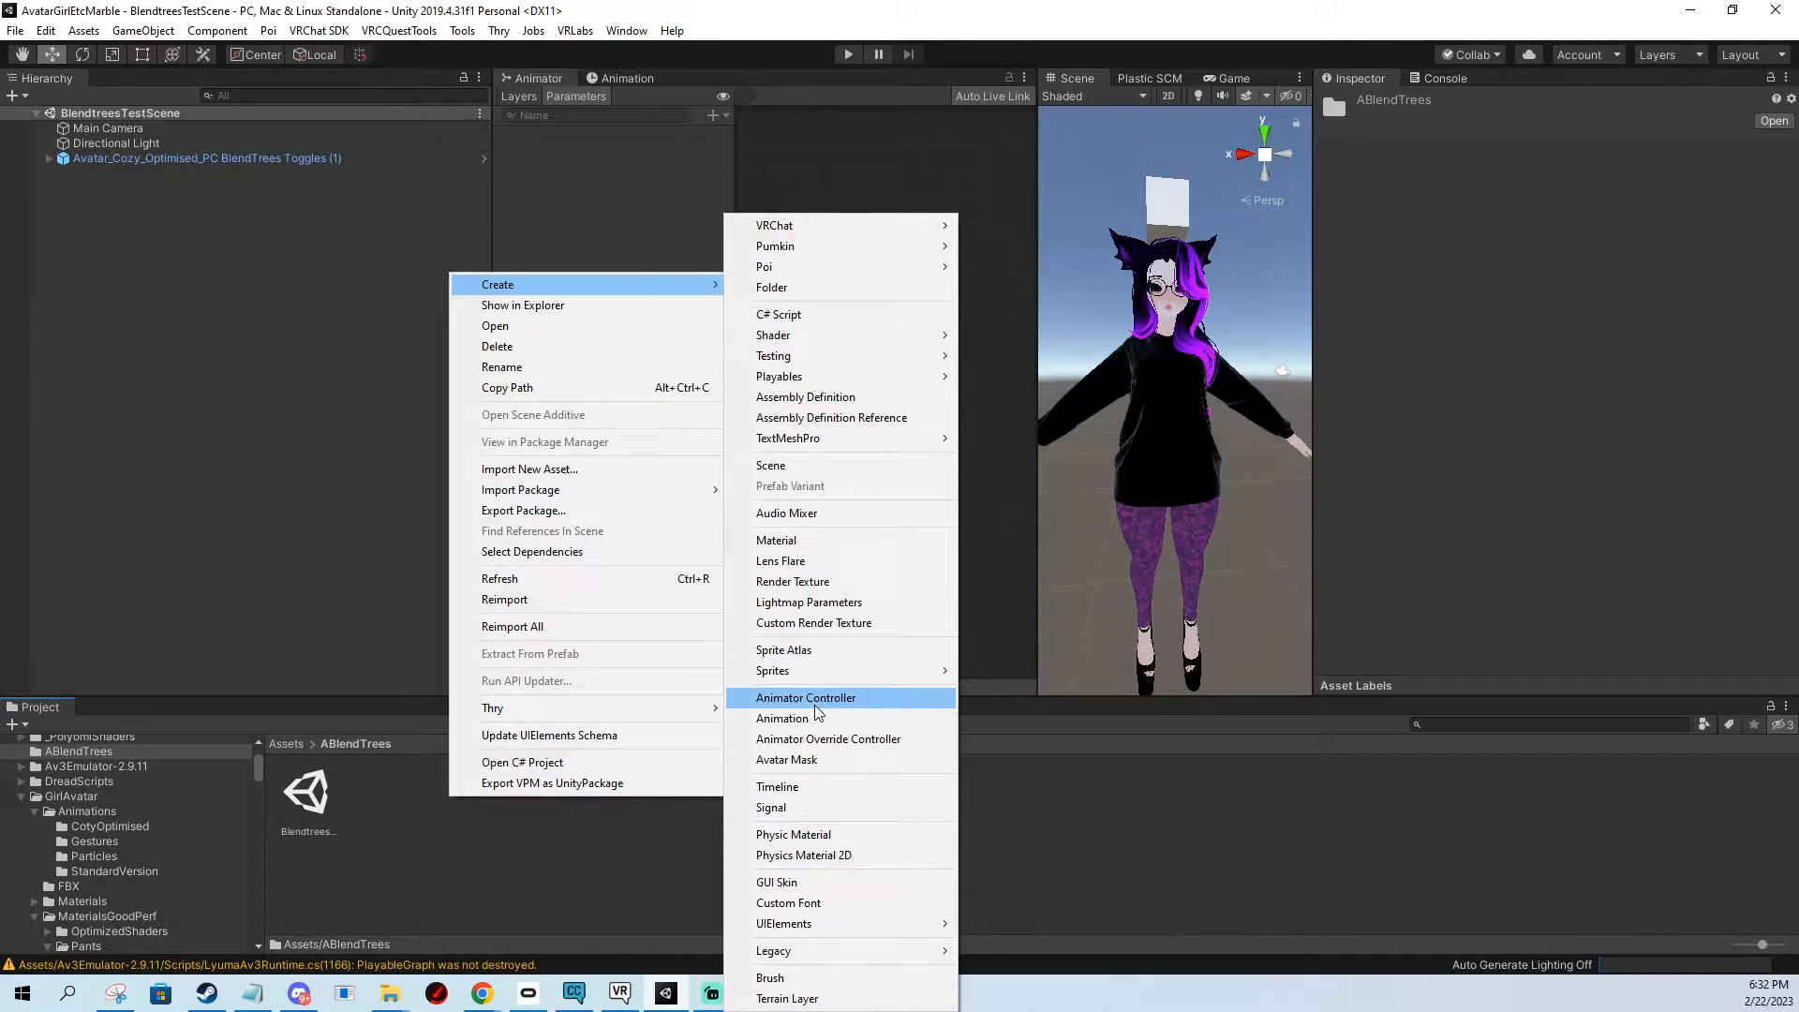
Create the FxLayer controller and Menu/Parameters assets and assign them on the avatar descriptor.
{"action": "left_click", "coordinate": [804, 697]}
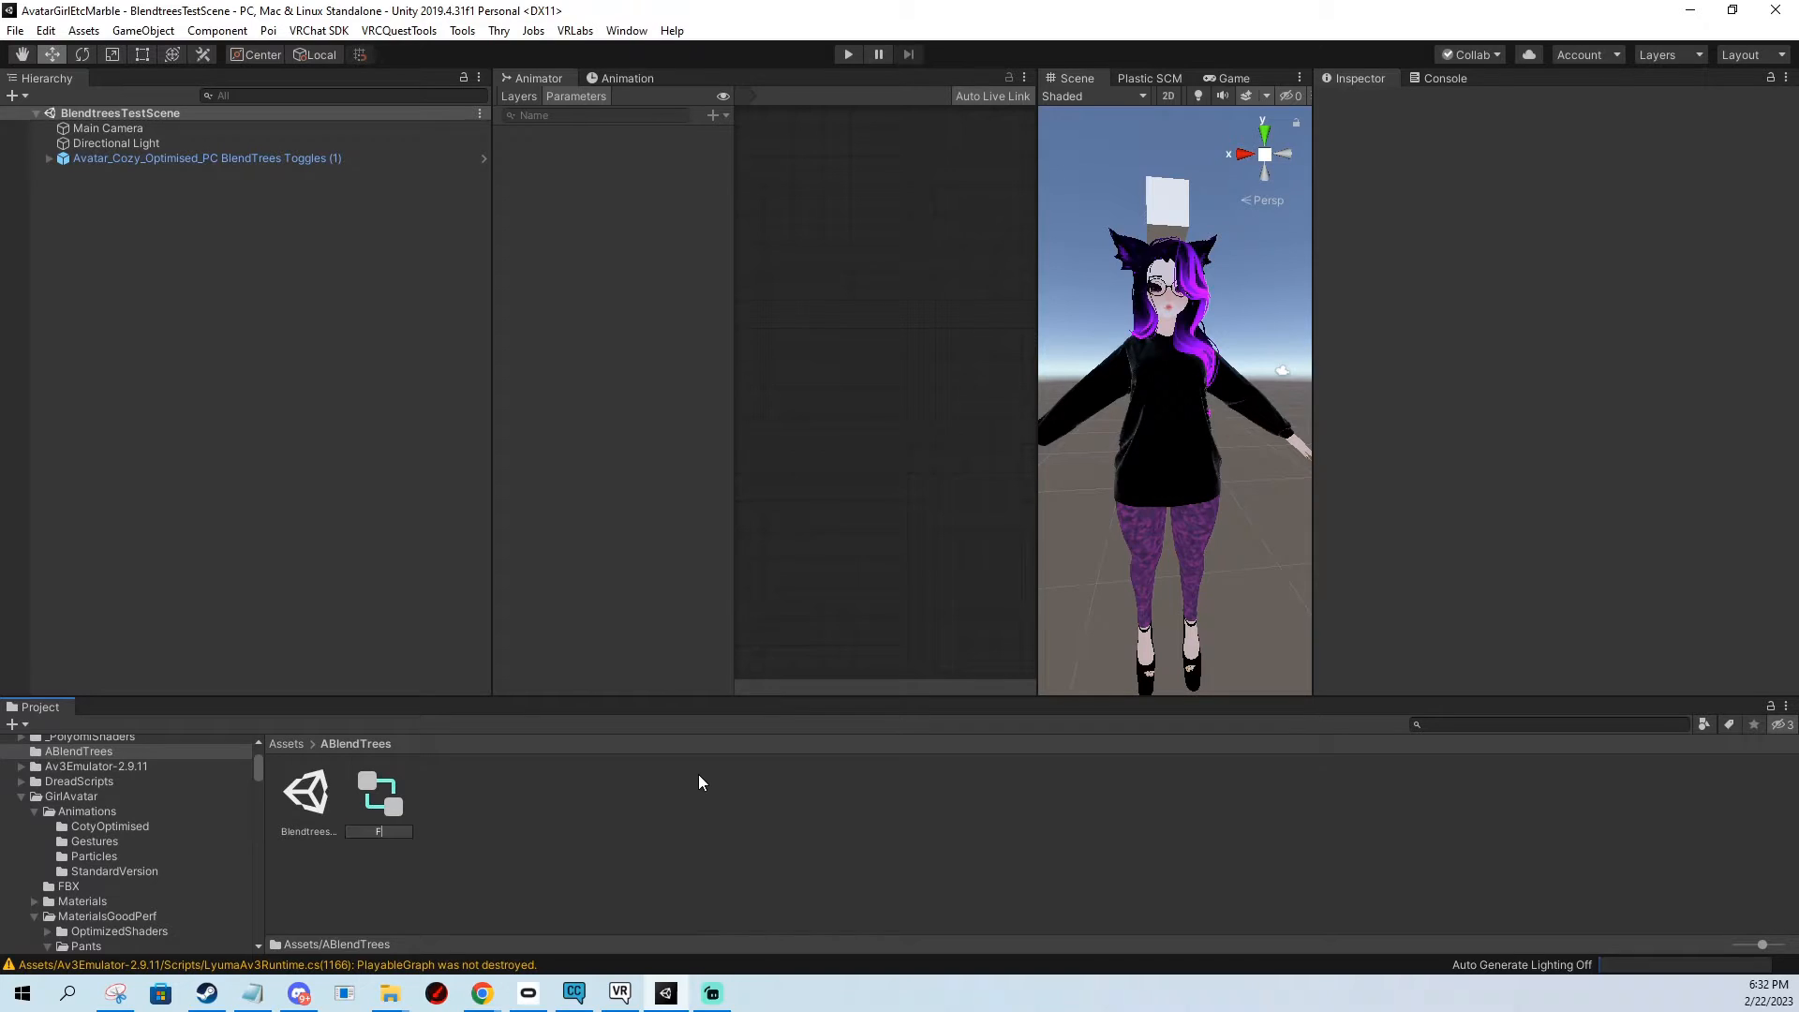
{"action": "right_click", "coordinate": [379, 791]}
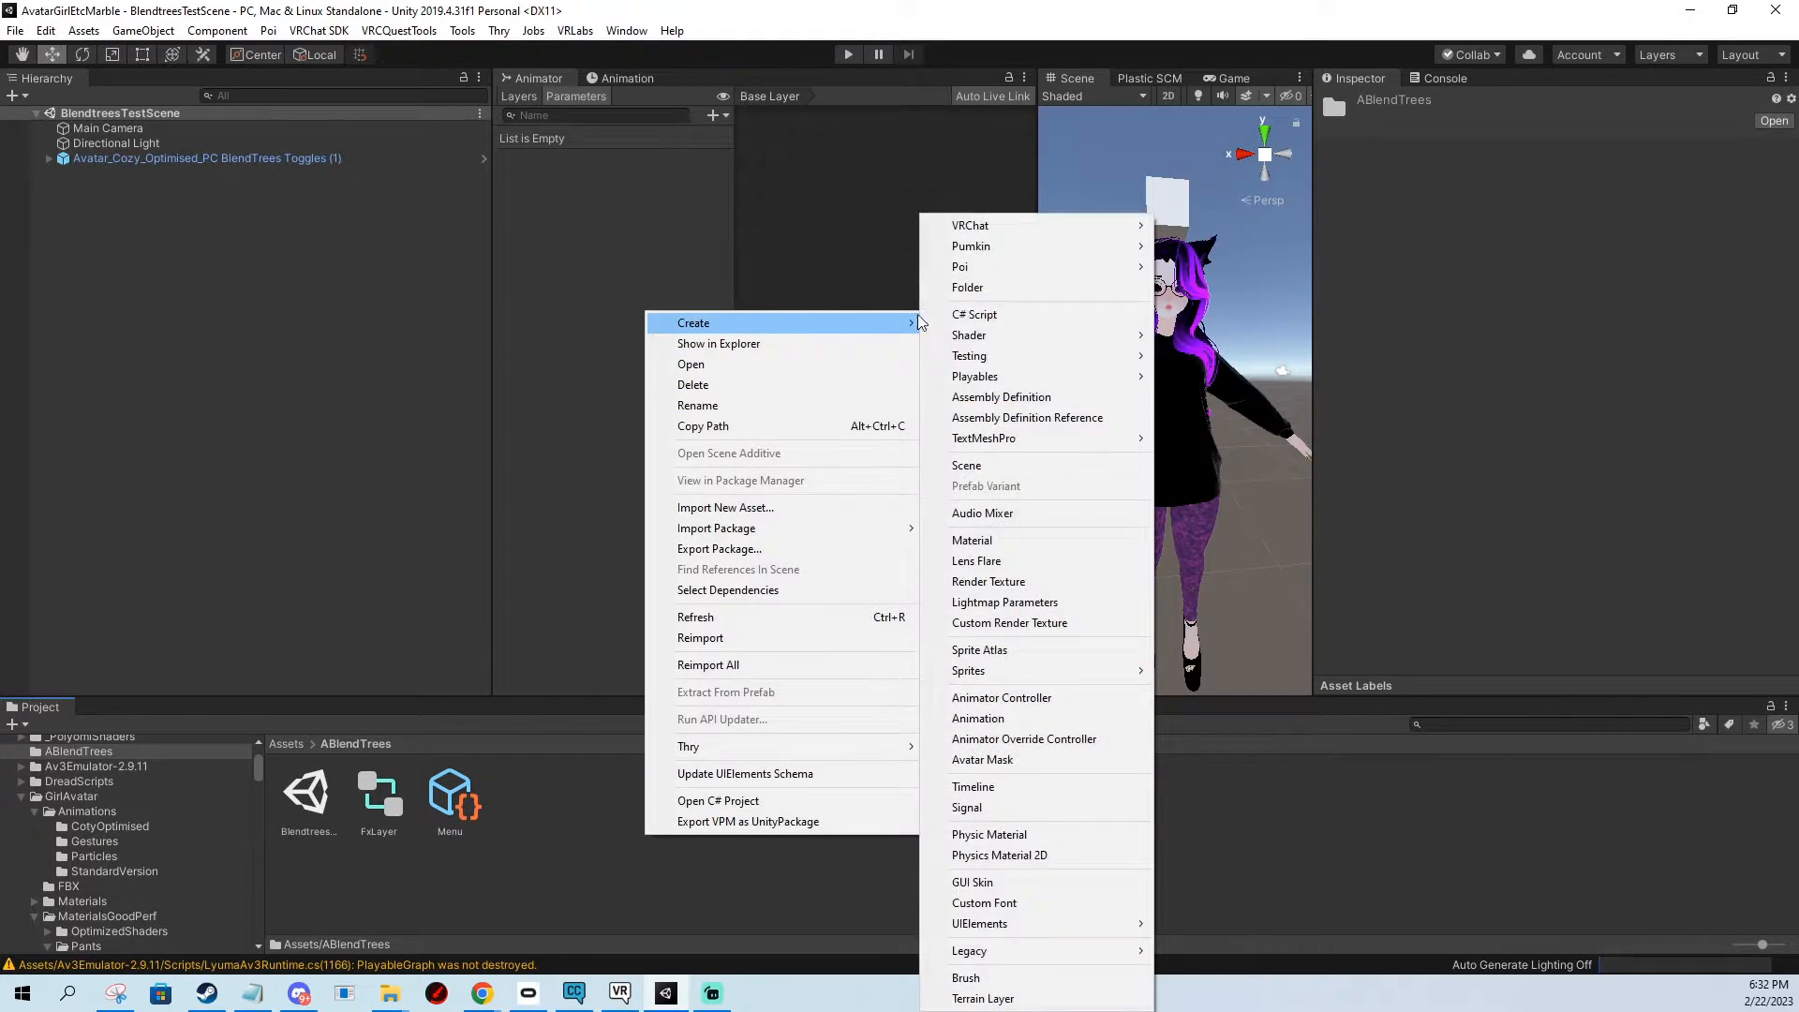
{"action": "mouse_move", "coordinate": [970, 225]}
{"action": "type", "text": "Parameters"}
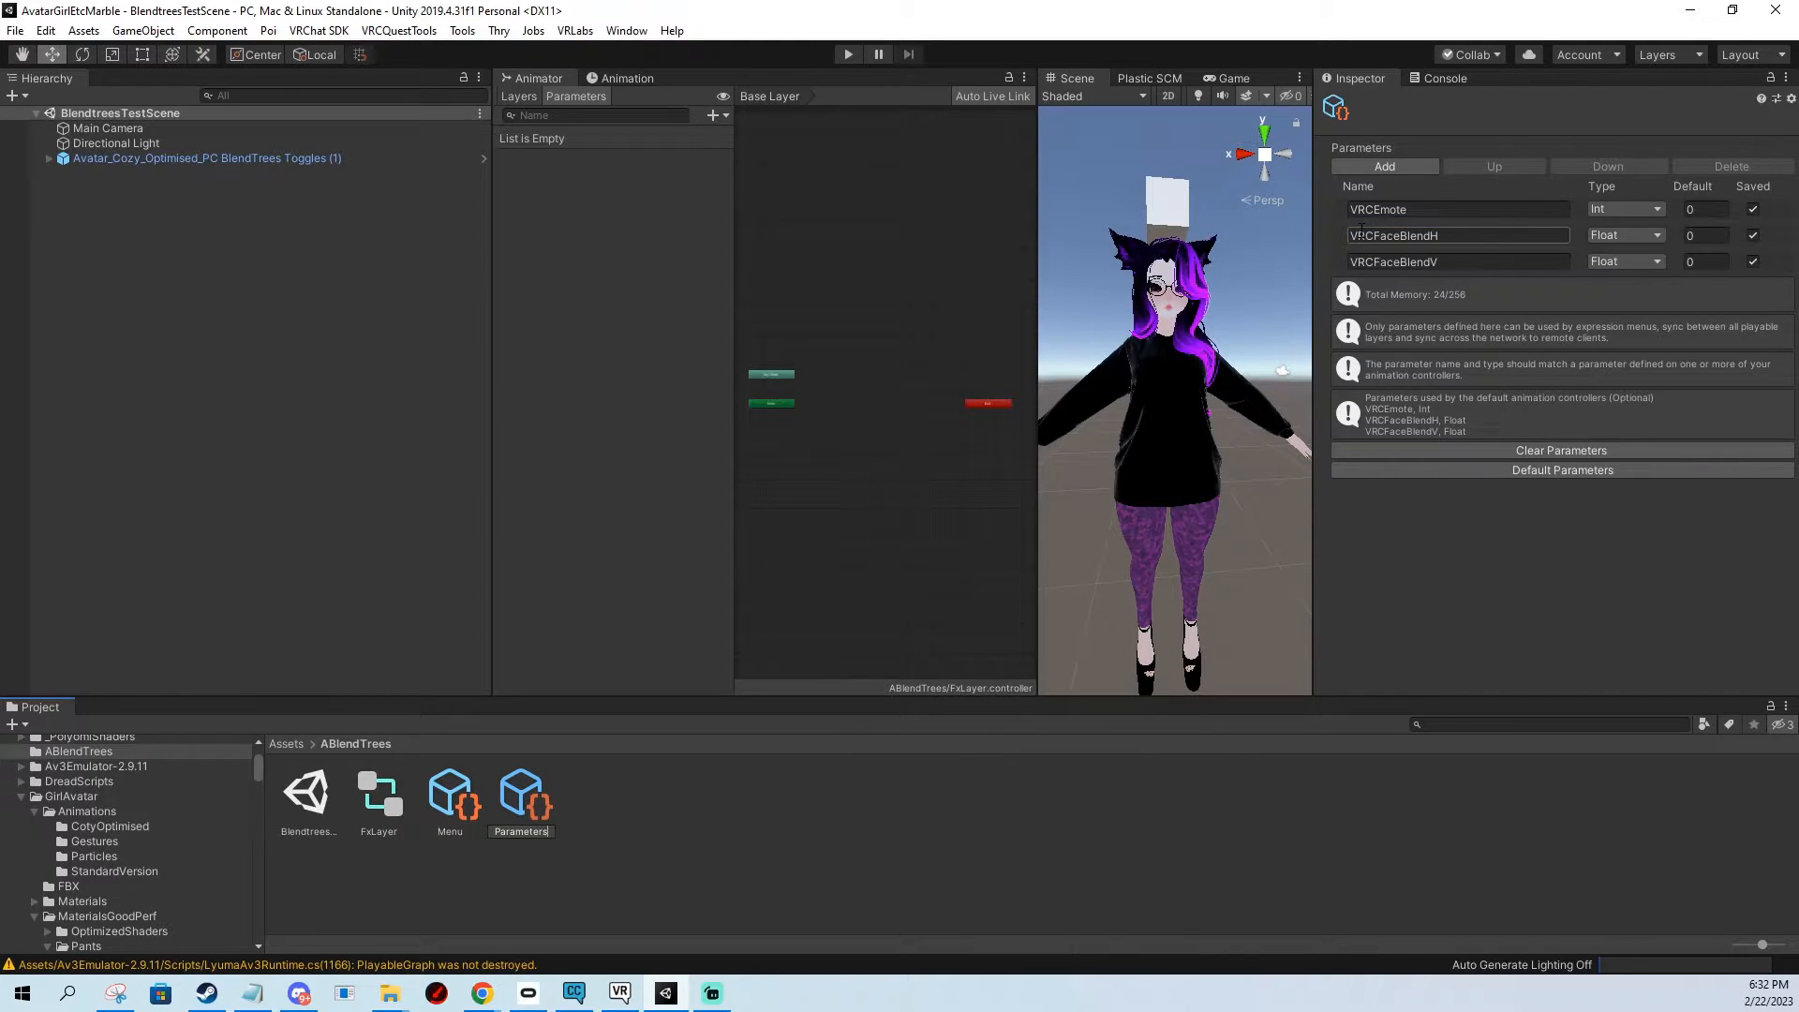
{"action": "left_click", "coordinate": [521, 792]}
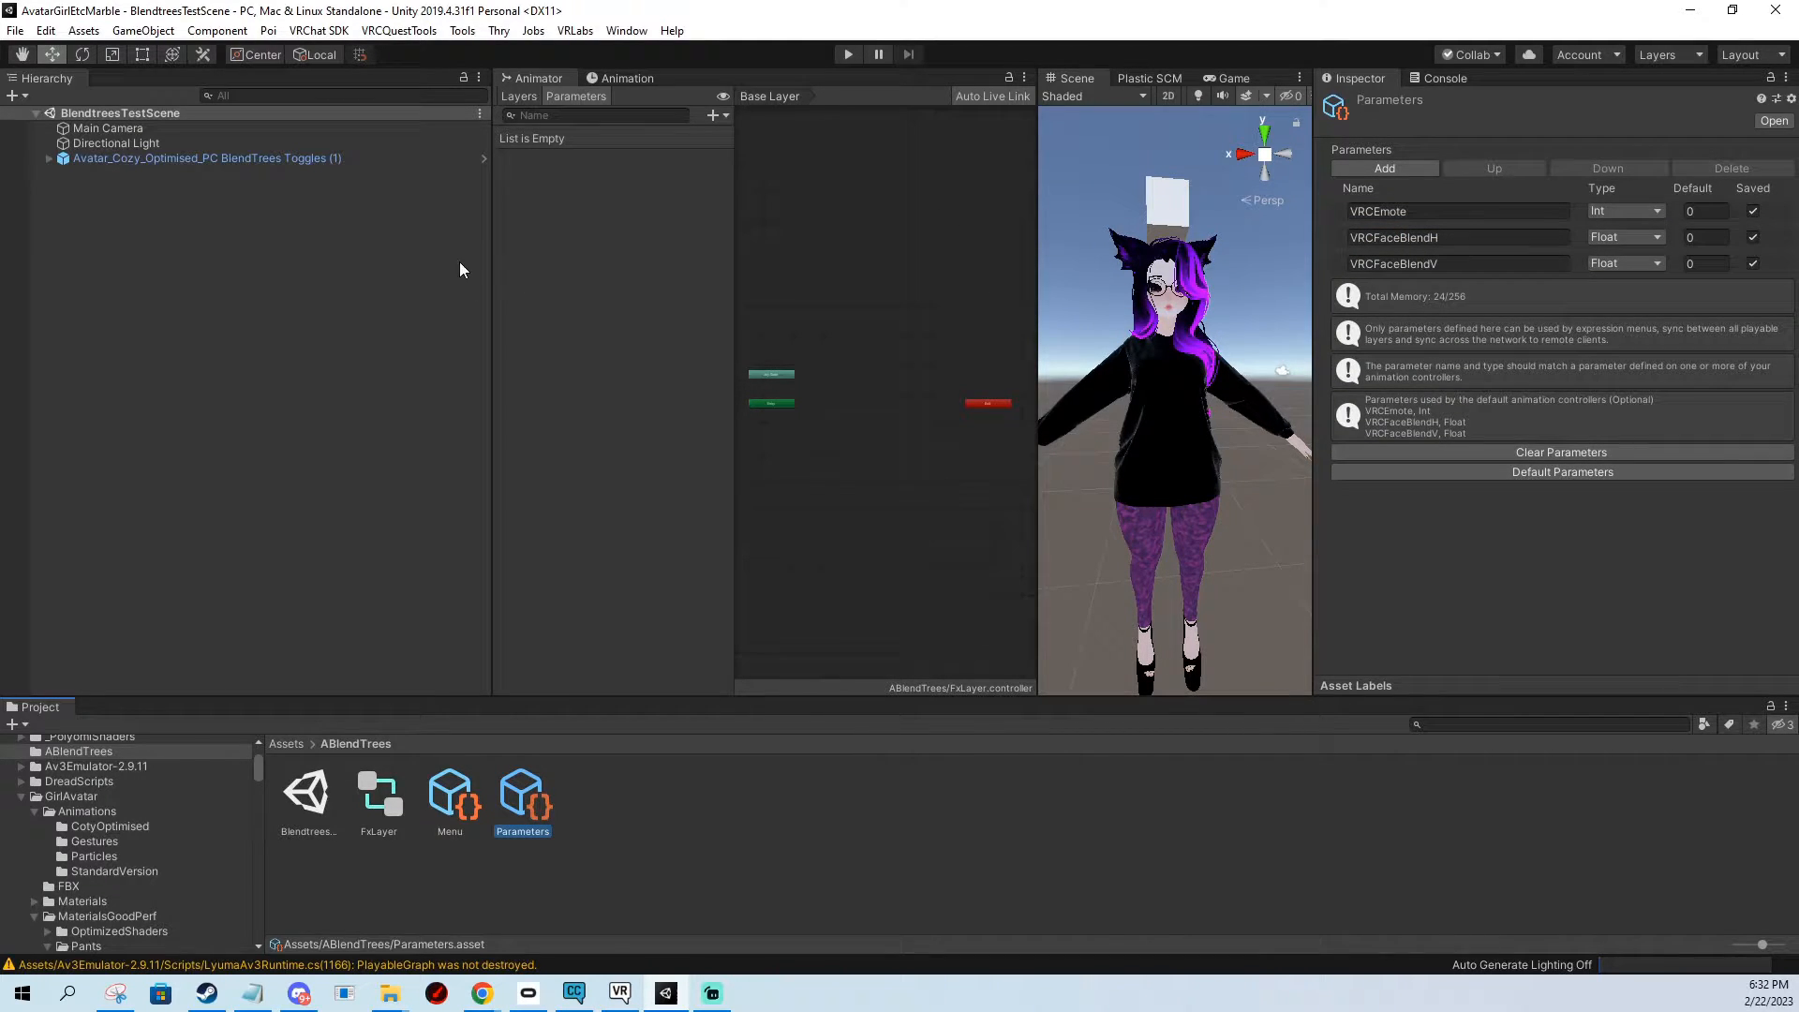
{"action": "mouse_move", "coordinate": [332, 285]}
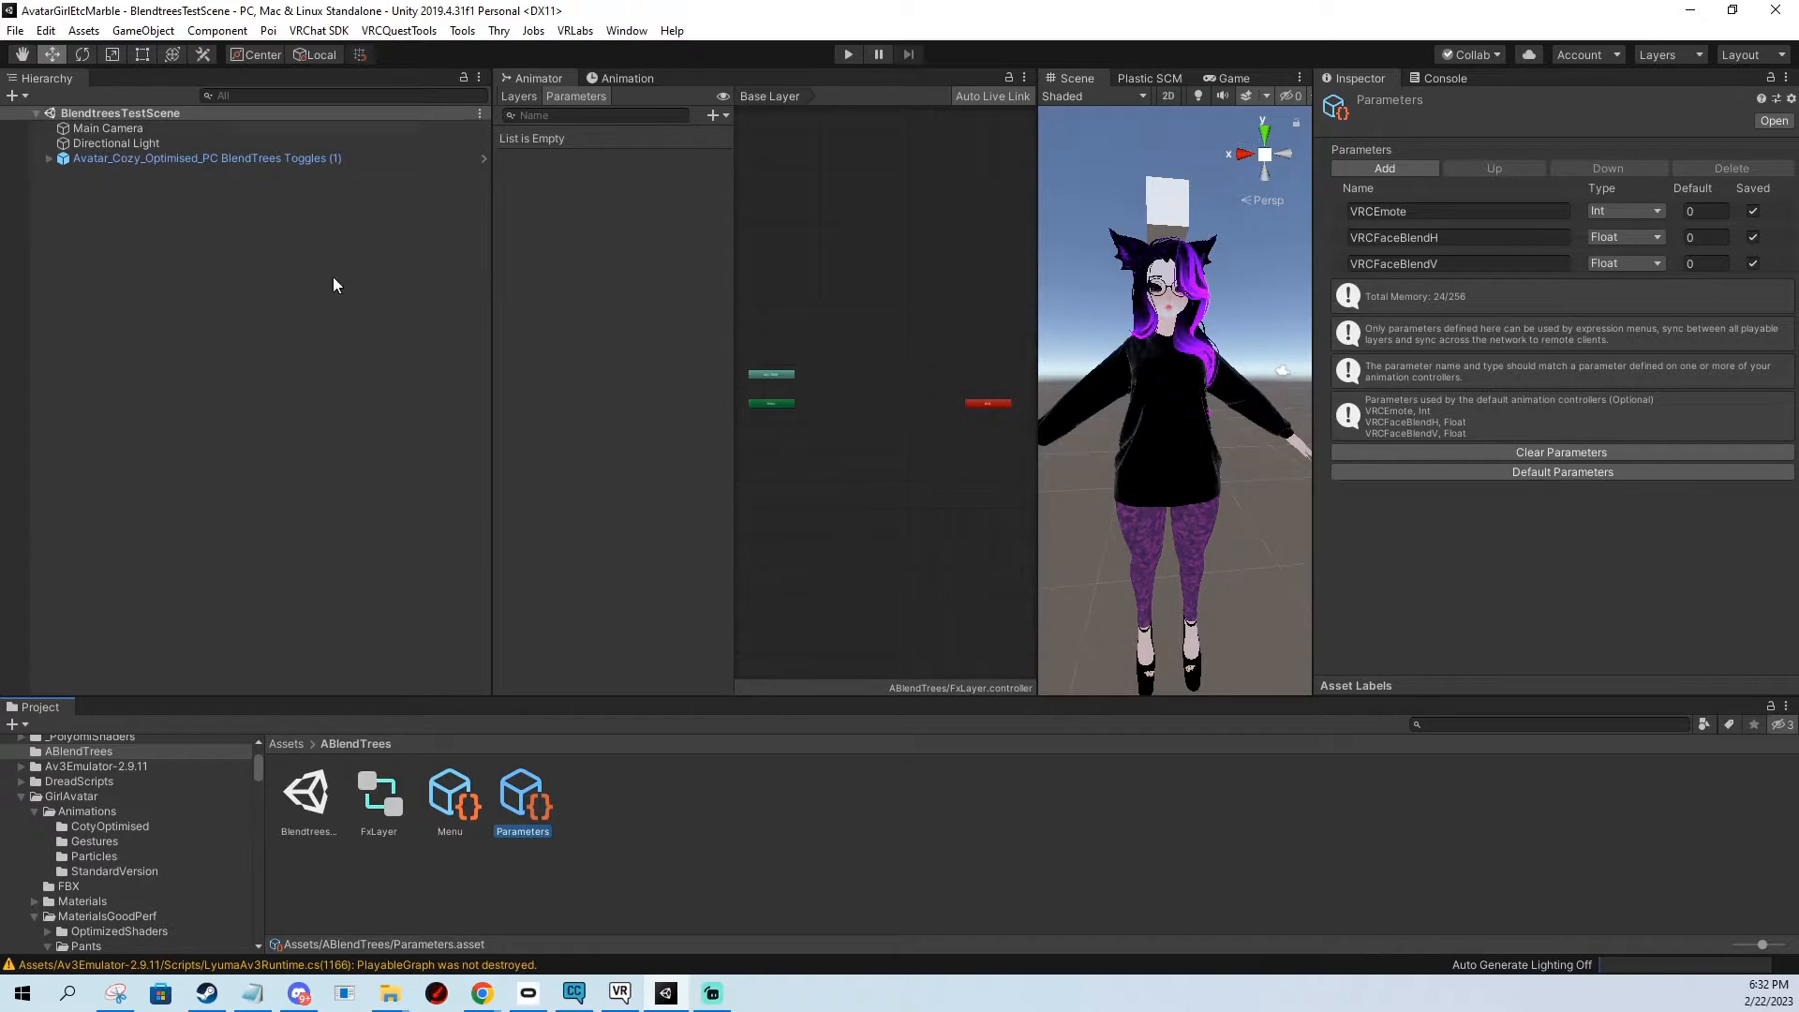
{"action": "mouse_move", "coordinate": [224, 191]}
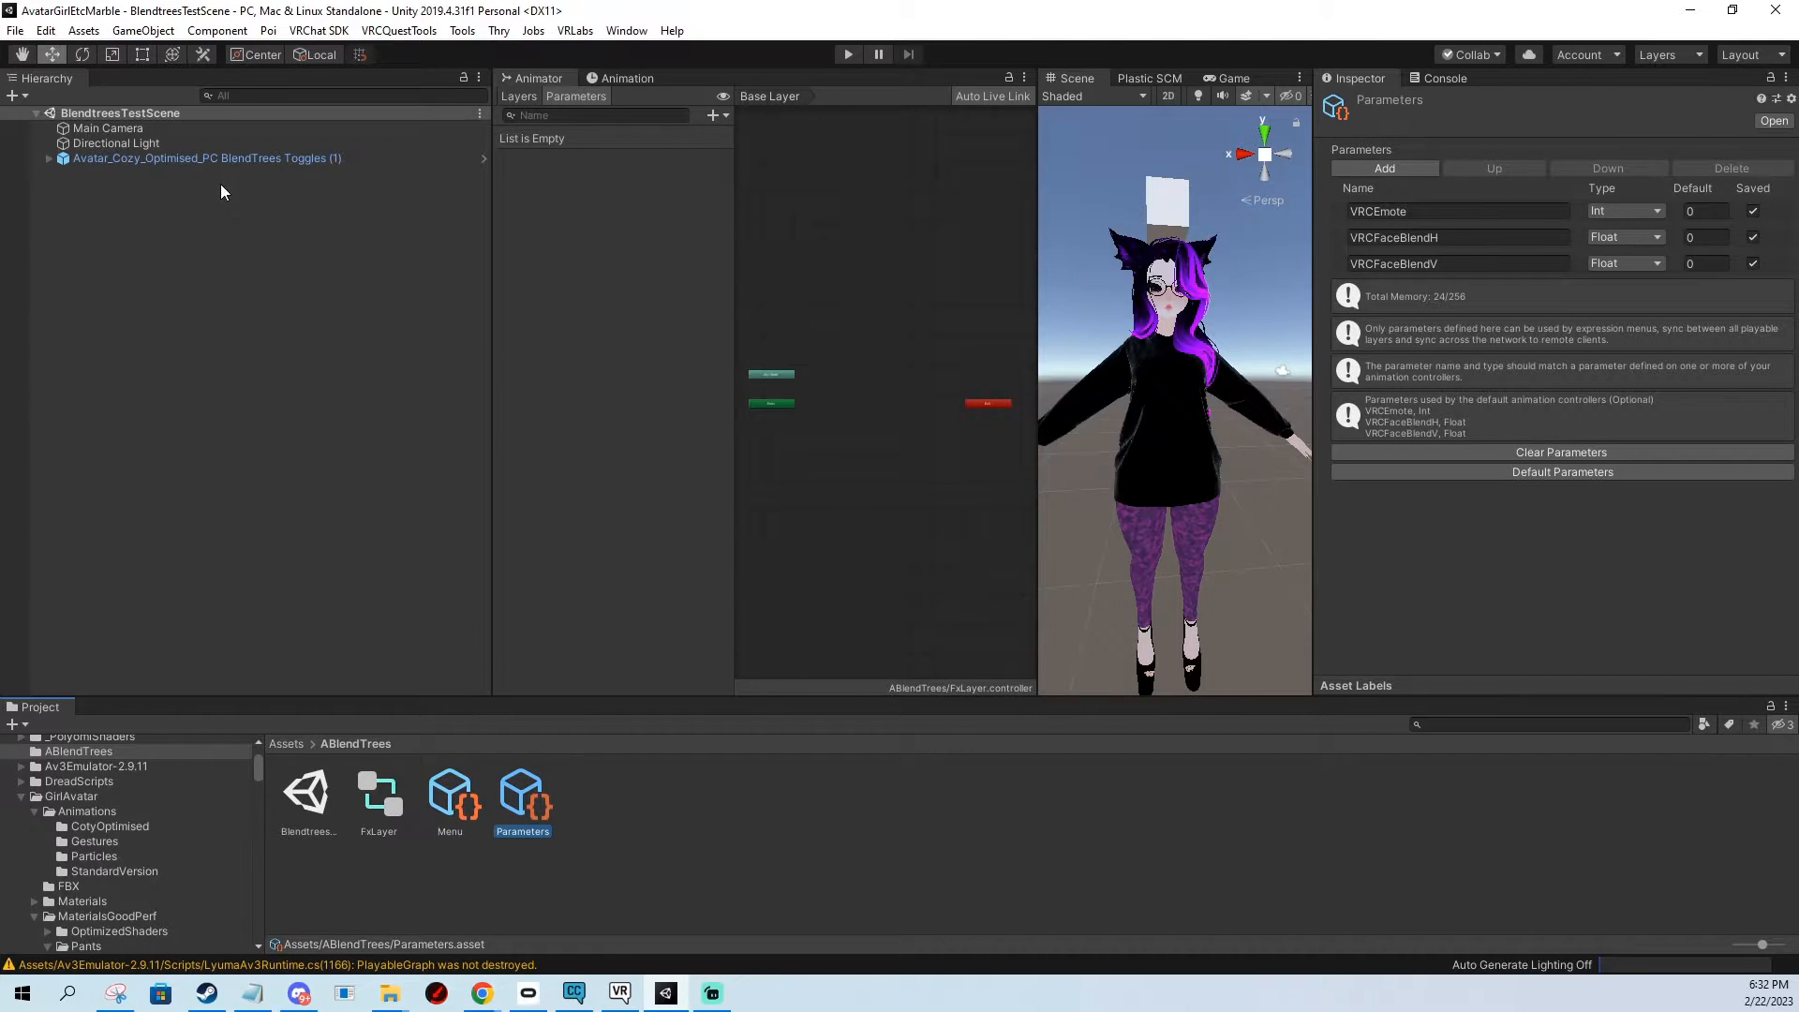
{"action": "left_click", "coordinate": [206, 158]}
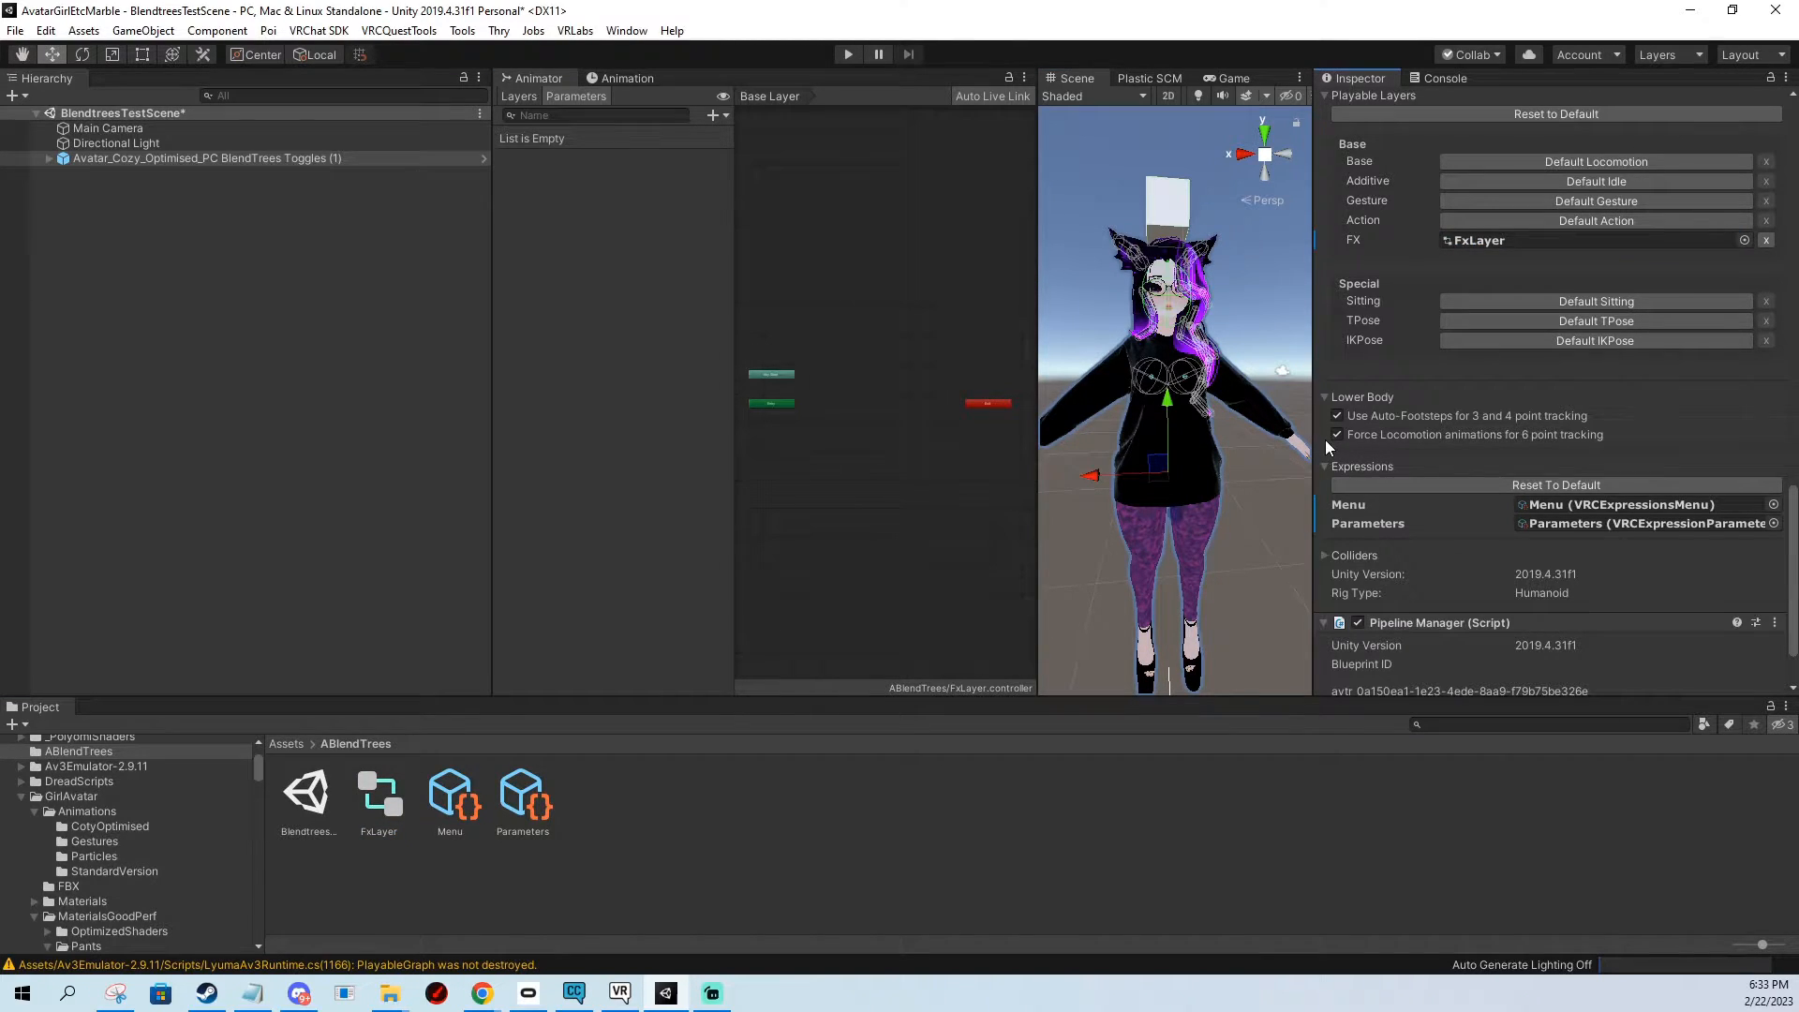
Clear the default VRChat entries from the Parameters asset, leaving 0/256 memory.
{"action": "left_click", "coordinate": [522, 792]}
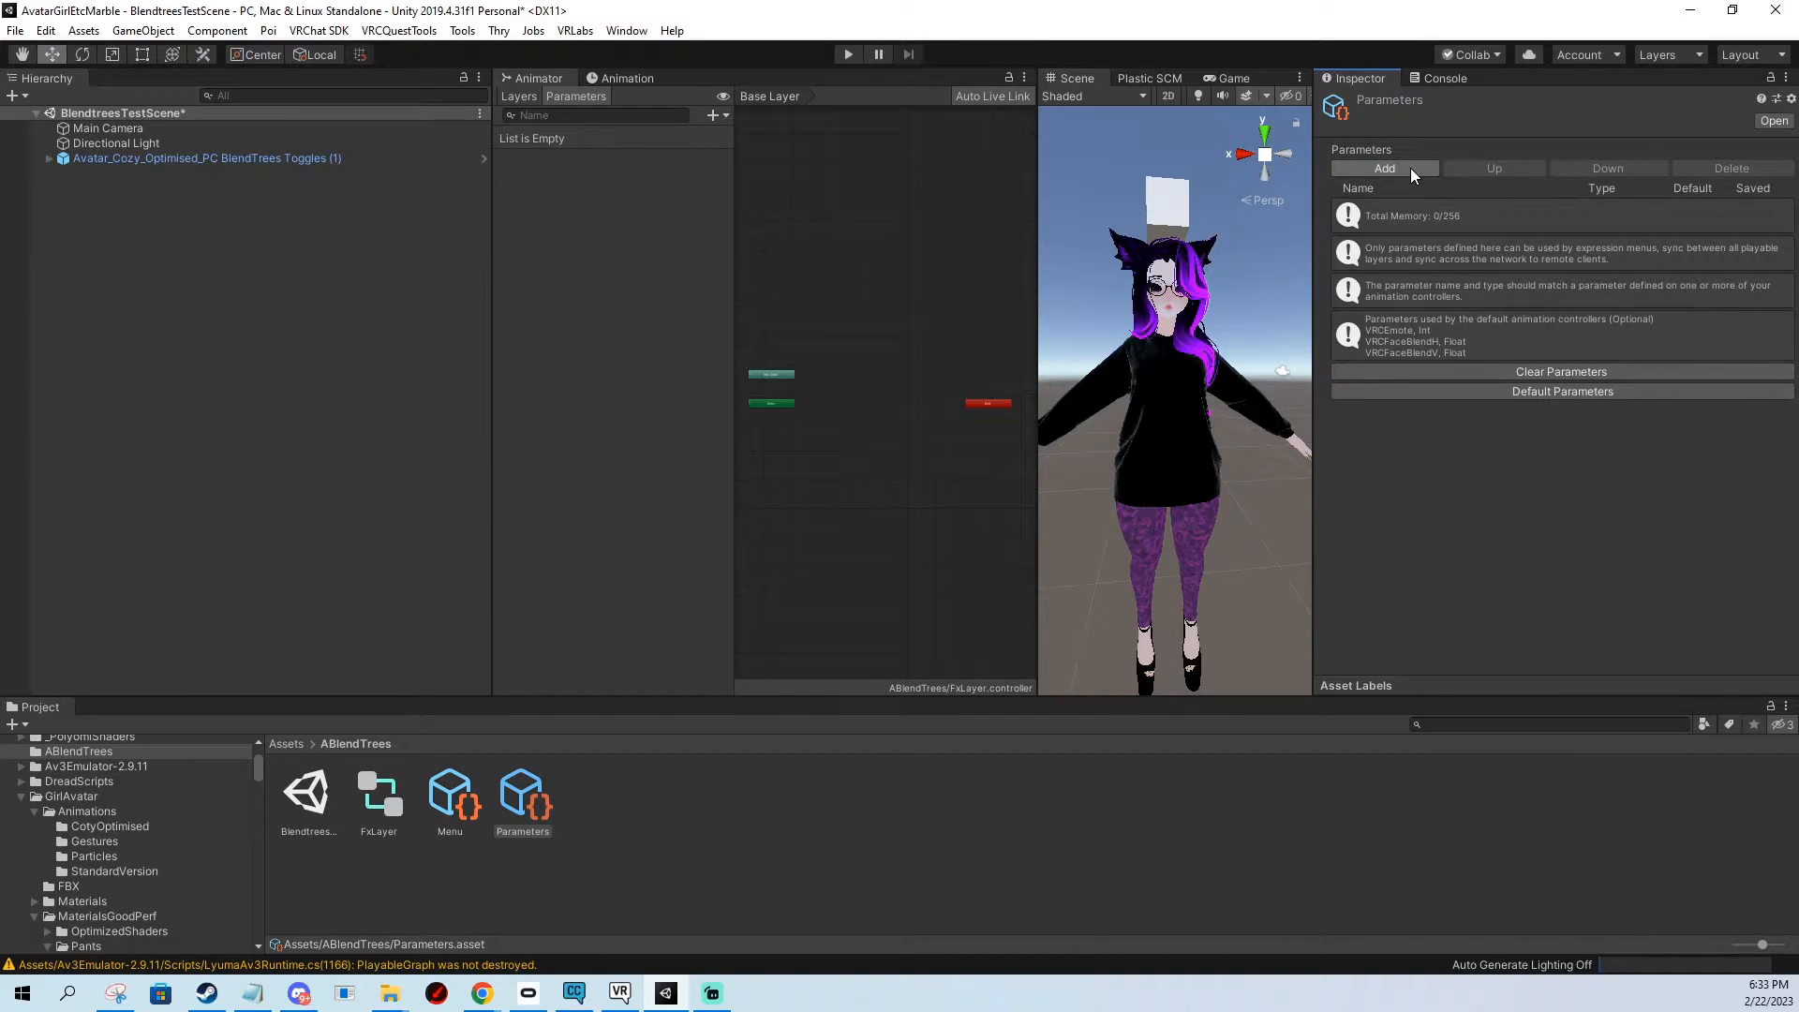
Add a CubeToggle parameter of type Bool.
{"action": "left_click", "coordinate": [1383, 168]}
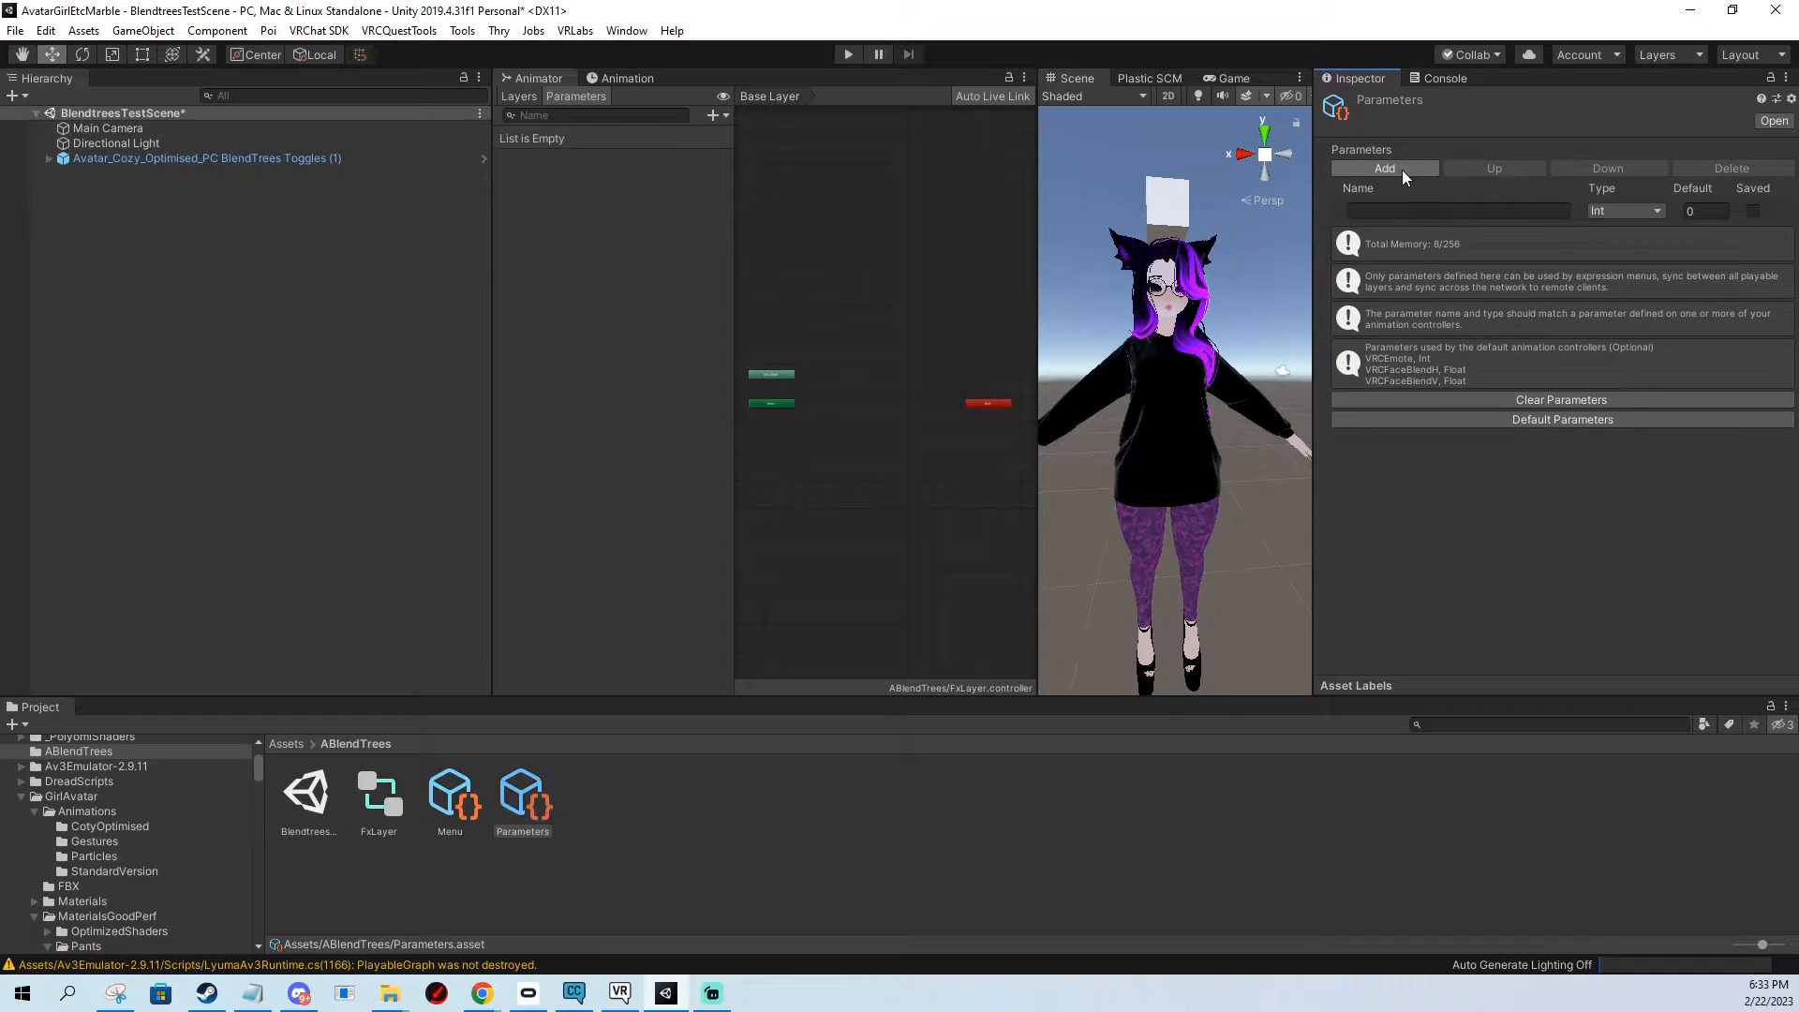
{"action": "left_click", "coordinate": [1384, 167]}
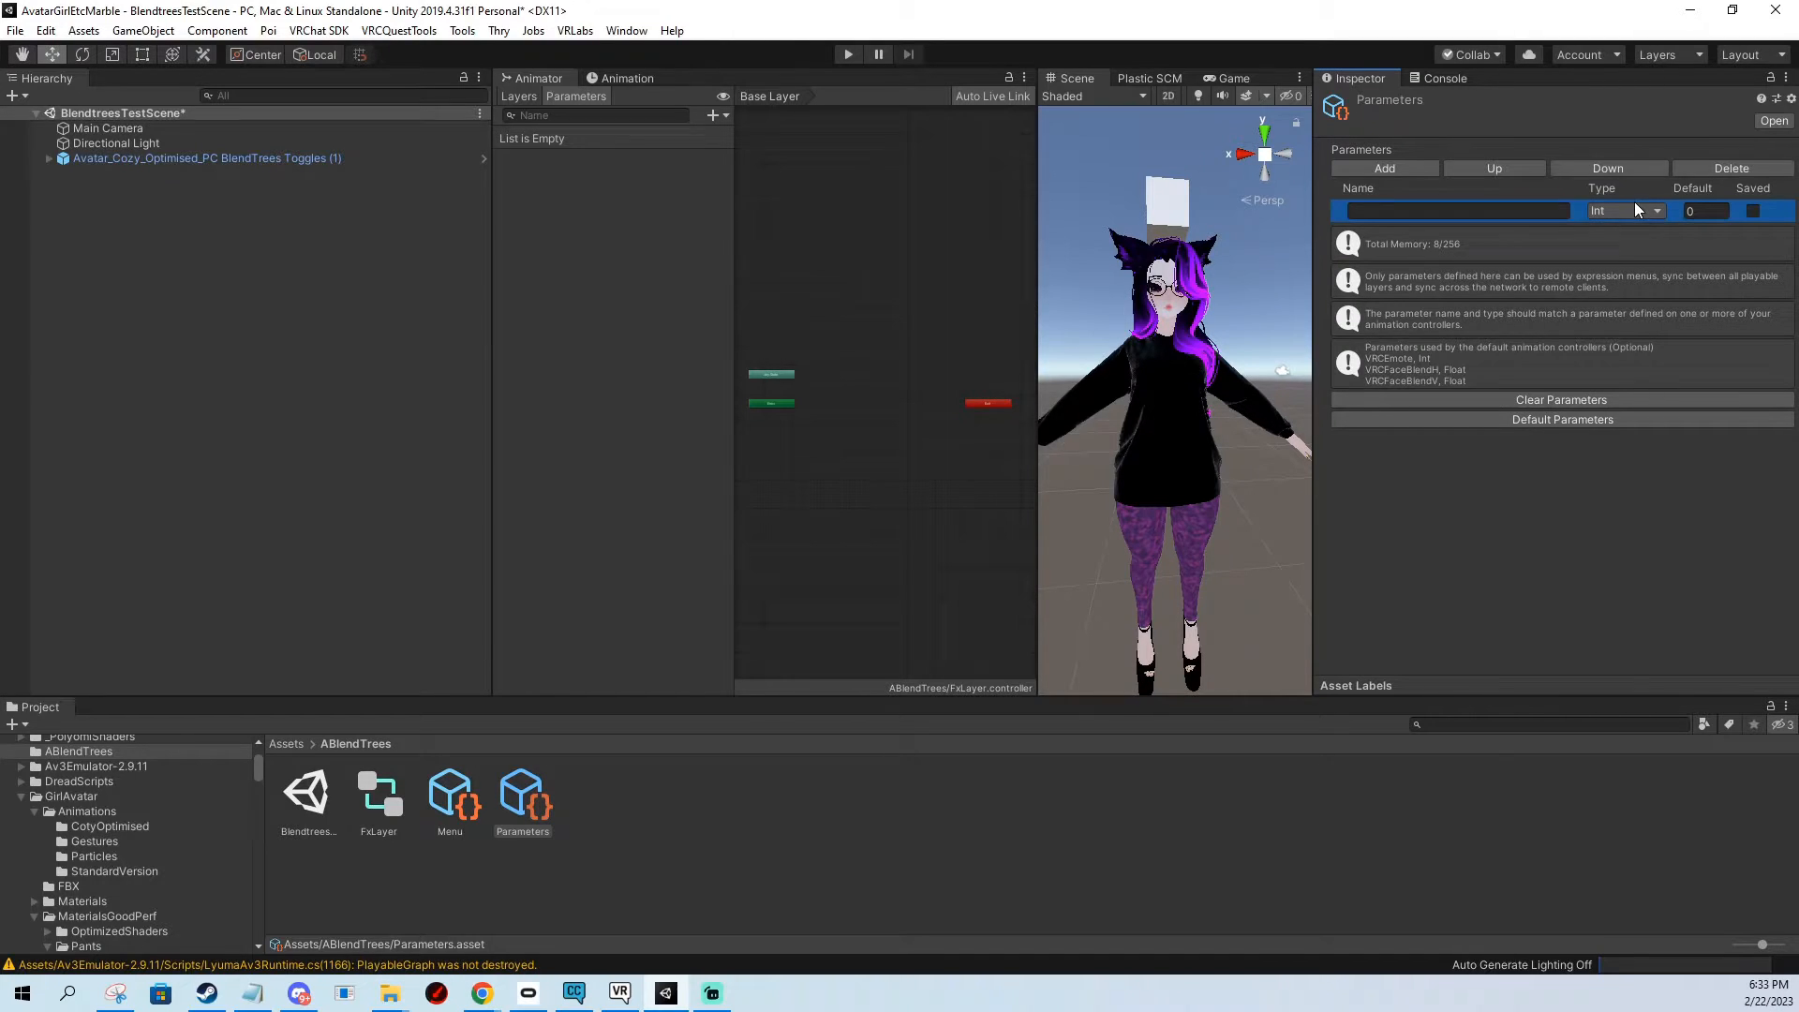
{"action": "left_click", "coordinate": [1621, 210]}
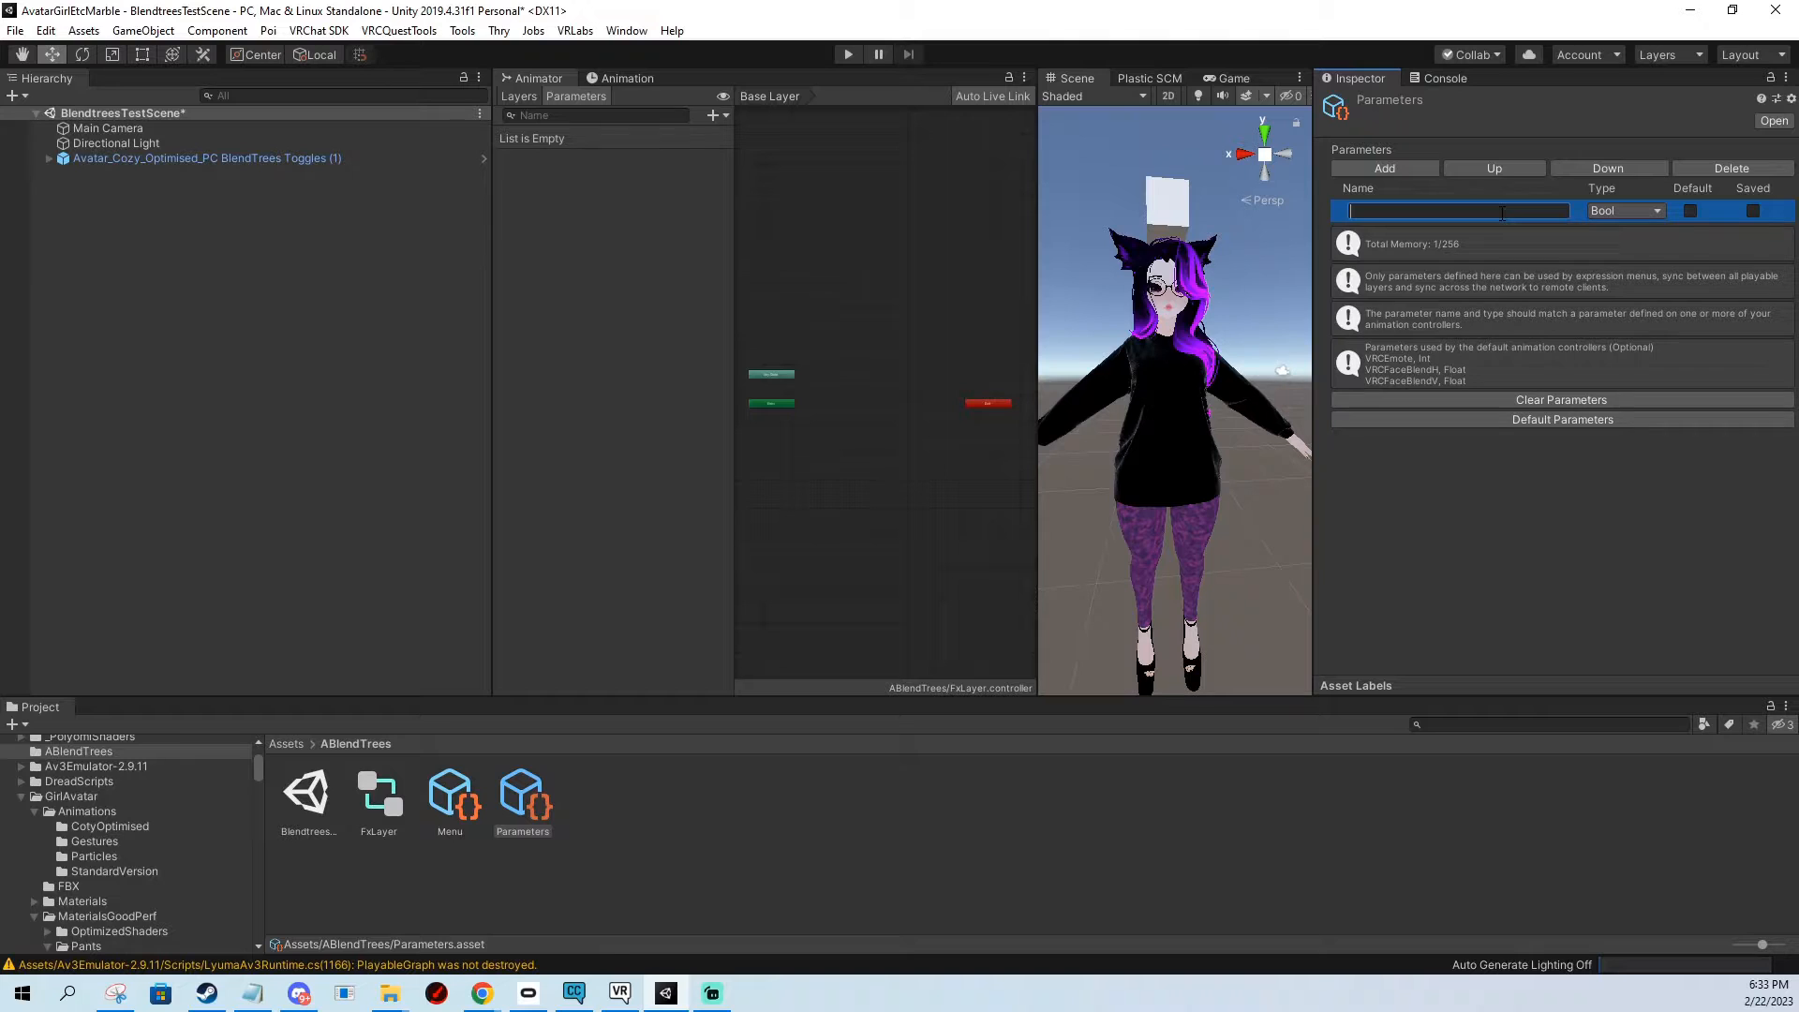
{"action": "type", "text": "CubeToggle"}
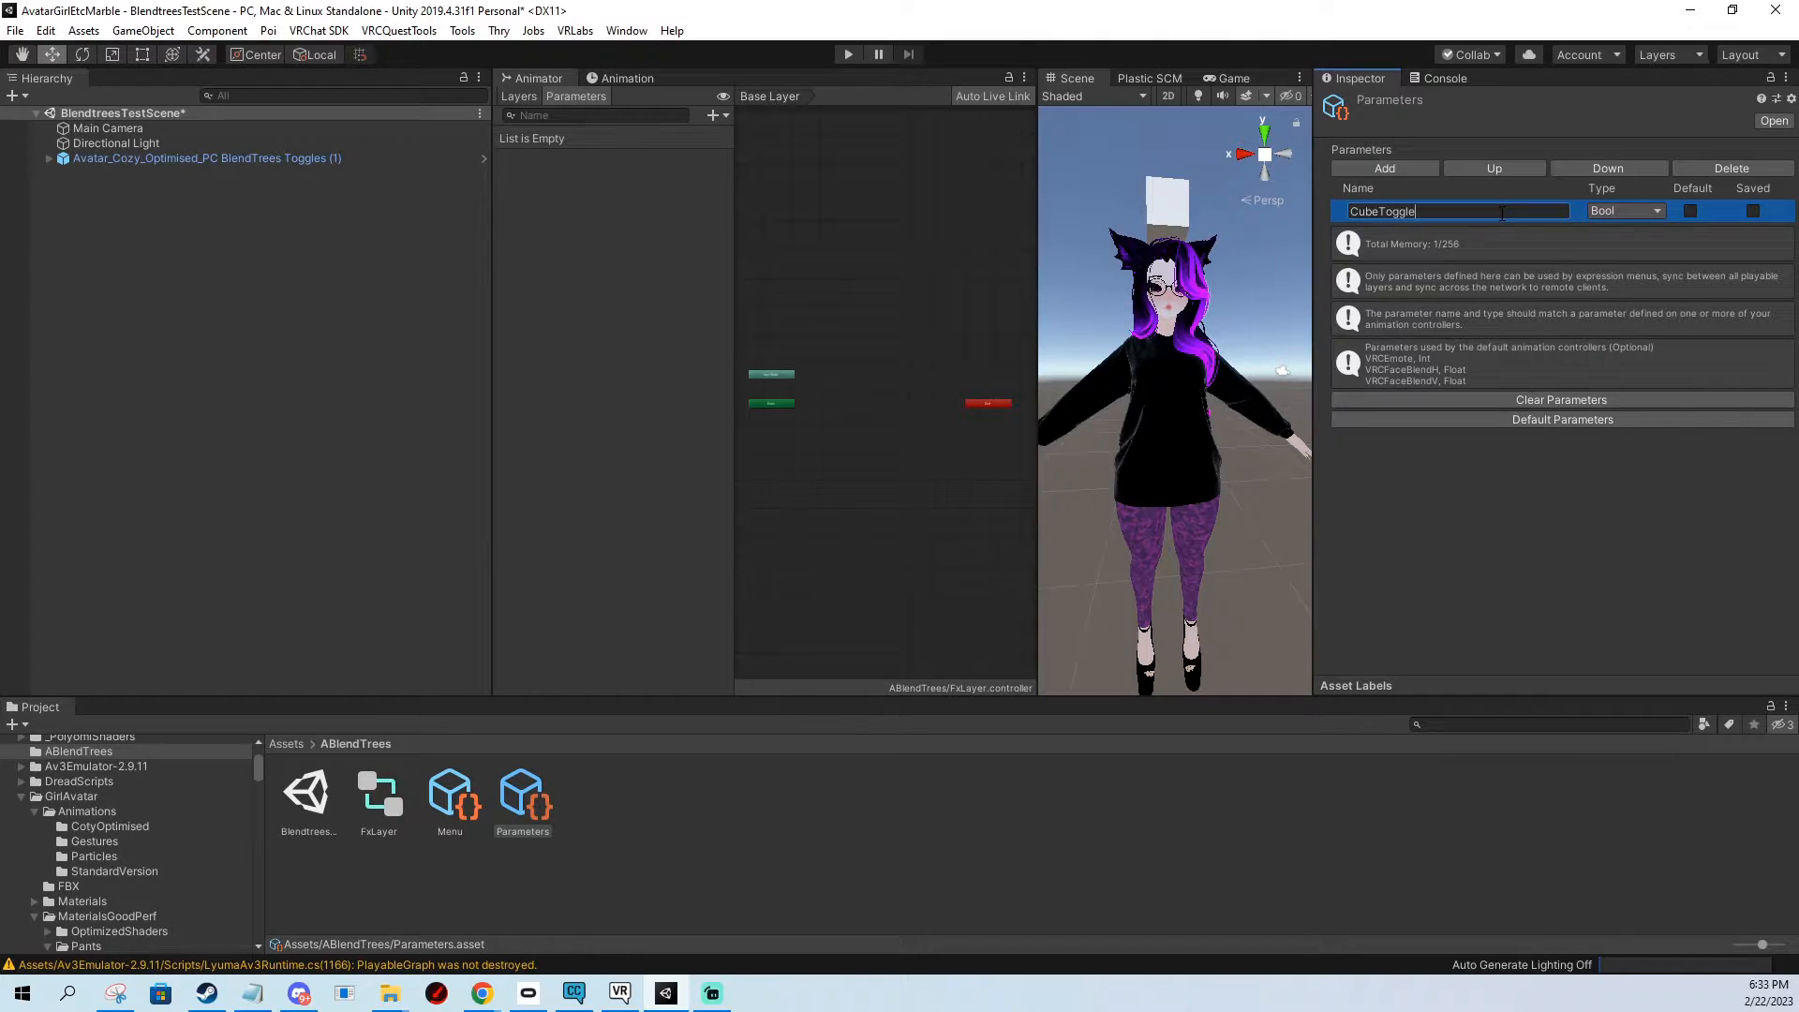
Add HueShiftHair and PantsMaterial as Float parameters.
{"action": "left_click", "coordinate": [1384, 168]}
{"action": "type", "text": "Pants"}
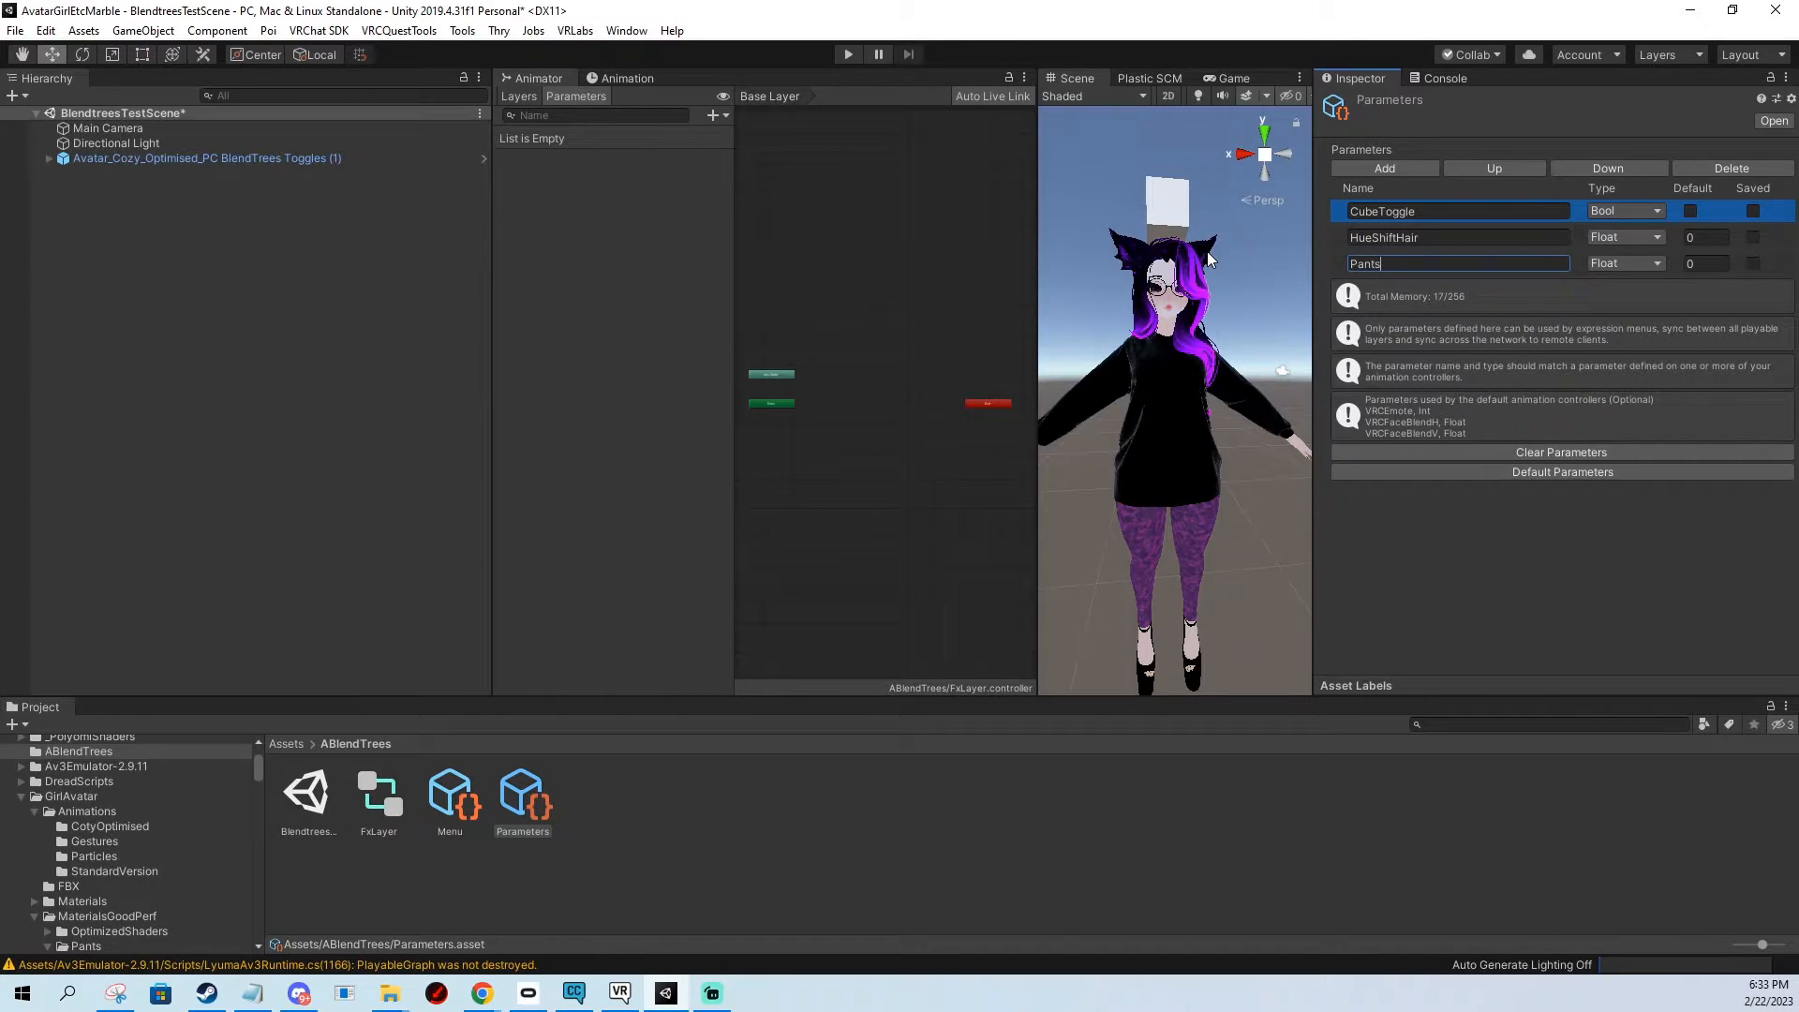
{"action": "type", "text": "Material"}
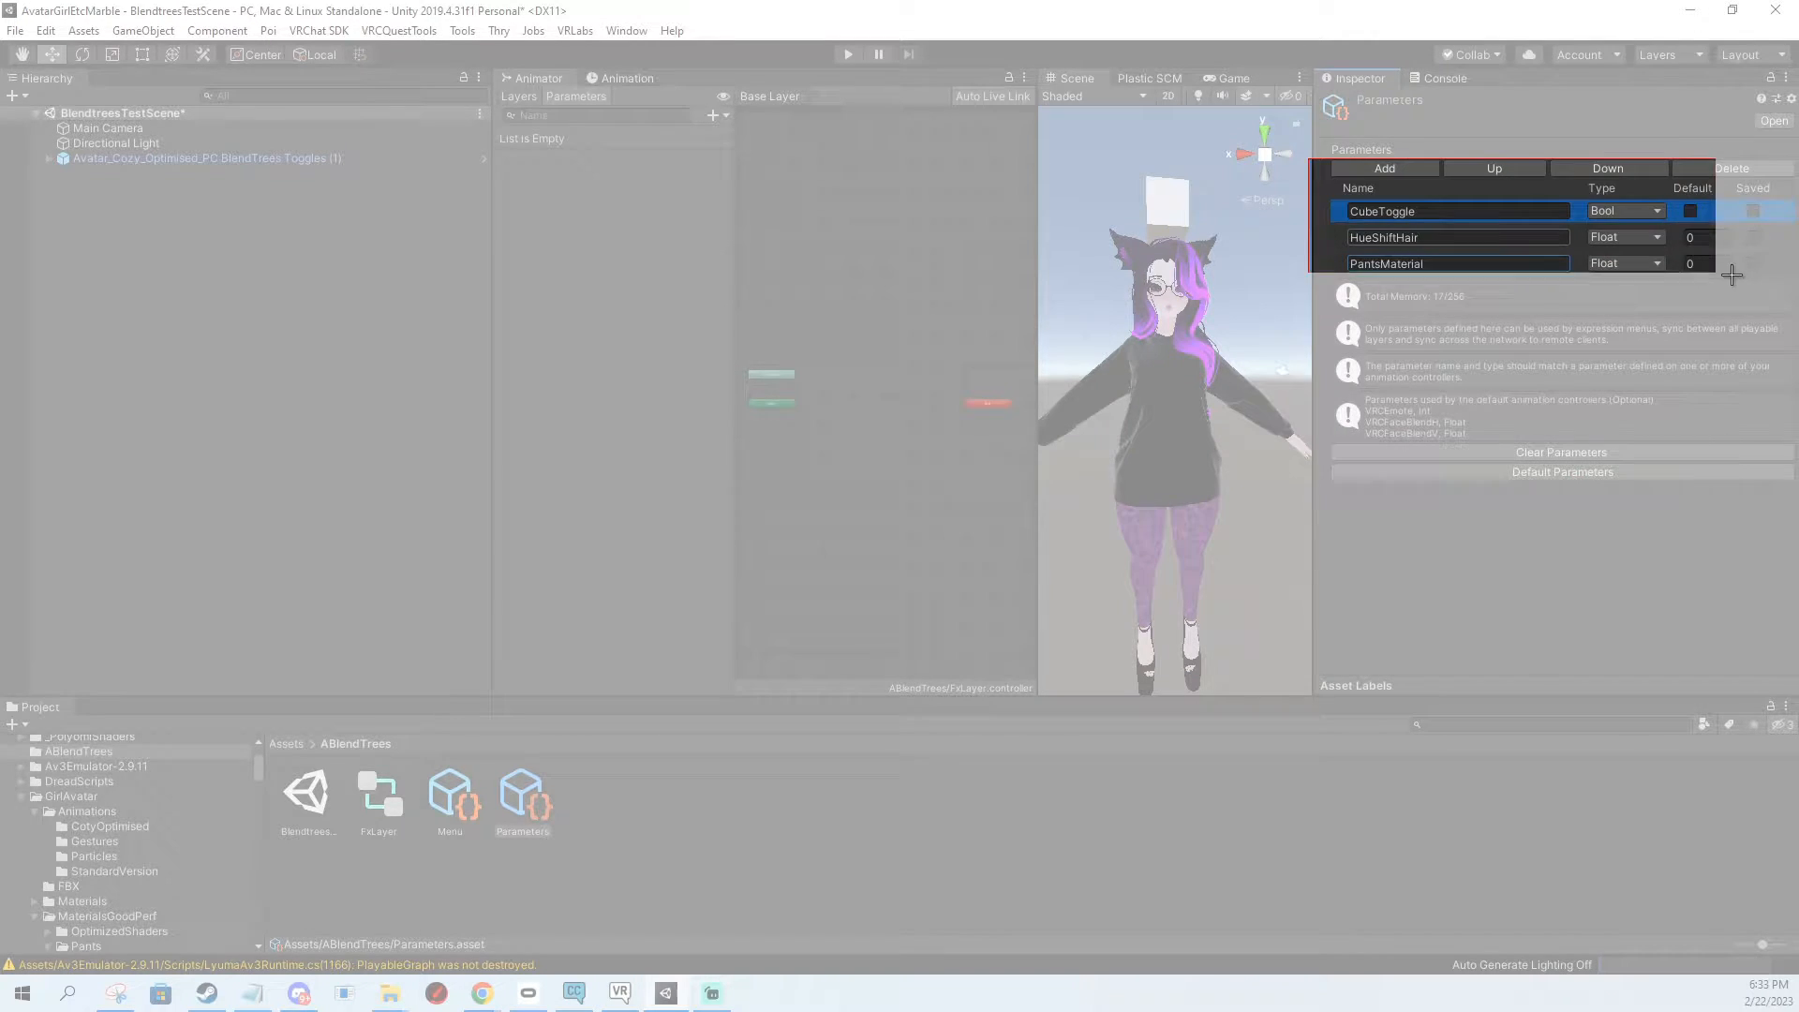
{"action": "left_click", "coordinate": [112, 992]}
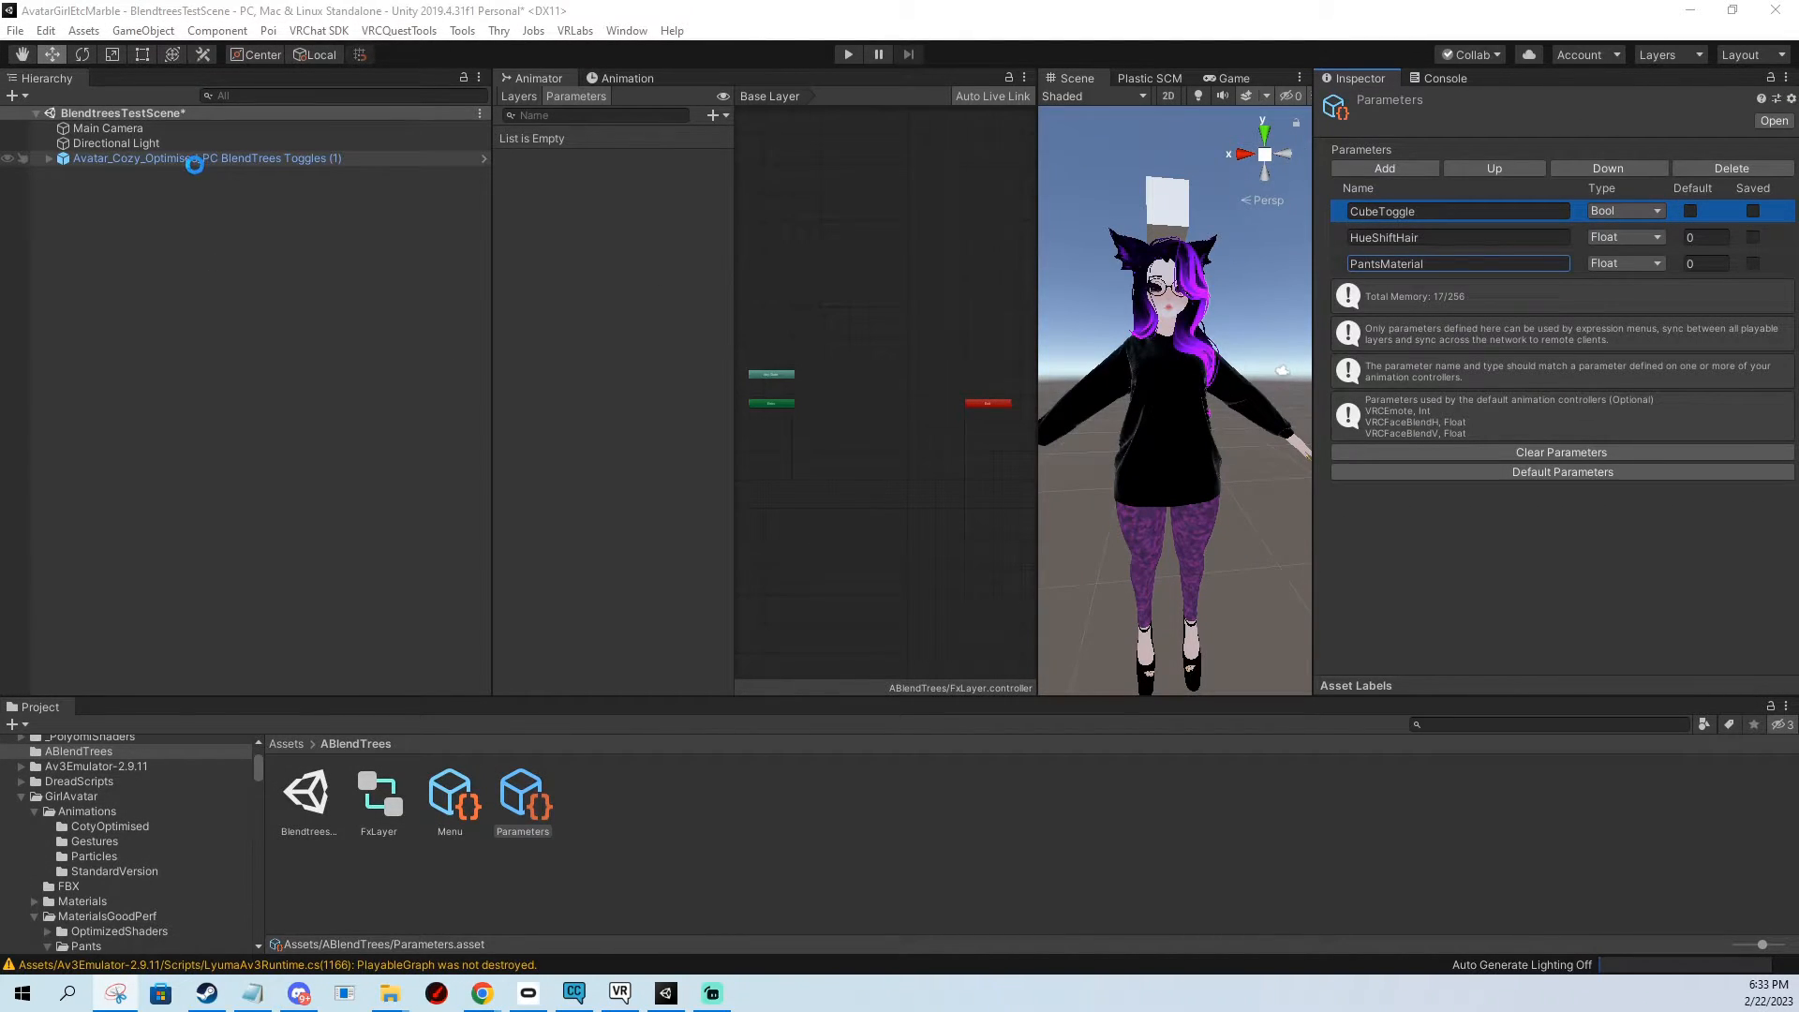
Make the first menu control a Cube Toggle toggle and add another control.
{"action": "left_click", "coordinate": [206, 157]}
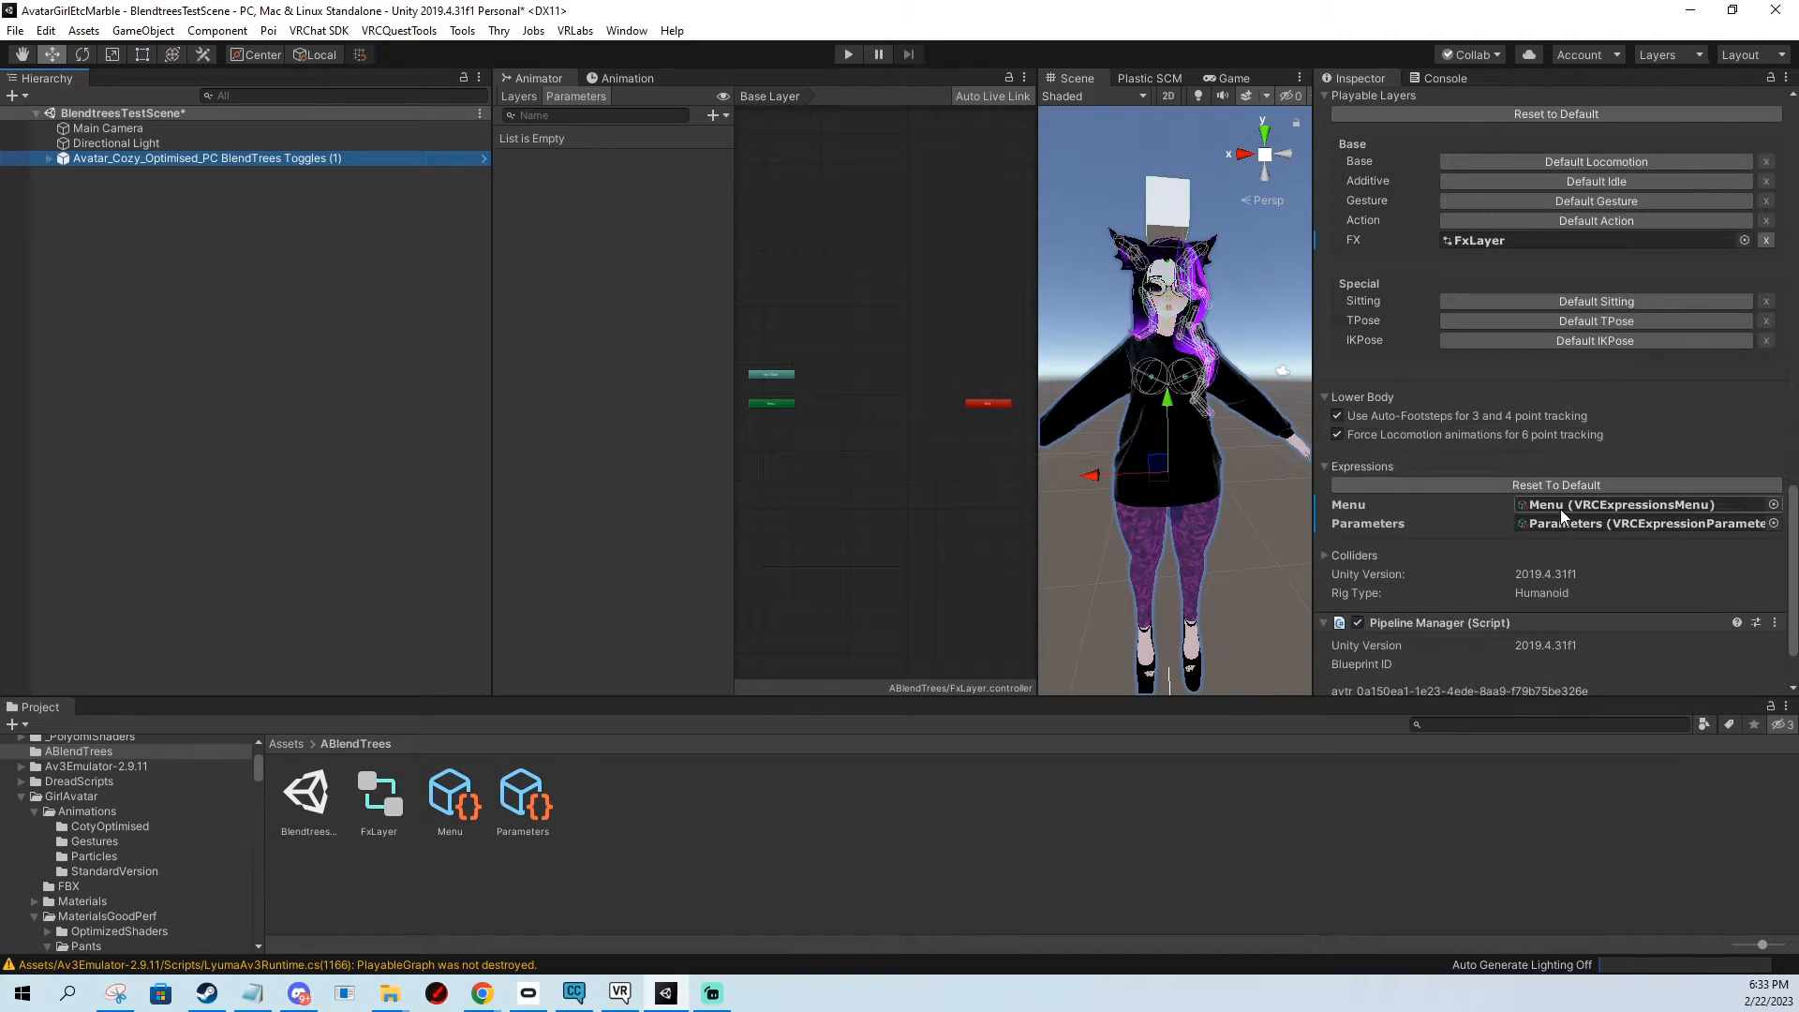
{"action": "left_click", "coordinate": [449, 792]}
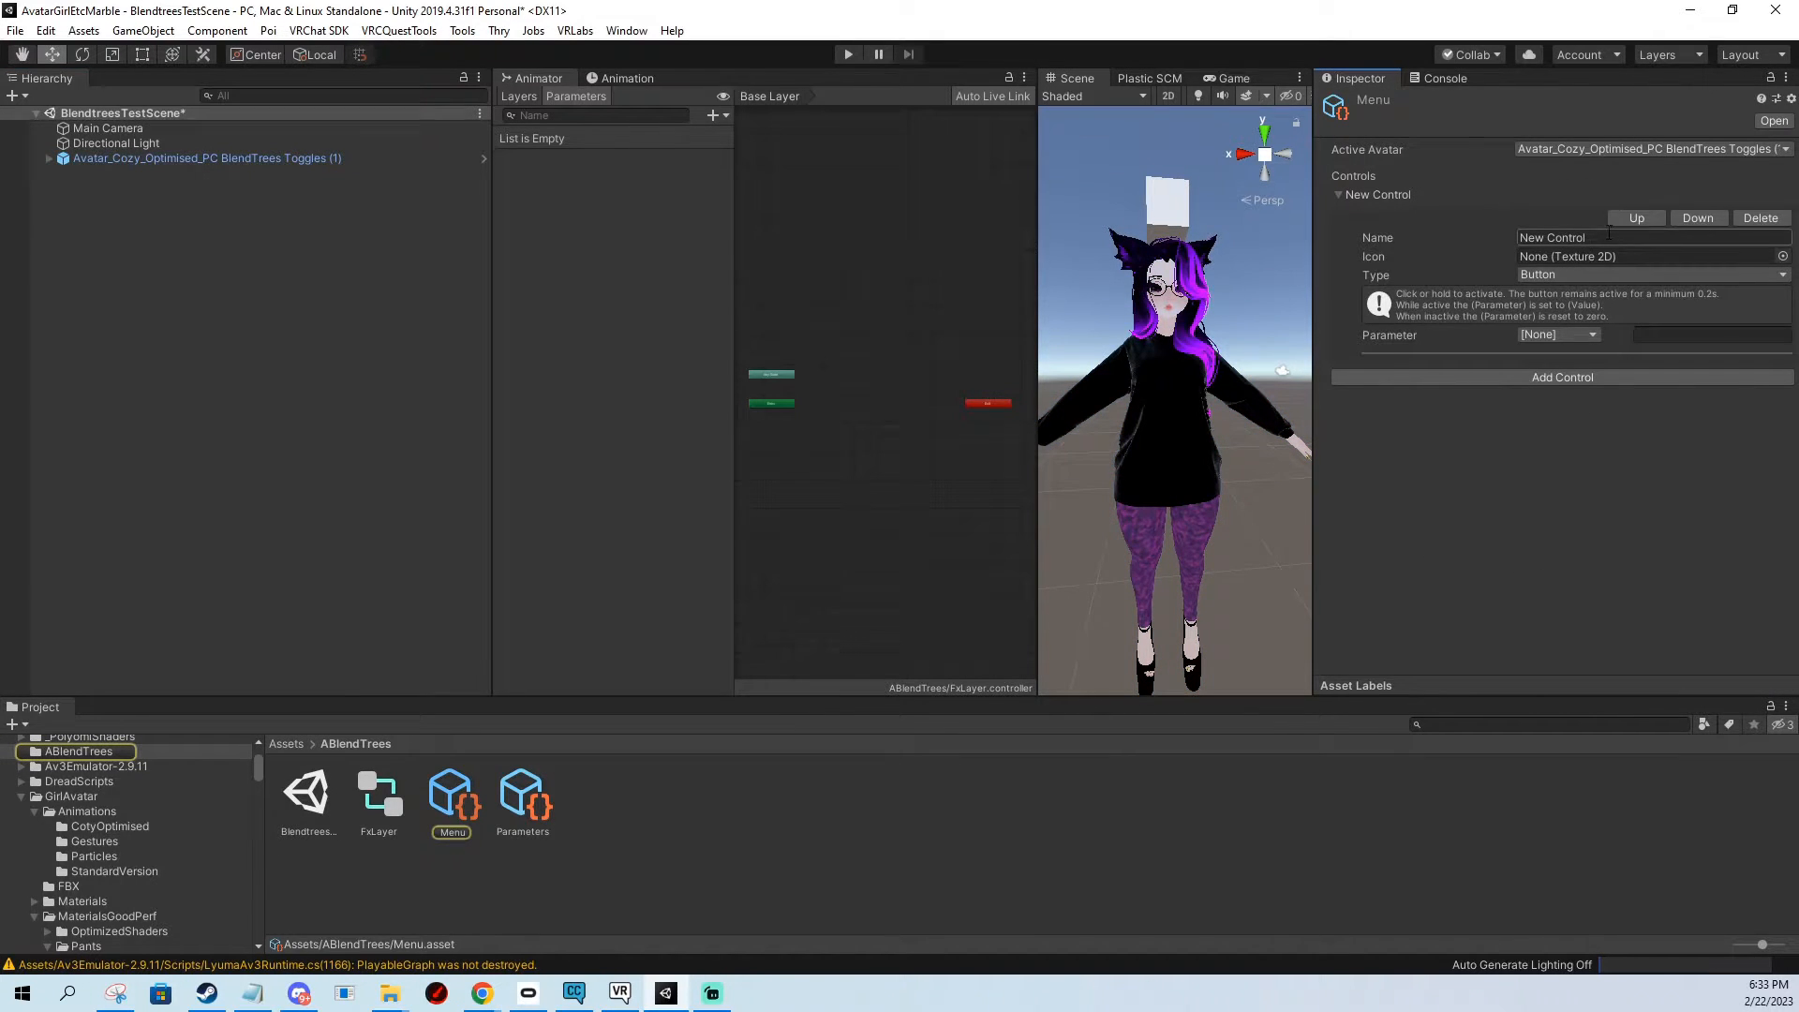
{"action": "left_click", "coordinate": [1651, 275]}
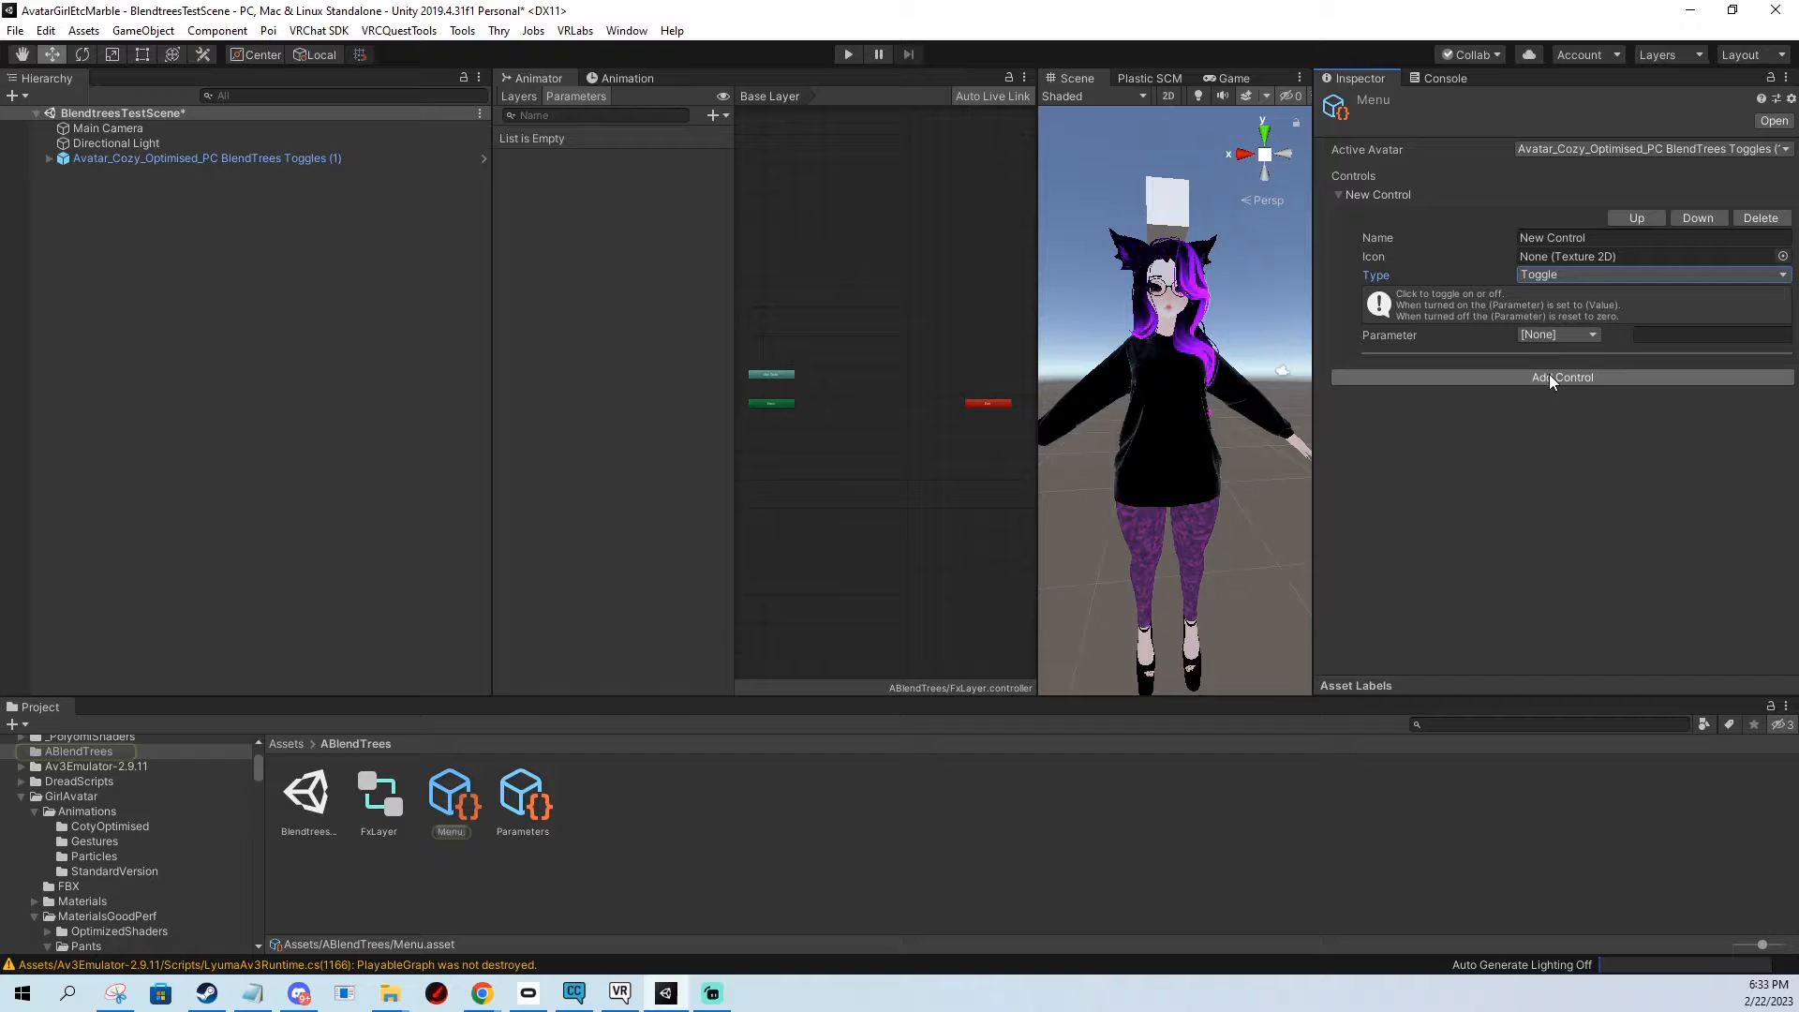
{"action": "left_click", "coordinate": [1560, 377]}
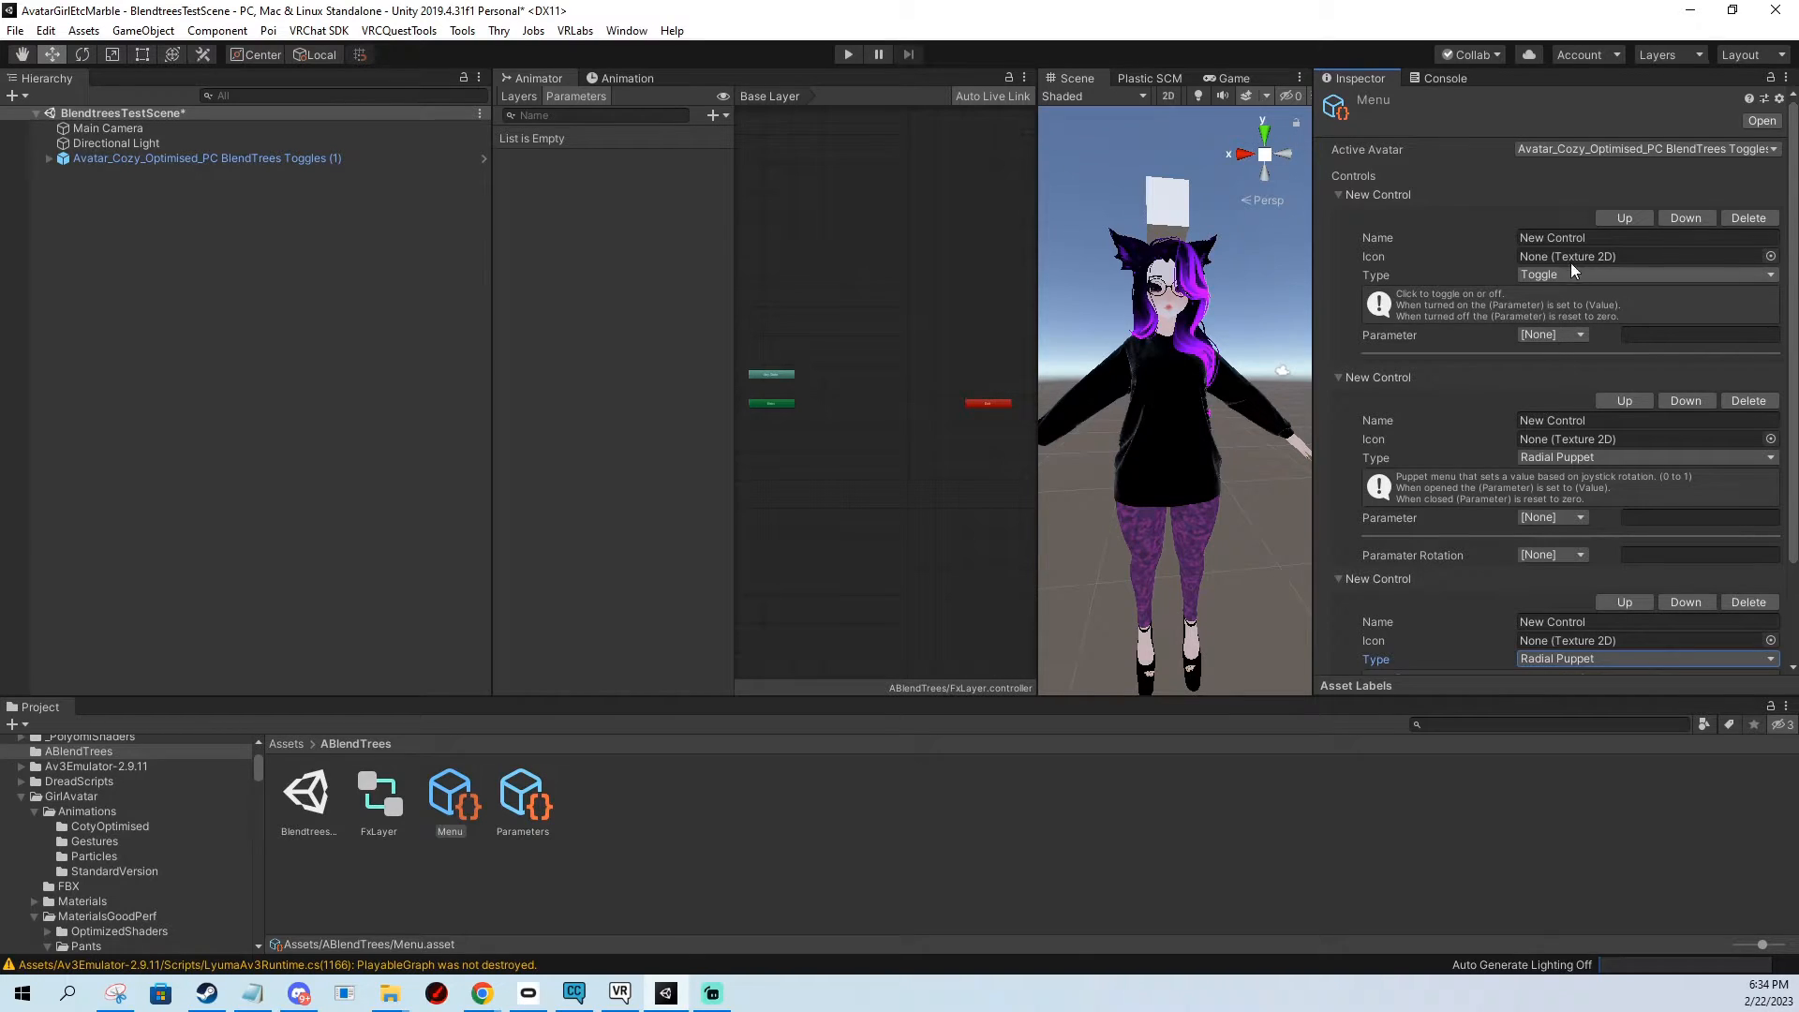
{"action": "type", "text": "Cube T"}
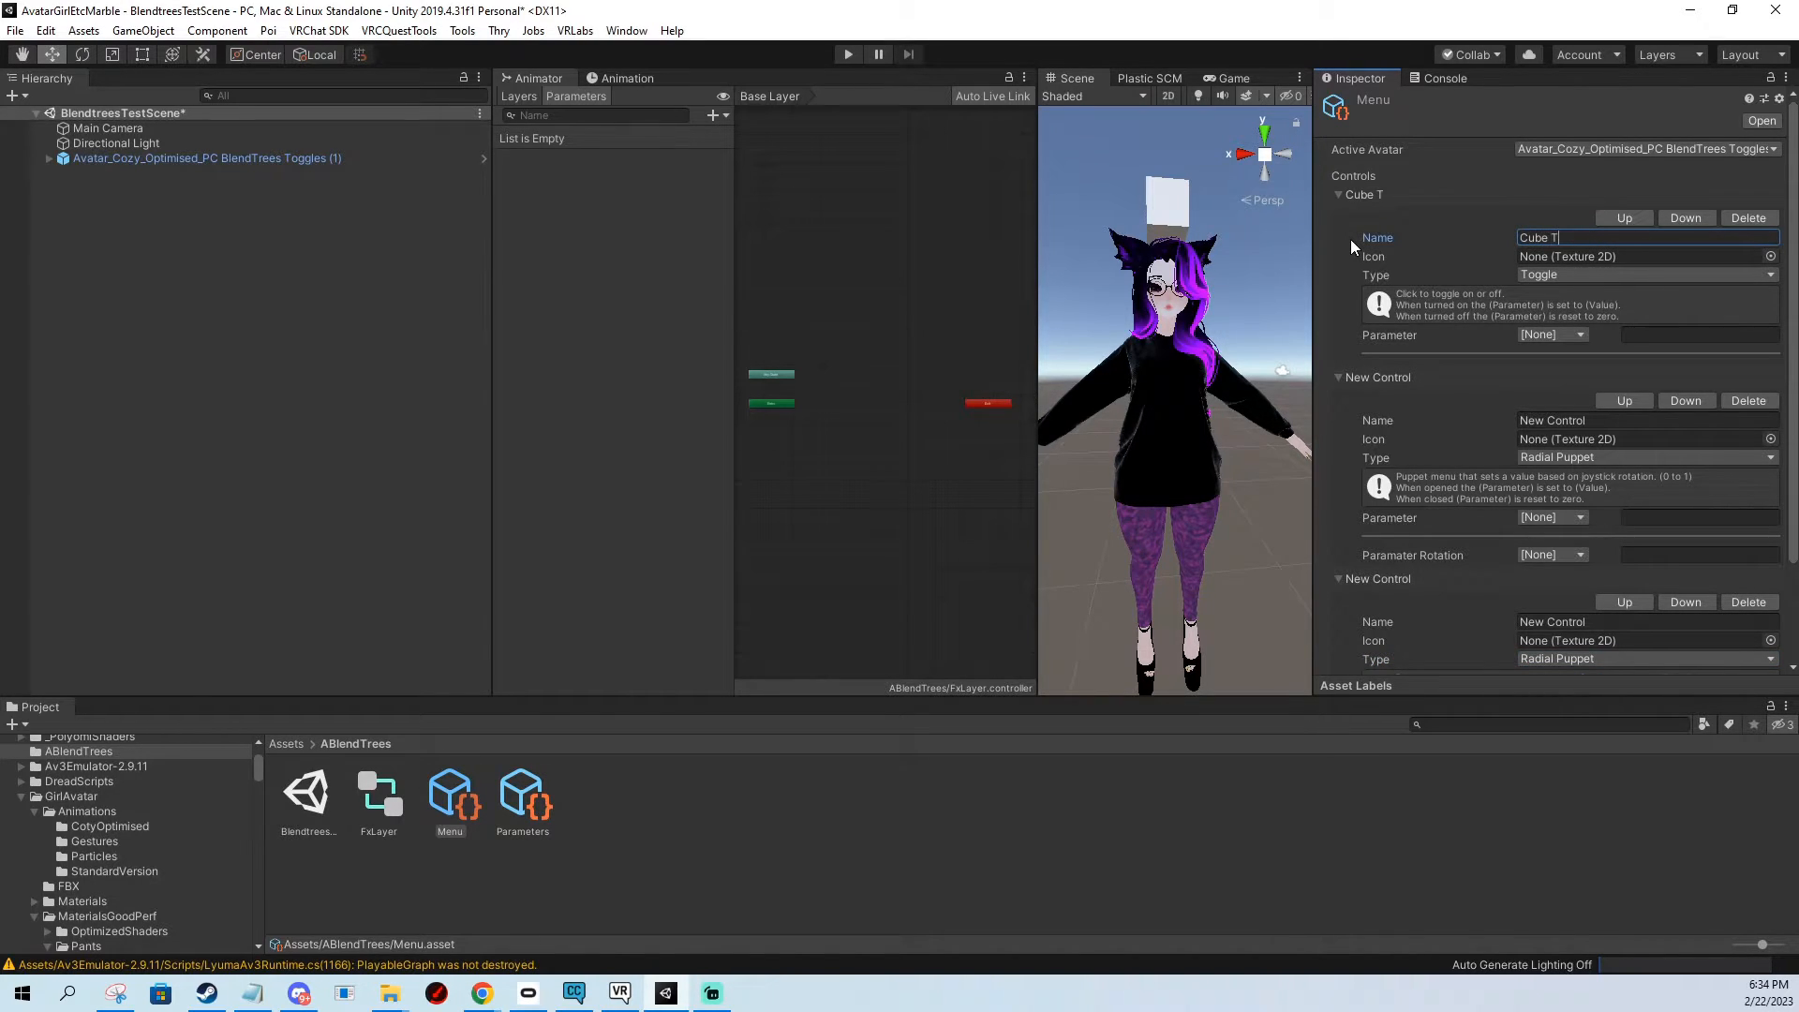
{"action": "type", "text": "oggle"}
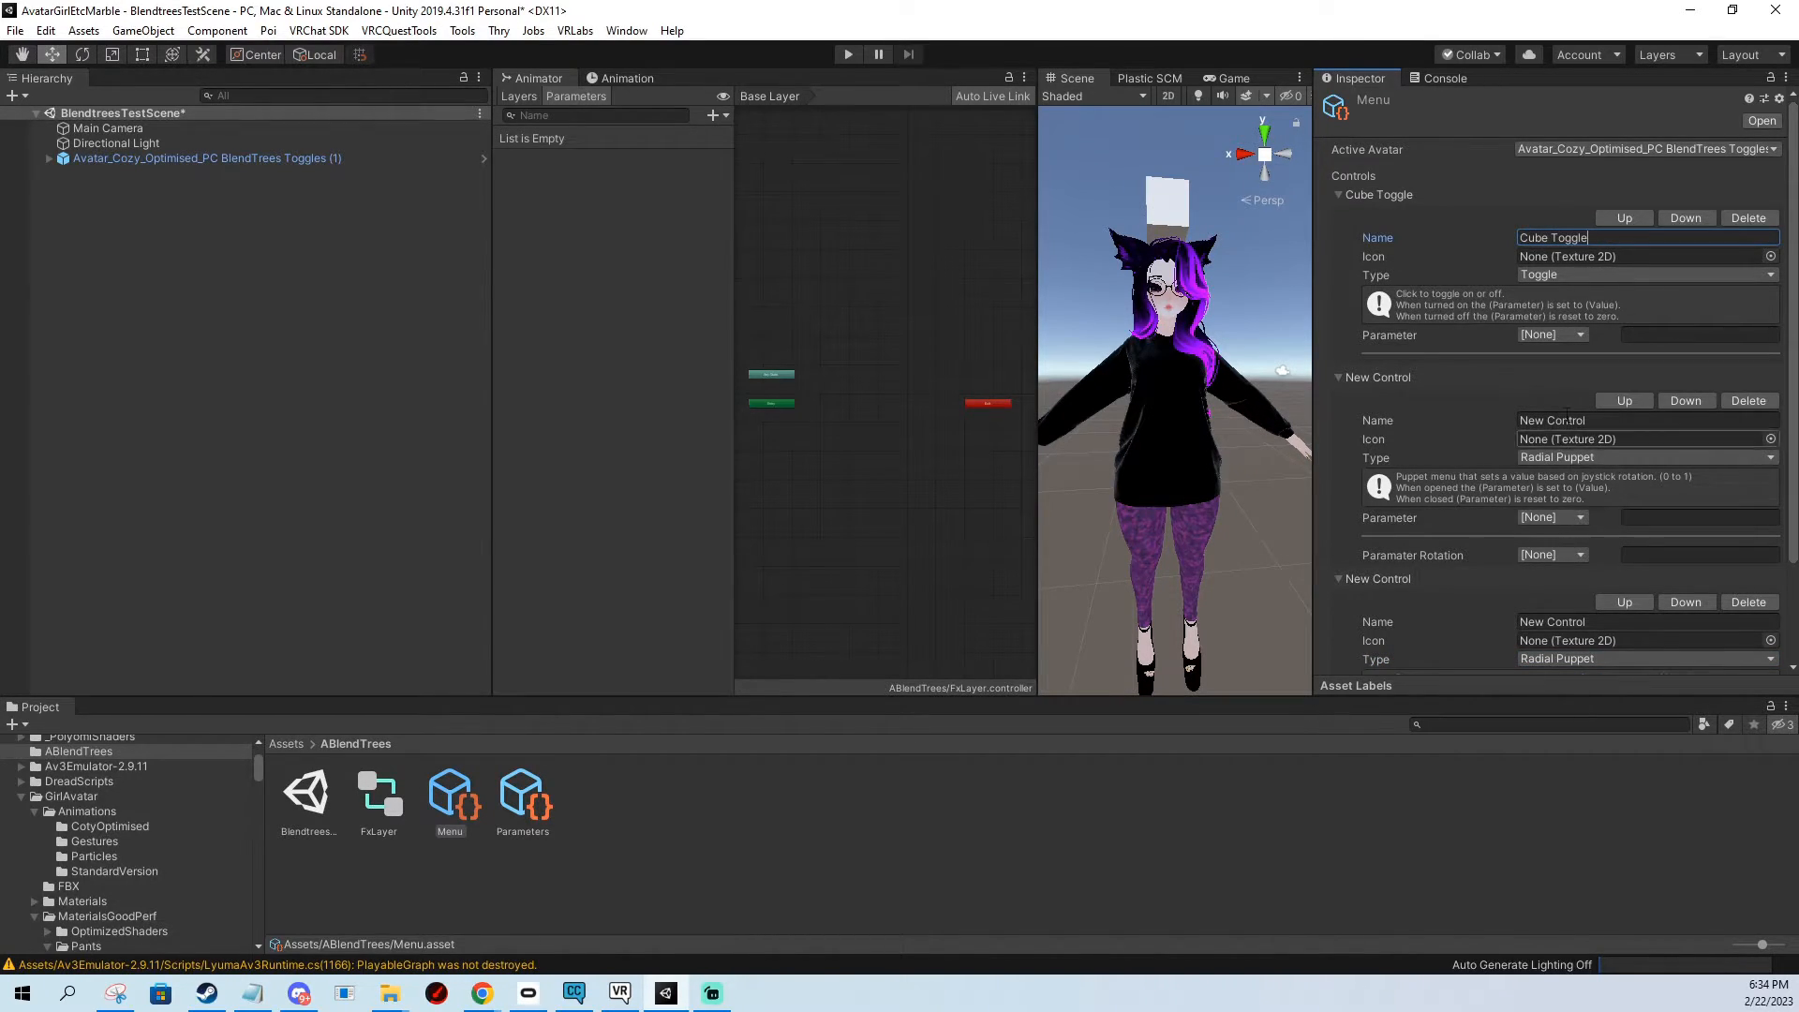
Name the radial puppets Hair Hue Shift and Pants Material, driven by HueShiftHair and PantsMaterial.
{"action": "left_click", "coordinate": [1551, 554]}
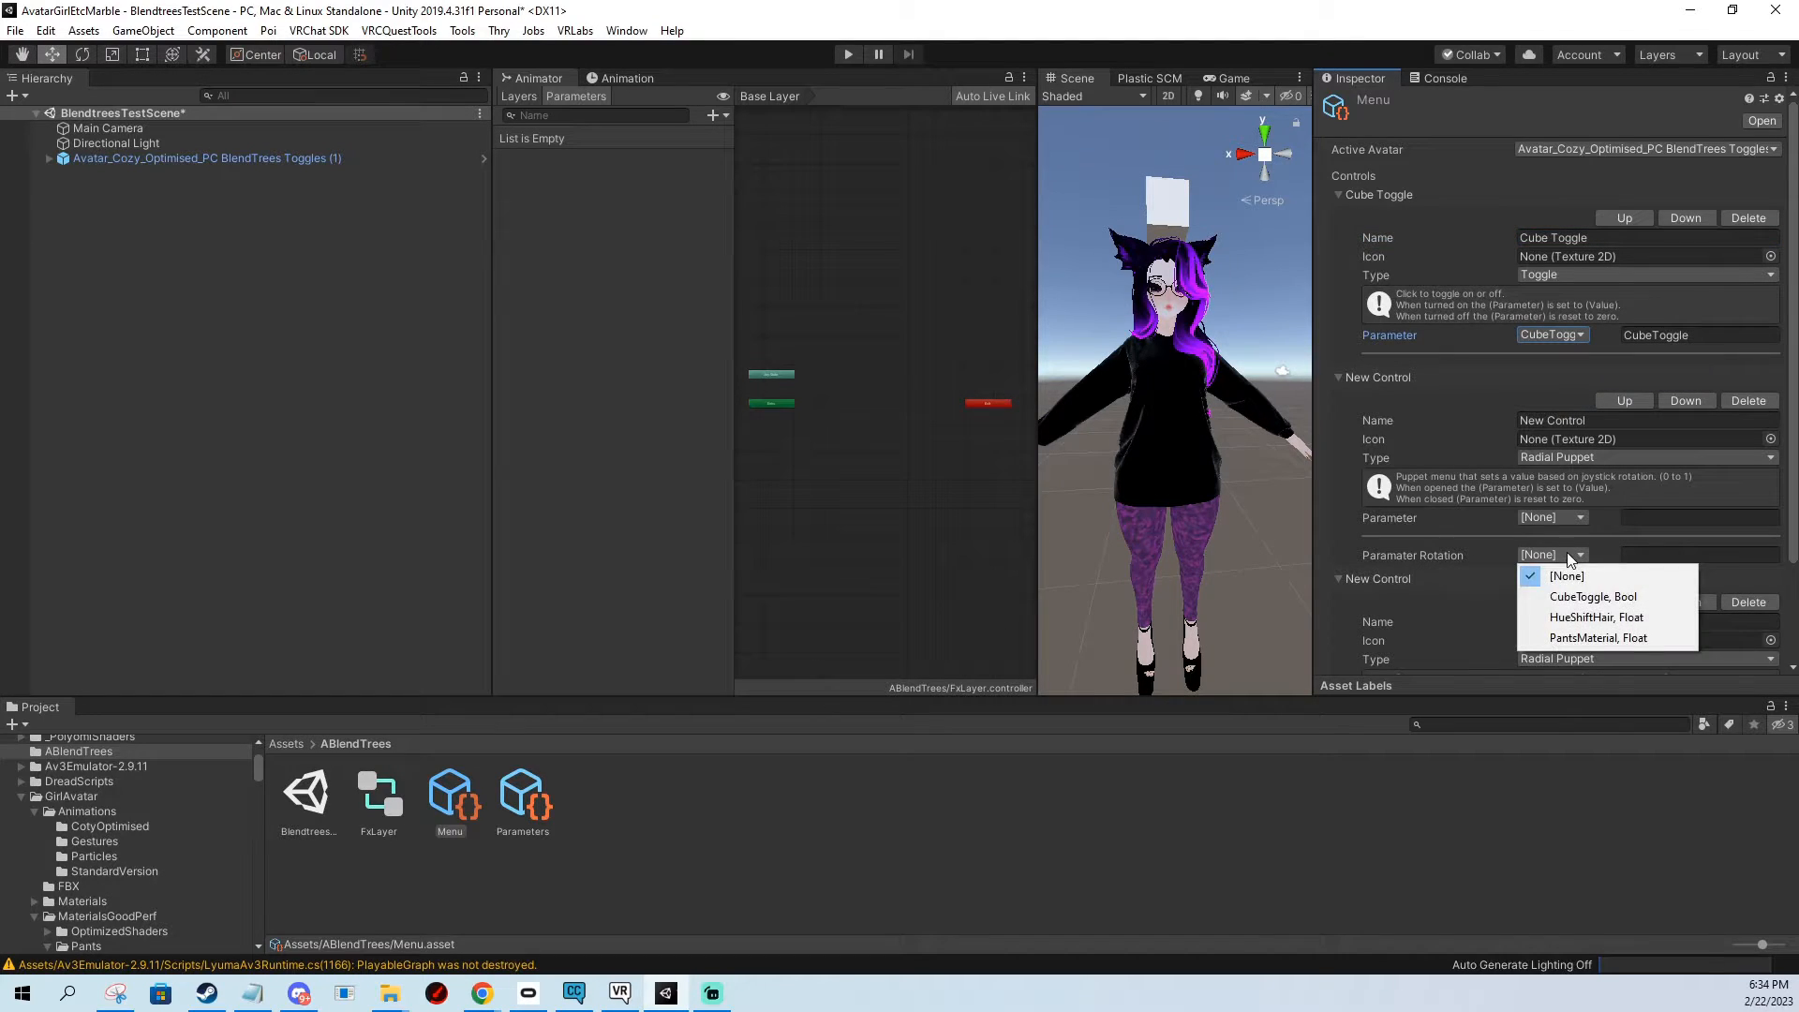
{"action": "left_click", "coordinate": [1594, 617]}
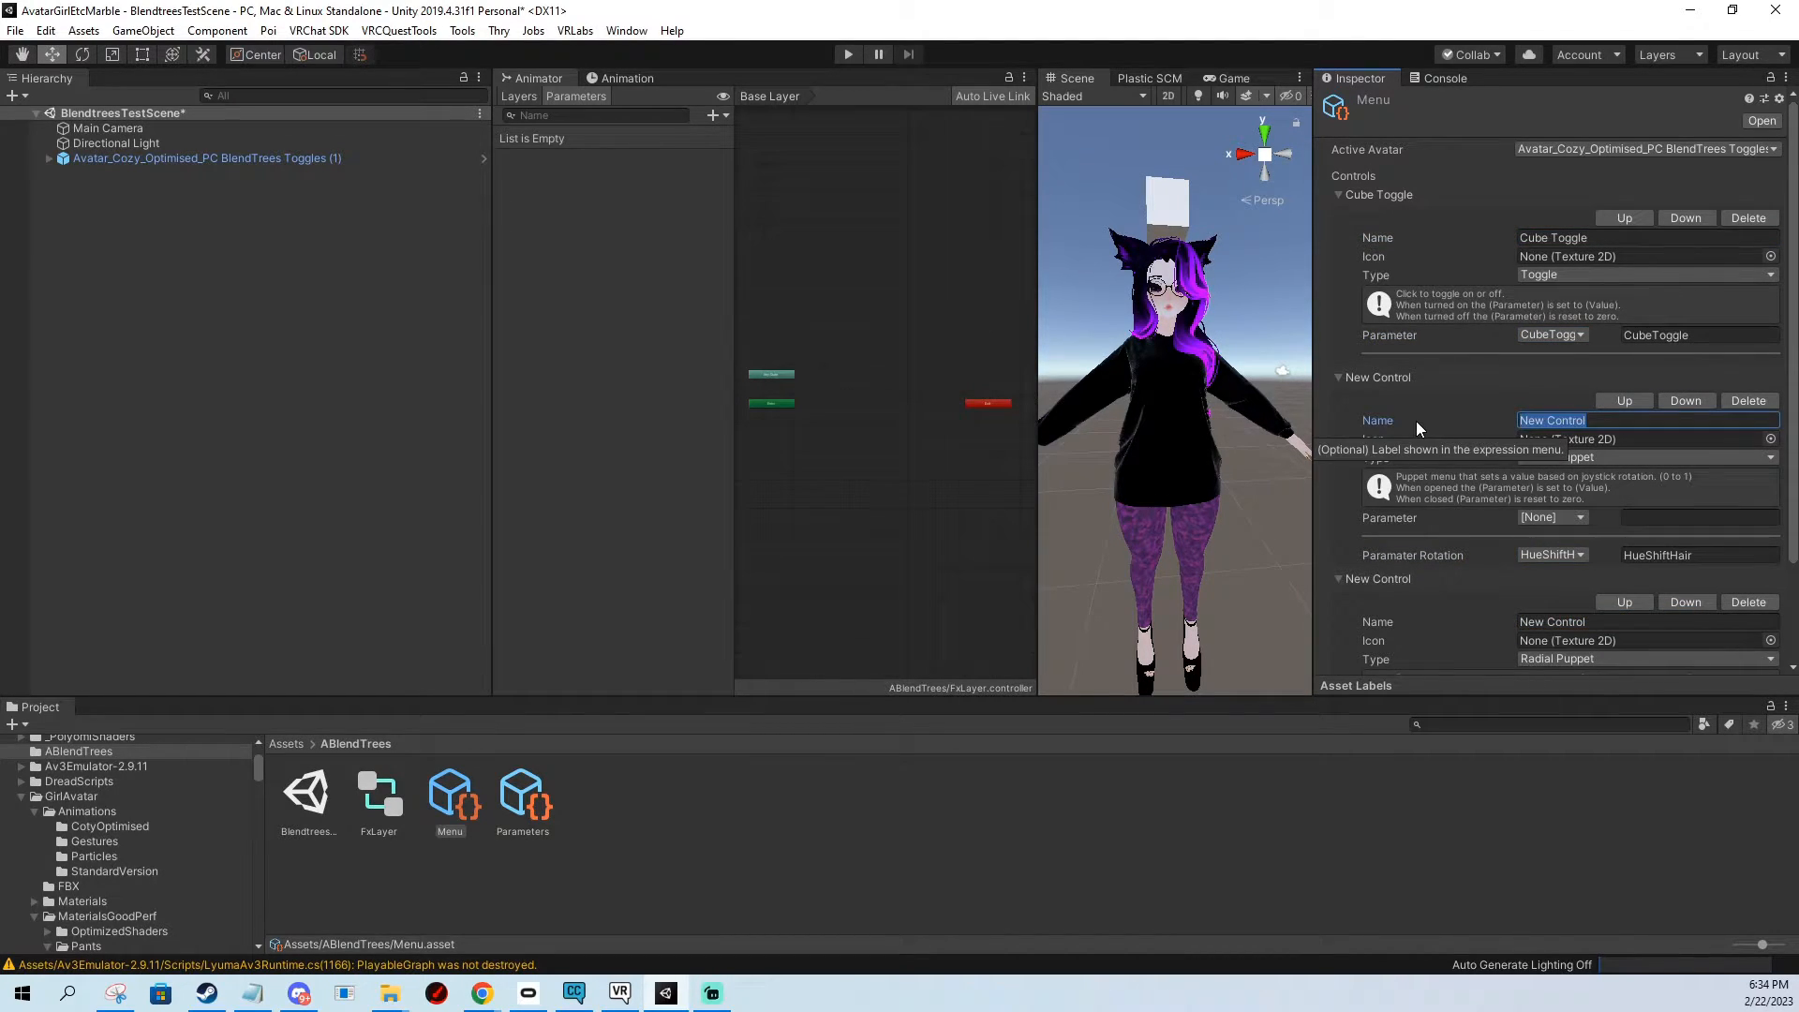
{"action": "type", "text": "HairHue Shift"}
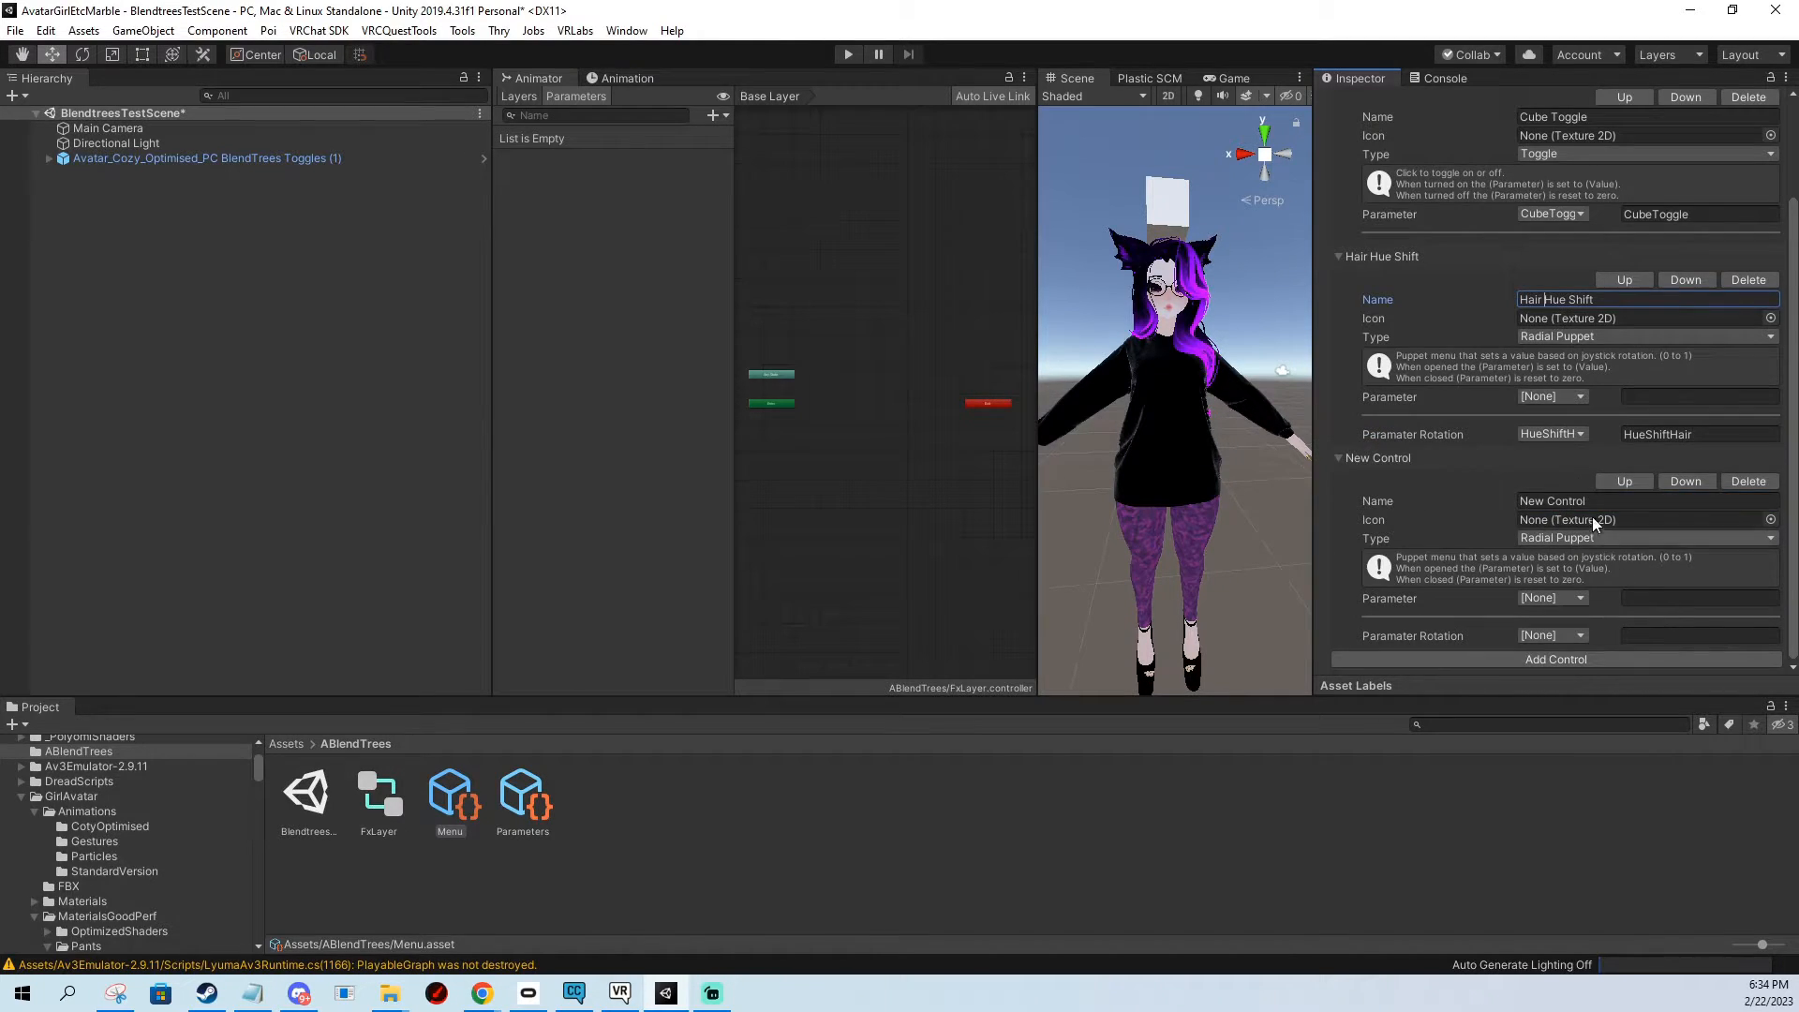
{"action": "type", "text": "Pants Material"}
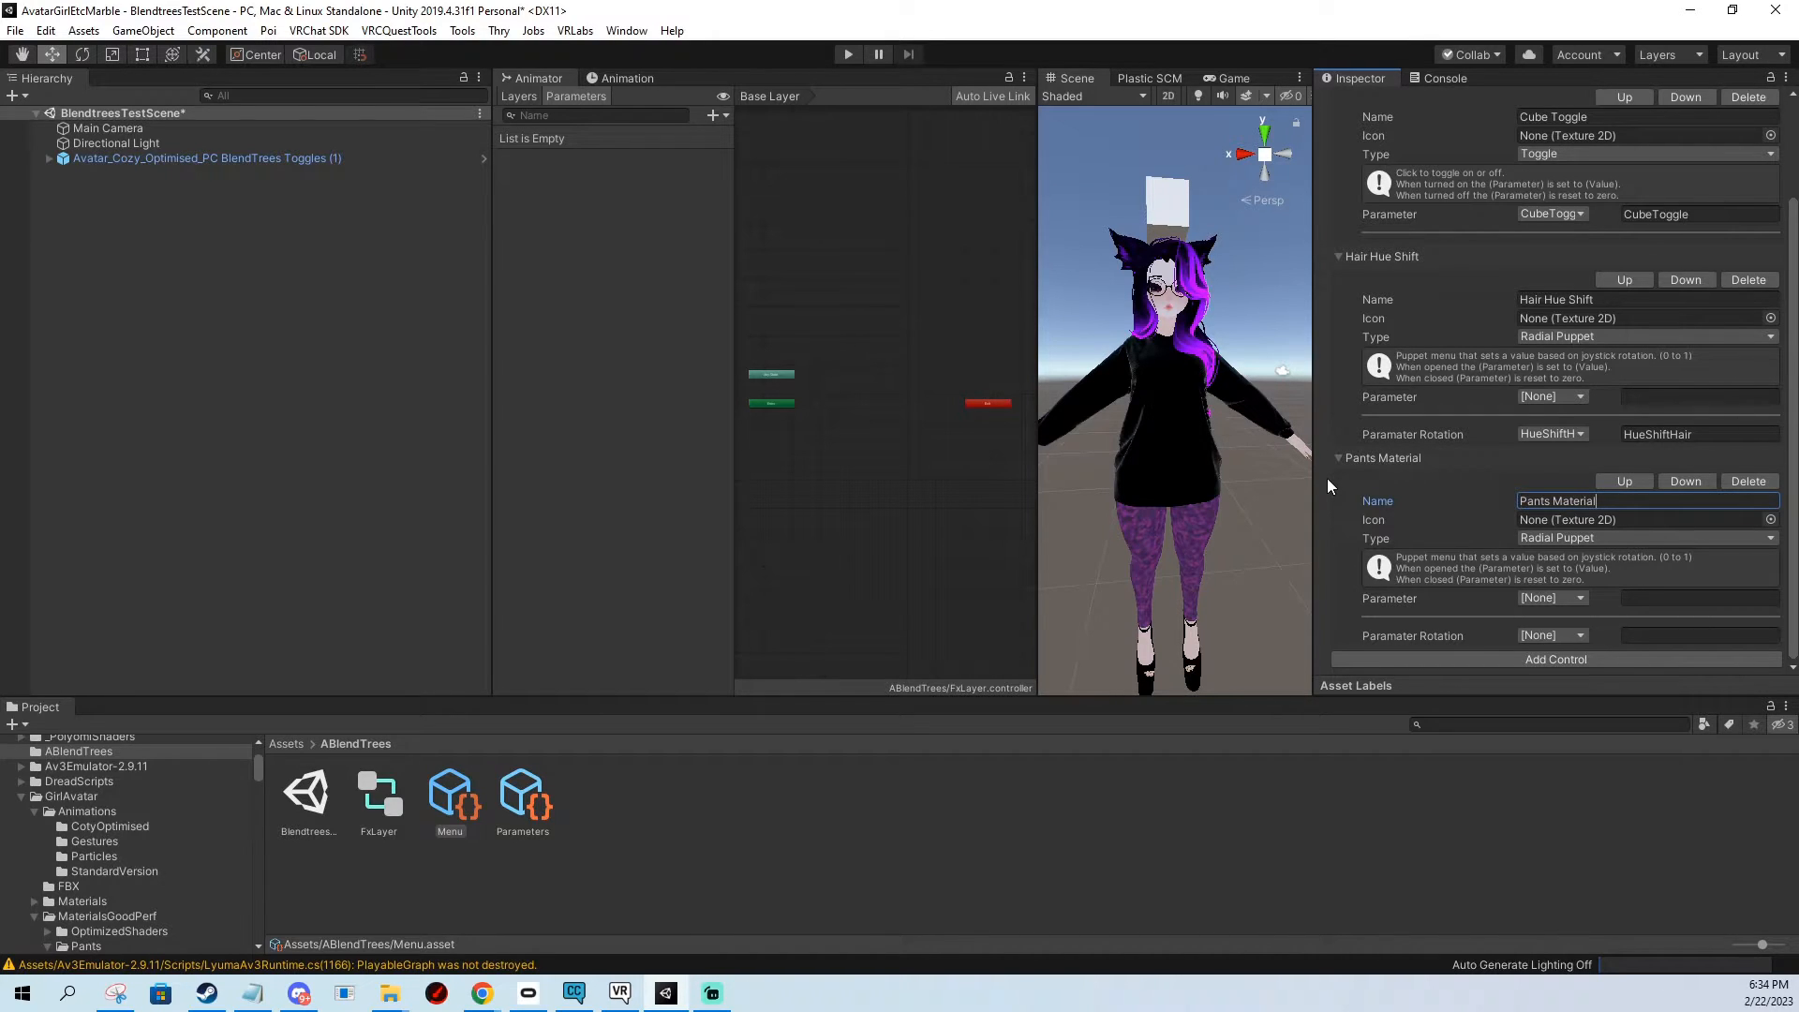
{"action": "left_click", "coordinate": [1554, 634]}
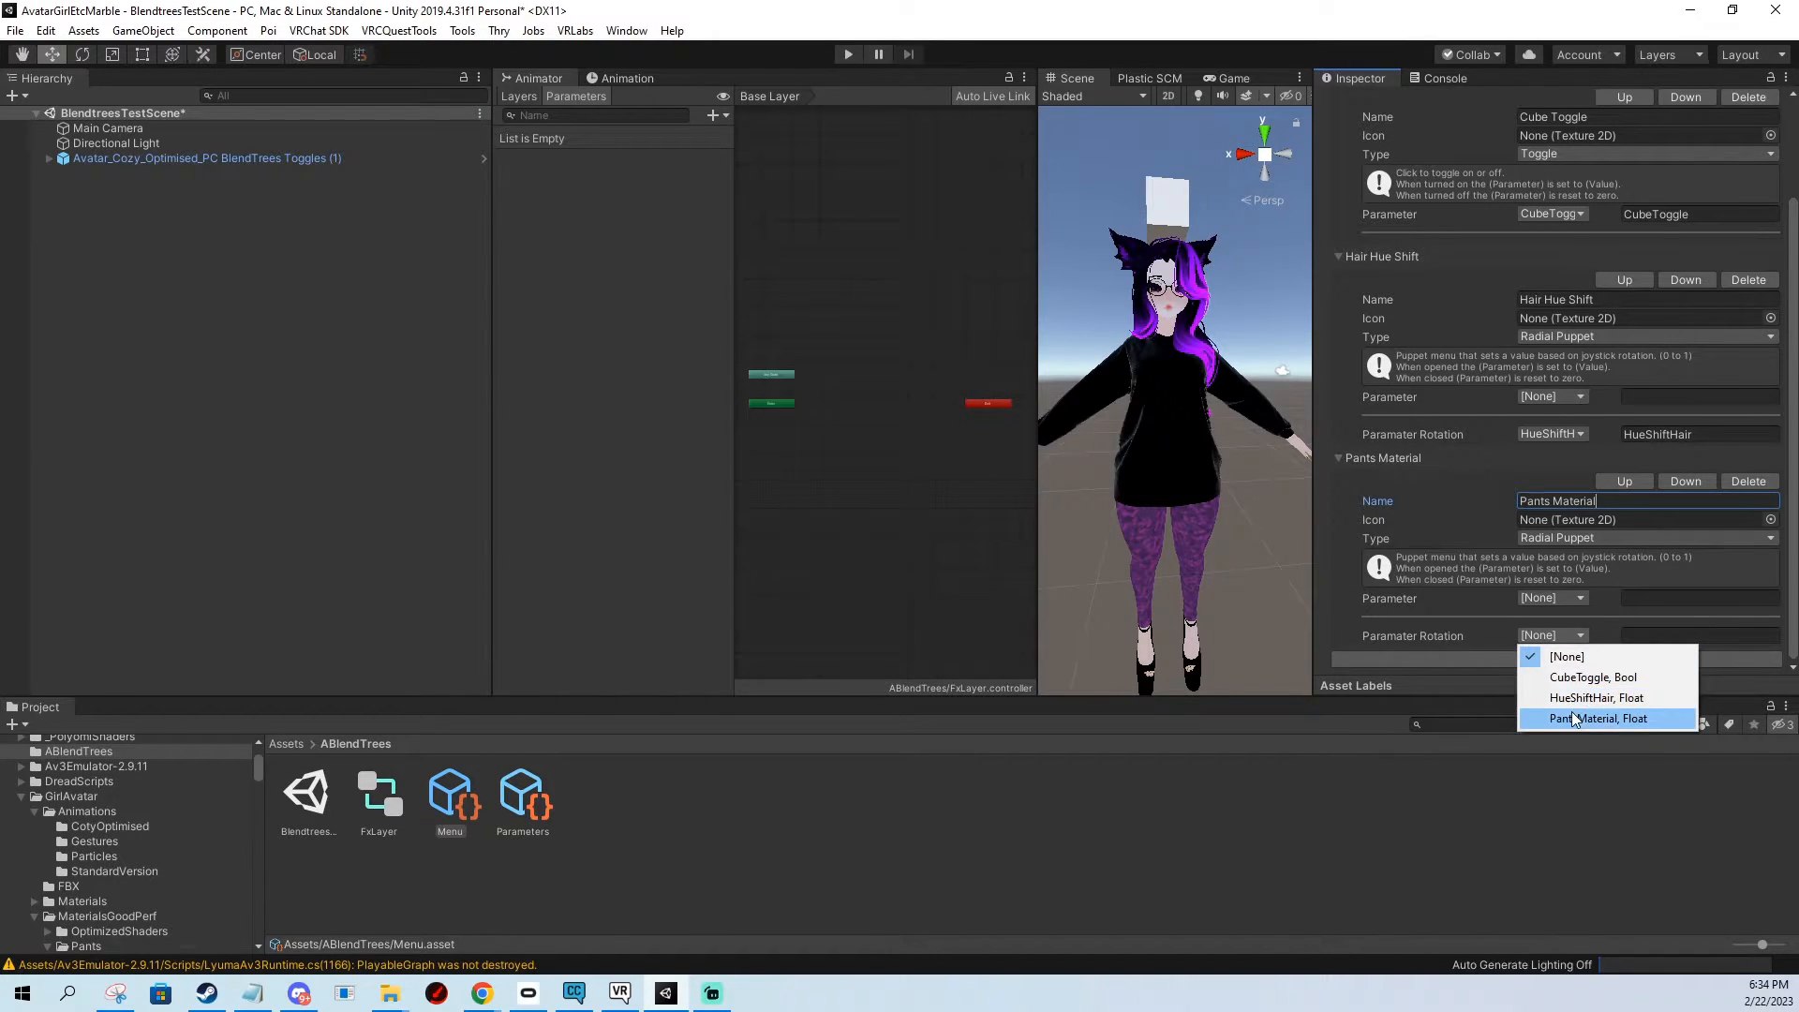
{"action": "left_click", "coordinate": [1595, 719]}
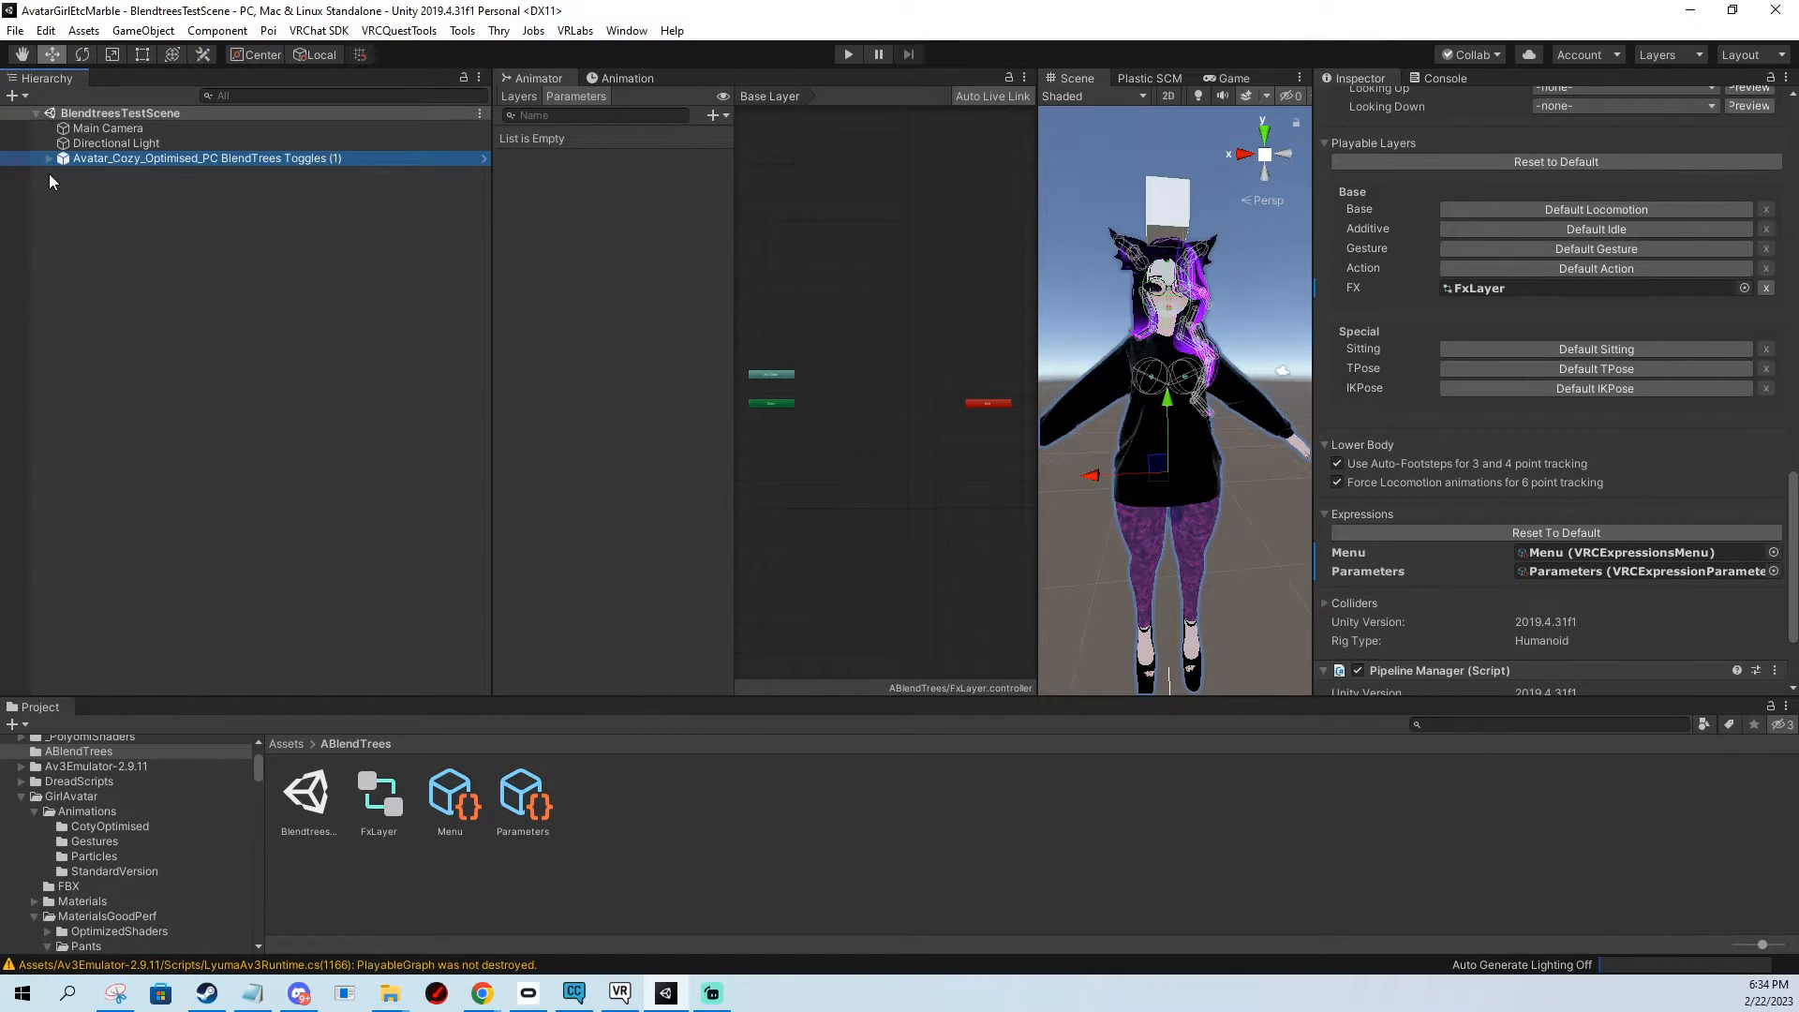
Create a CubeOff animation clip for the avatar in ABlendTrees.
{"action": "left_click", "coordinate": [51, 157]}
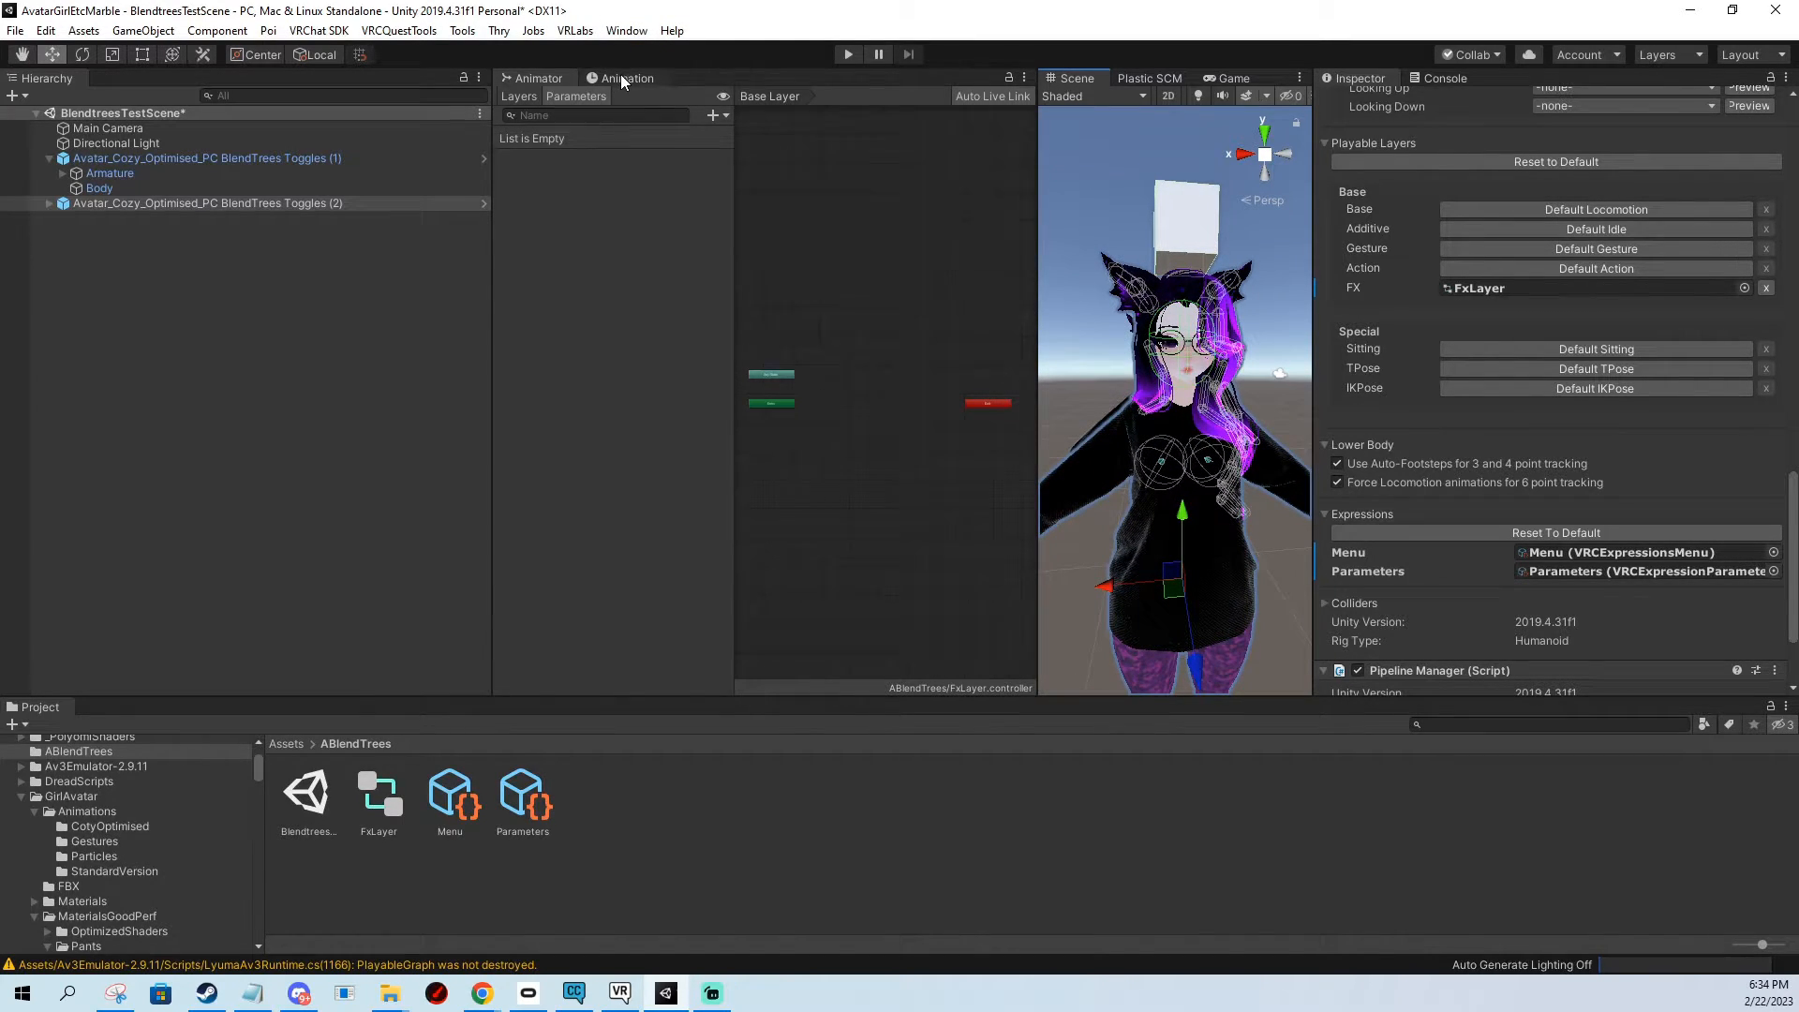
{"action": "left_click", "coordinate": [627, 77]}
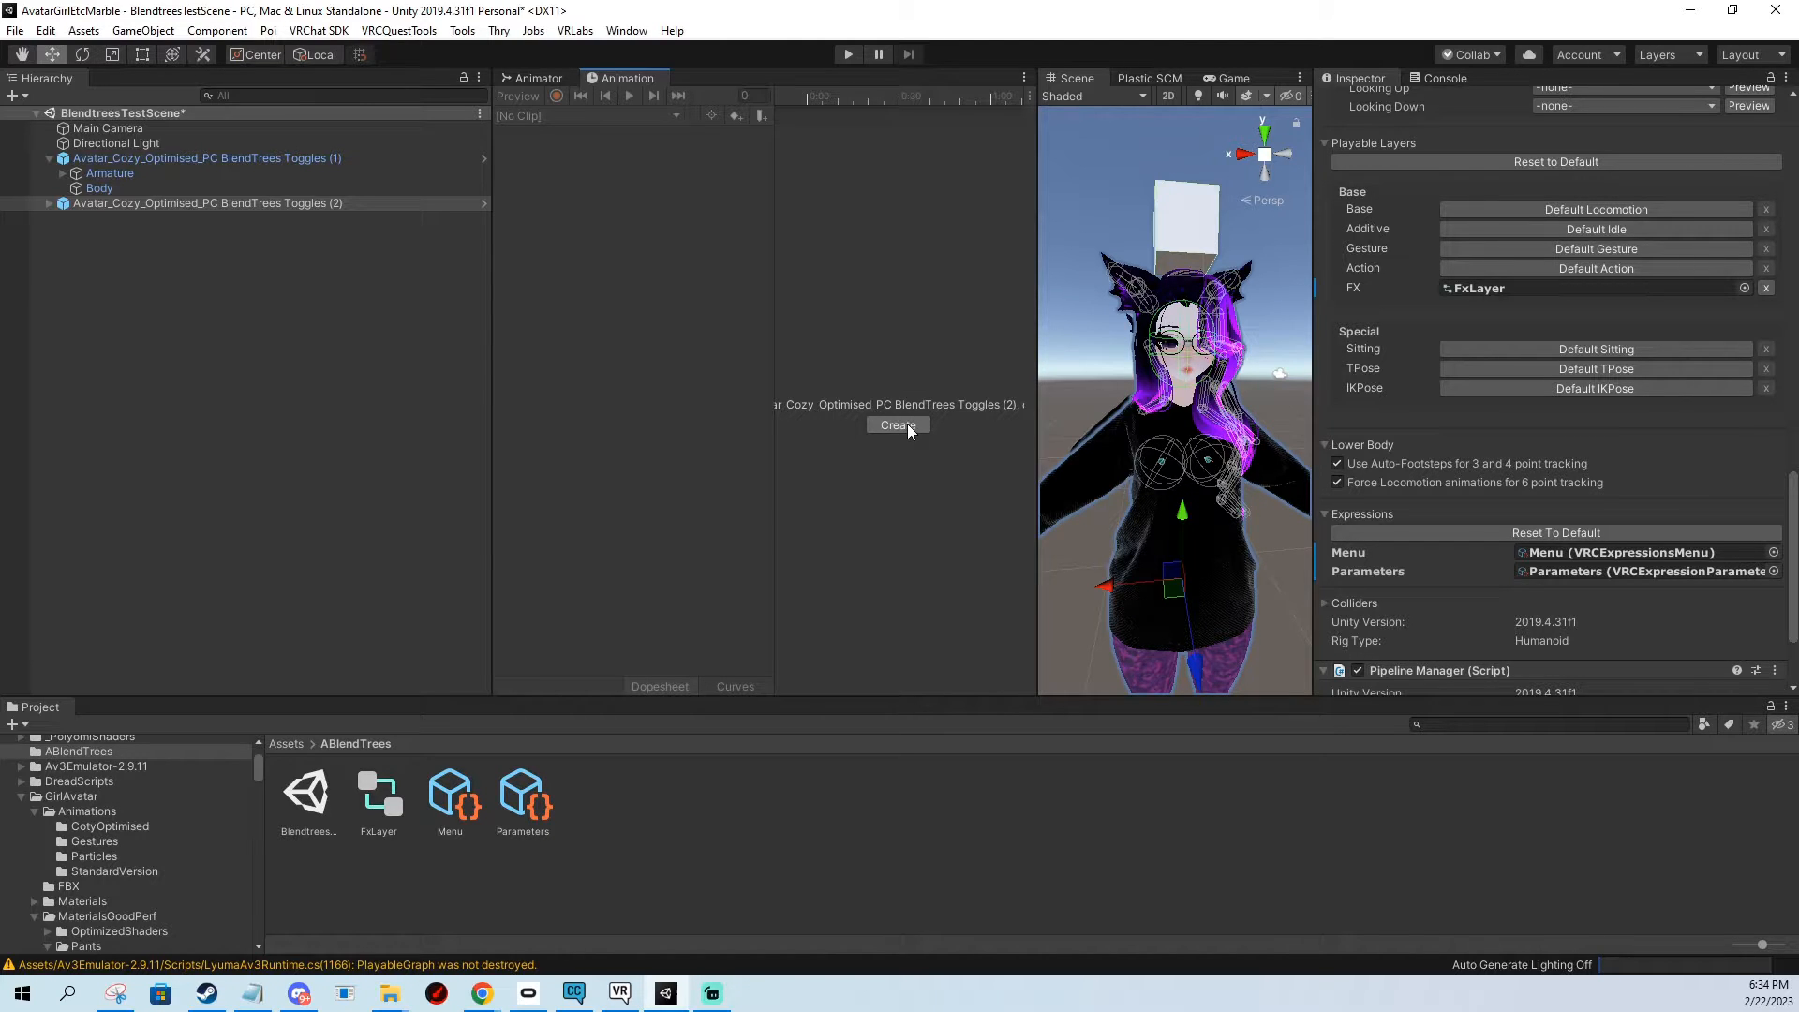
{"action": "left_click", "coordinate": [895, 426]}
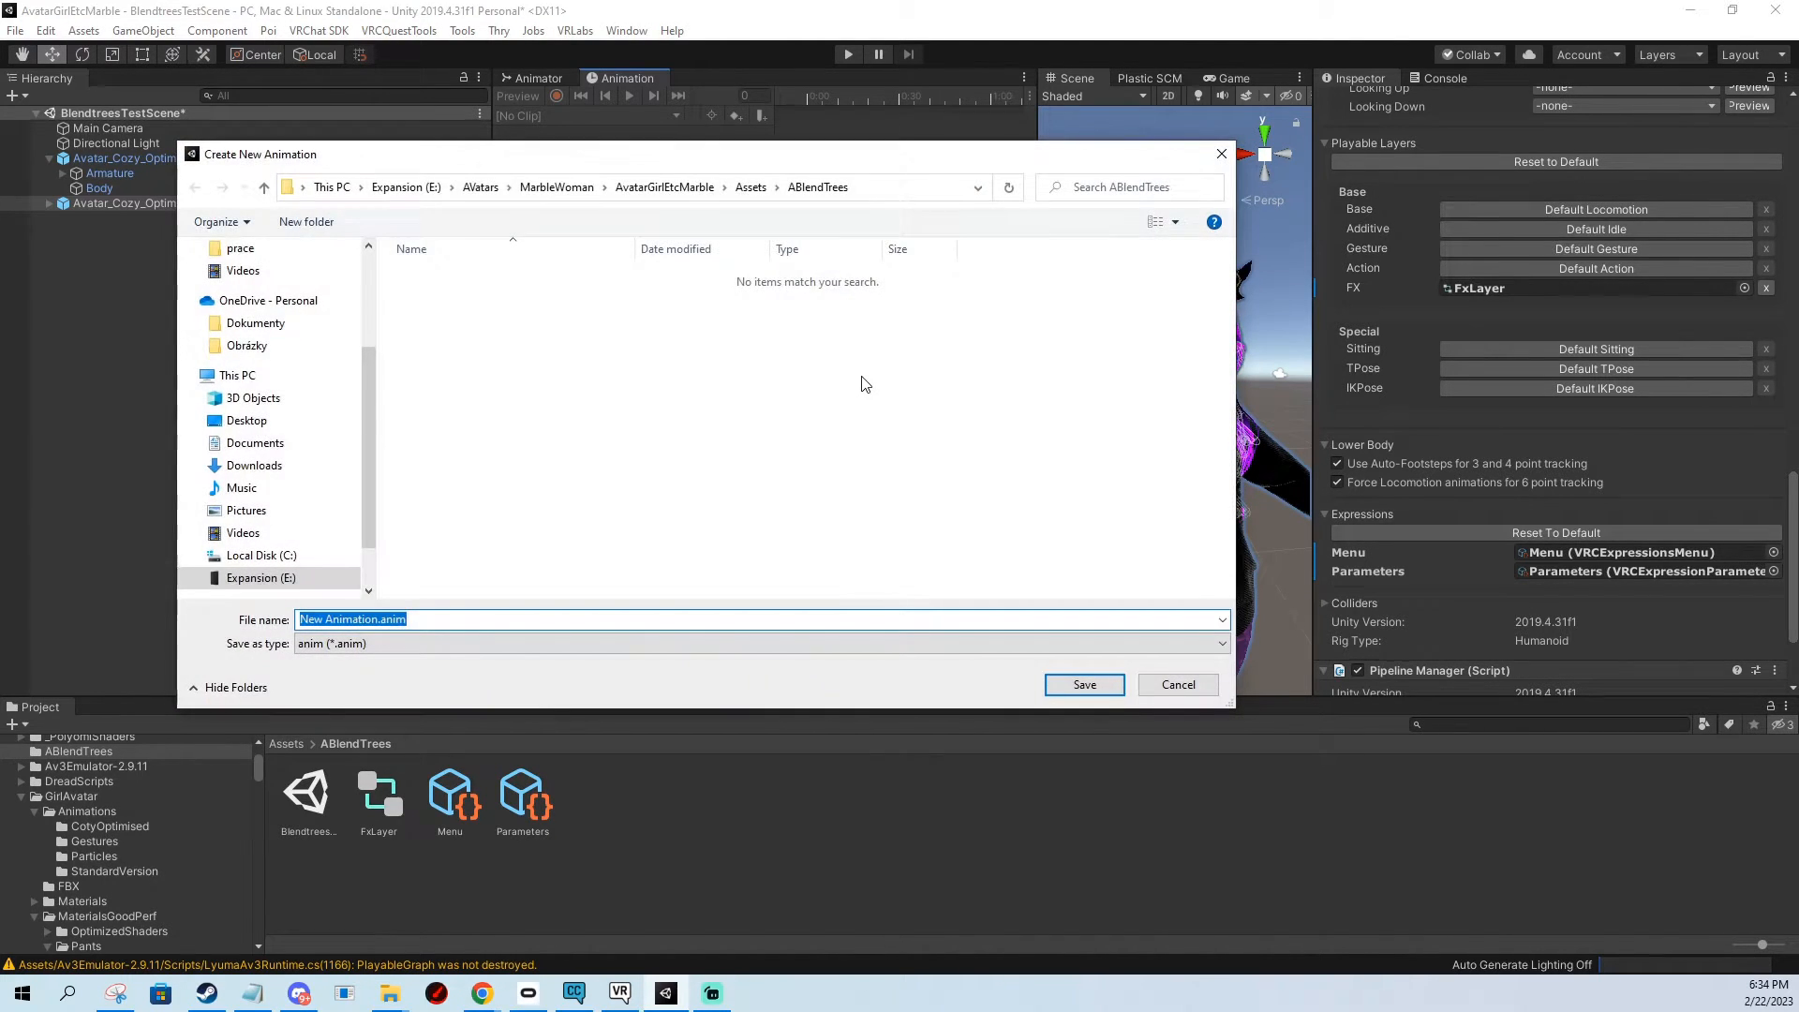
{"action": "type", "text": "CubeOff"}
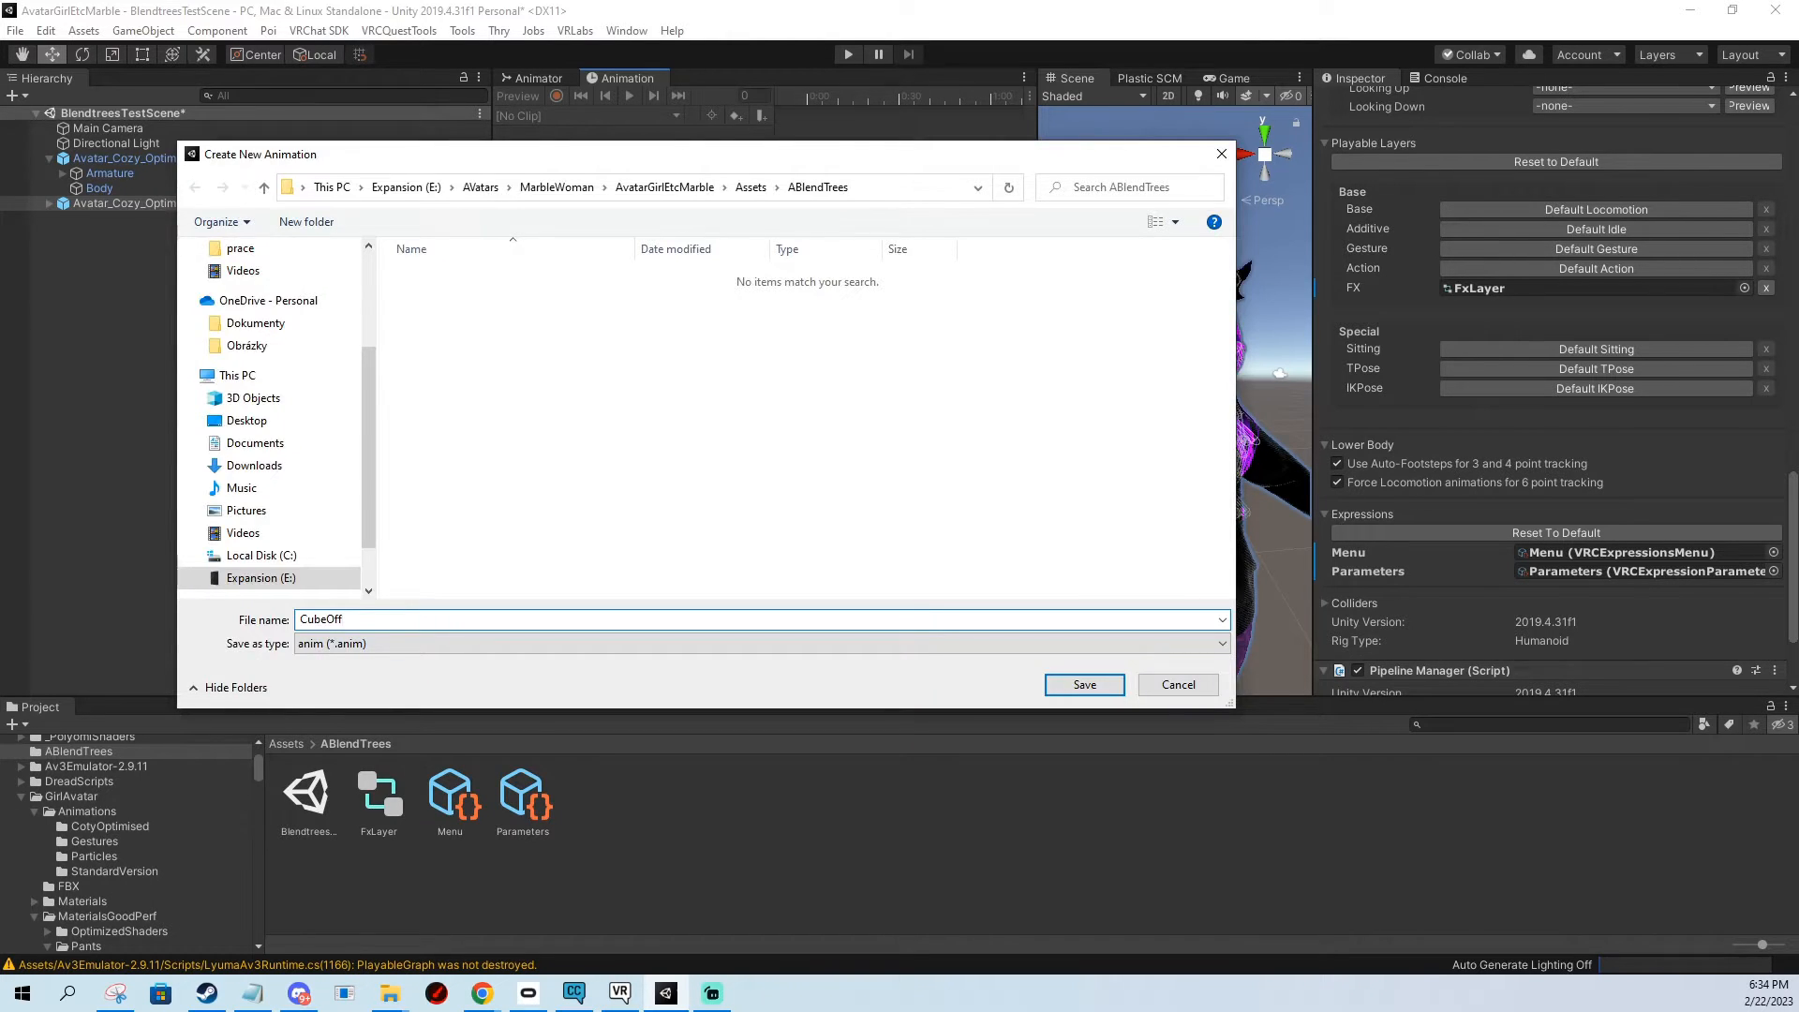
{"action": "left_click", "coordinate": [1082, 684]}
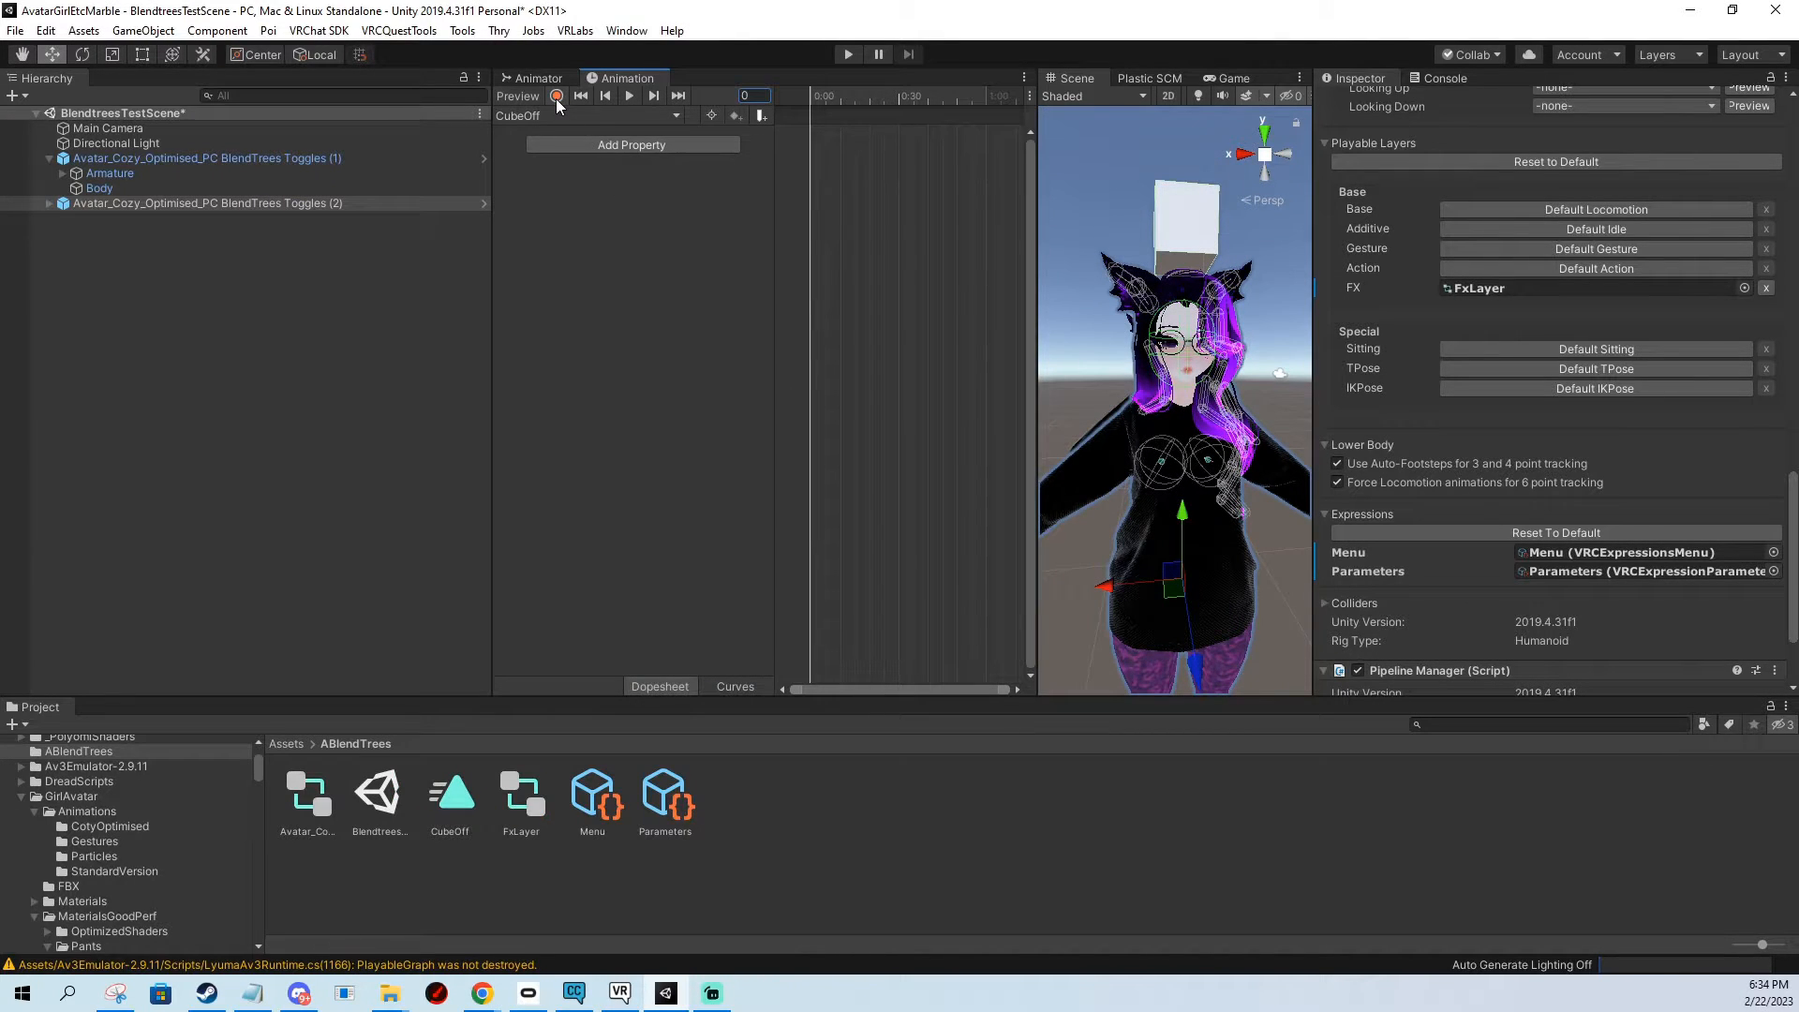
Record the Cube's active checkbox as off into the CubeOff clip.
{"action": "left_click", "coordinate": [558, 95]}
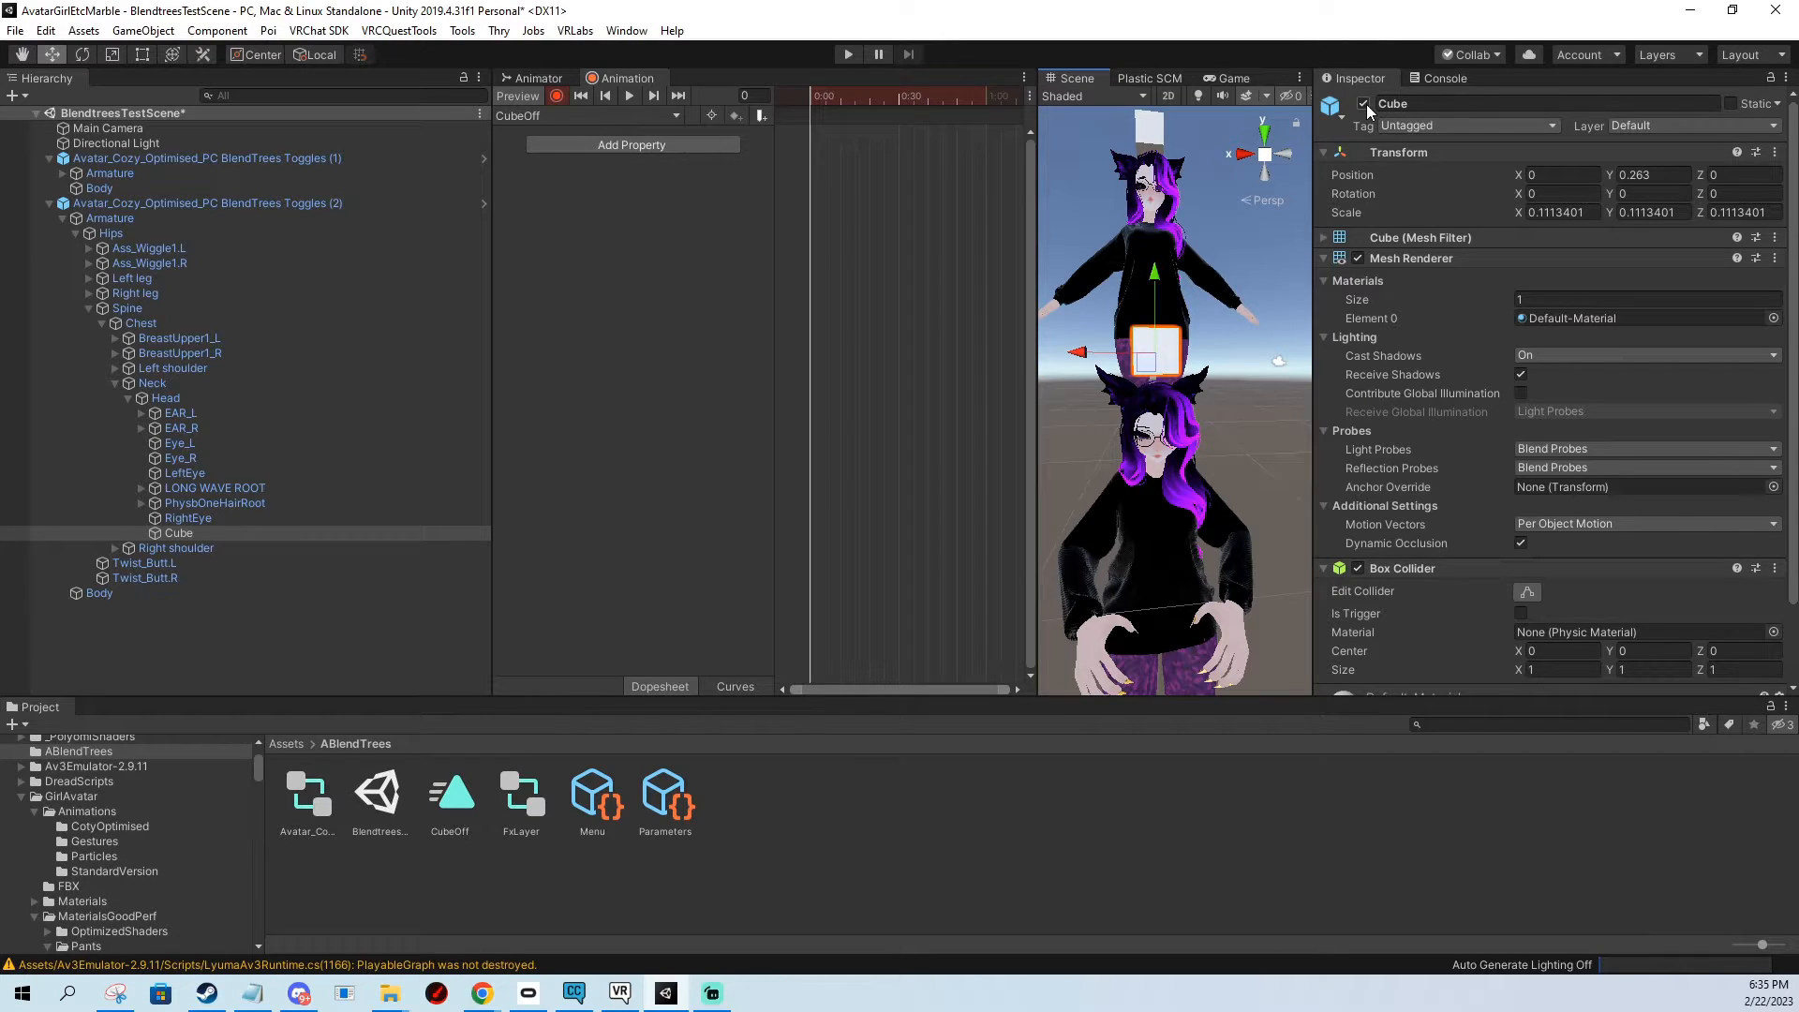
{"action": "left_click", "coordinate": [556, 96]}
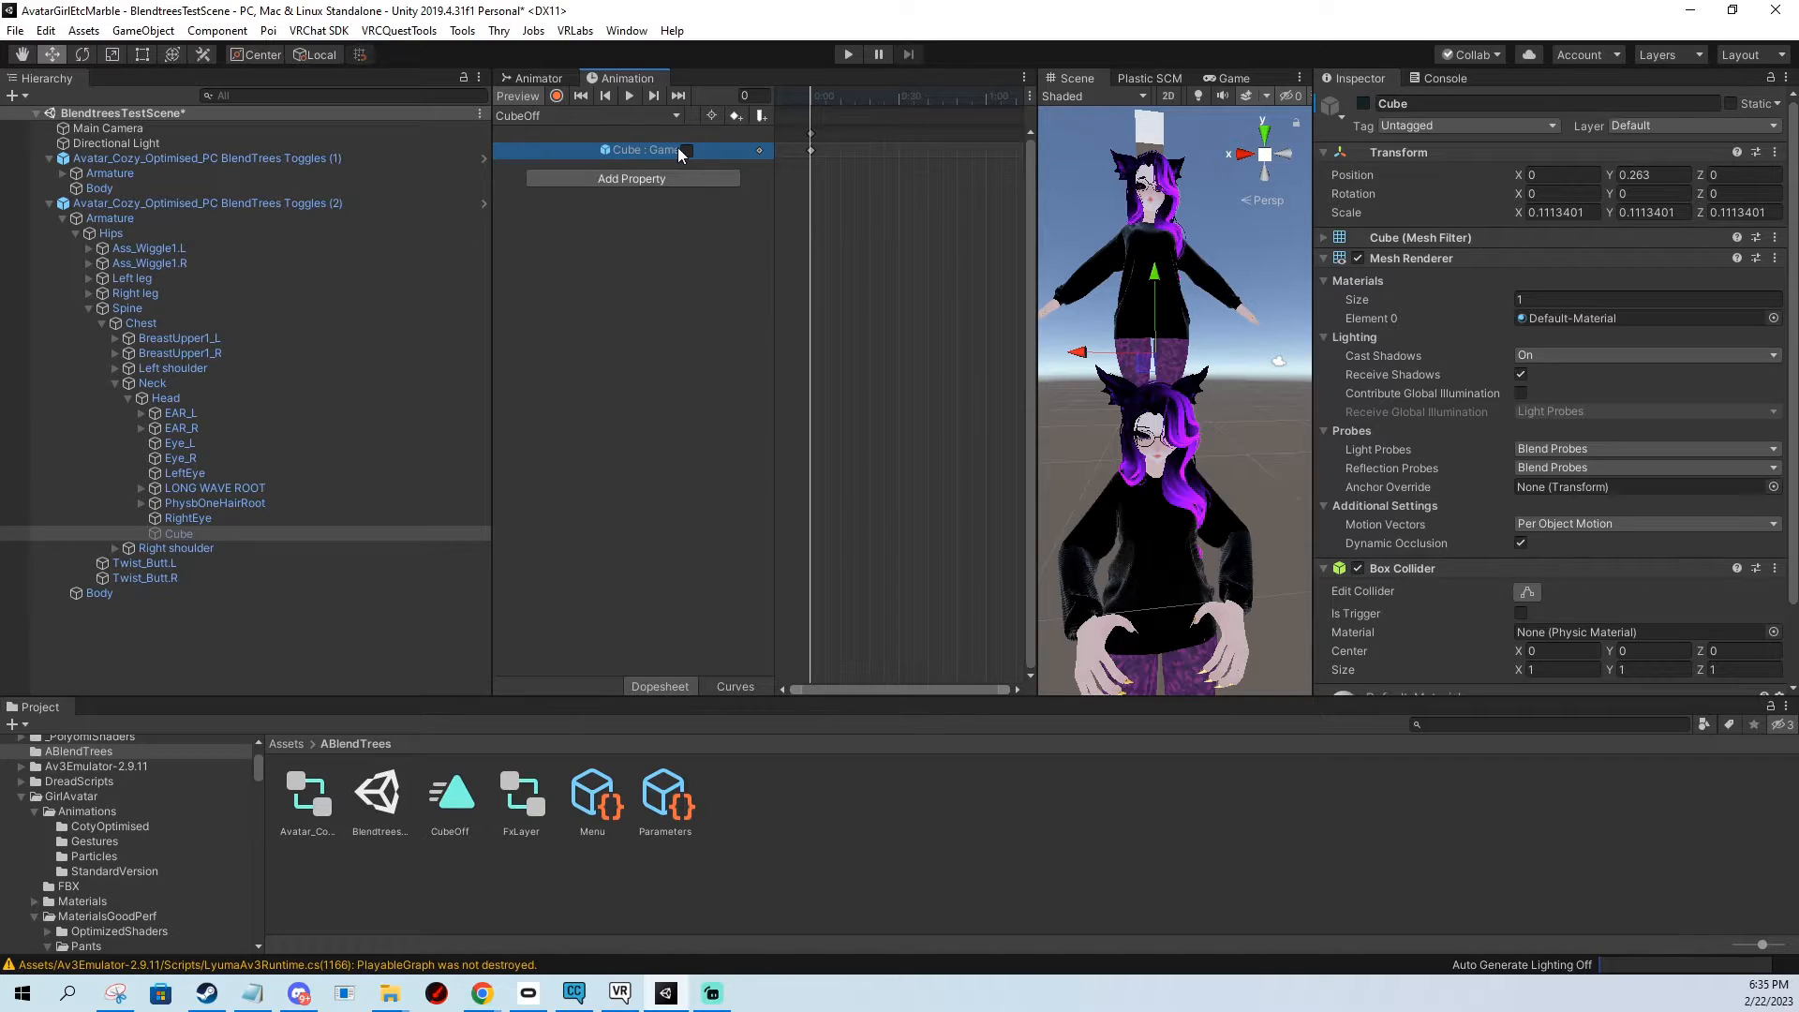
{"action": "mouse_move", "coordinate": [873, 152]}
{"action": "type", "text": "HueShift"}
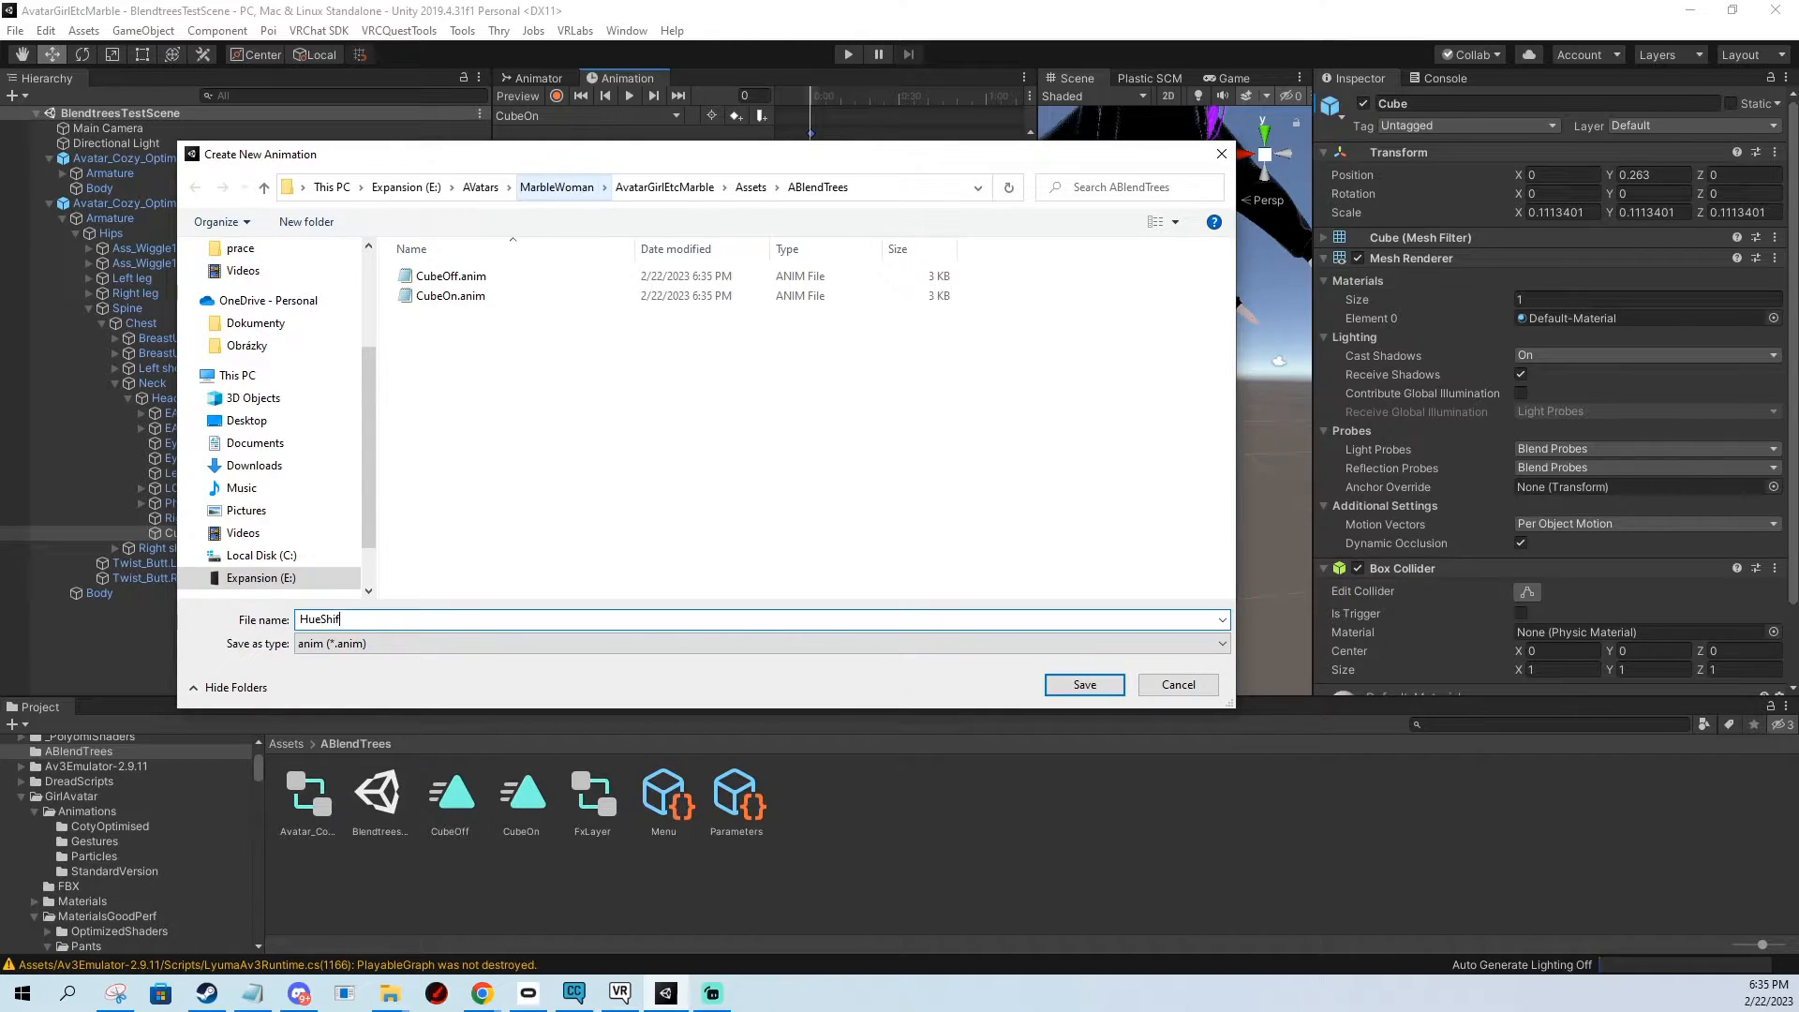
Save HueShiftHair0 and key the Body's Poiyomi hue shift properties into it.
{"action": "left_click", "coordinate": [1082, 684]}
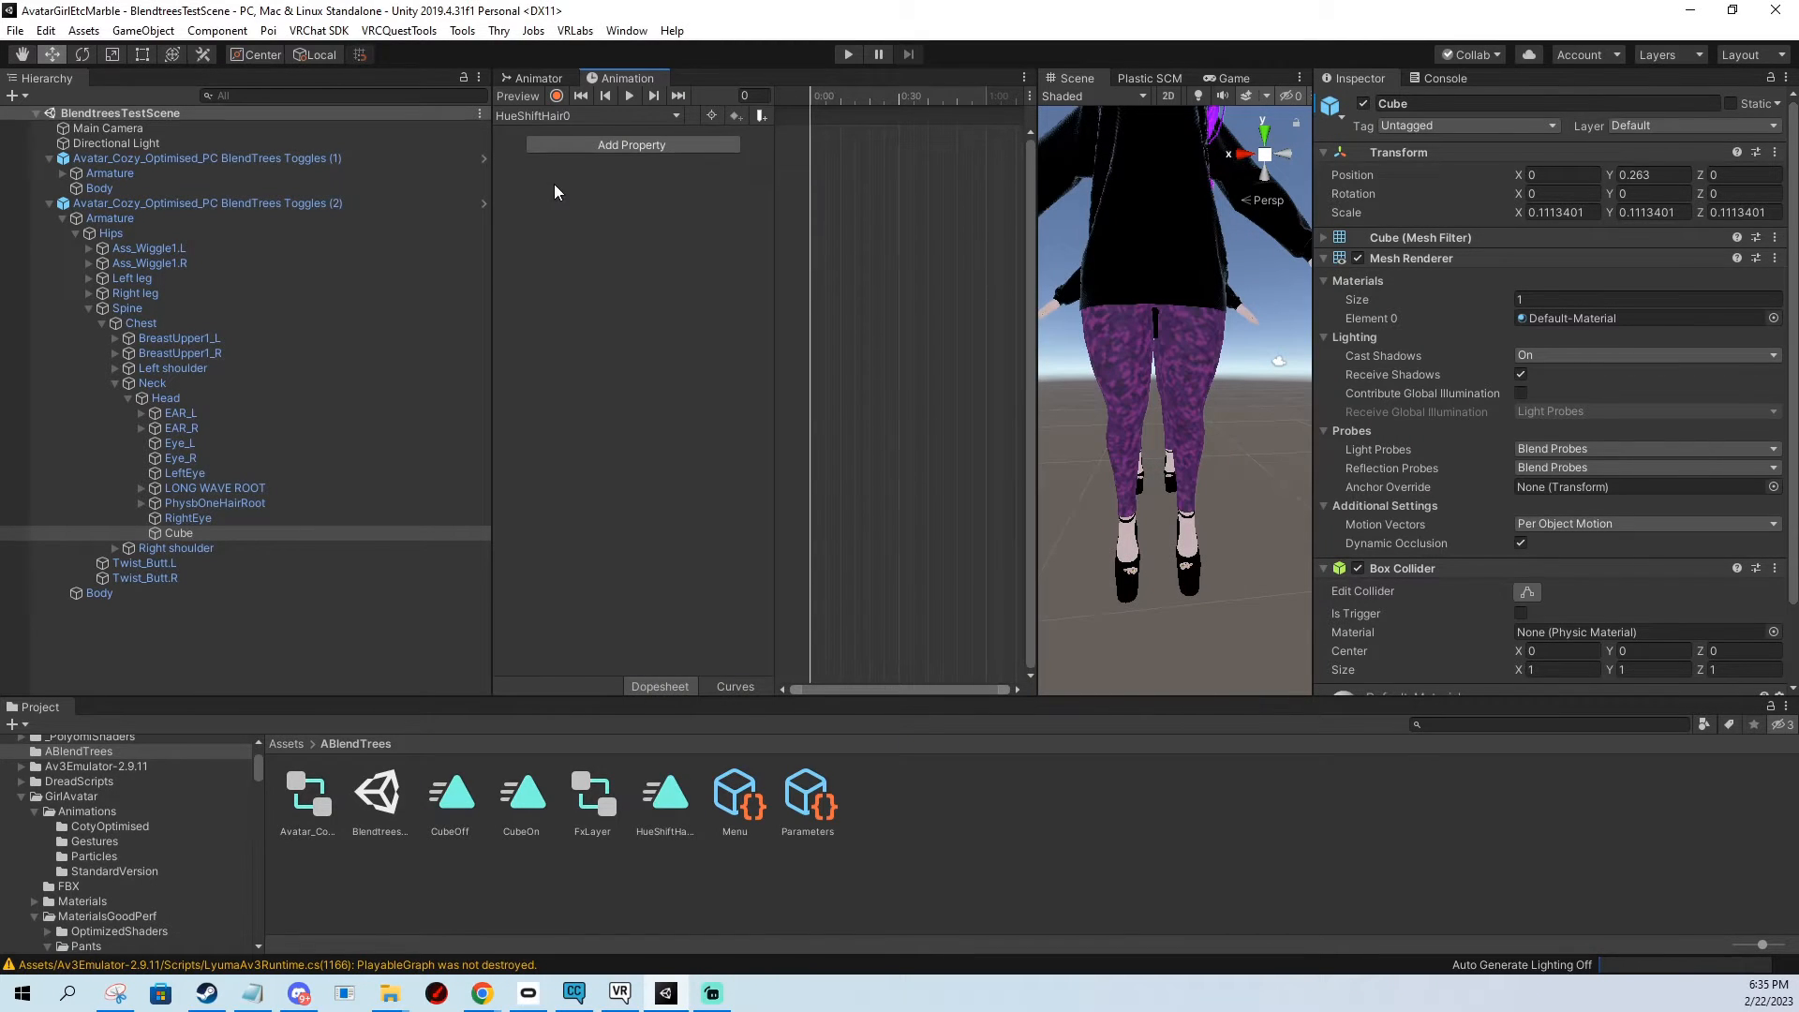
{"action": "left_click", "coordinate": [206, 204]}
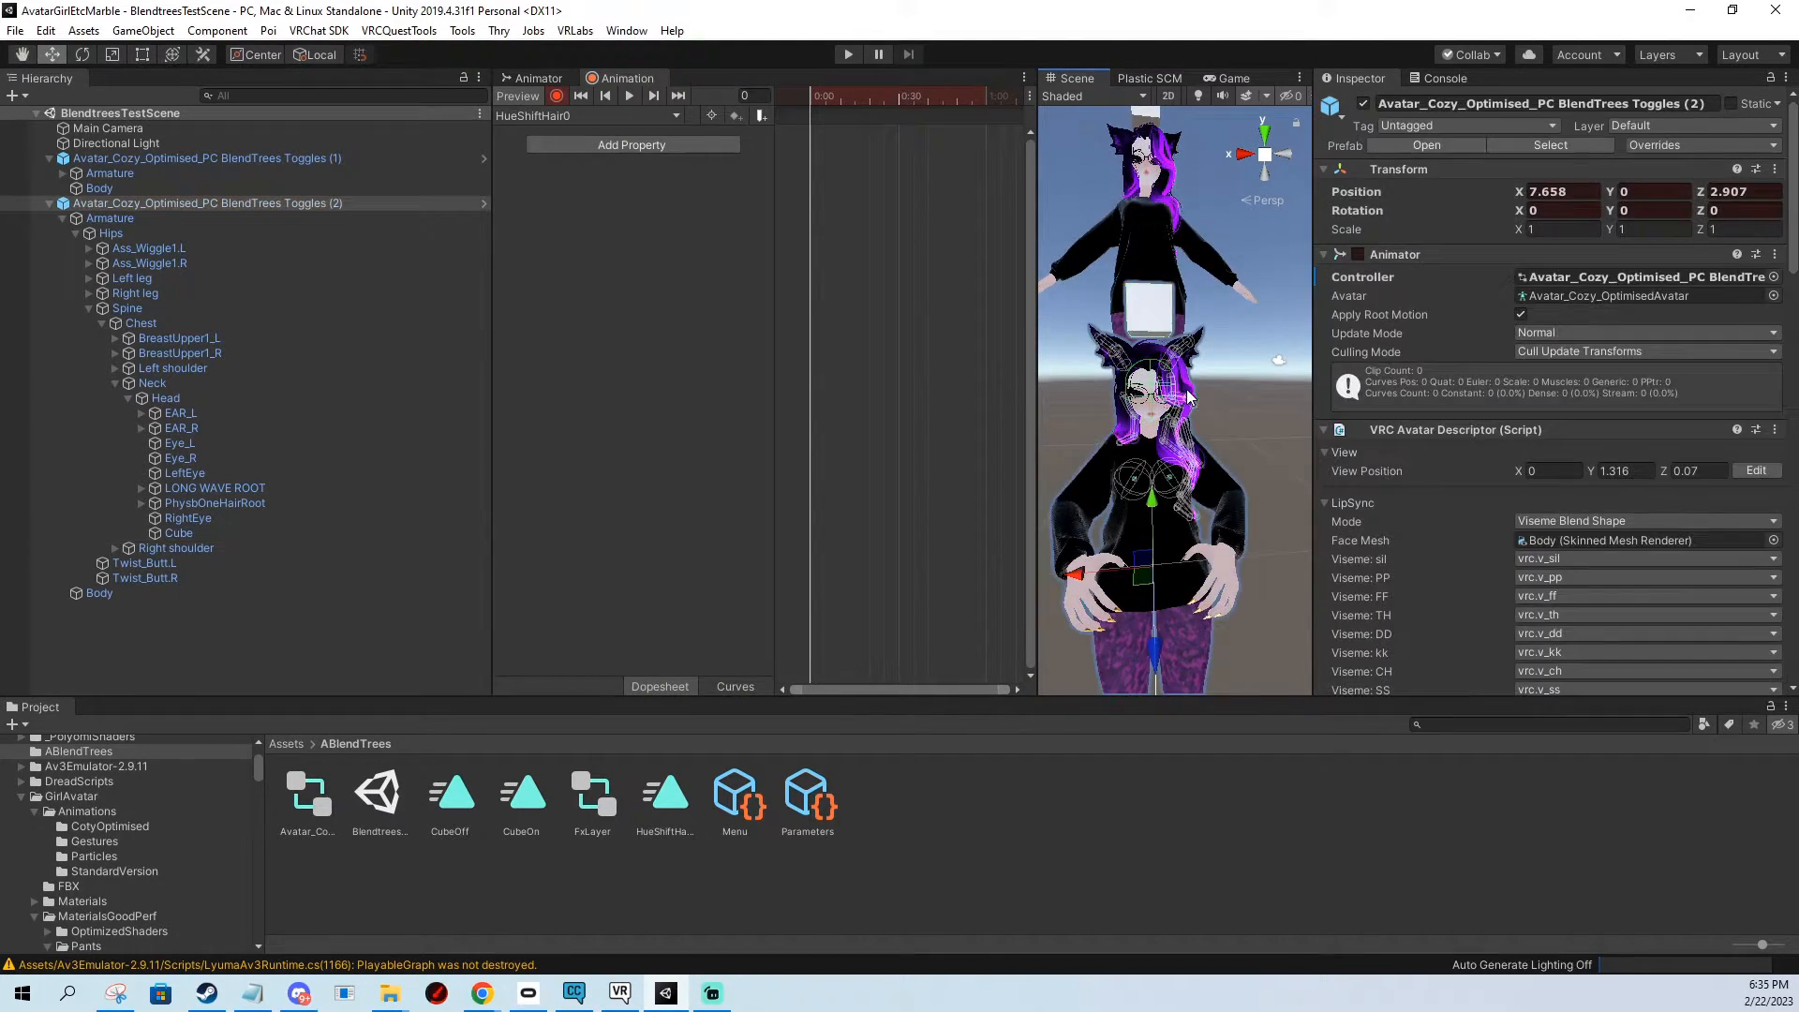
{"action": "left_click", "coordinate": [98, 593]}
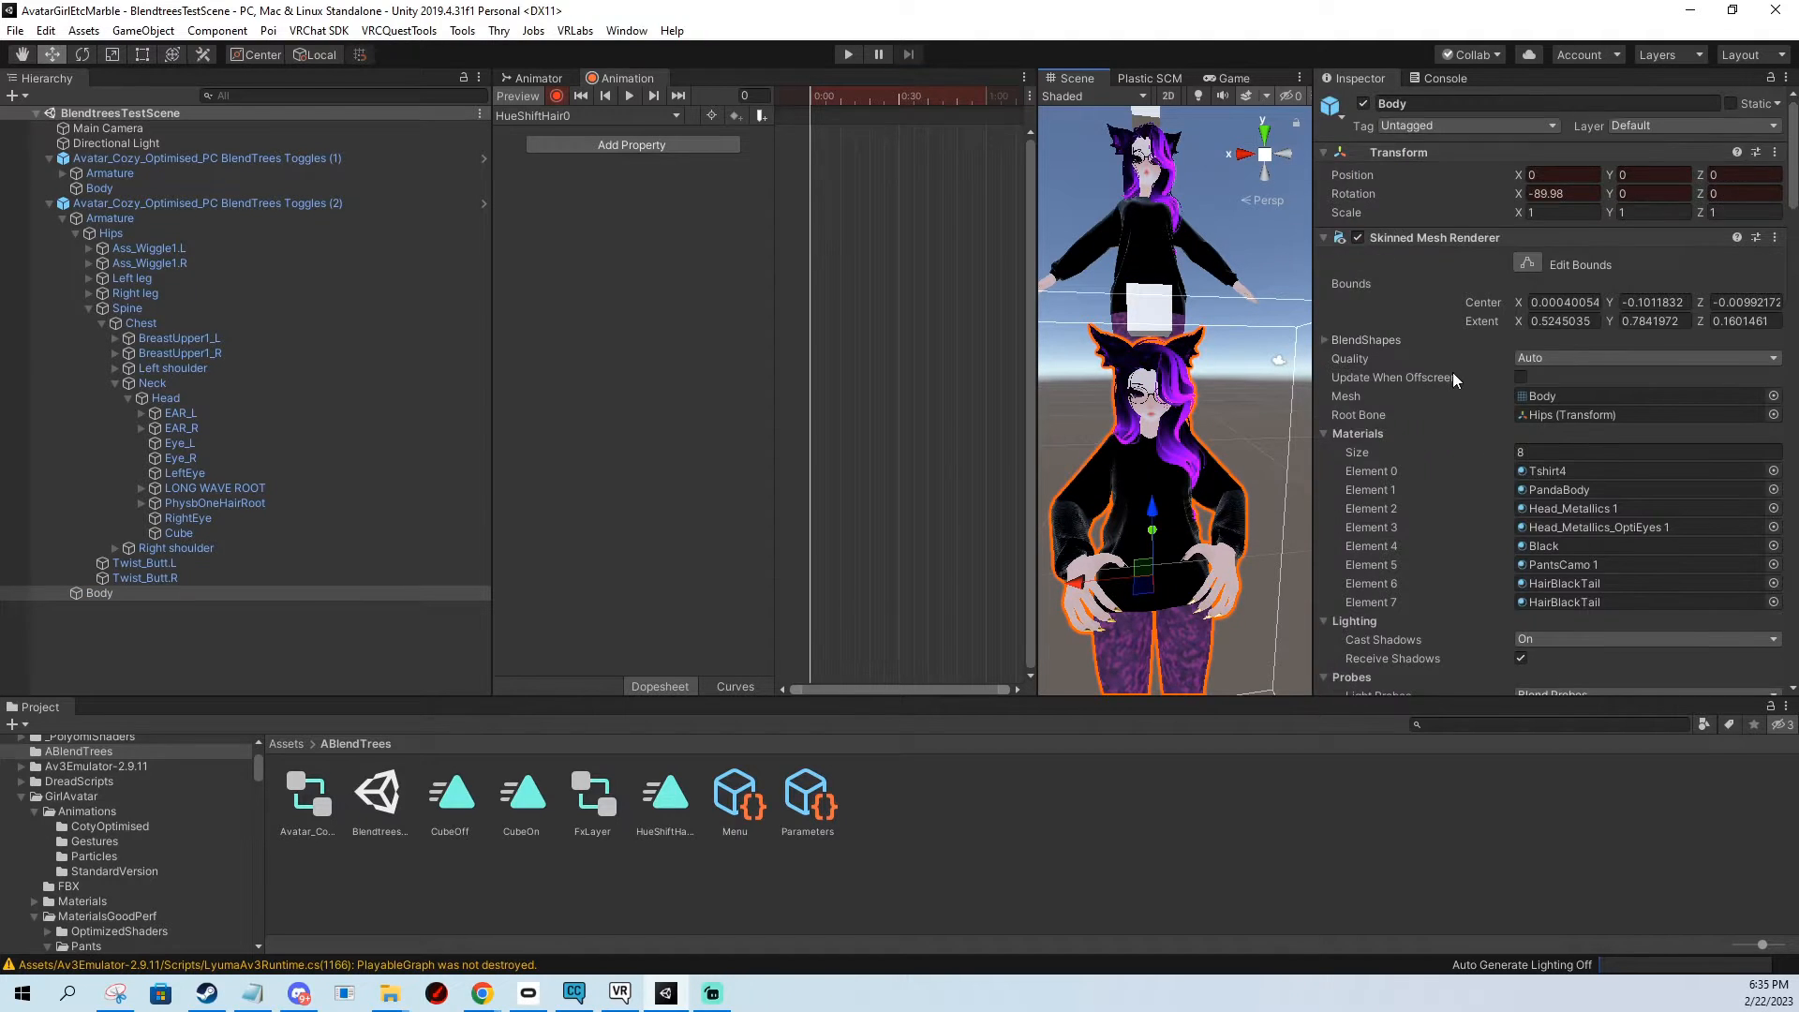
{"action": "scroll", "scroll_direction": "down", "scroll_amount": 3}
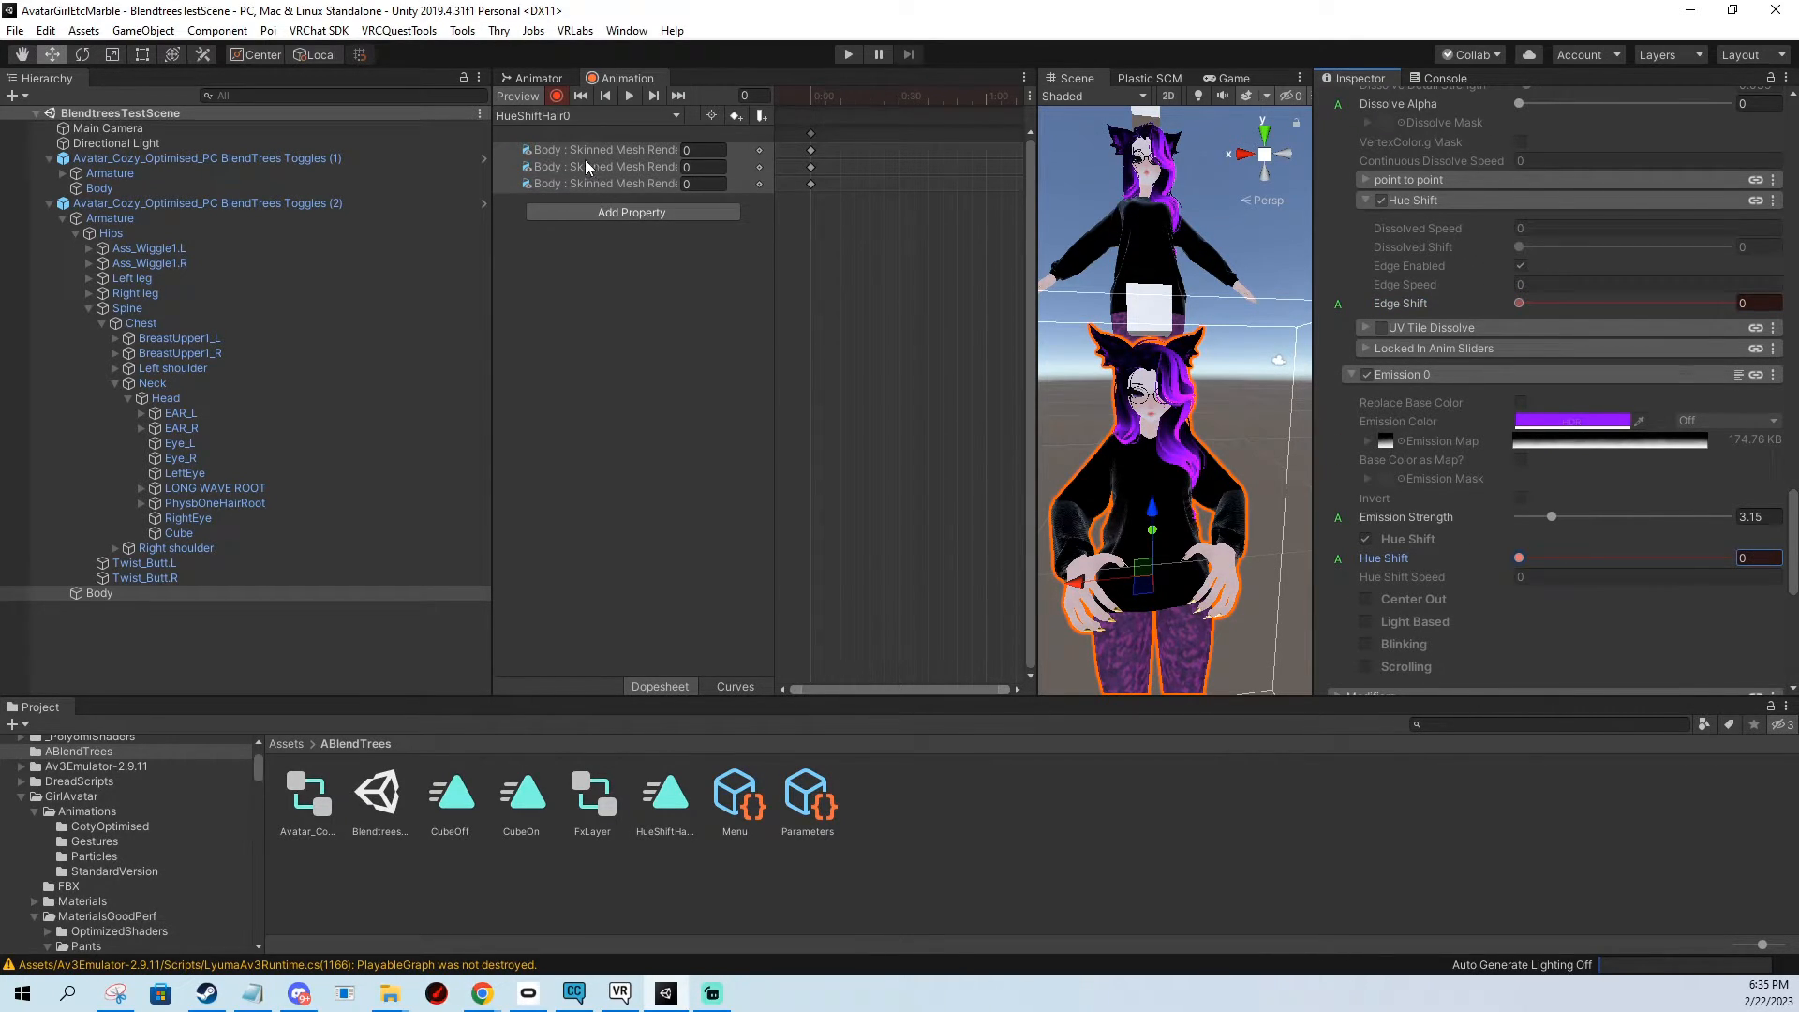
{"action": "left_click", "coordinate": [557, 96]}
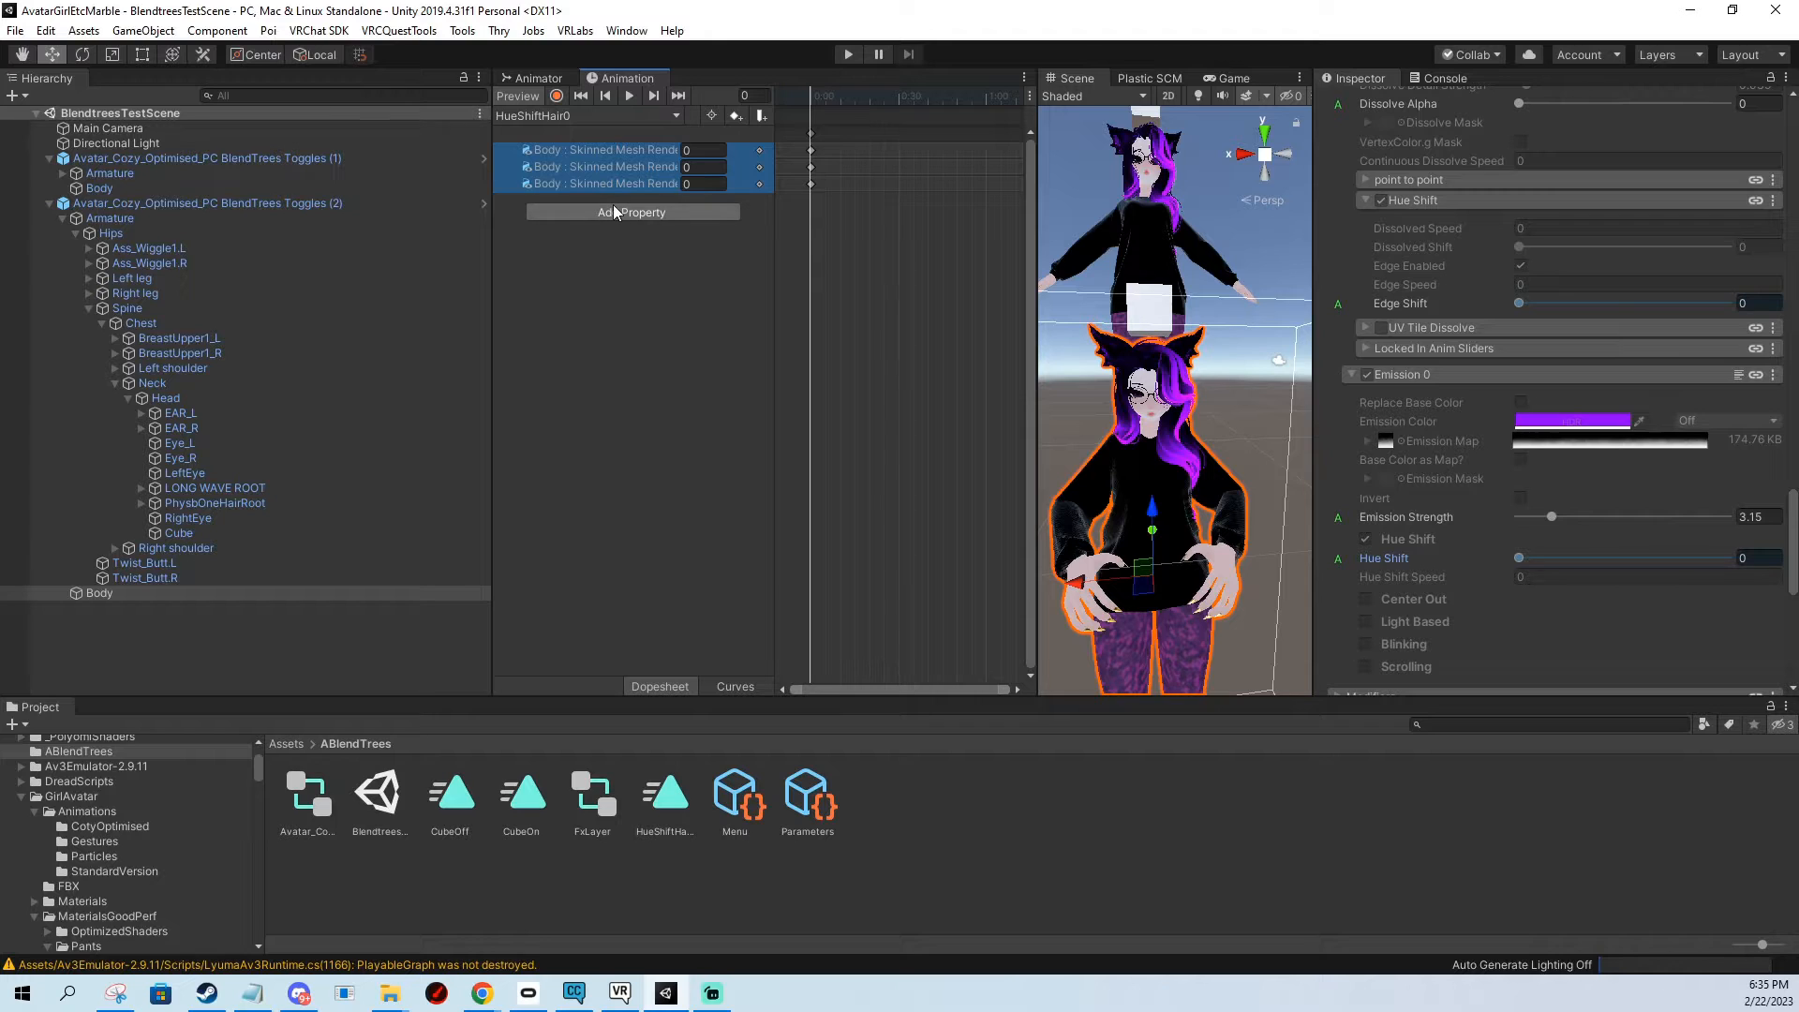
Create and save a second hair hue shift clip, HueshiftHair1.
{"action": "left_click", "coordinate": [584, 114]}
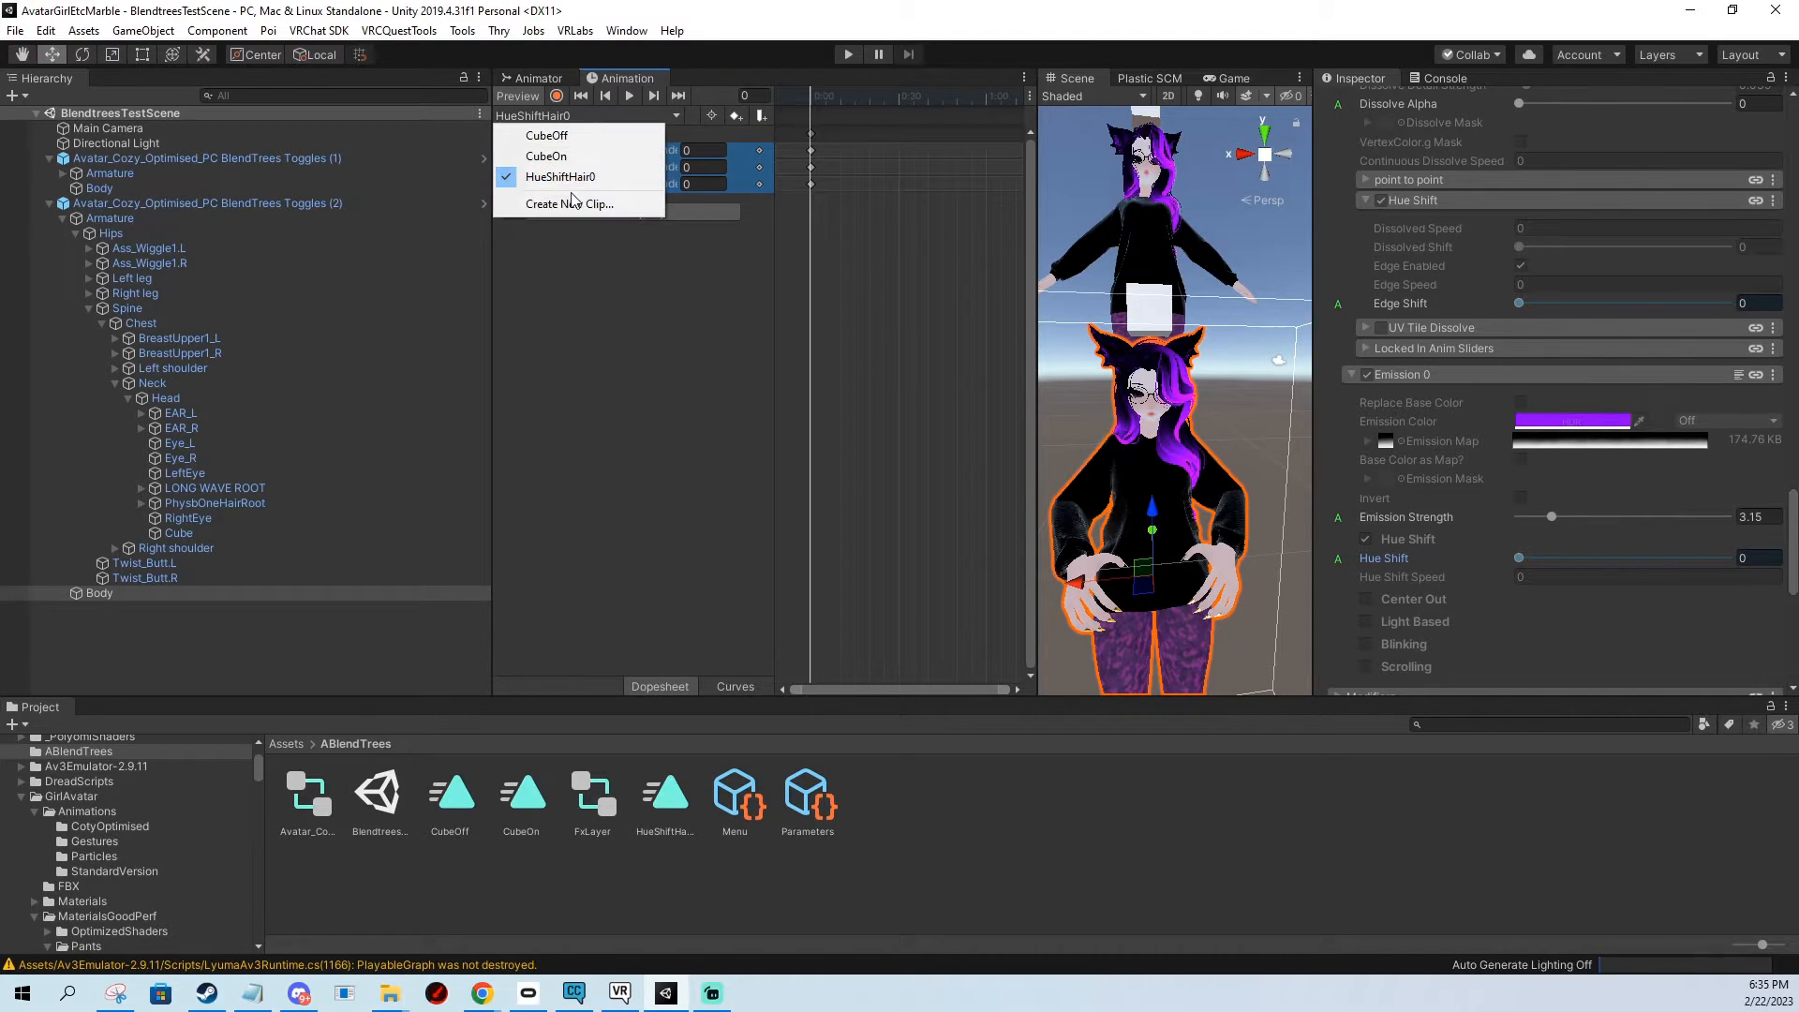
{"action": "left_click", "coordinate": [566, 203]}
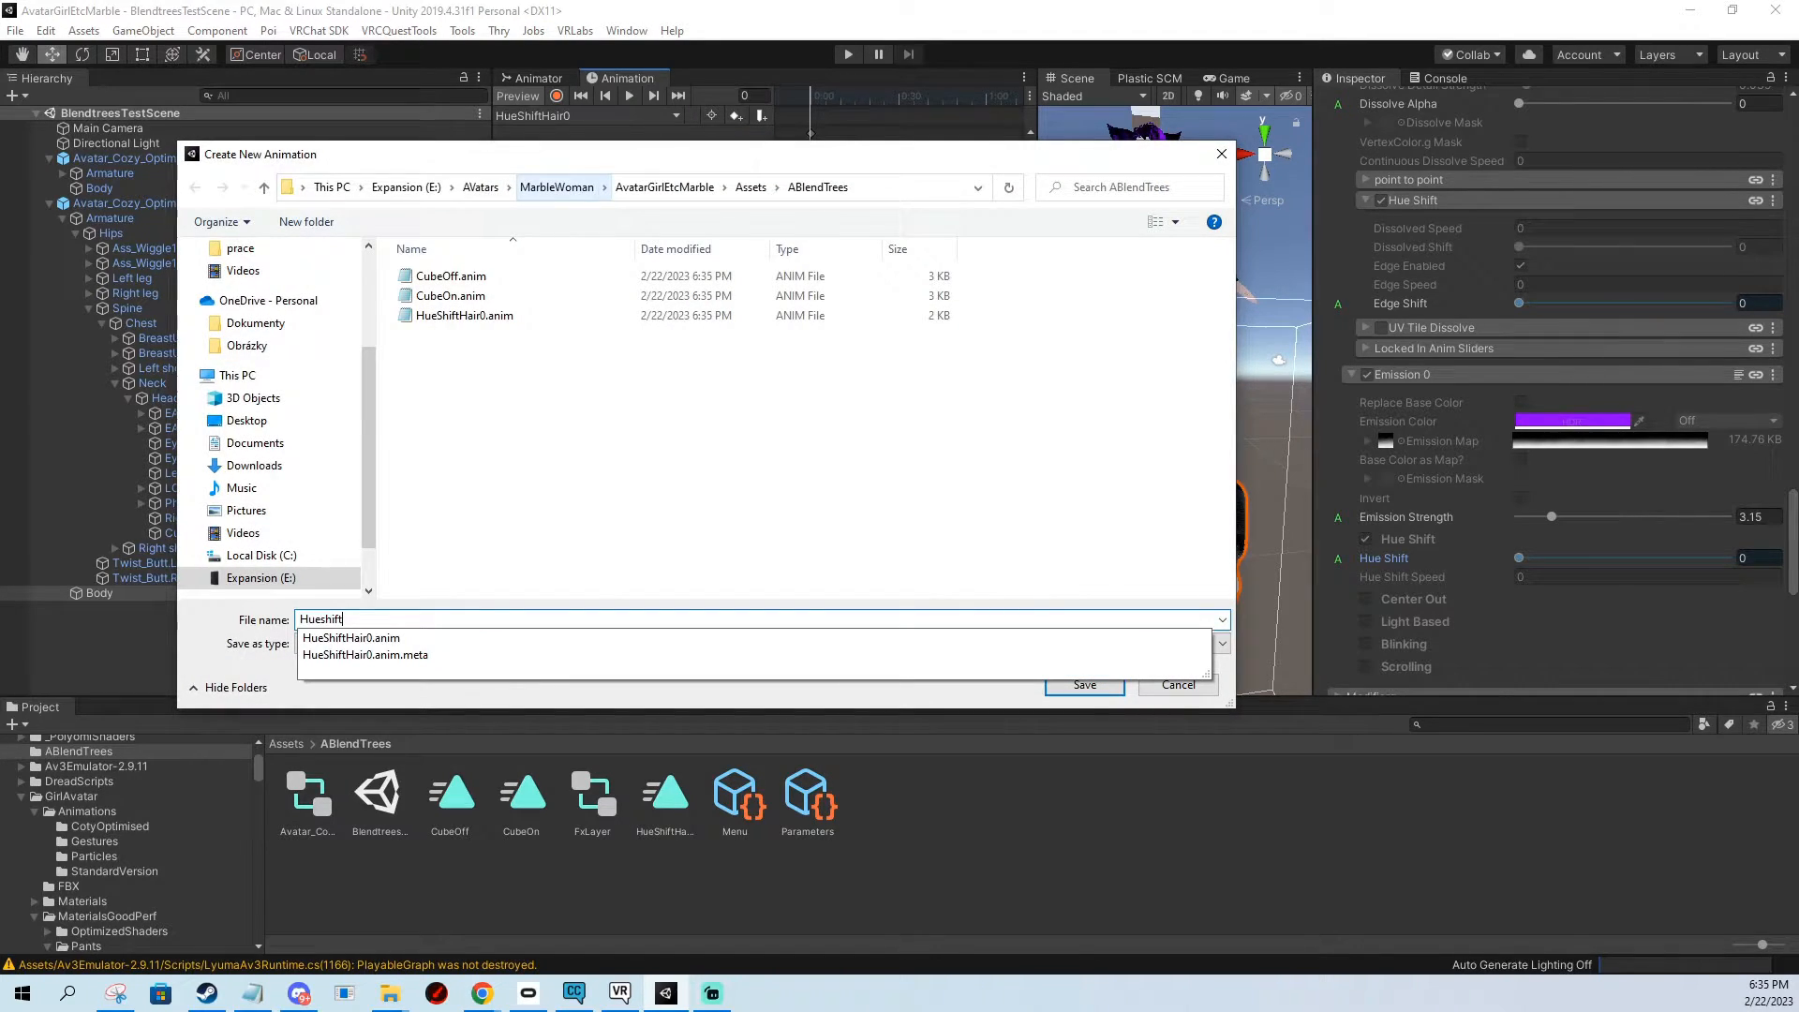
{"action": "left_click", "coordinate": [1082, 683]}
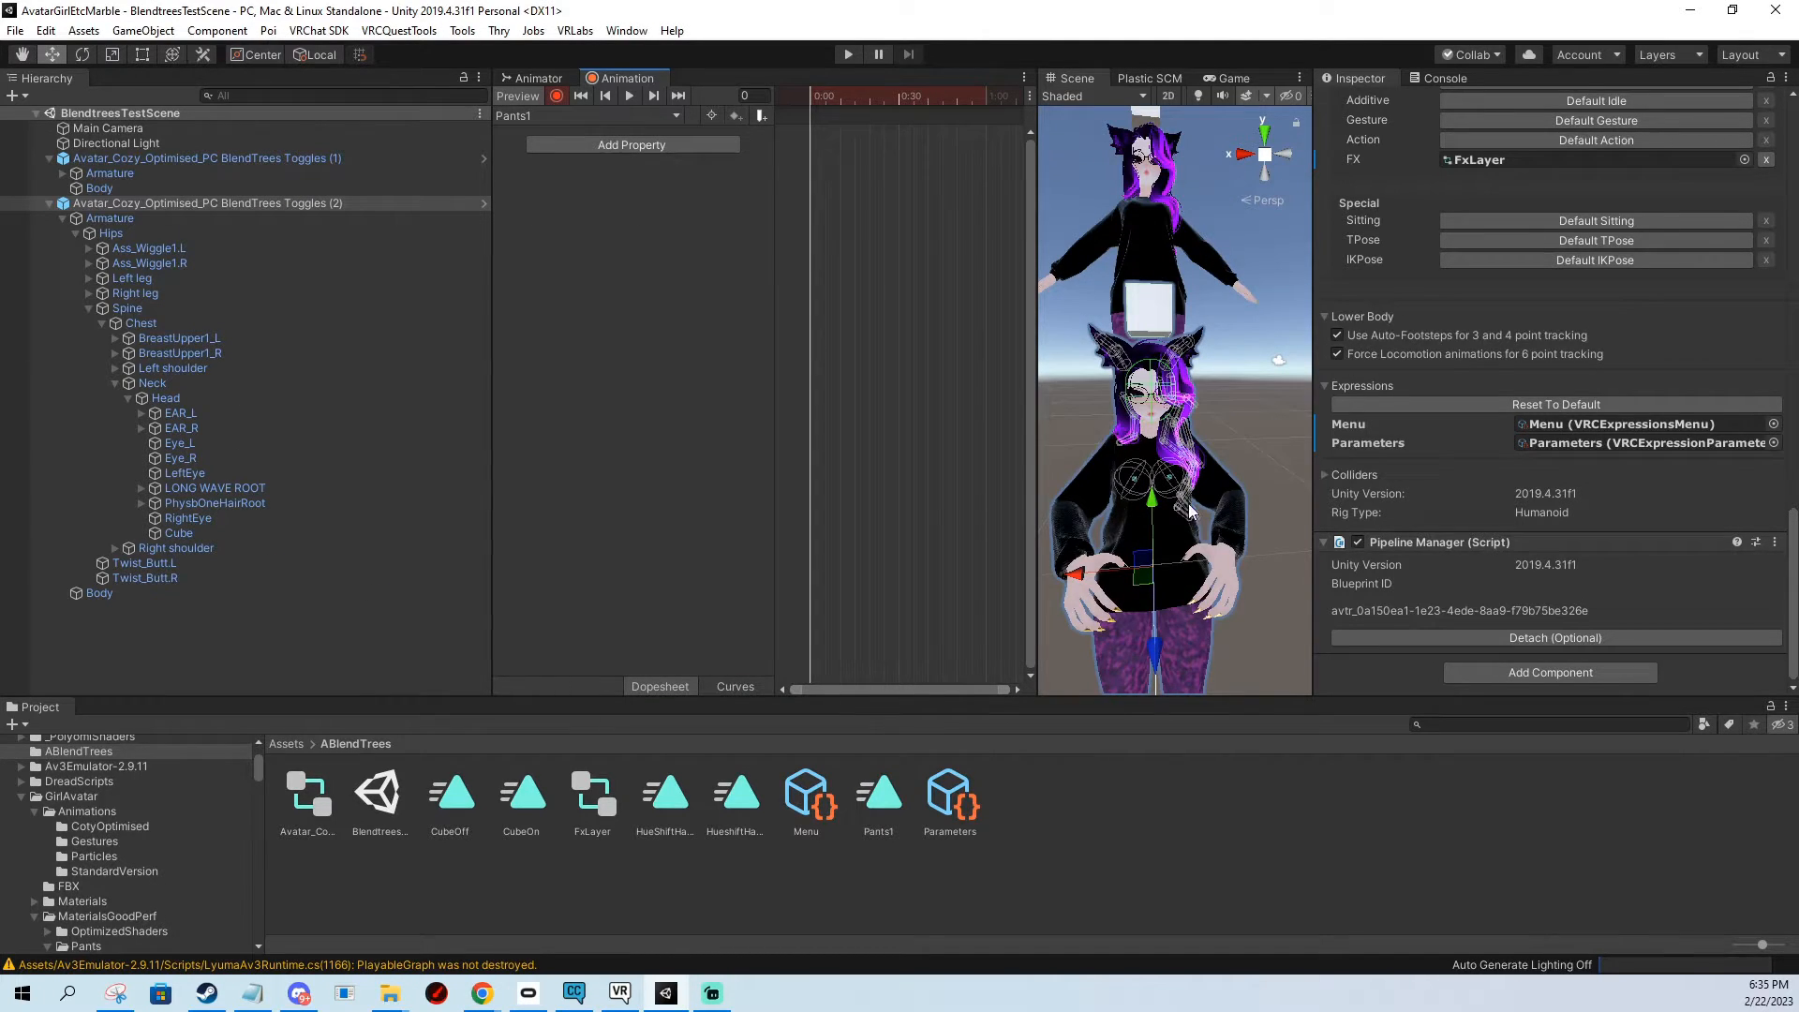
Save Pants2 keying Body's Element 5 to PantsColouredFabric 1, then start another pants clip.
{"action": "left_click", "coordinate": [101, 593]}
{"action": "type", "text": "Pants2"}
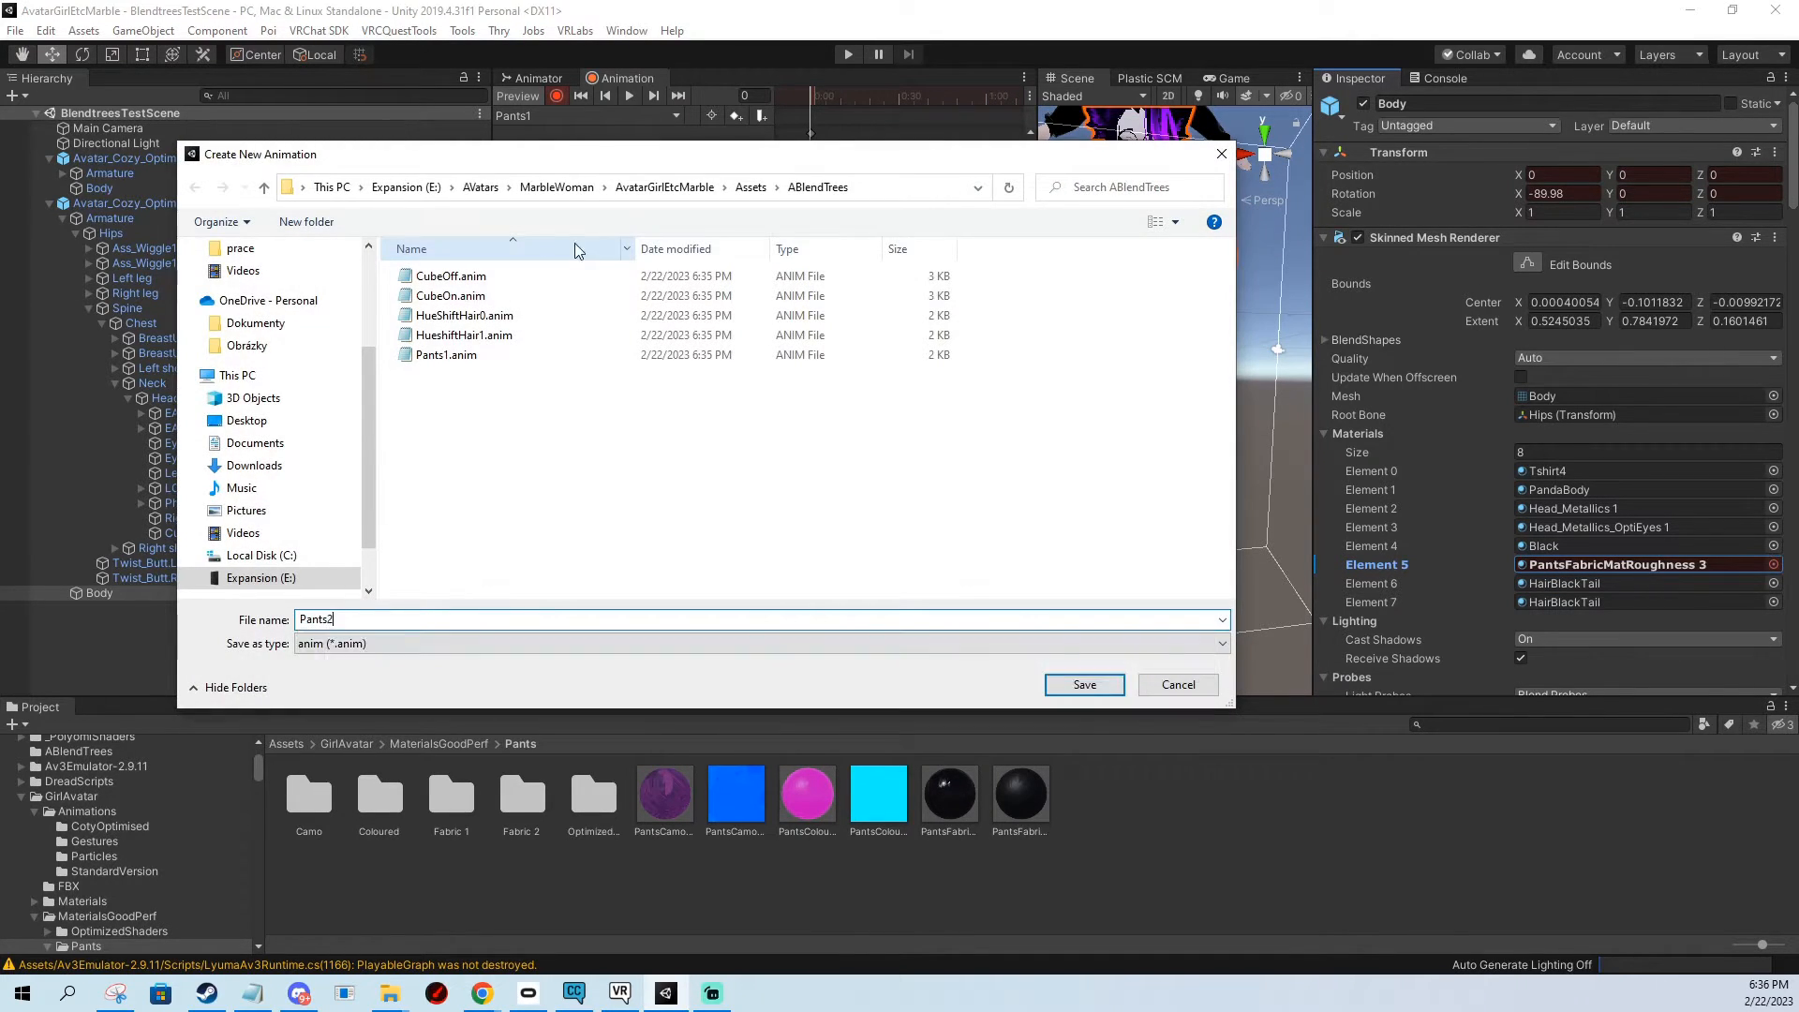
{"action": "left_click", "coordinate": [1082, 683]}
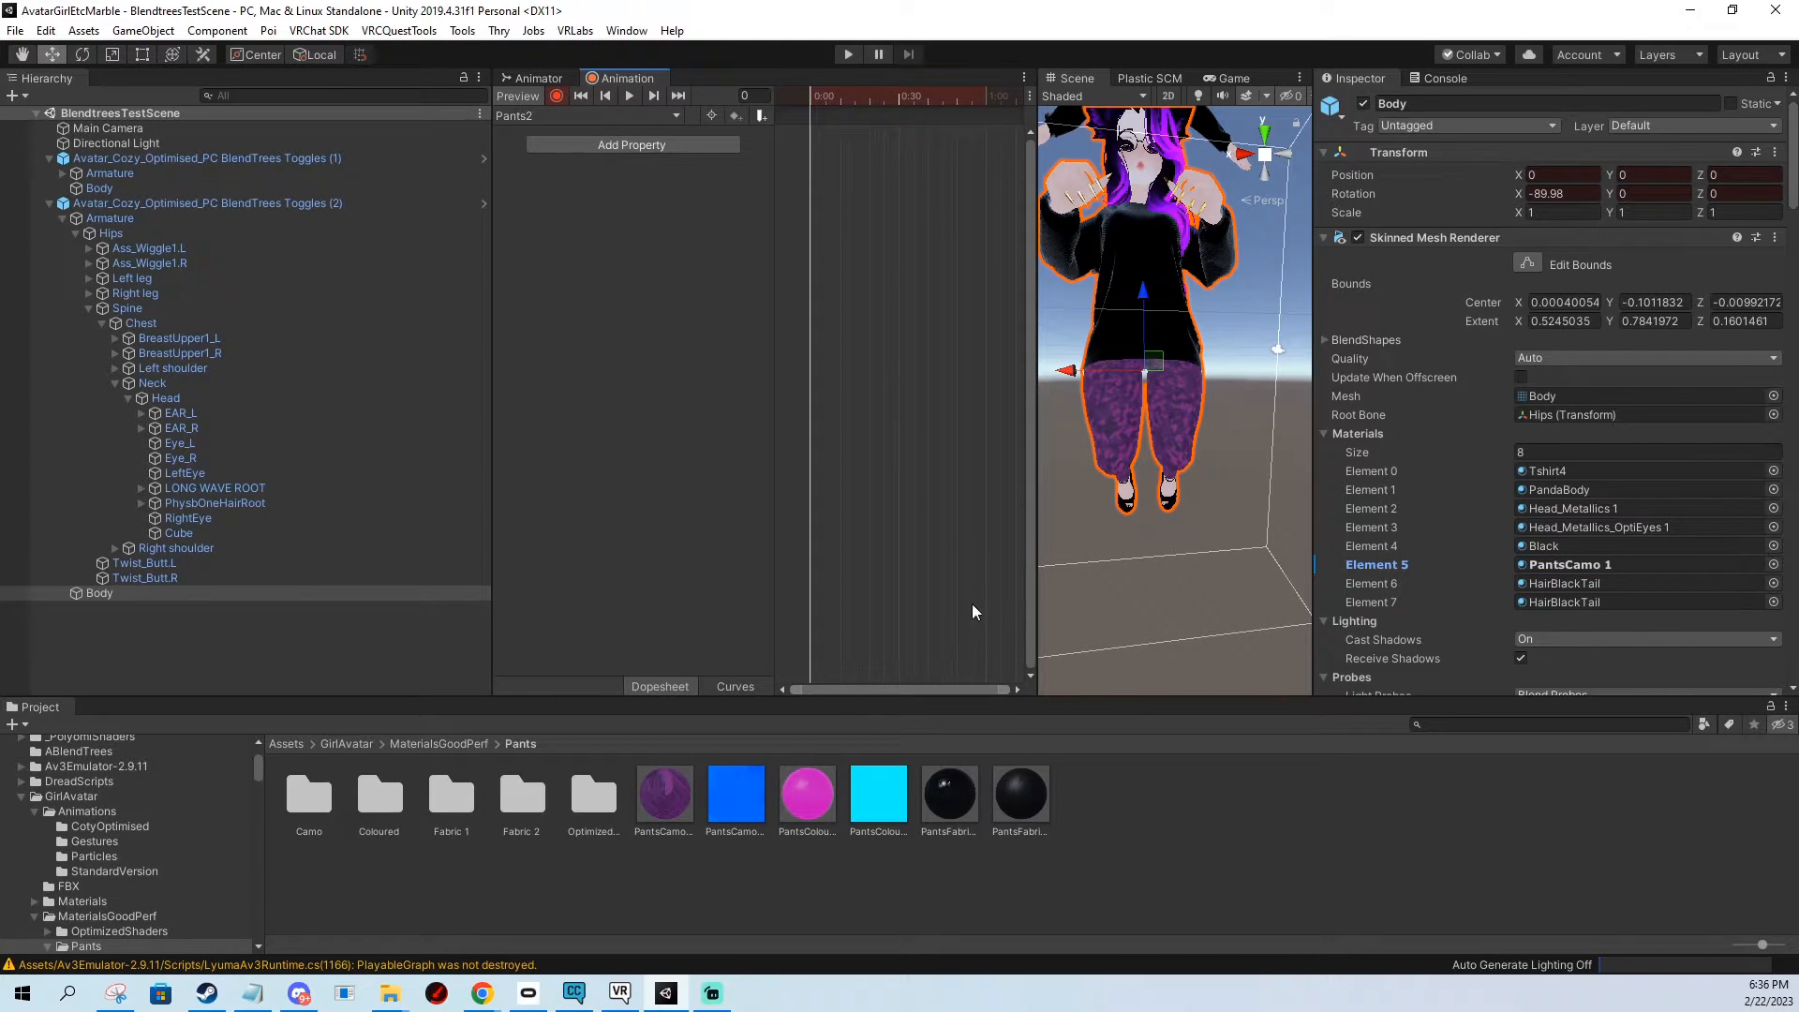
{"action": "left_click", "coordinate": [1640, 563]}
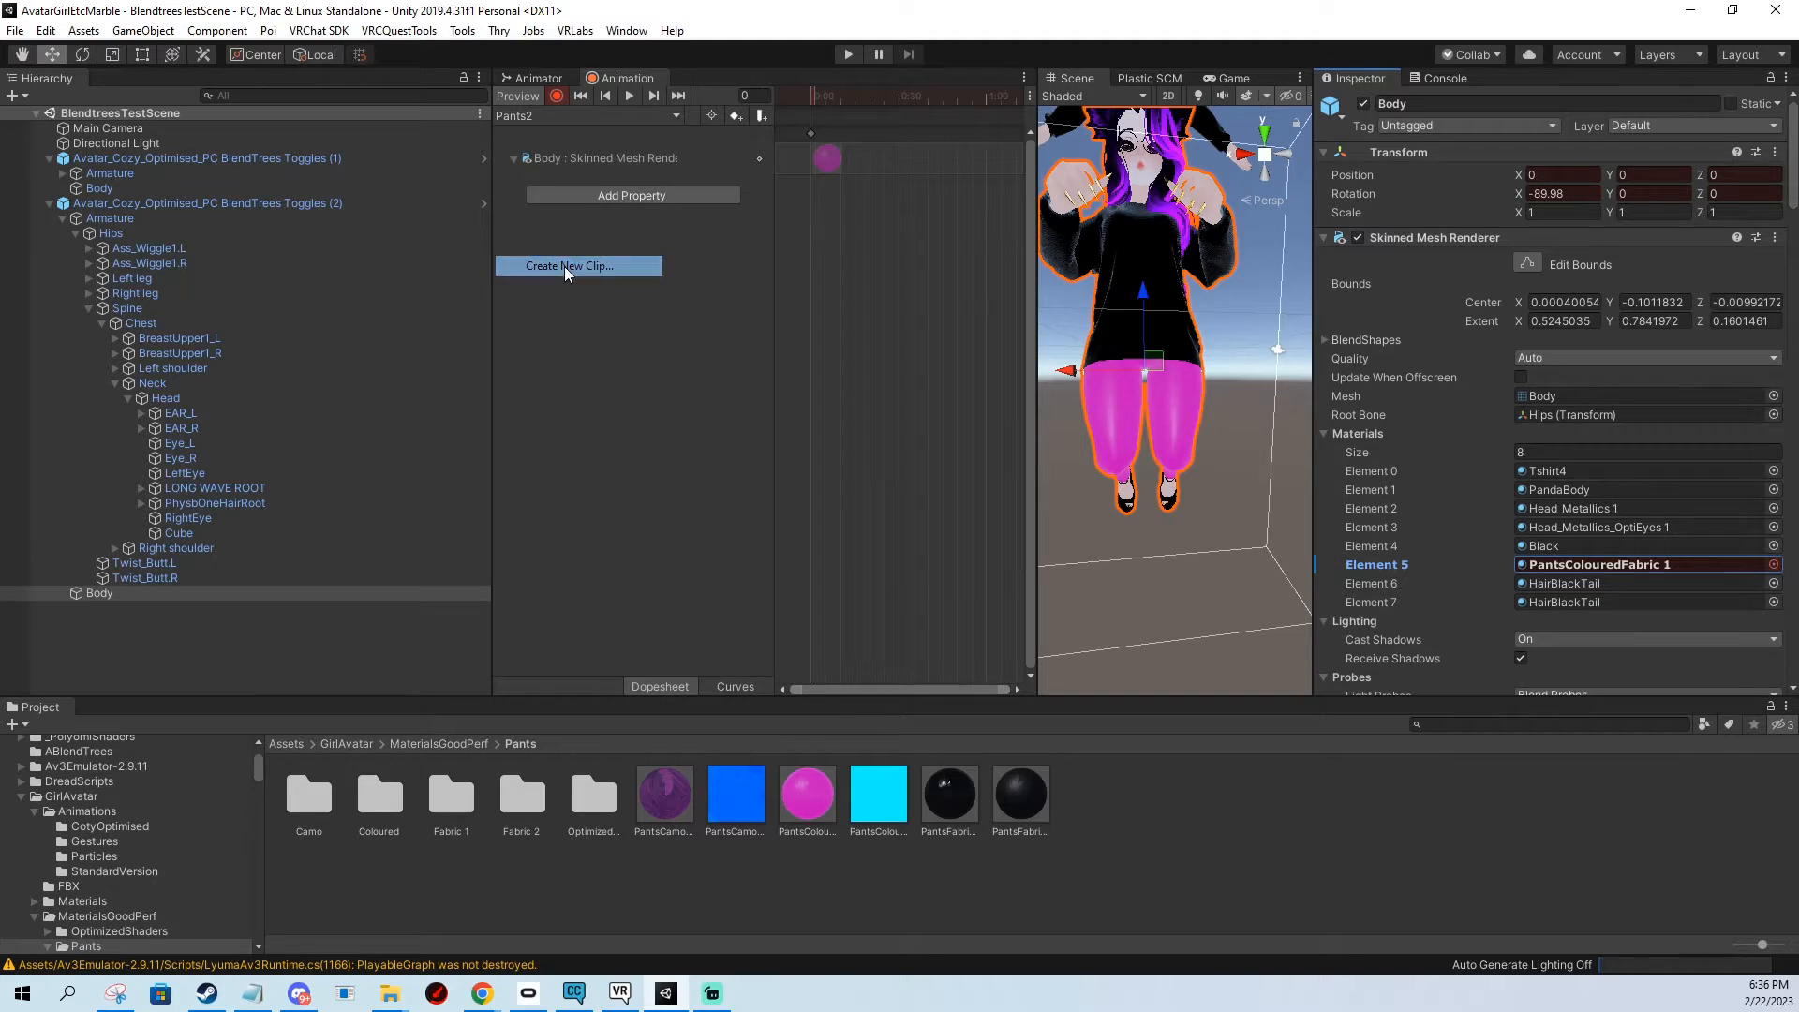
{"action": "left_click", "coordinate": [571, 265]}
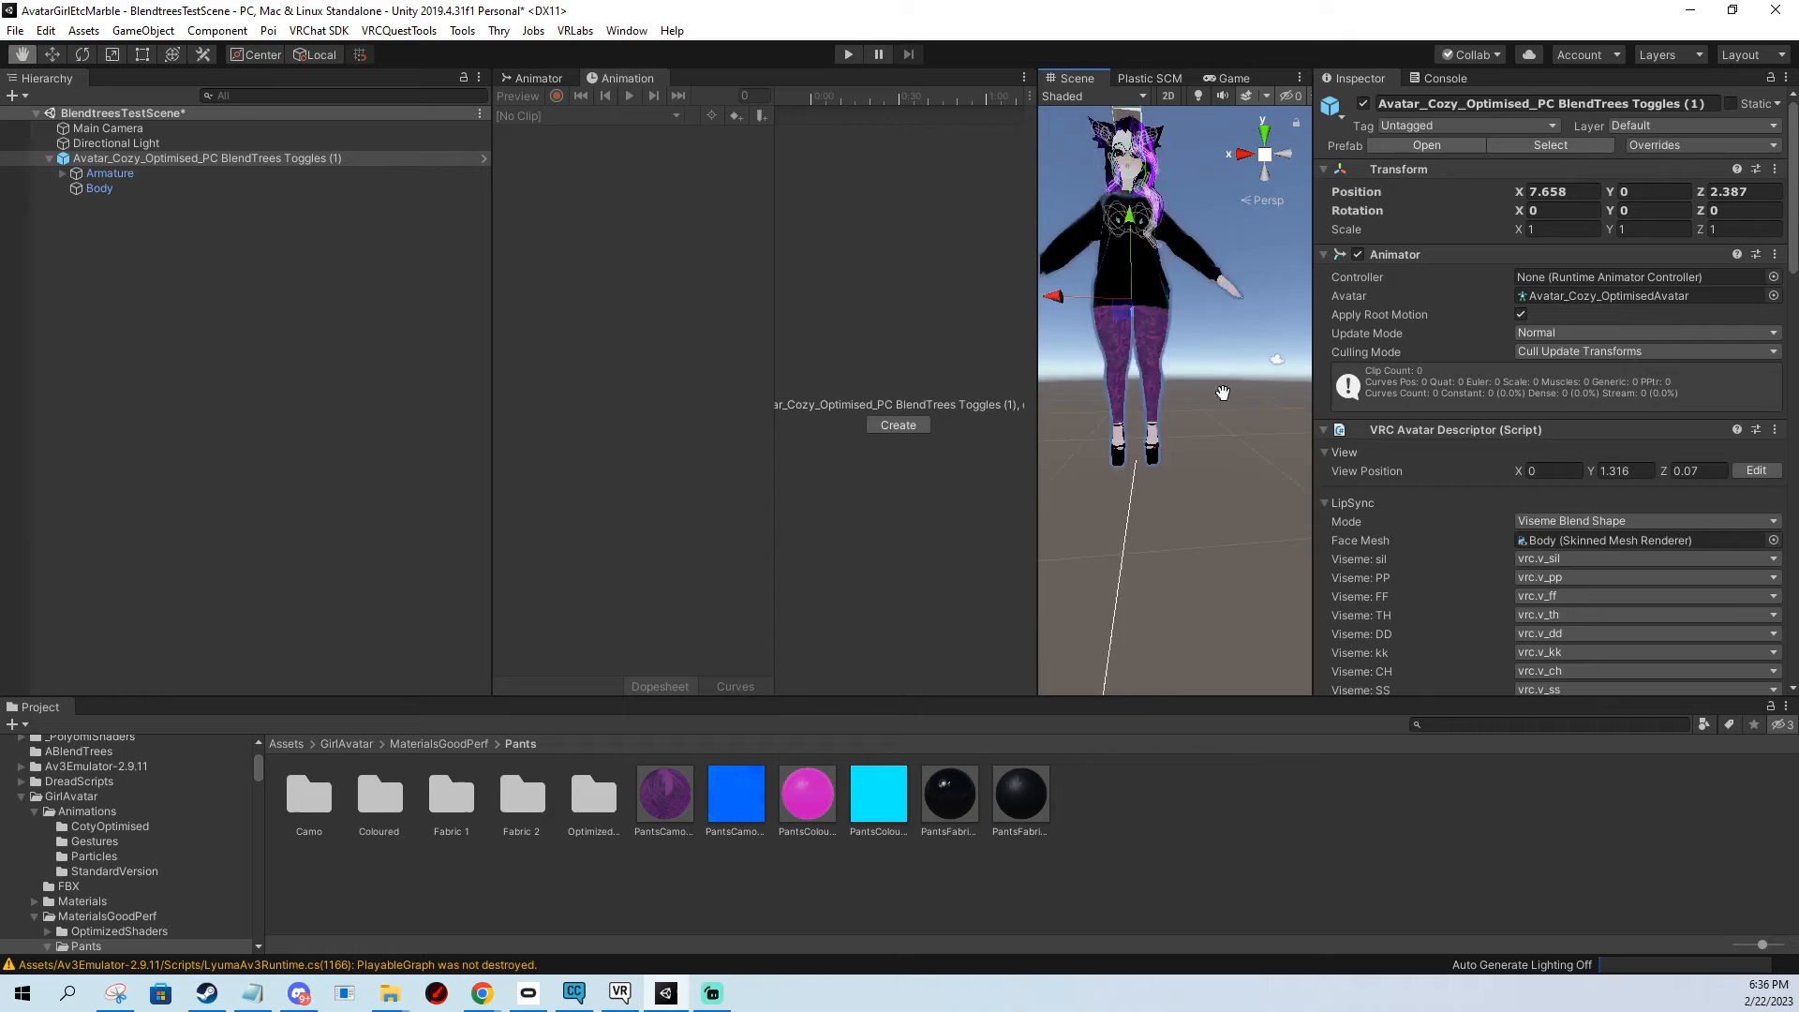
Add a HueShiftHair Float parameter to the FX layer controller.
{"action": "scroll", "scroll_direction": "down", "scroll_amount": 3}
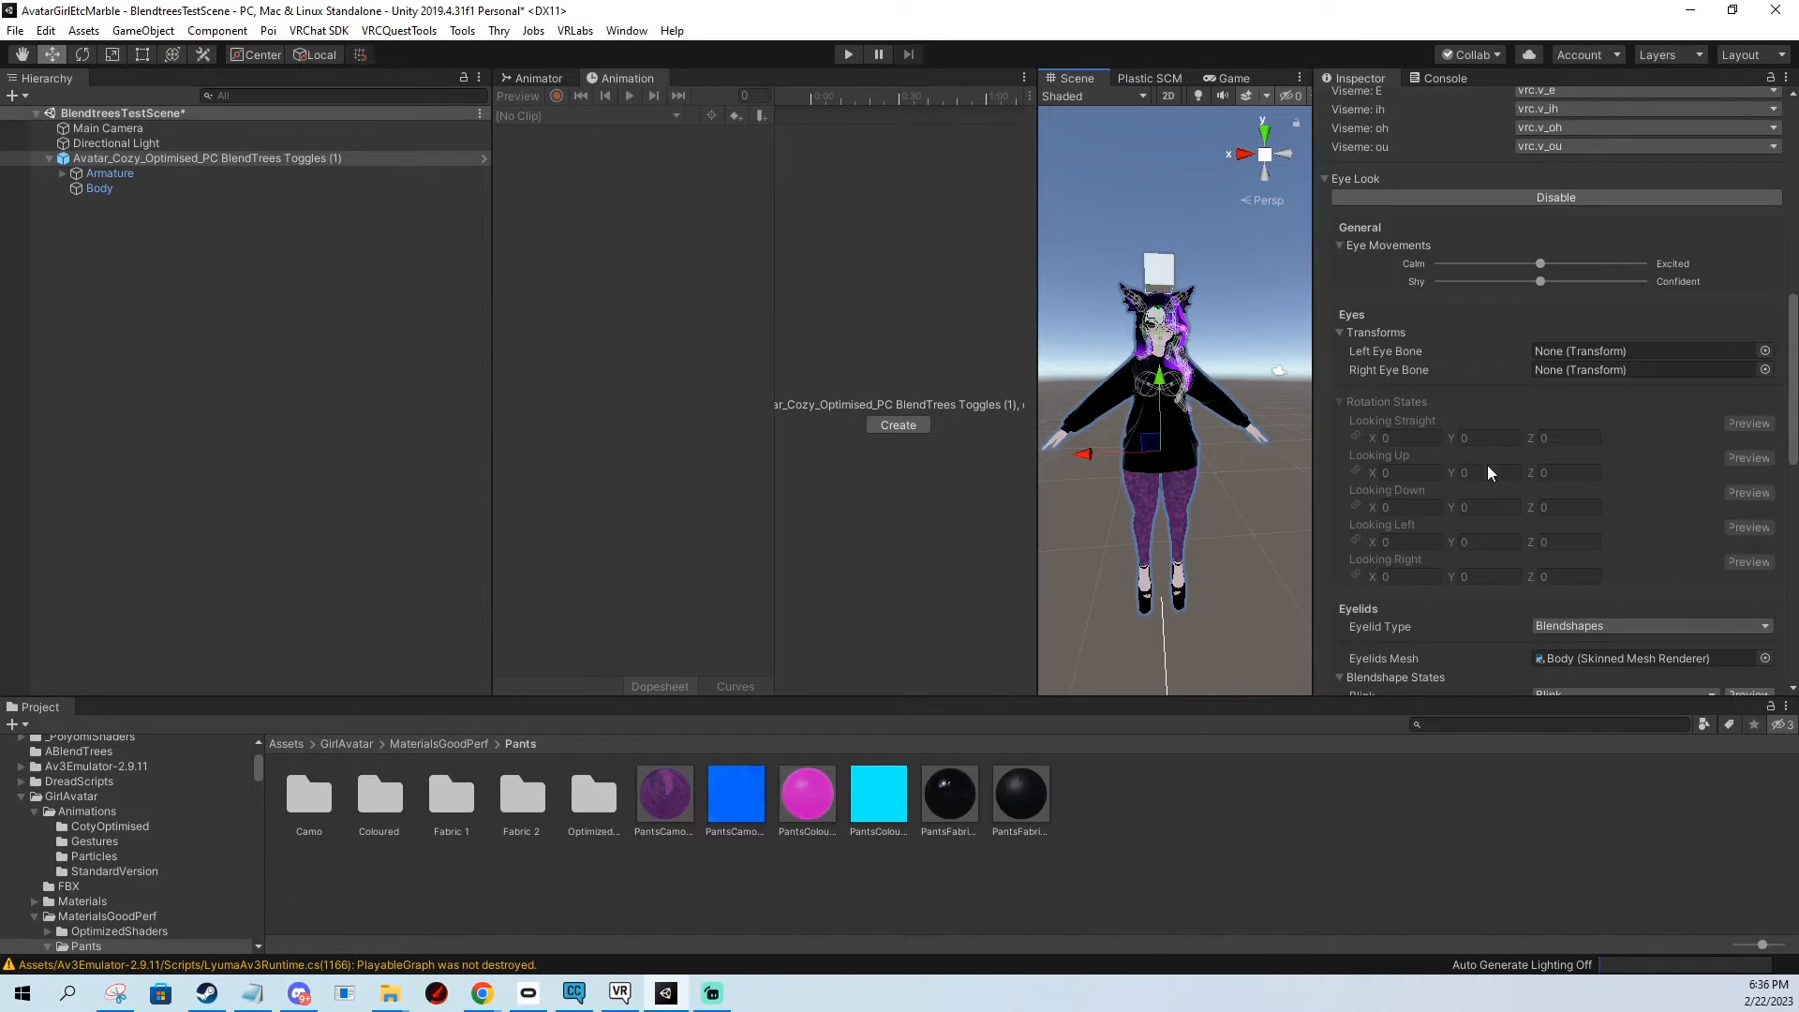
{"action": "scroll", "scroll_direction": "down", "scroll_amount": 3}
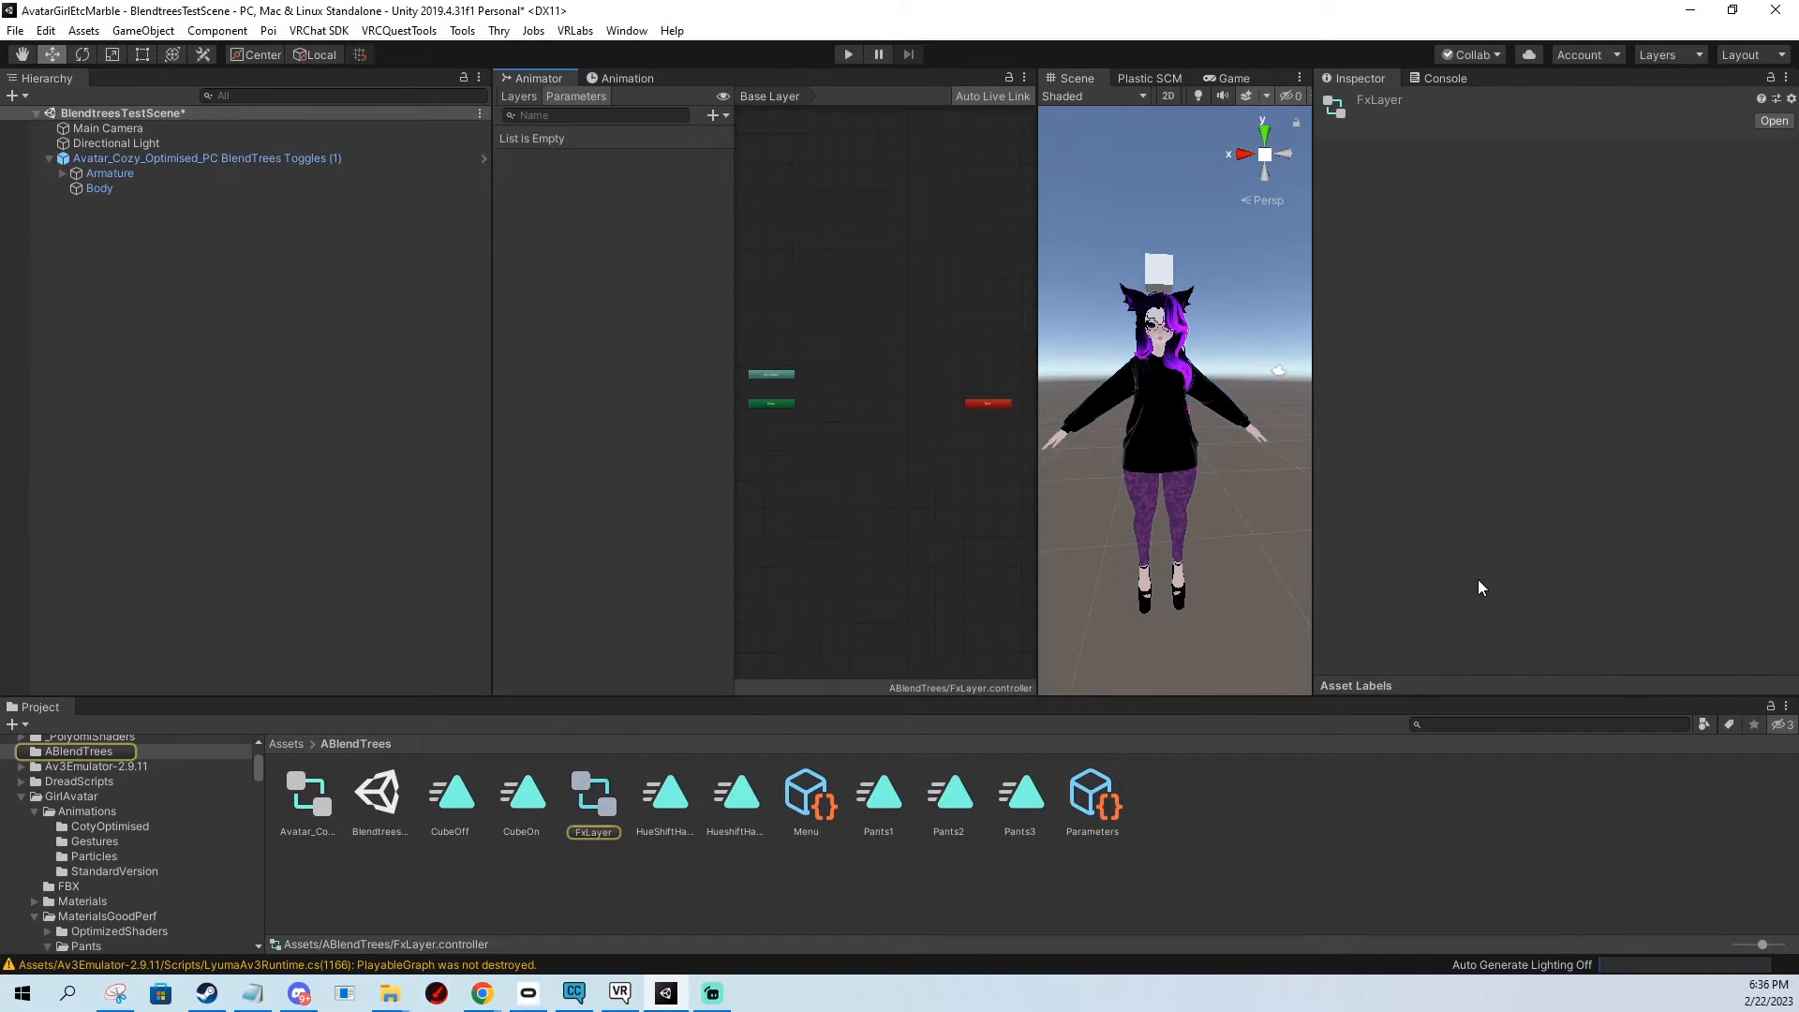
{"action": "left_click", "coordinate": [714, 114]}
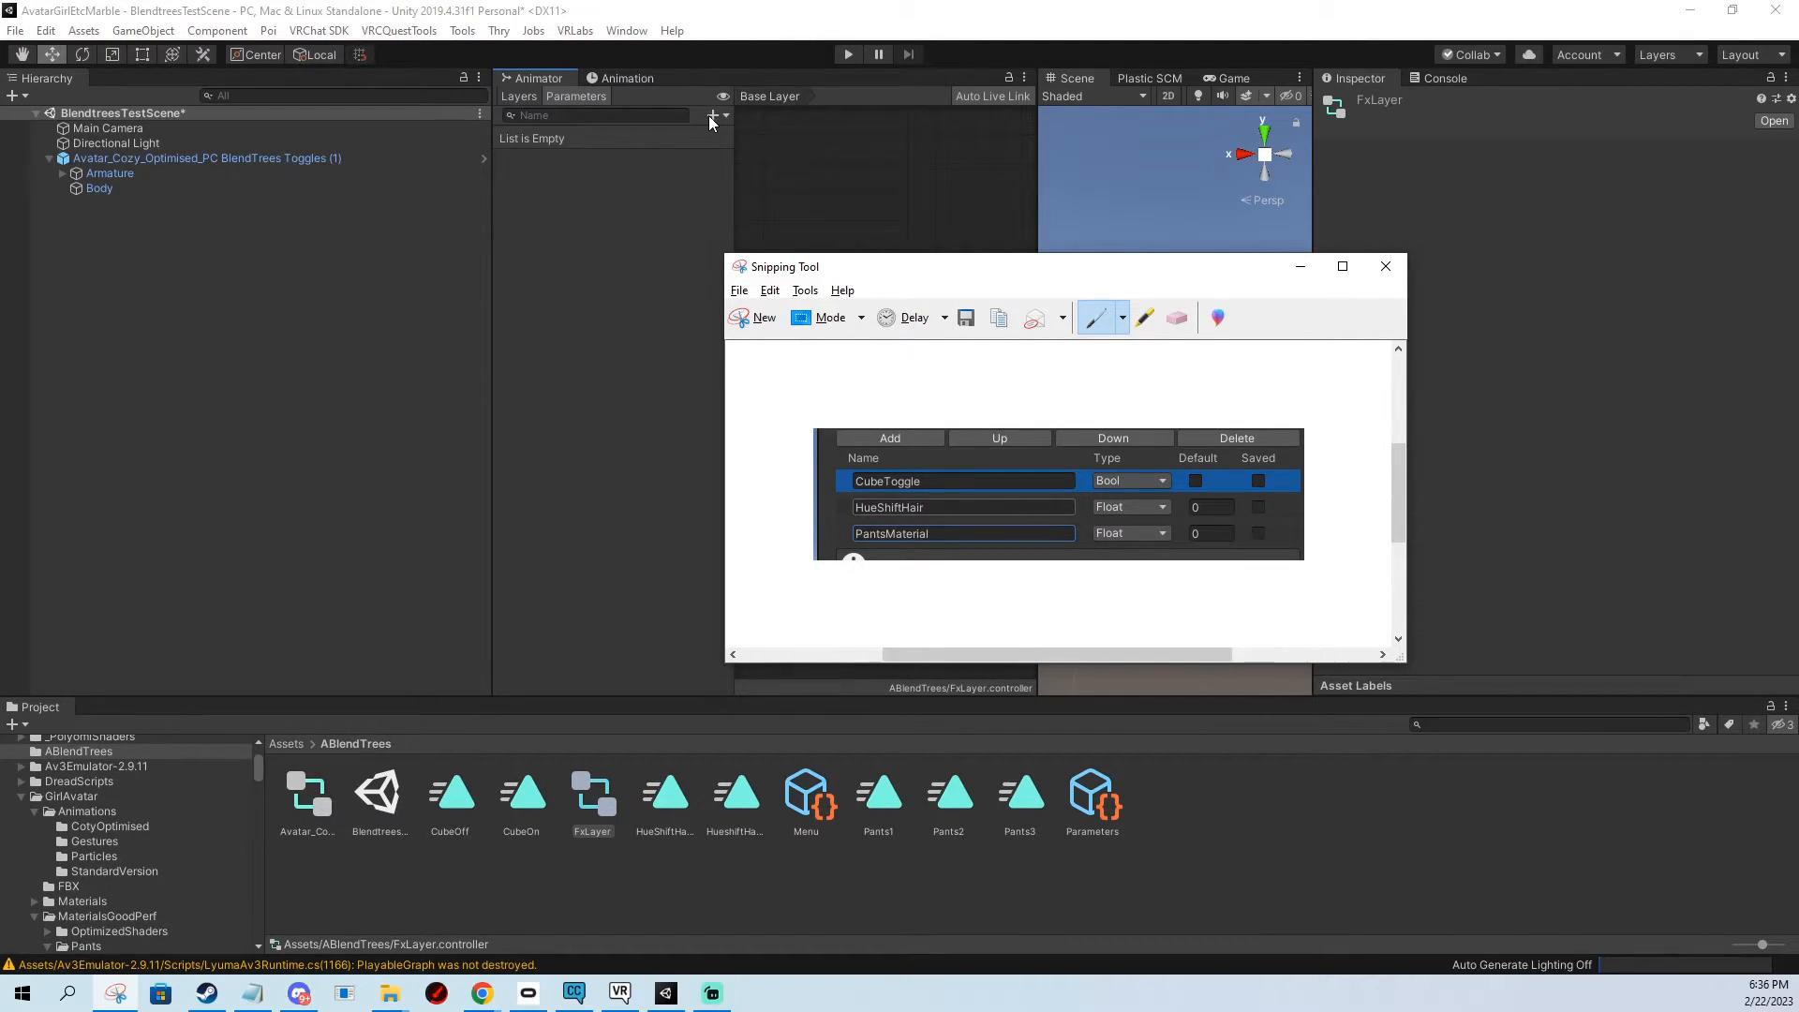
{"action": "left_click", "coordinate": [716, 114]}
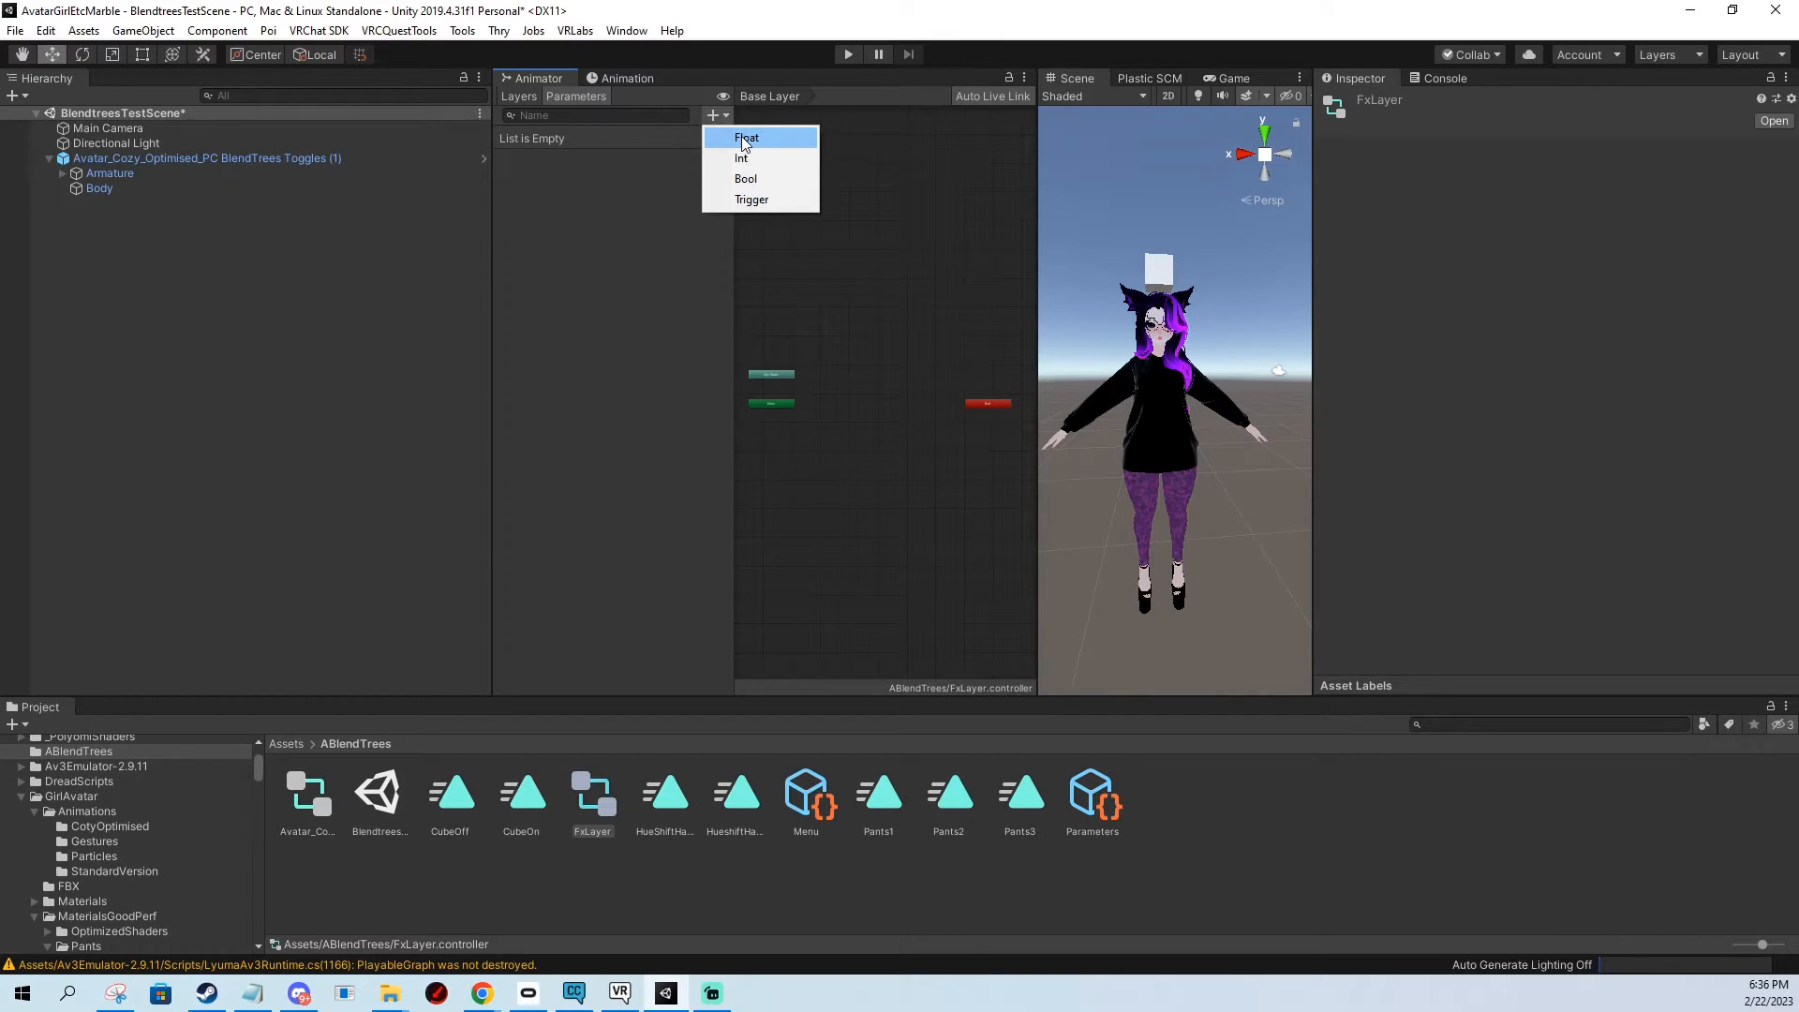
{"action": "left_click", "coordinate": [746, 138]}
{"action": "type", "text": "CubeToggle"}
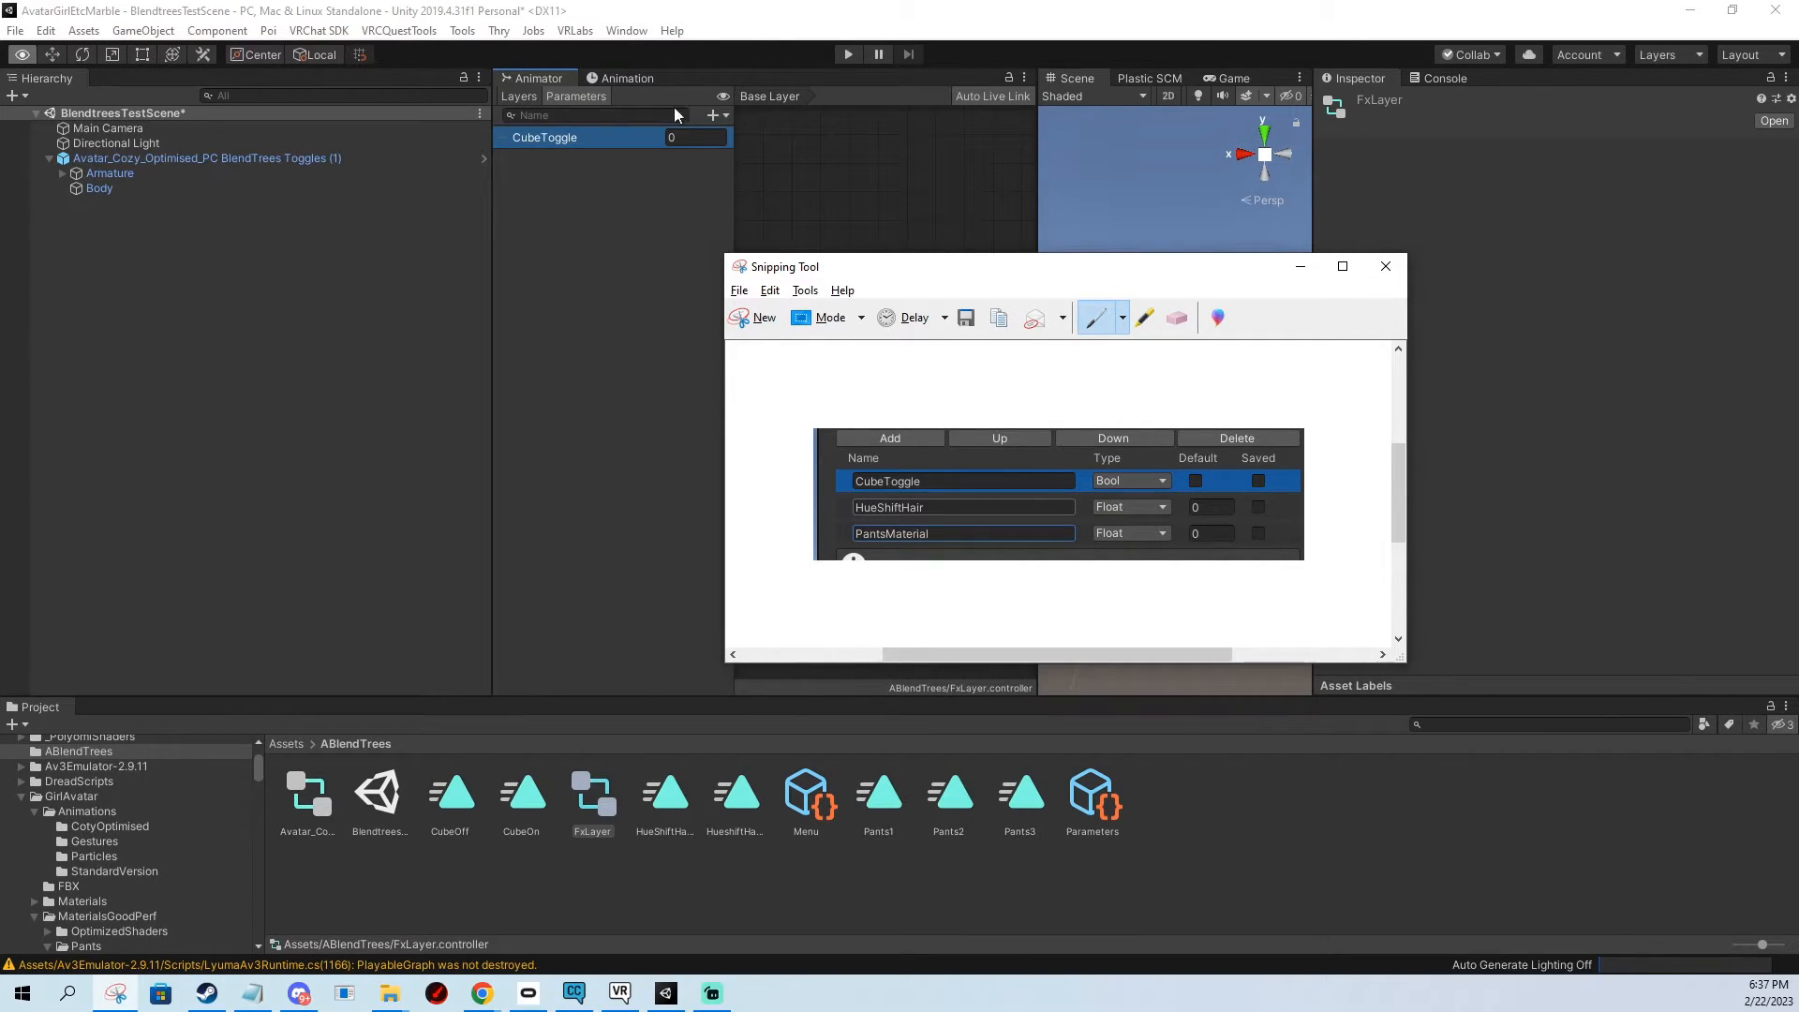
{"action": "mouse_move", "coordinate": [864, 235]}
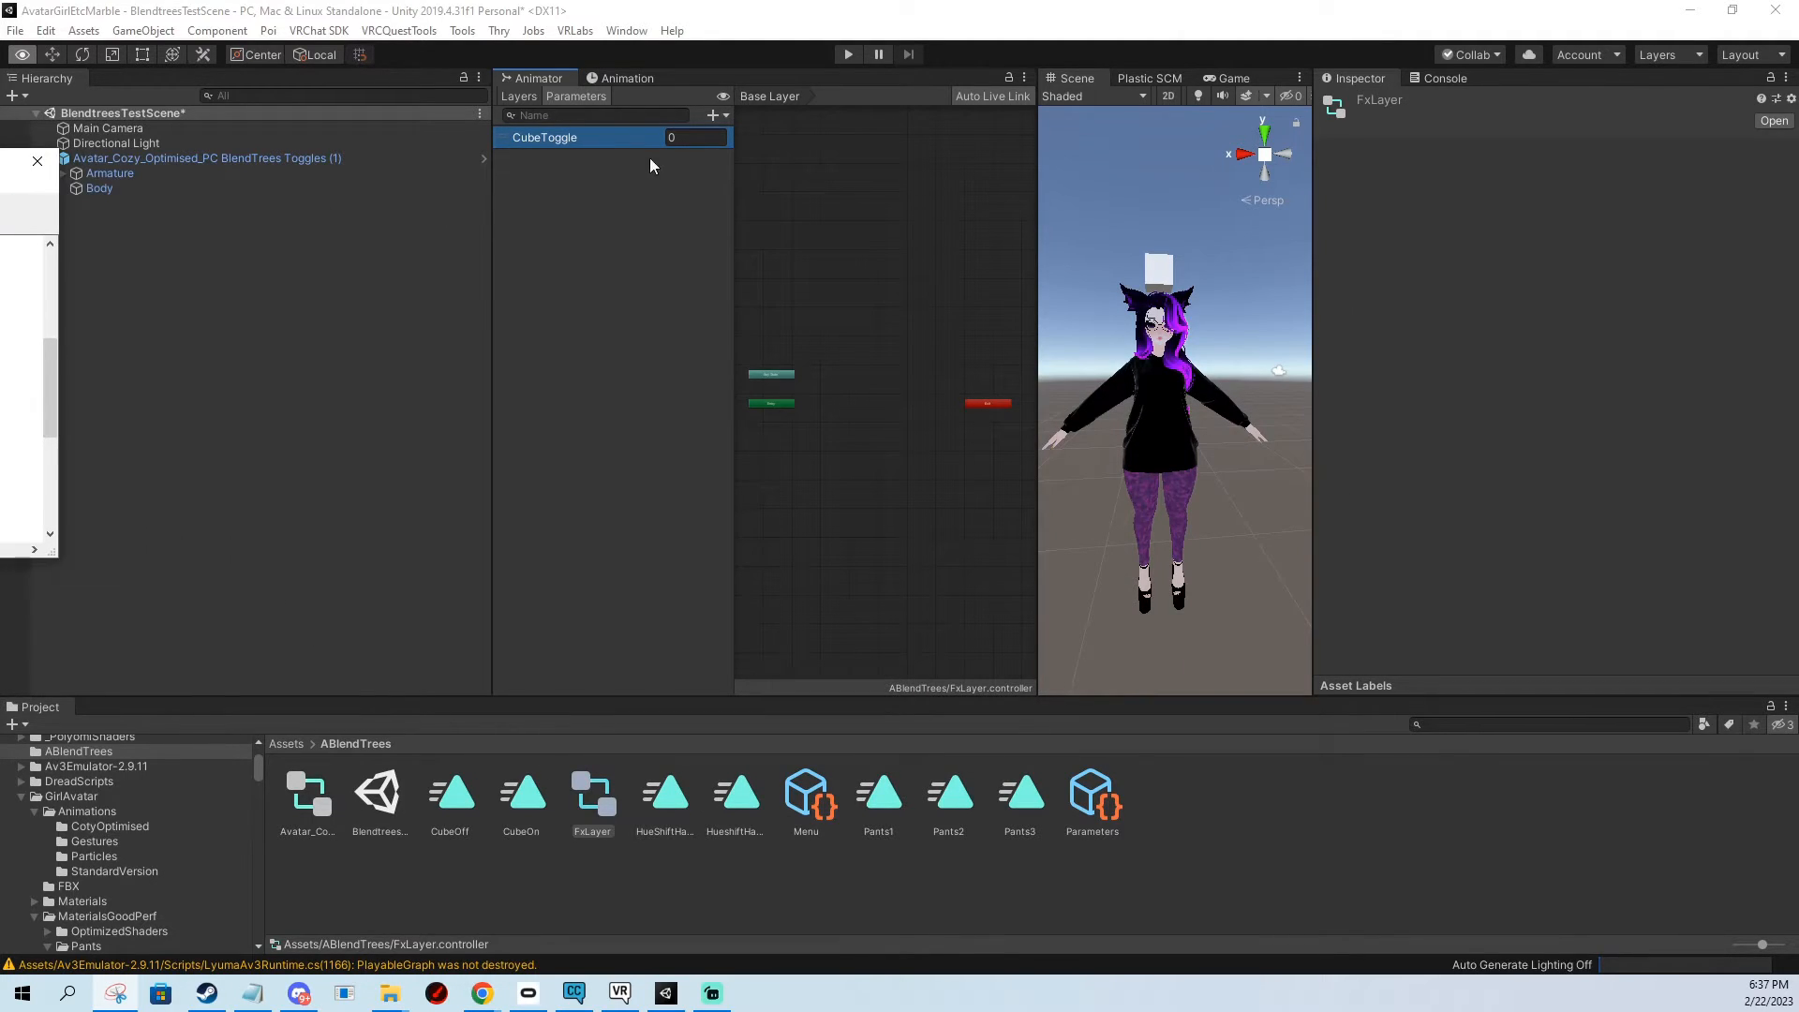
{"action": "left_click", "coordinate": [715, 115]}
{"action": "type", "text": "HueShiftHair"}
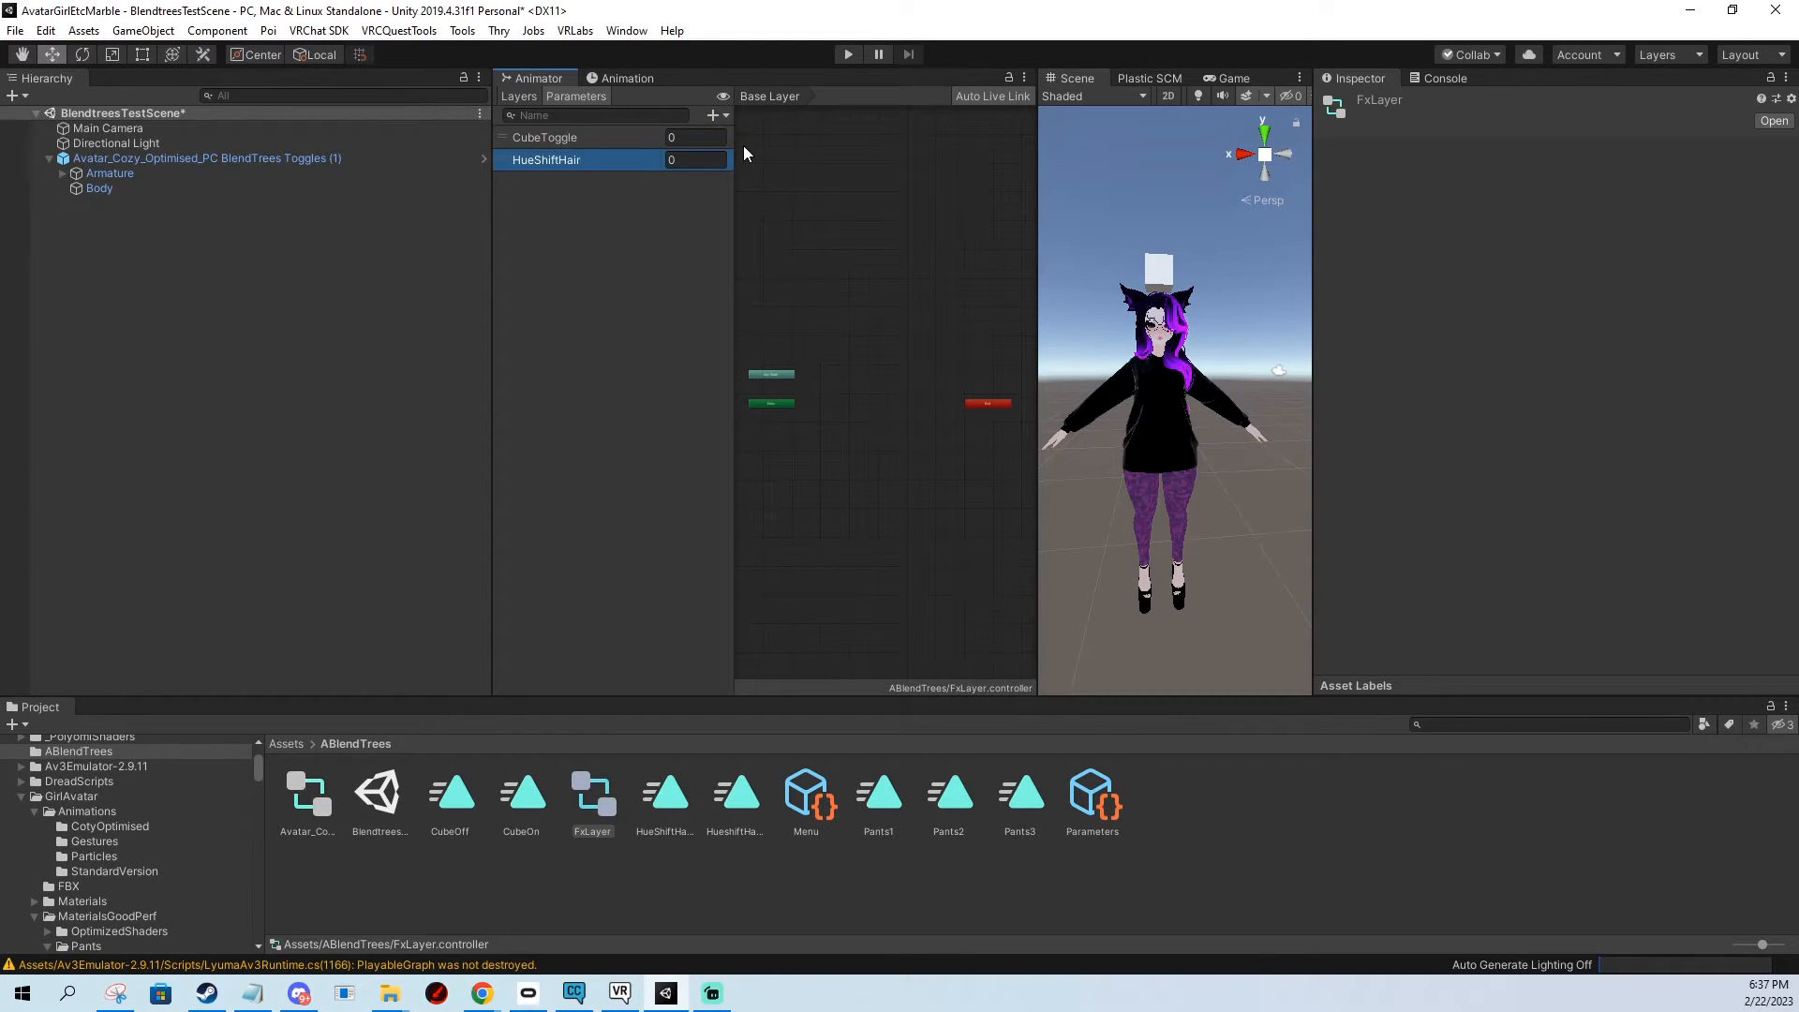
Add PantsMaterial and FXWeight Float parameters.
{"action": "left_click", "coordinate": [714, 115]}
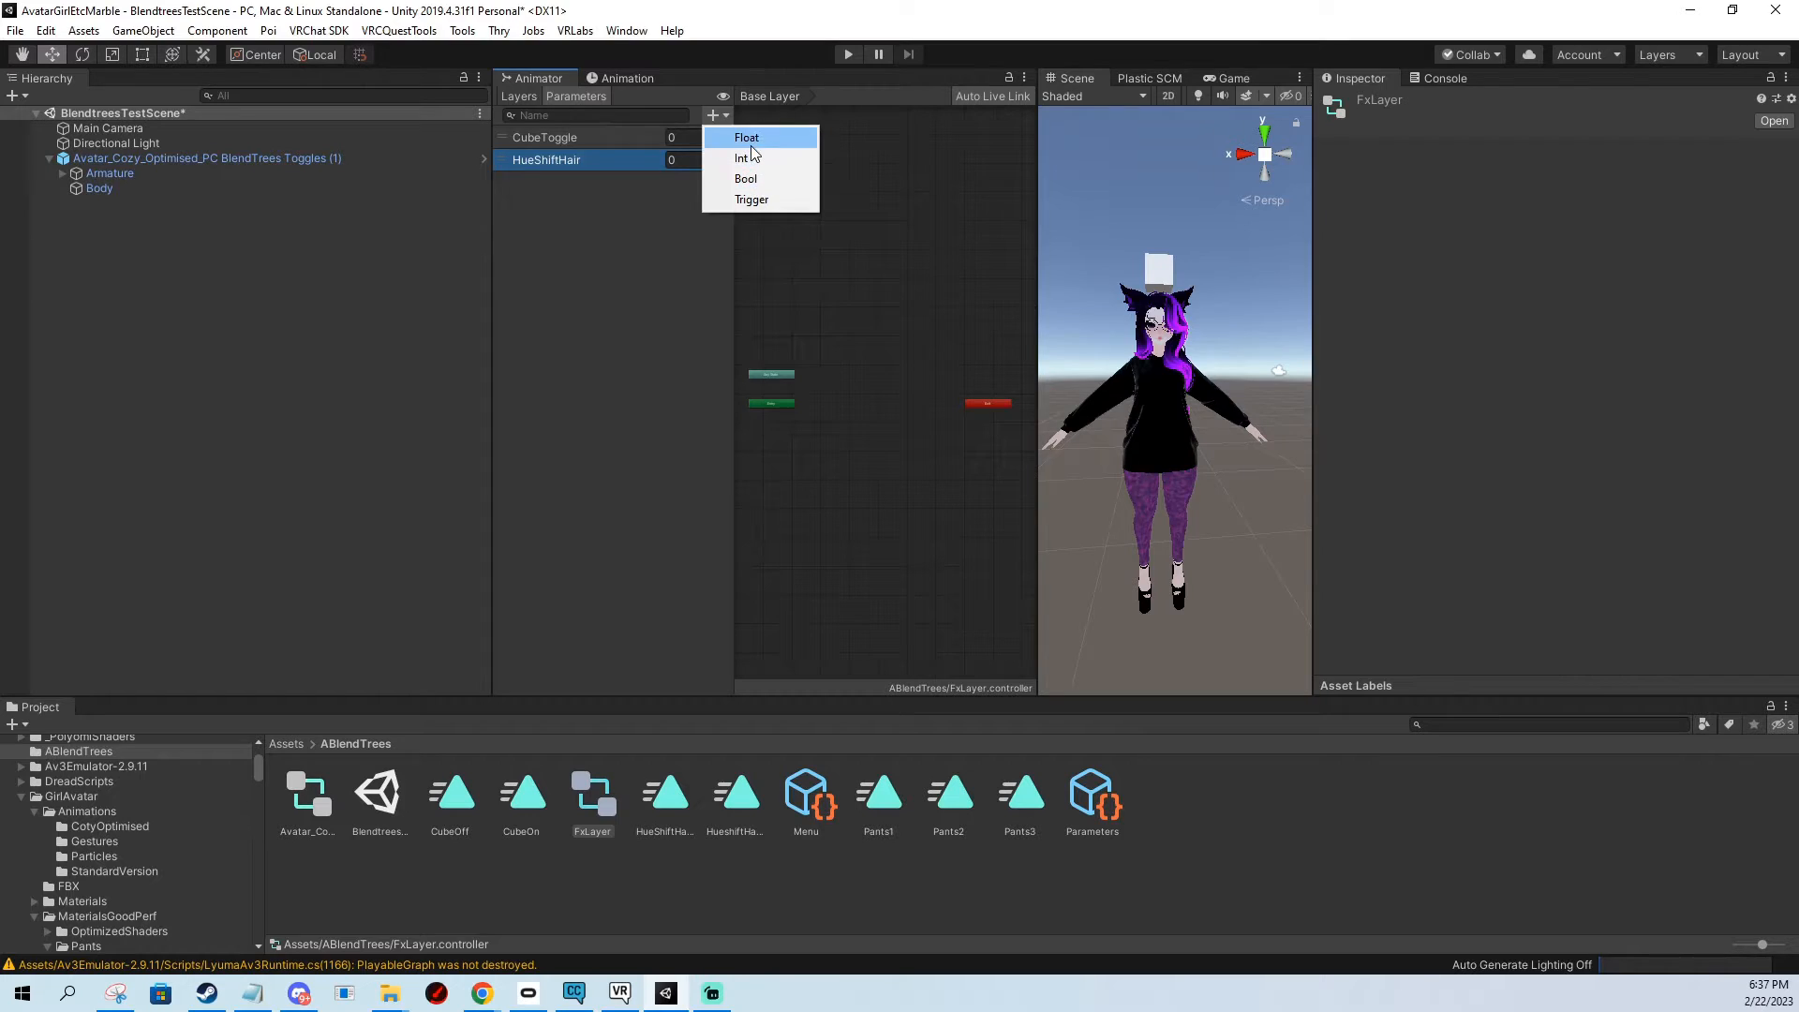
{"action": "left_click", "coordinate": [747, 137]}
{"action": "type", "text": "PantsMaterial"}
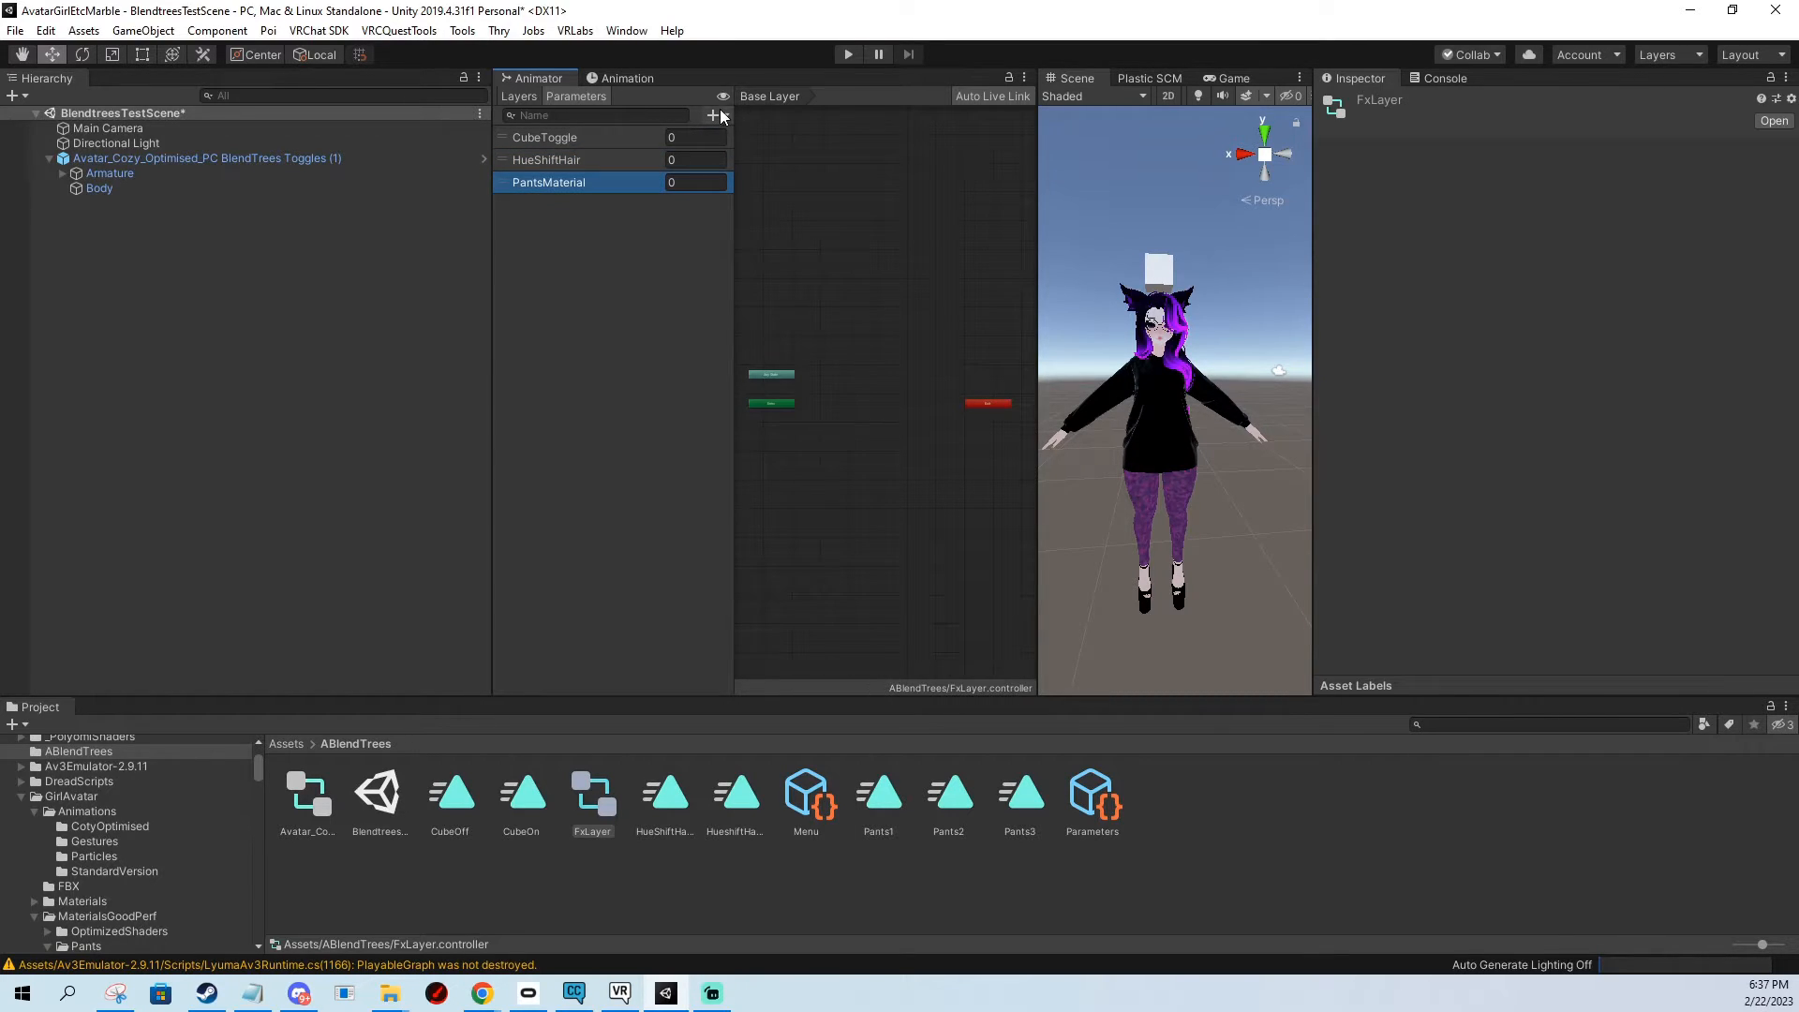
{"action": "left_click", "coordinate": [714, 114]}
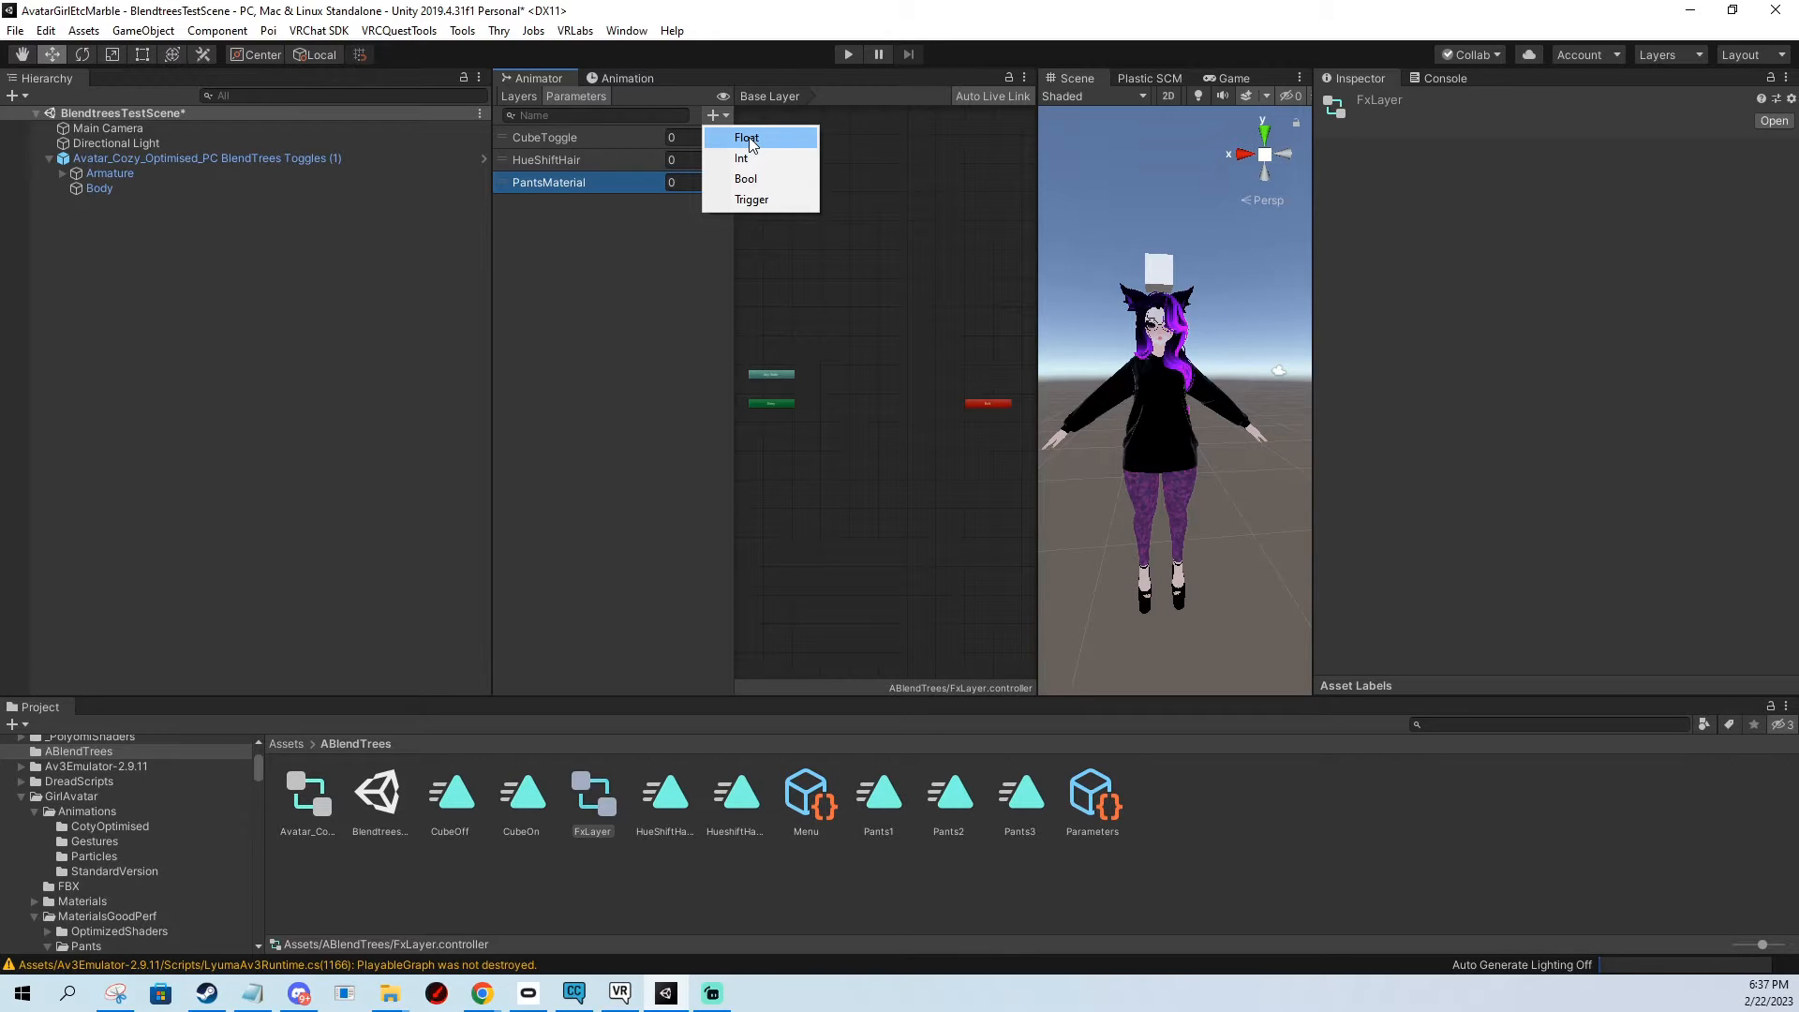
{"action": "left_click", "coordinate": [745, 137]}
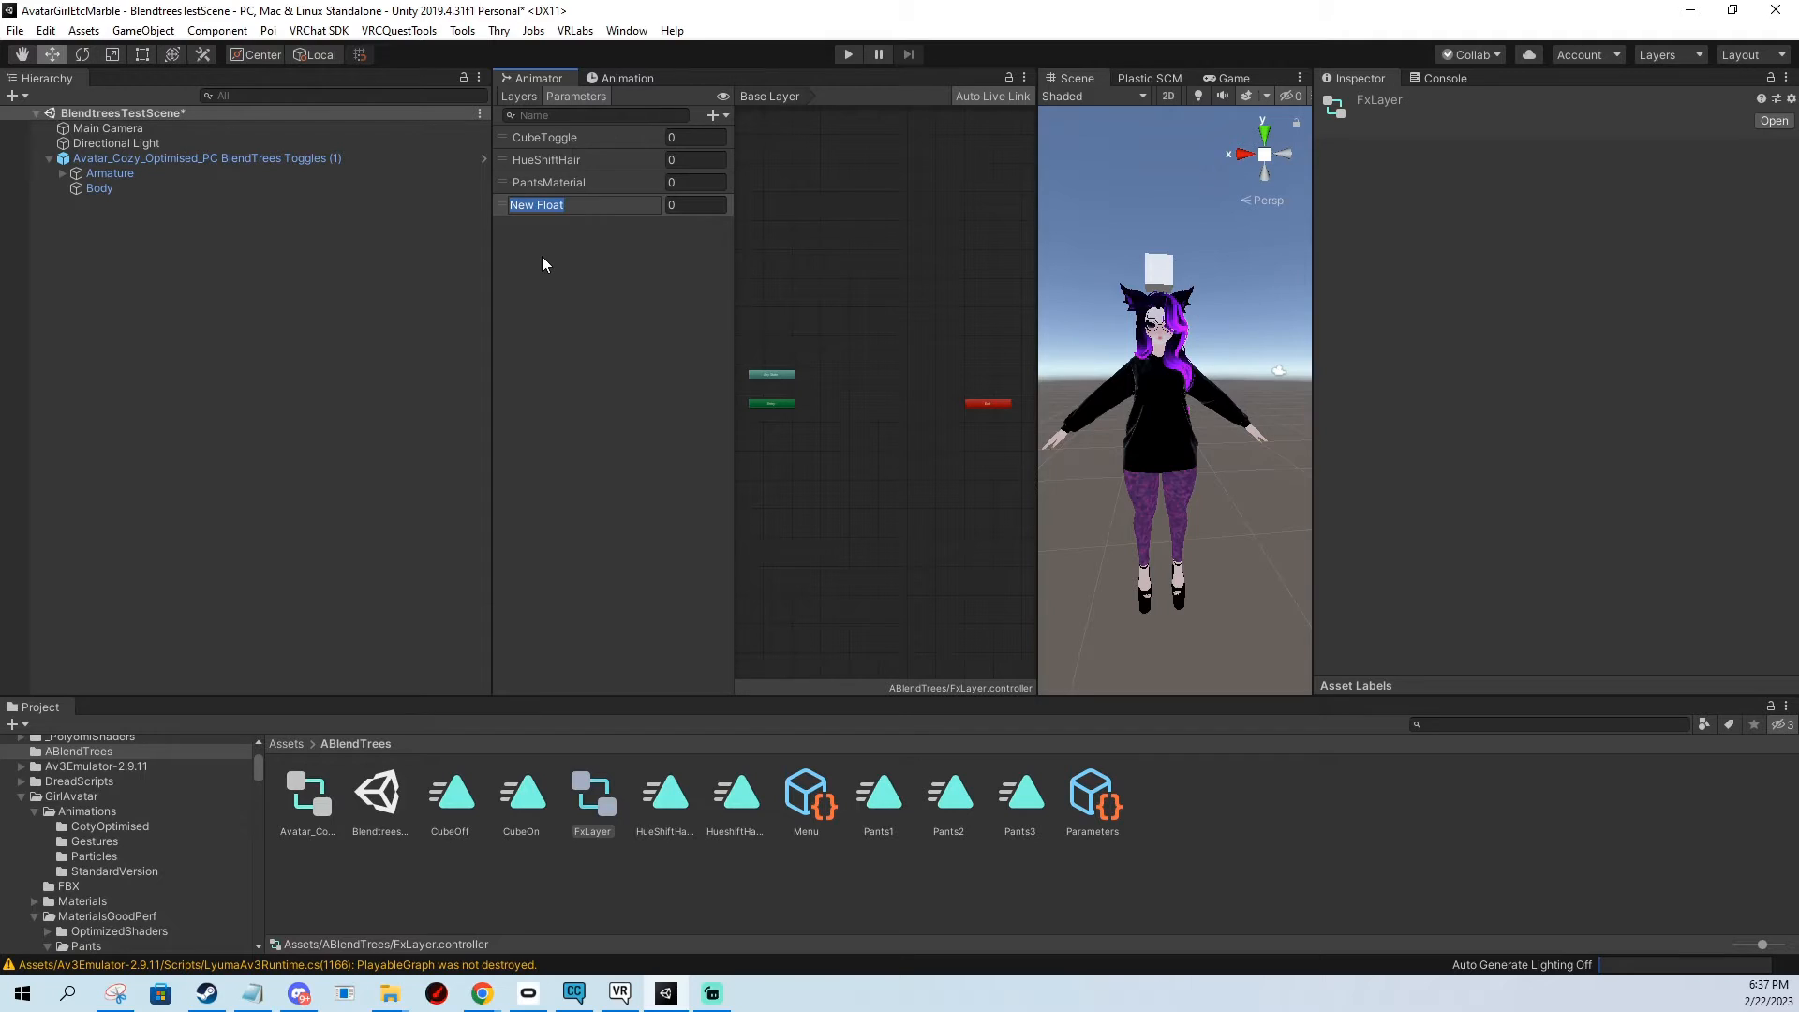
{"action": "type", "text": "FXWeight"}
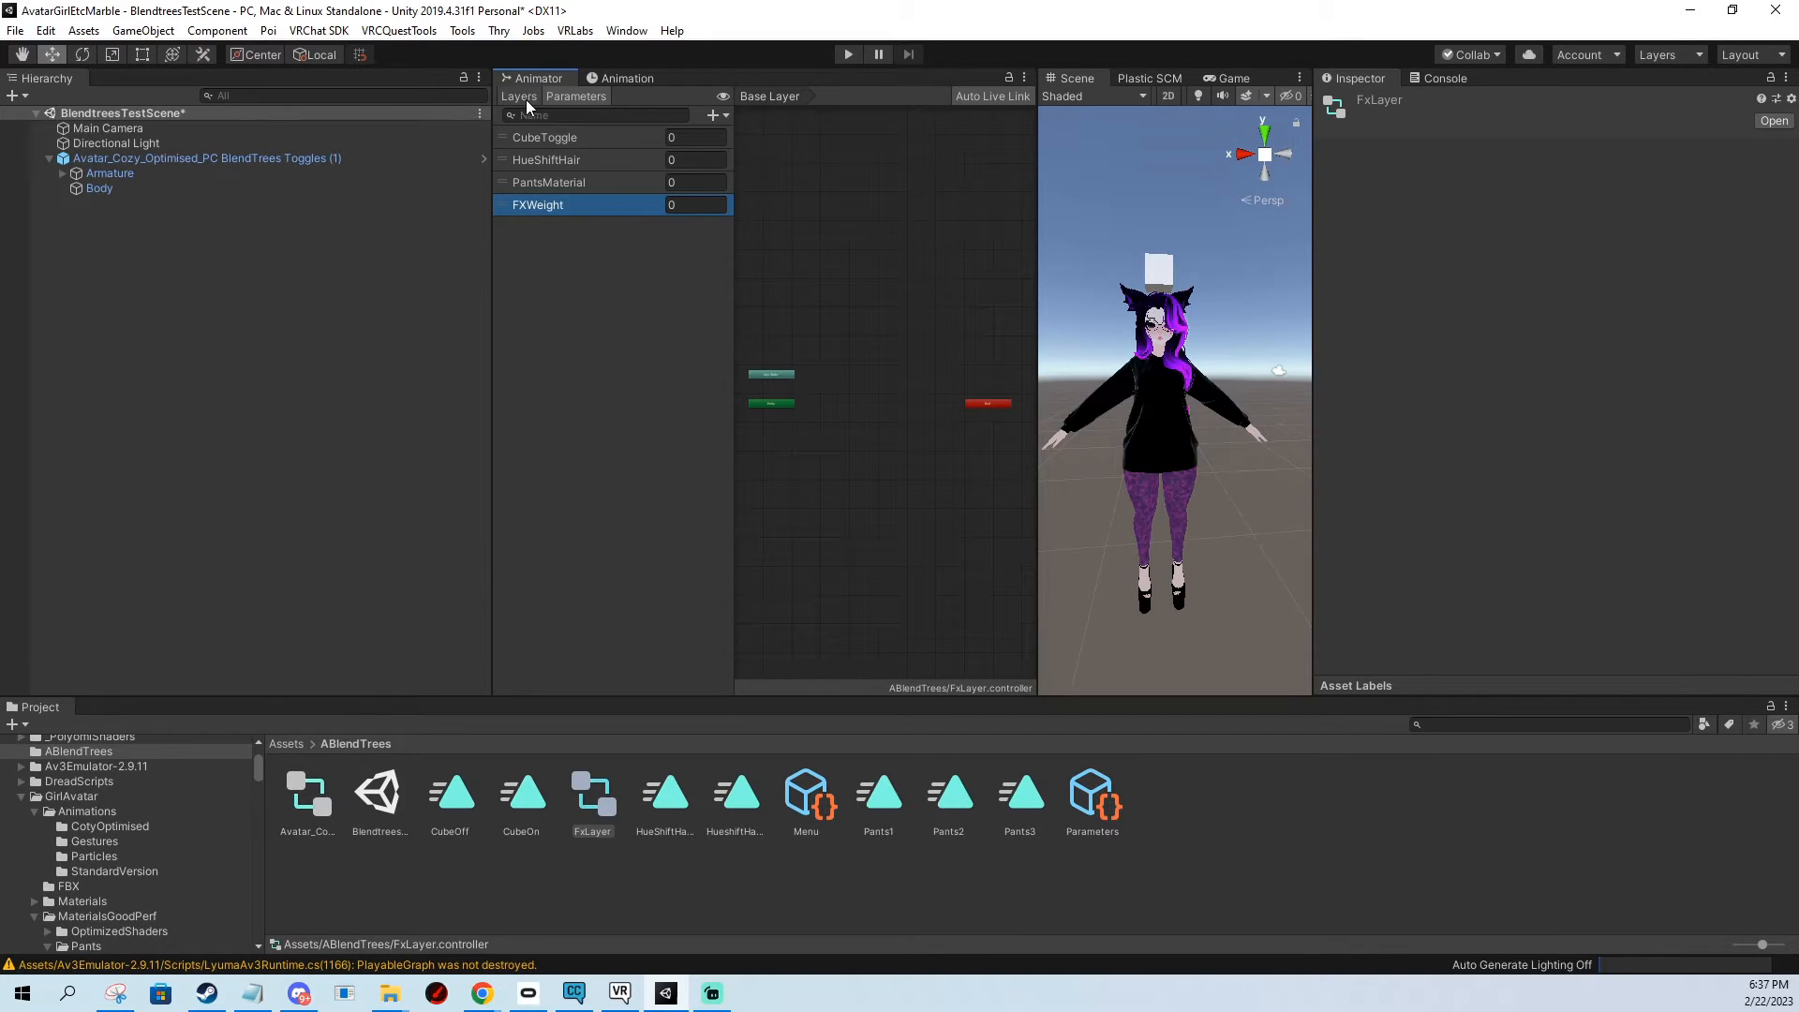
Create a state from a new Blend Tree in the Base Layer and open it for editing.
{"action": "left_click", "coordinate": [517, 95]}
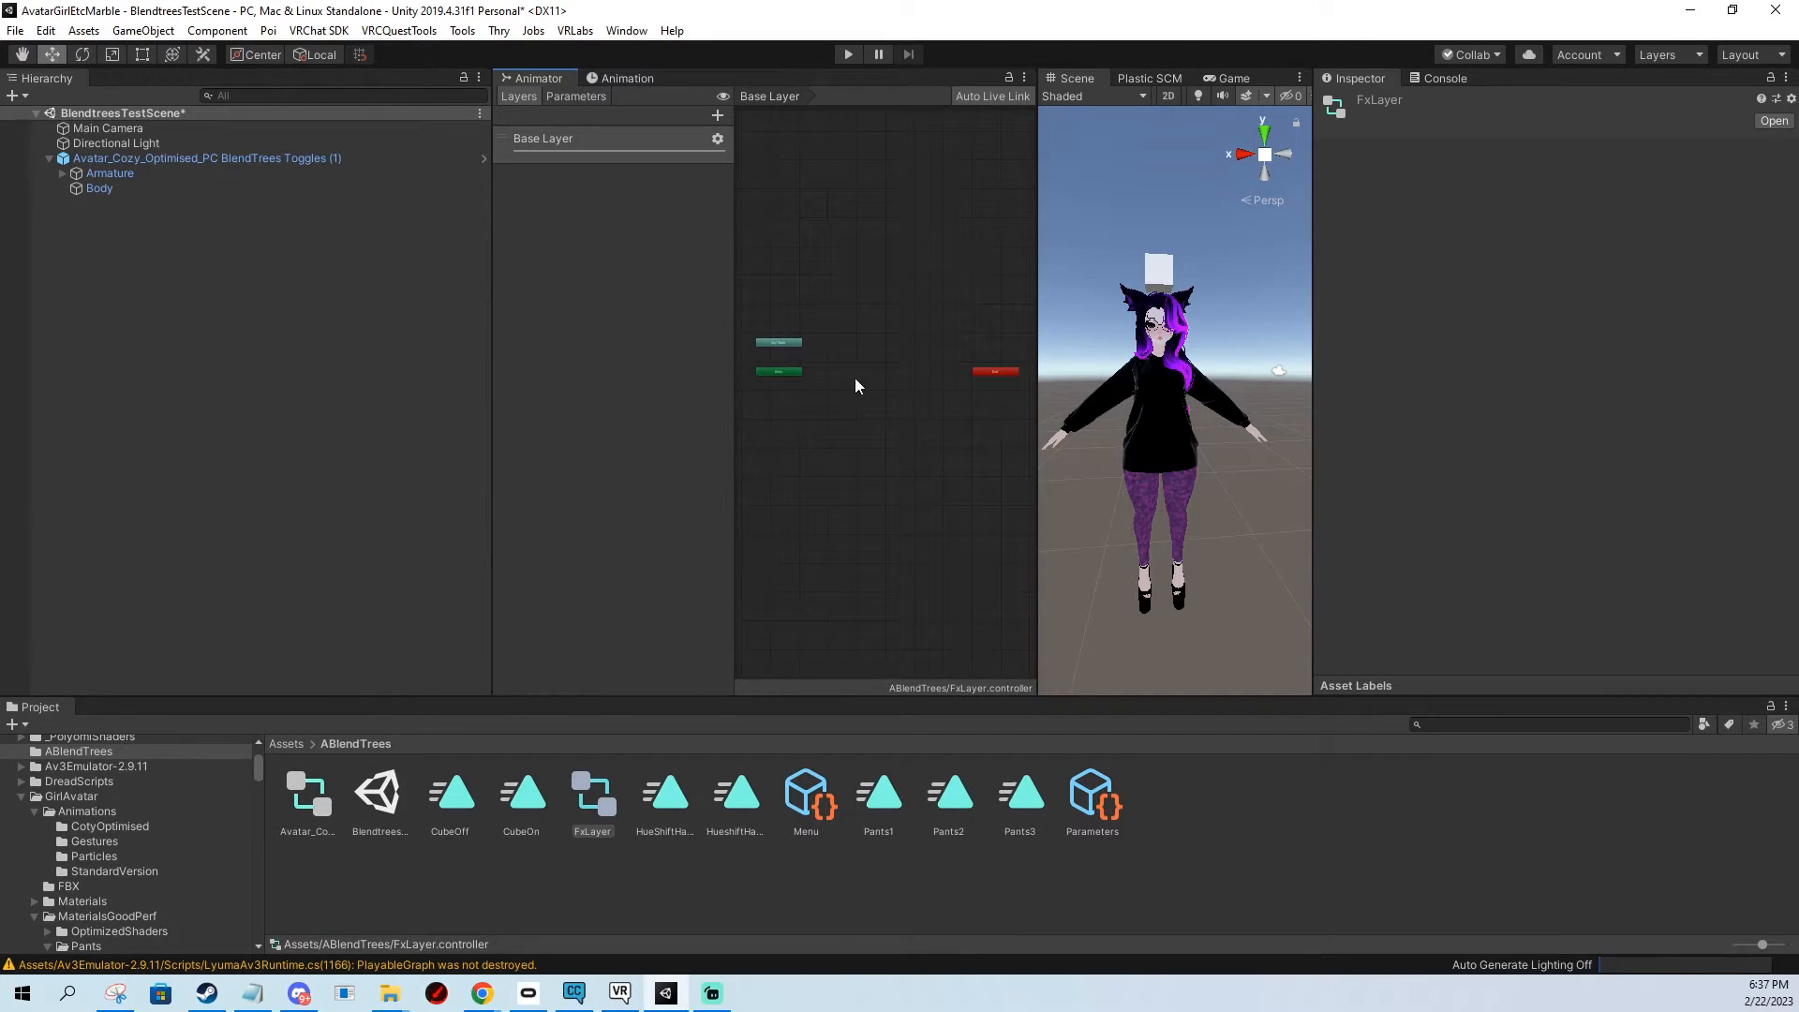
{"action": "right_click", "coordinate": [854, 384]}
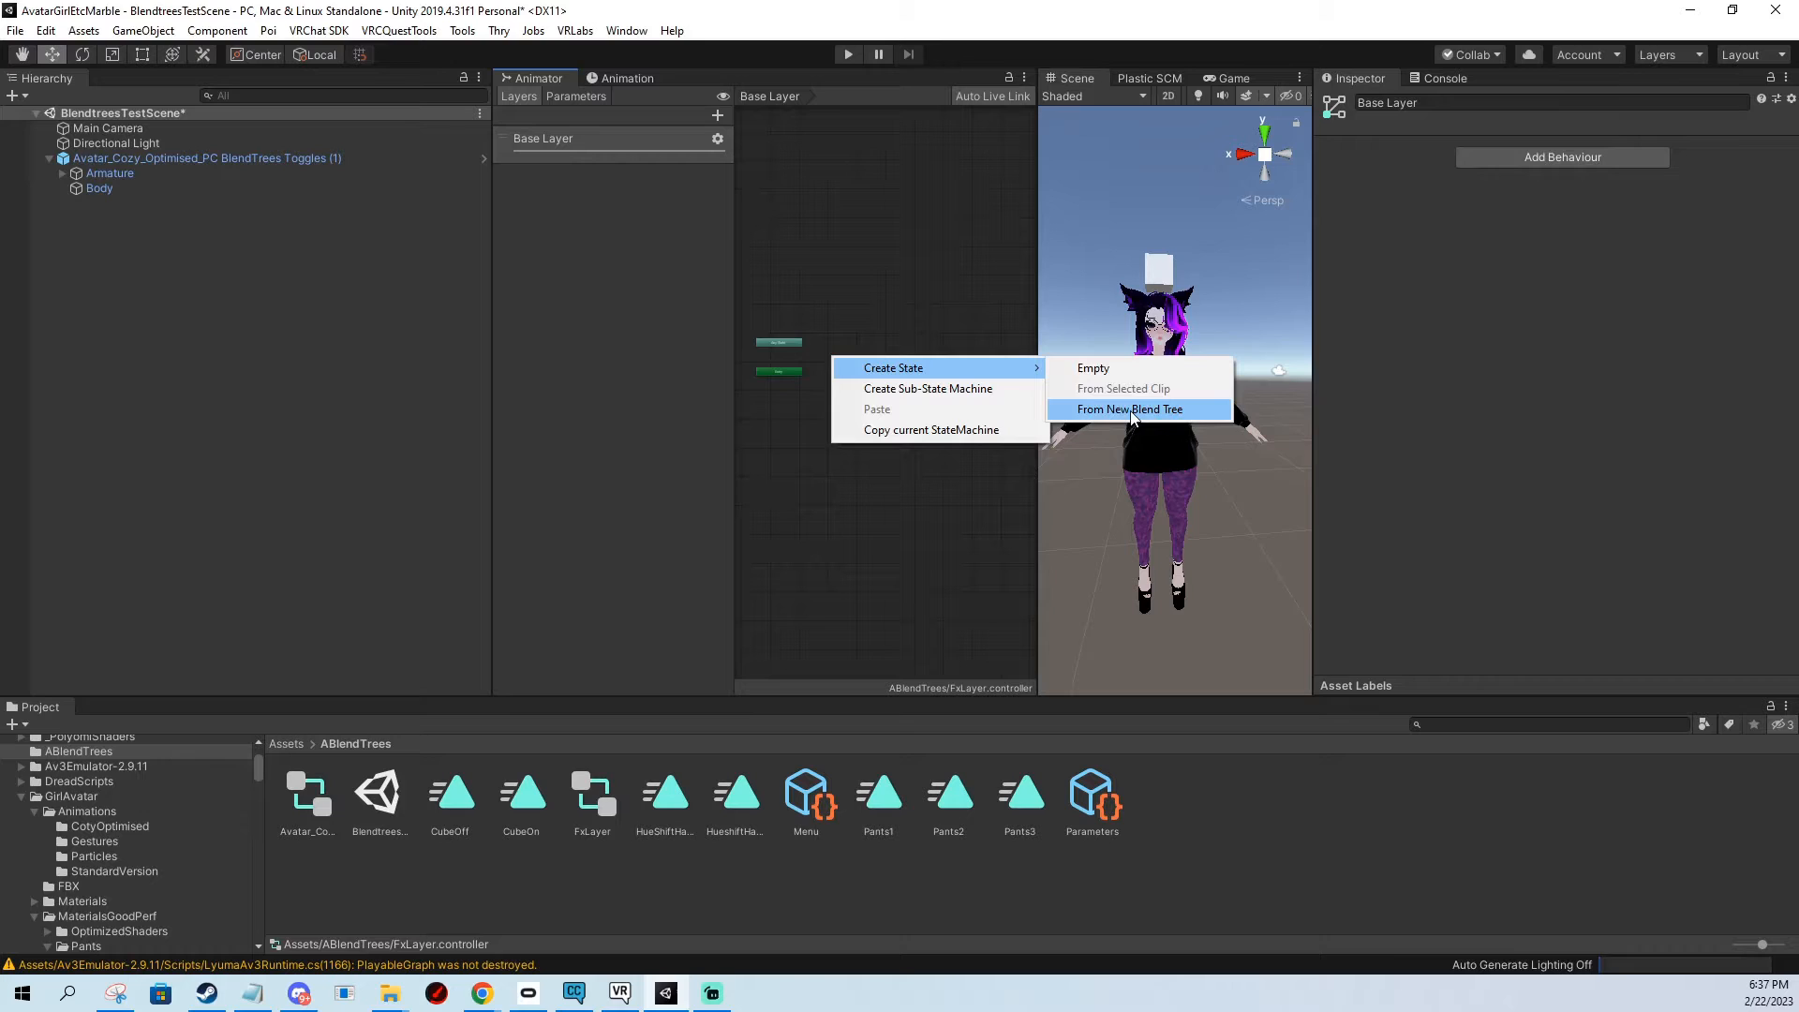
{"action": "left_click", "coordinate": [1130, 410]}
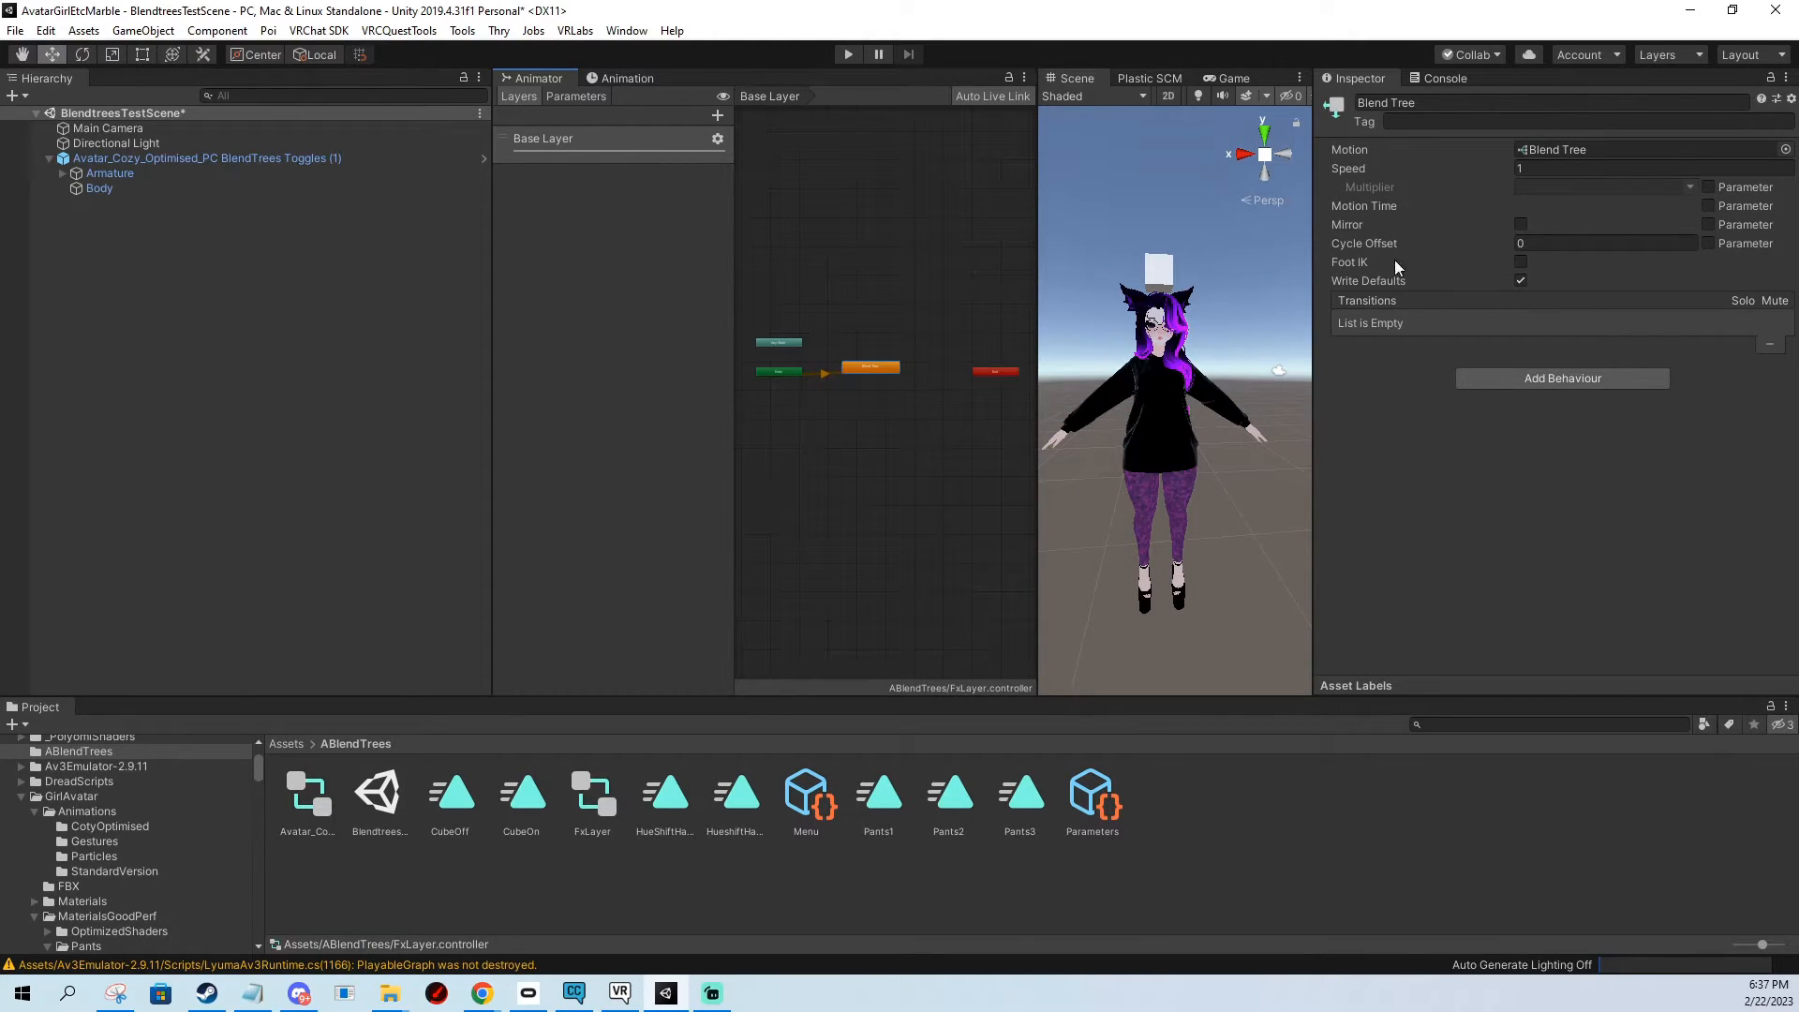
{"action": "mouse_move", "coordinate": [1443, 325]}
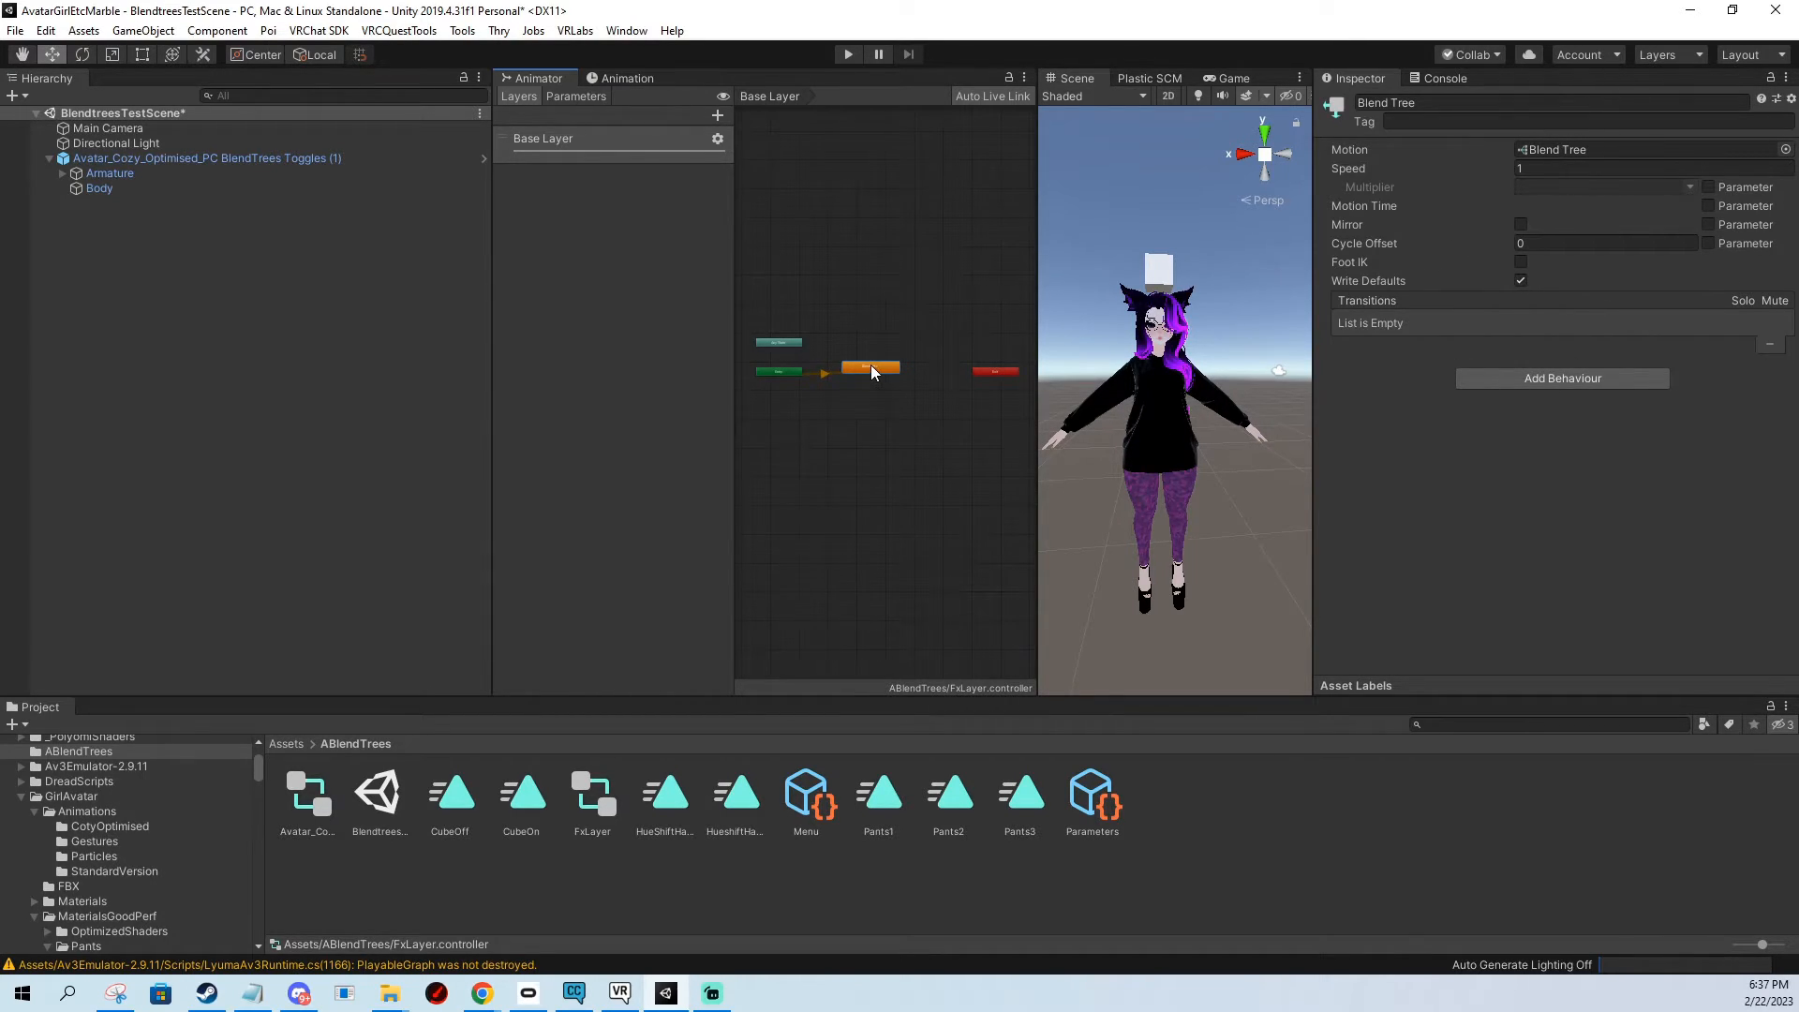
{"action": "double_click", "coordinate": [870, 367]}
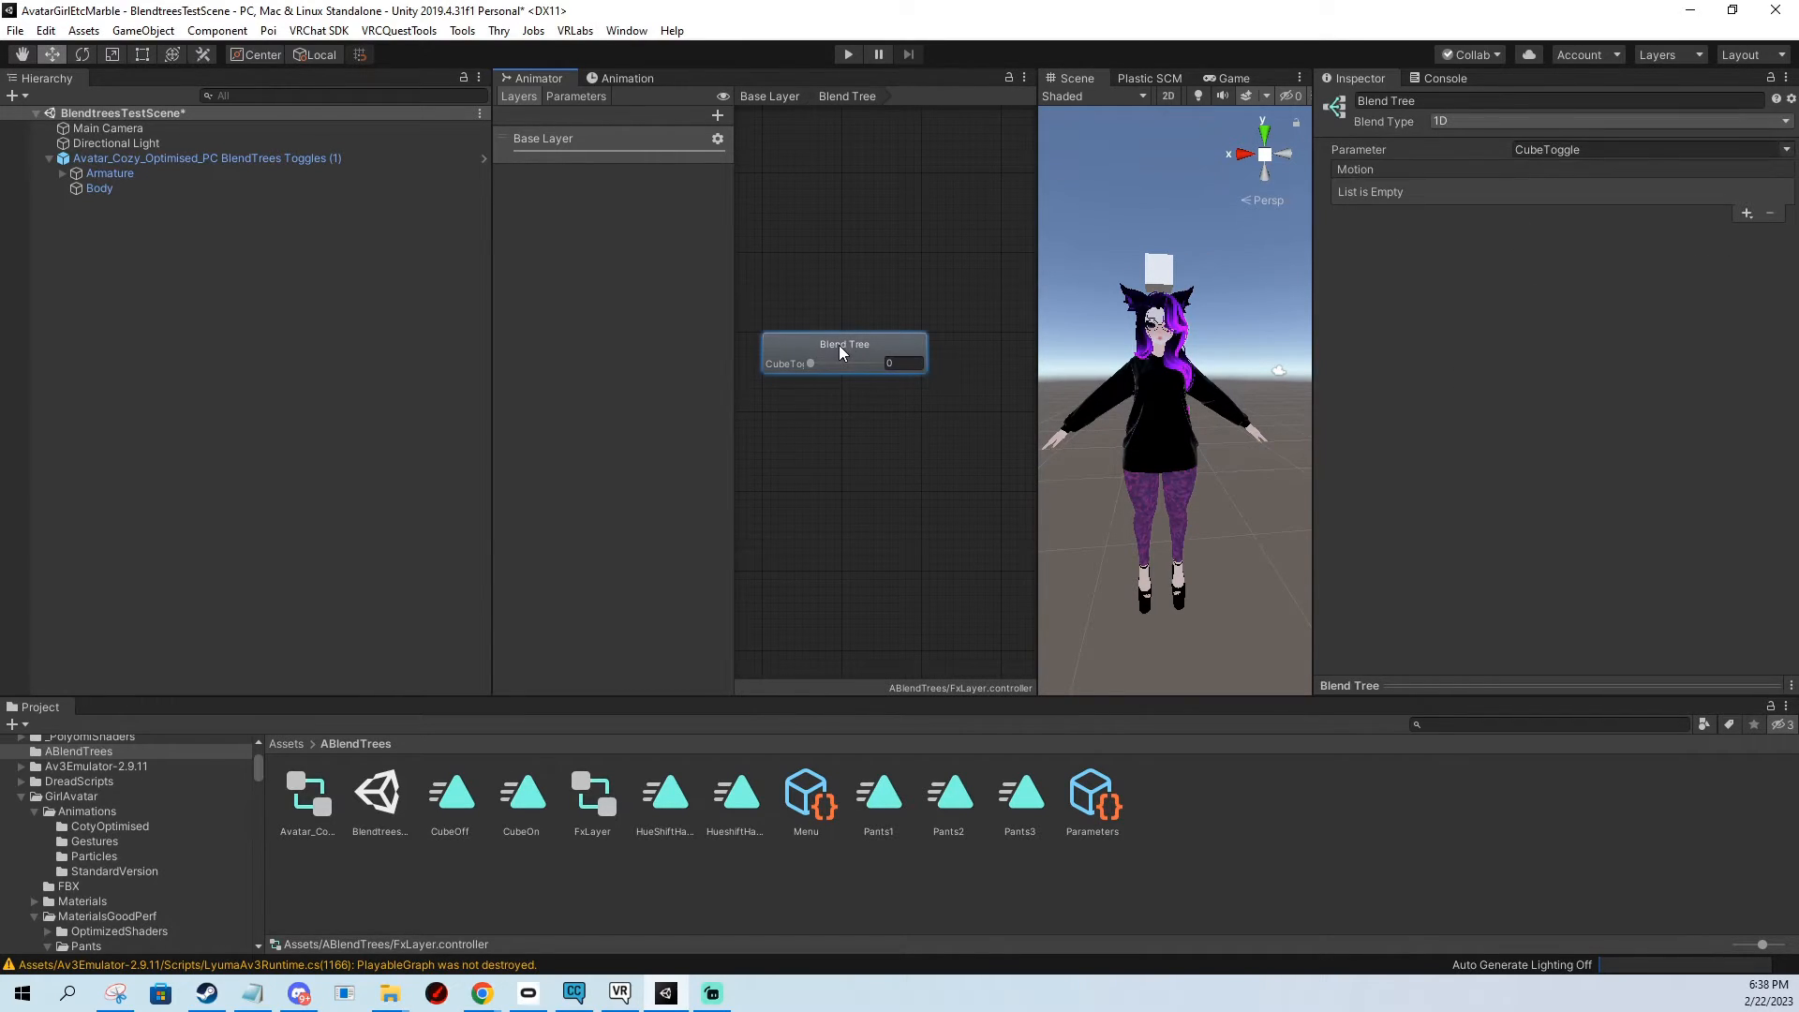
Make the root blend tree Direct and add child blend trees under it.
{"action": "left_click_drag", "start_coordinate": [844, 344], "coordinate": [847, 364]}
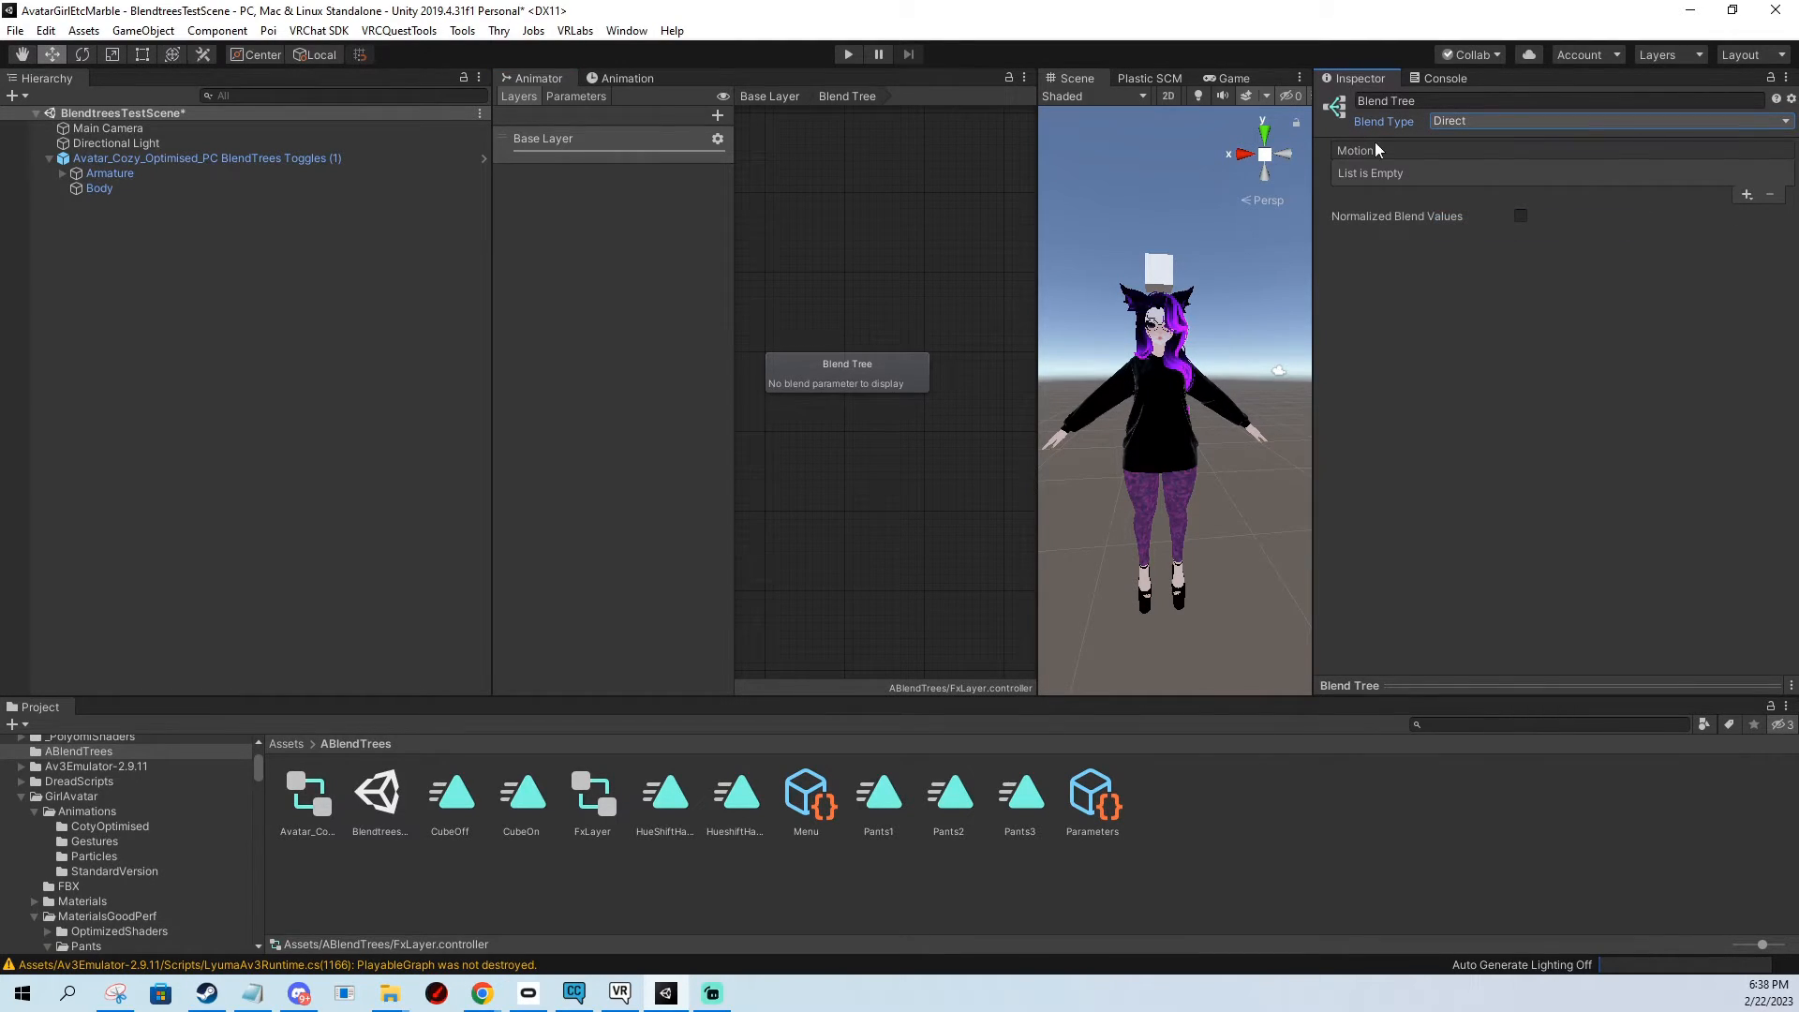
{"action": "left_click", "coordinate": [1746, 194]}
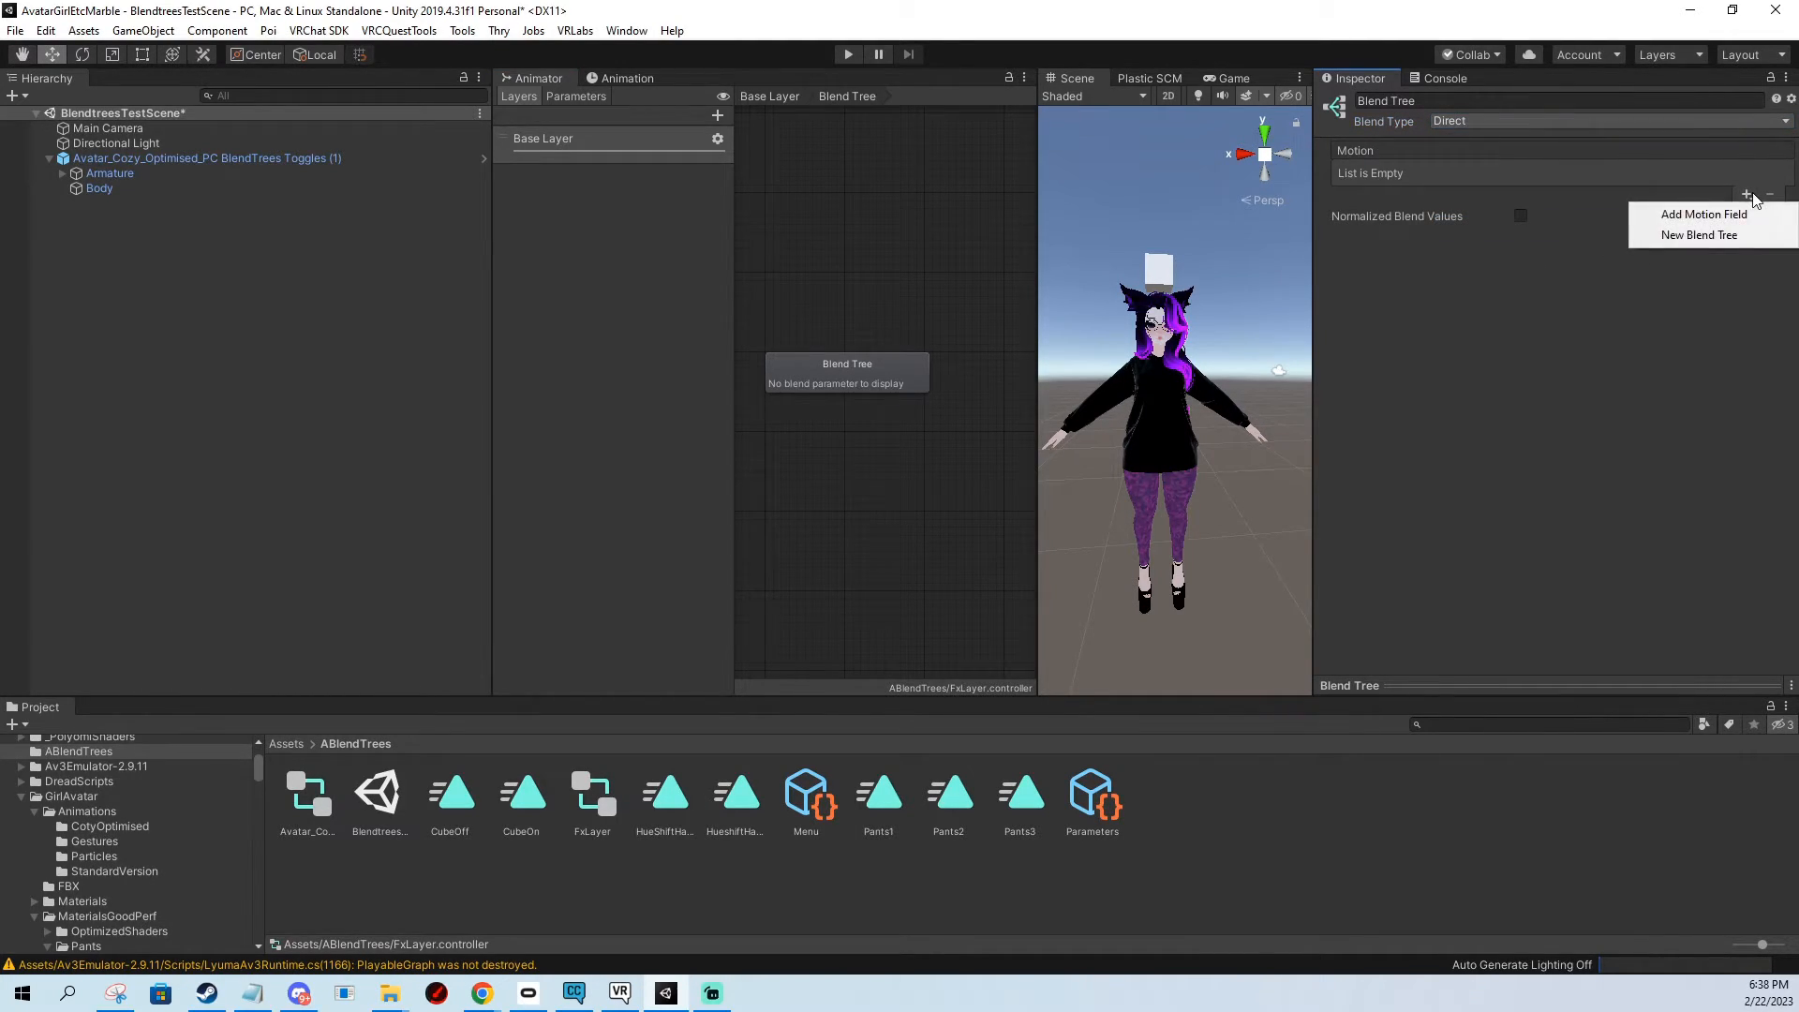
{"action": "left_click", "coordinate": [1697, 234]}
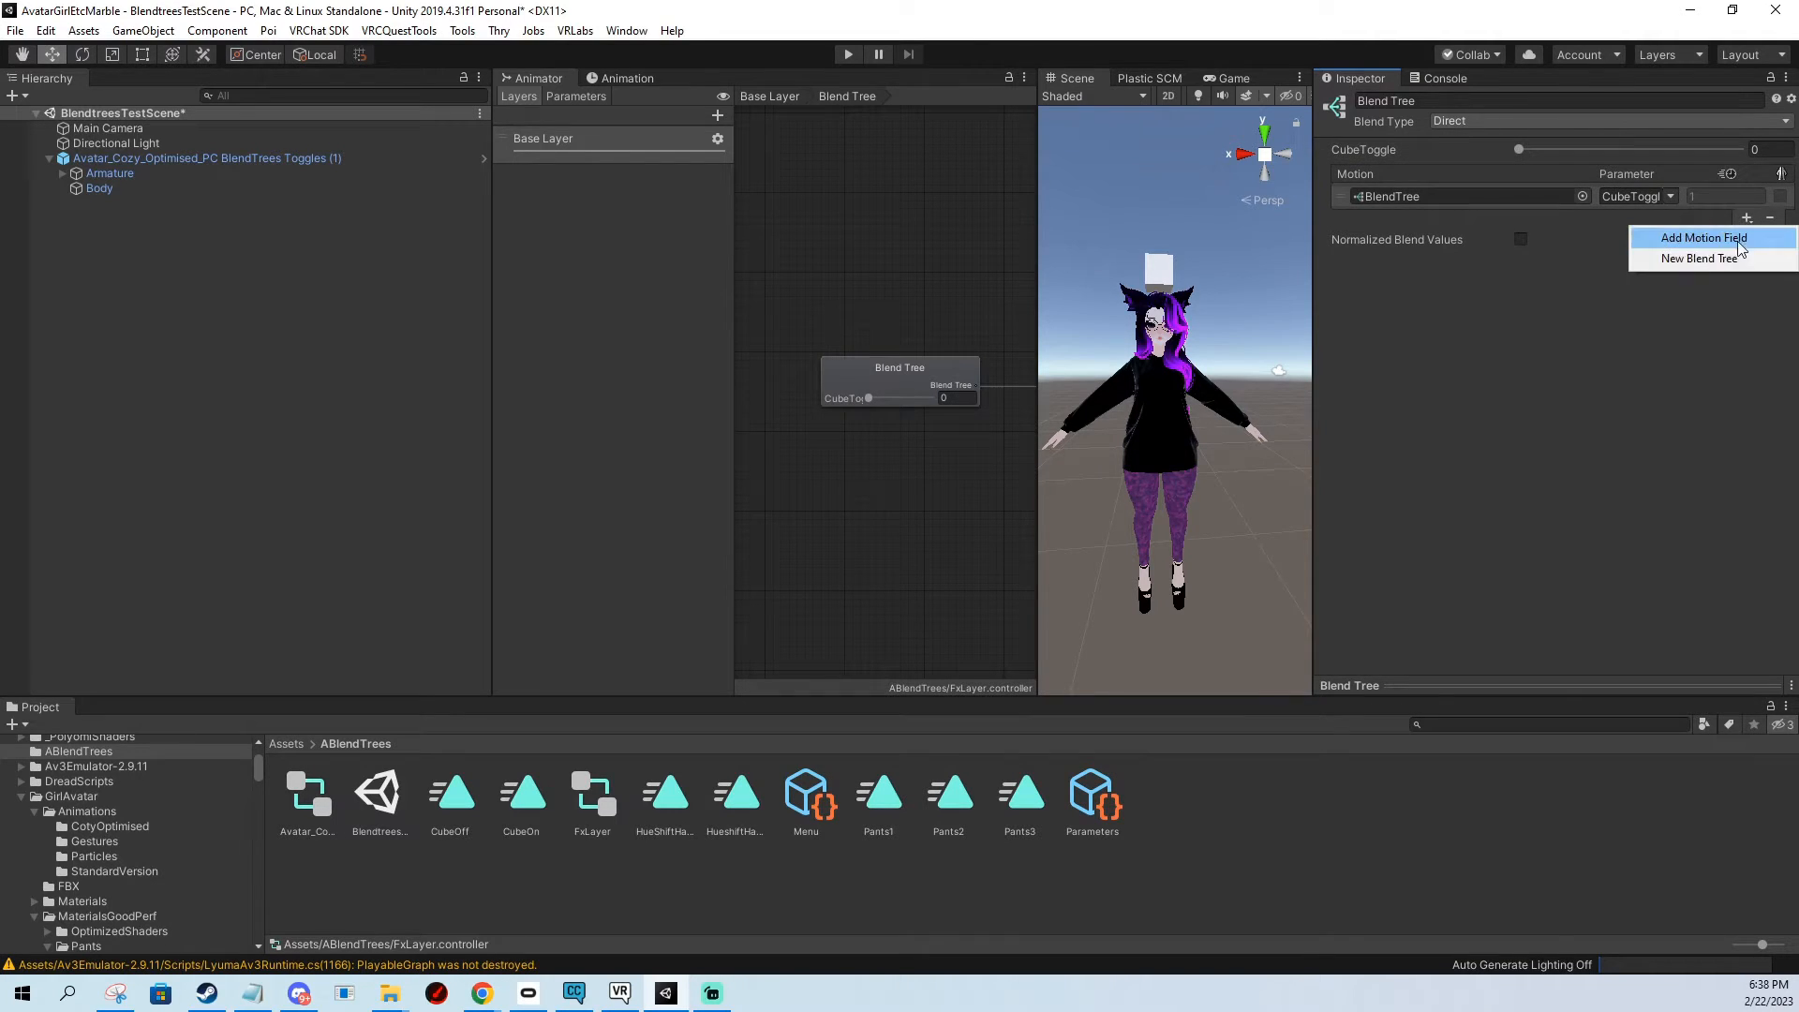
{"action": "left_click", "coordinate": [1703, 237]}
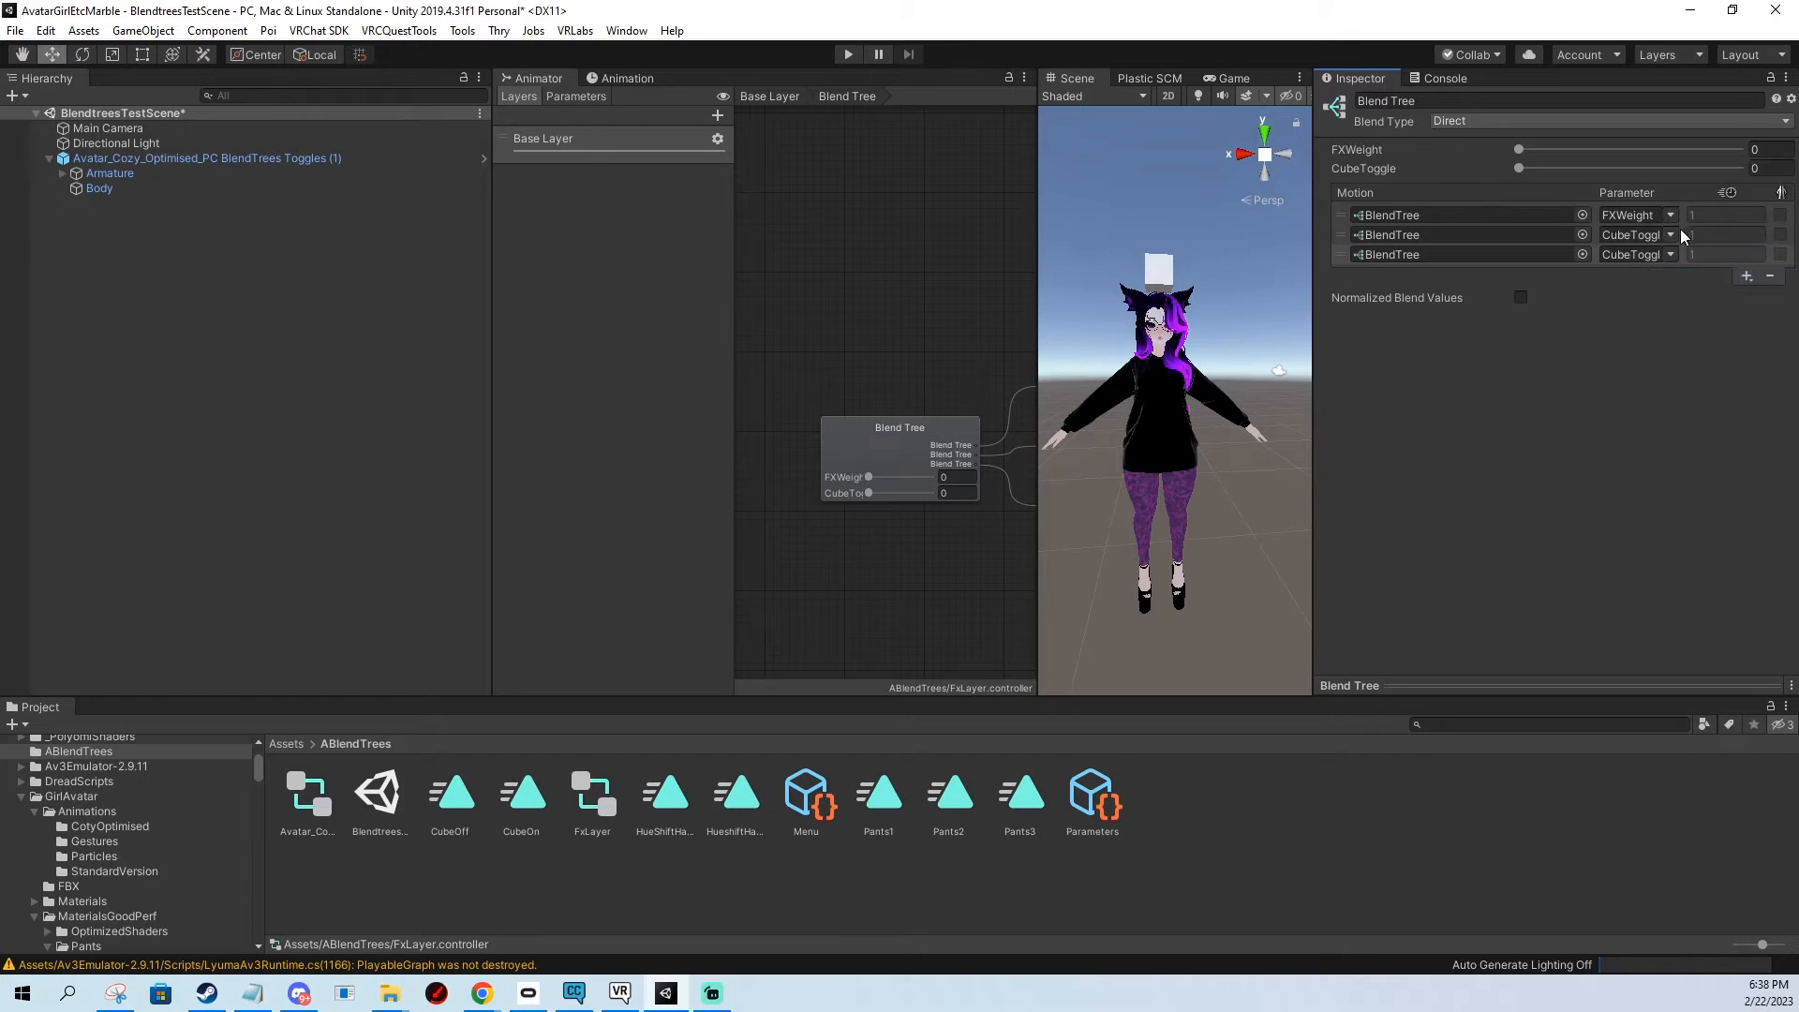
Weight the second and third child trees by the FXWeight parameter.
{"action": "left_click", "coordinate": [1669, 254]}
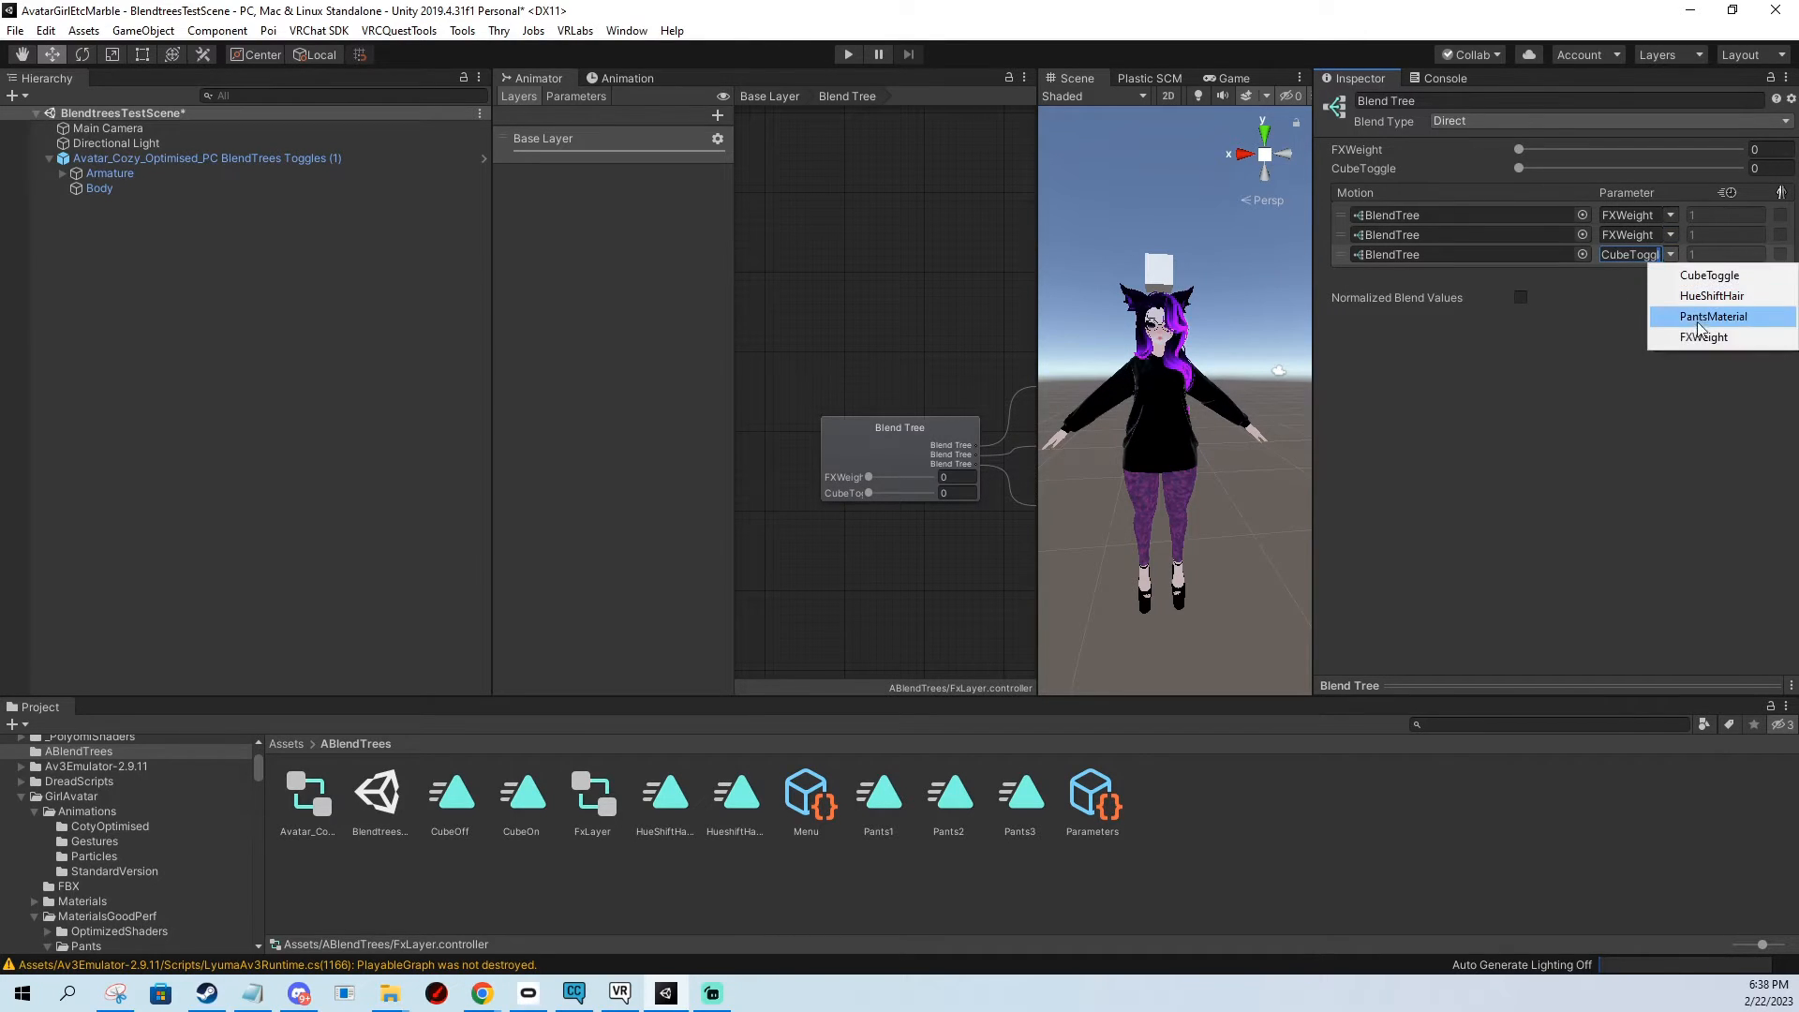
{"action": "left_click", "coordinate": [1703, 336]}
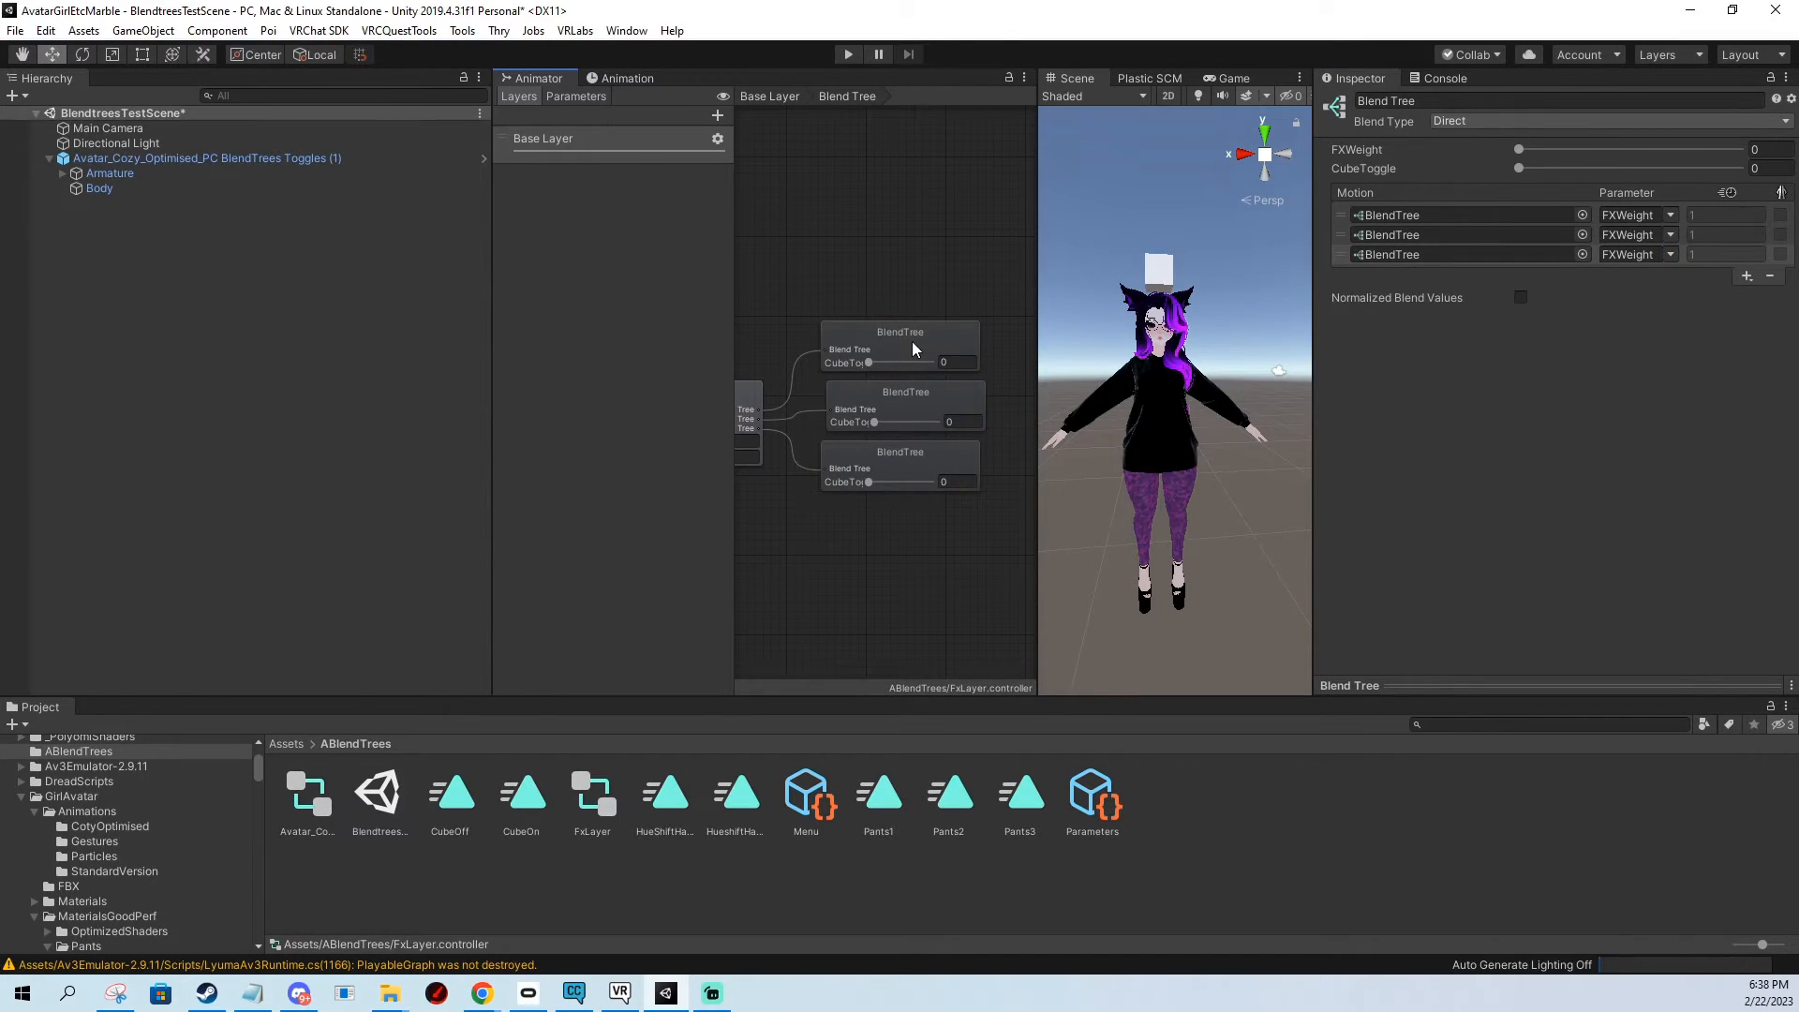
{"action": "mouse_move", "coordinate": [1079, 374]}
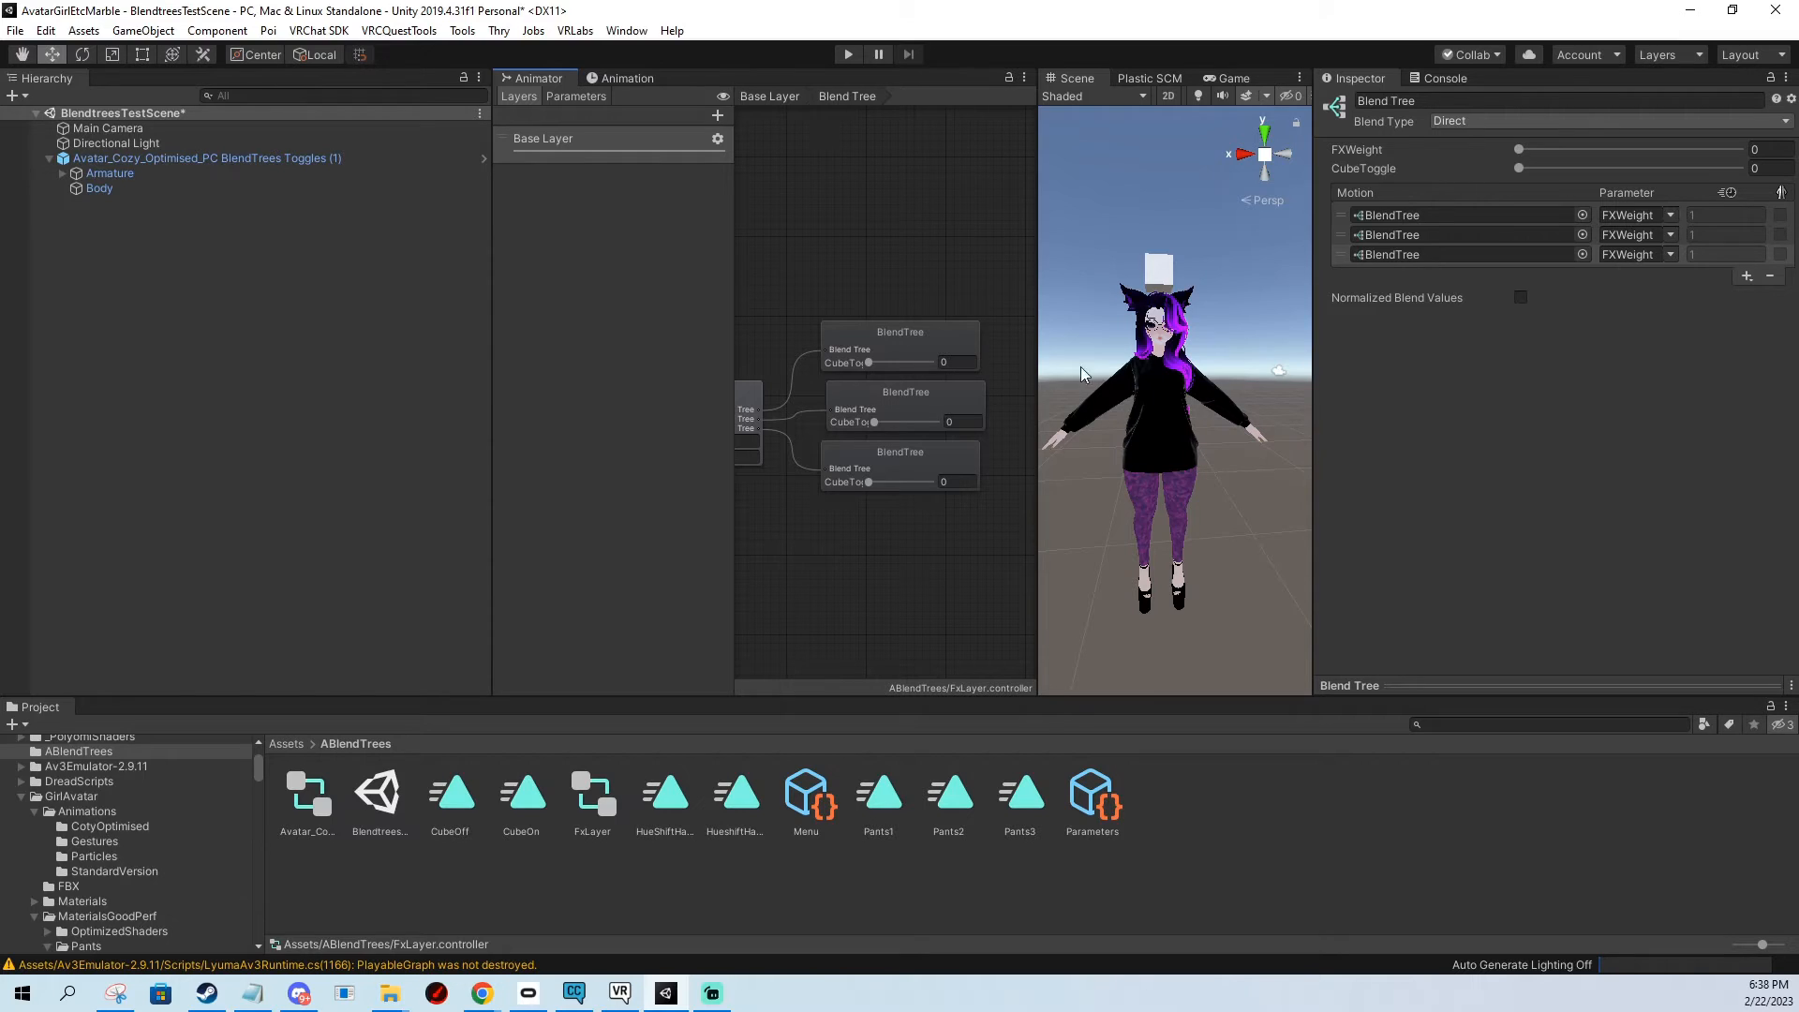
Drive the first child tree by CubeToggle with motion slots for CubeOff/CubeOn, then move to the second child.
{"action": "left_click", "coordinate": [899, 346]}
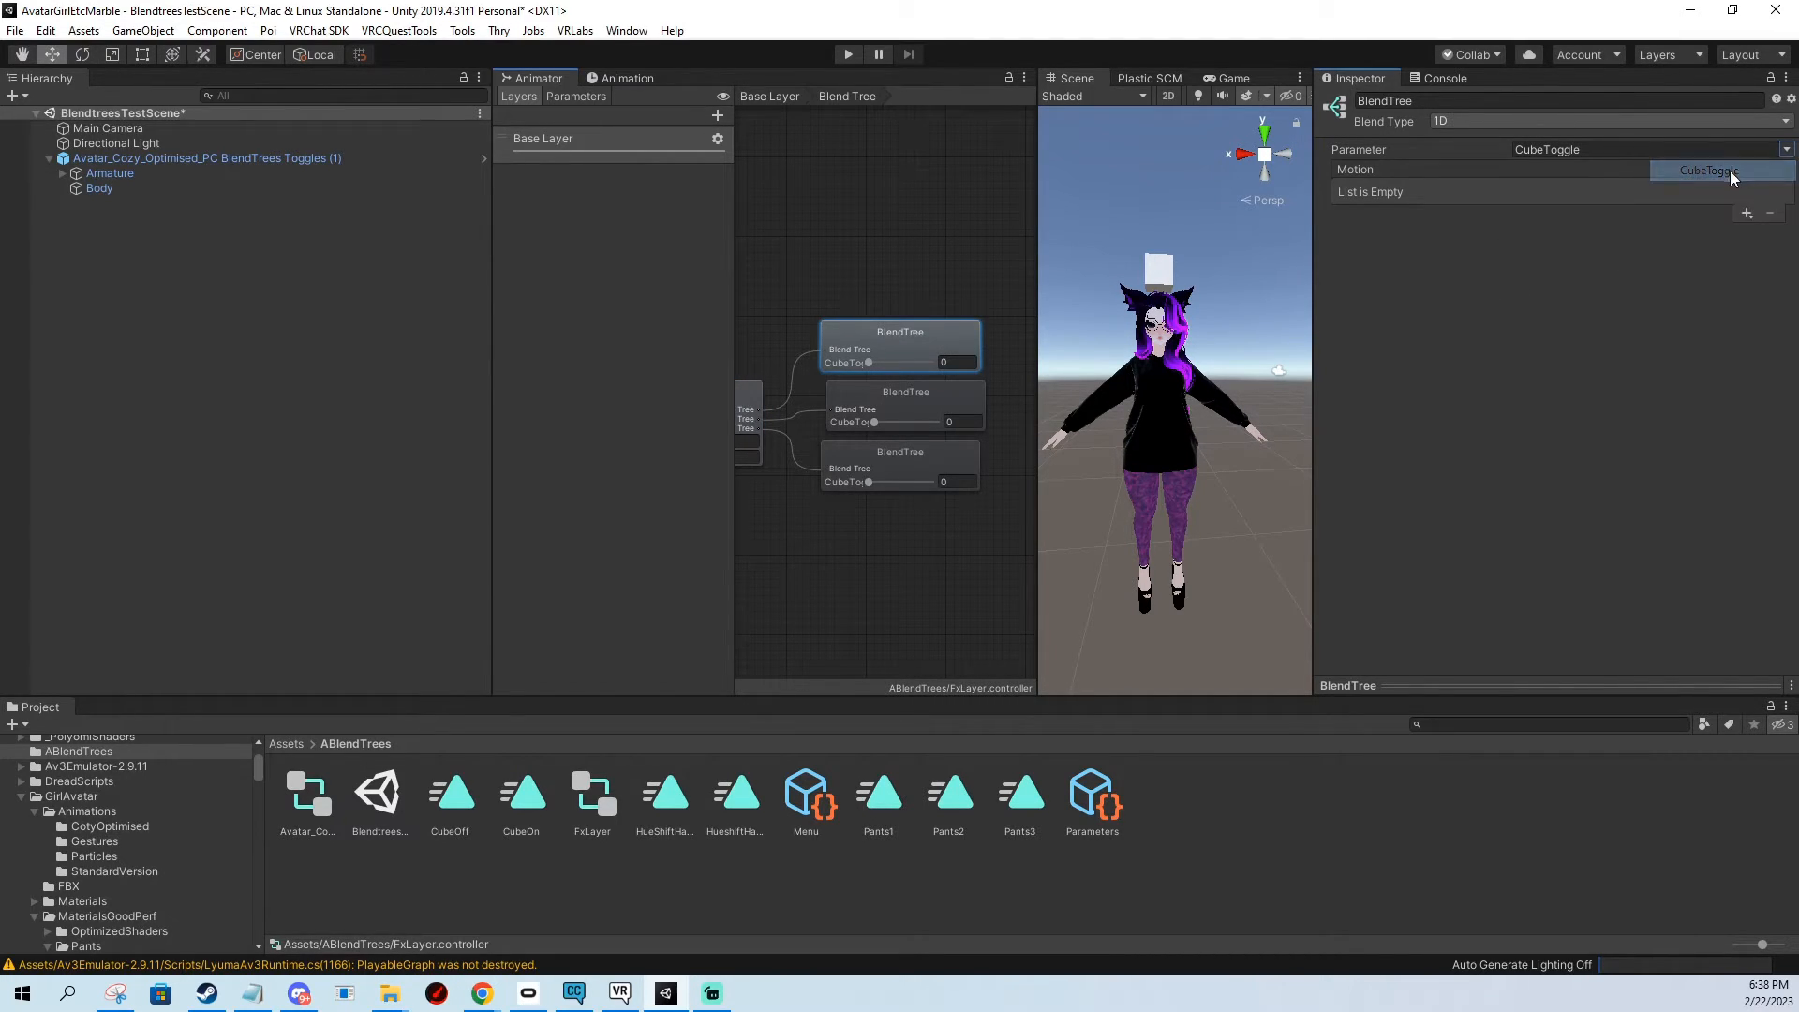
{"action": "left_click", "coordinate": [1746, 213]}
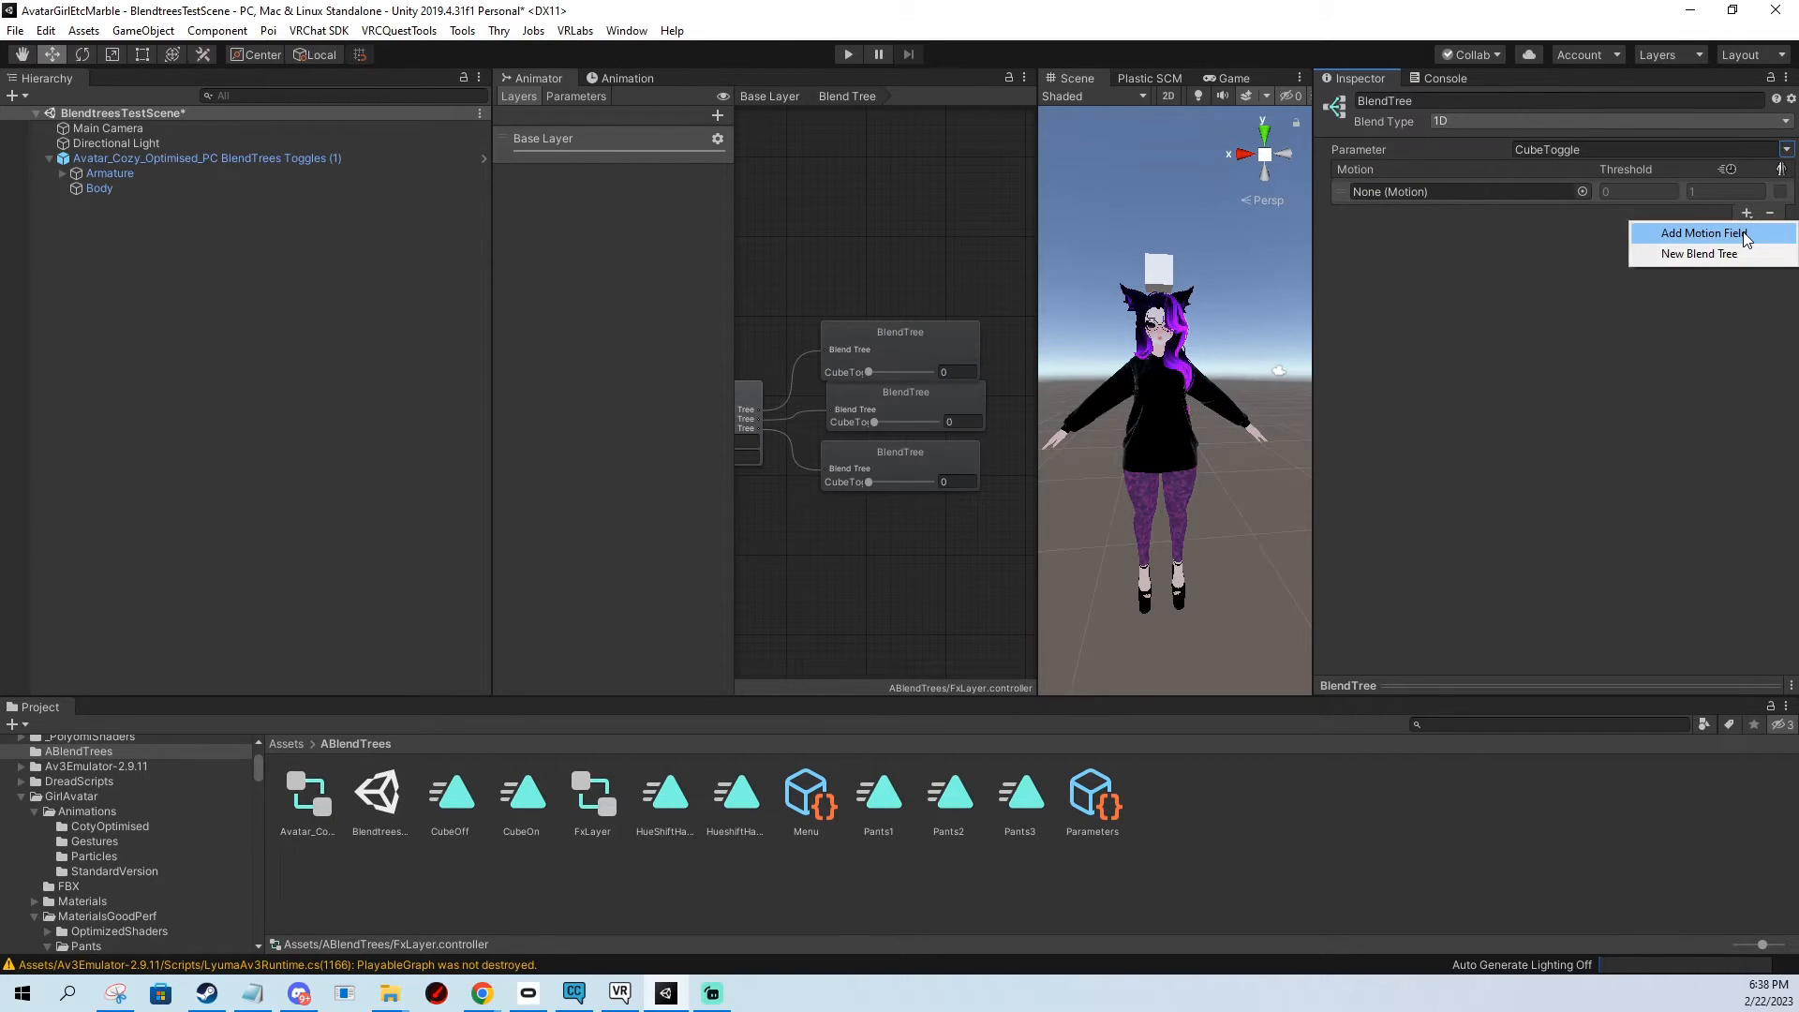
{"action": "left_click", "coordinate": [1701, 233]}
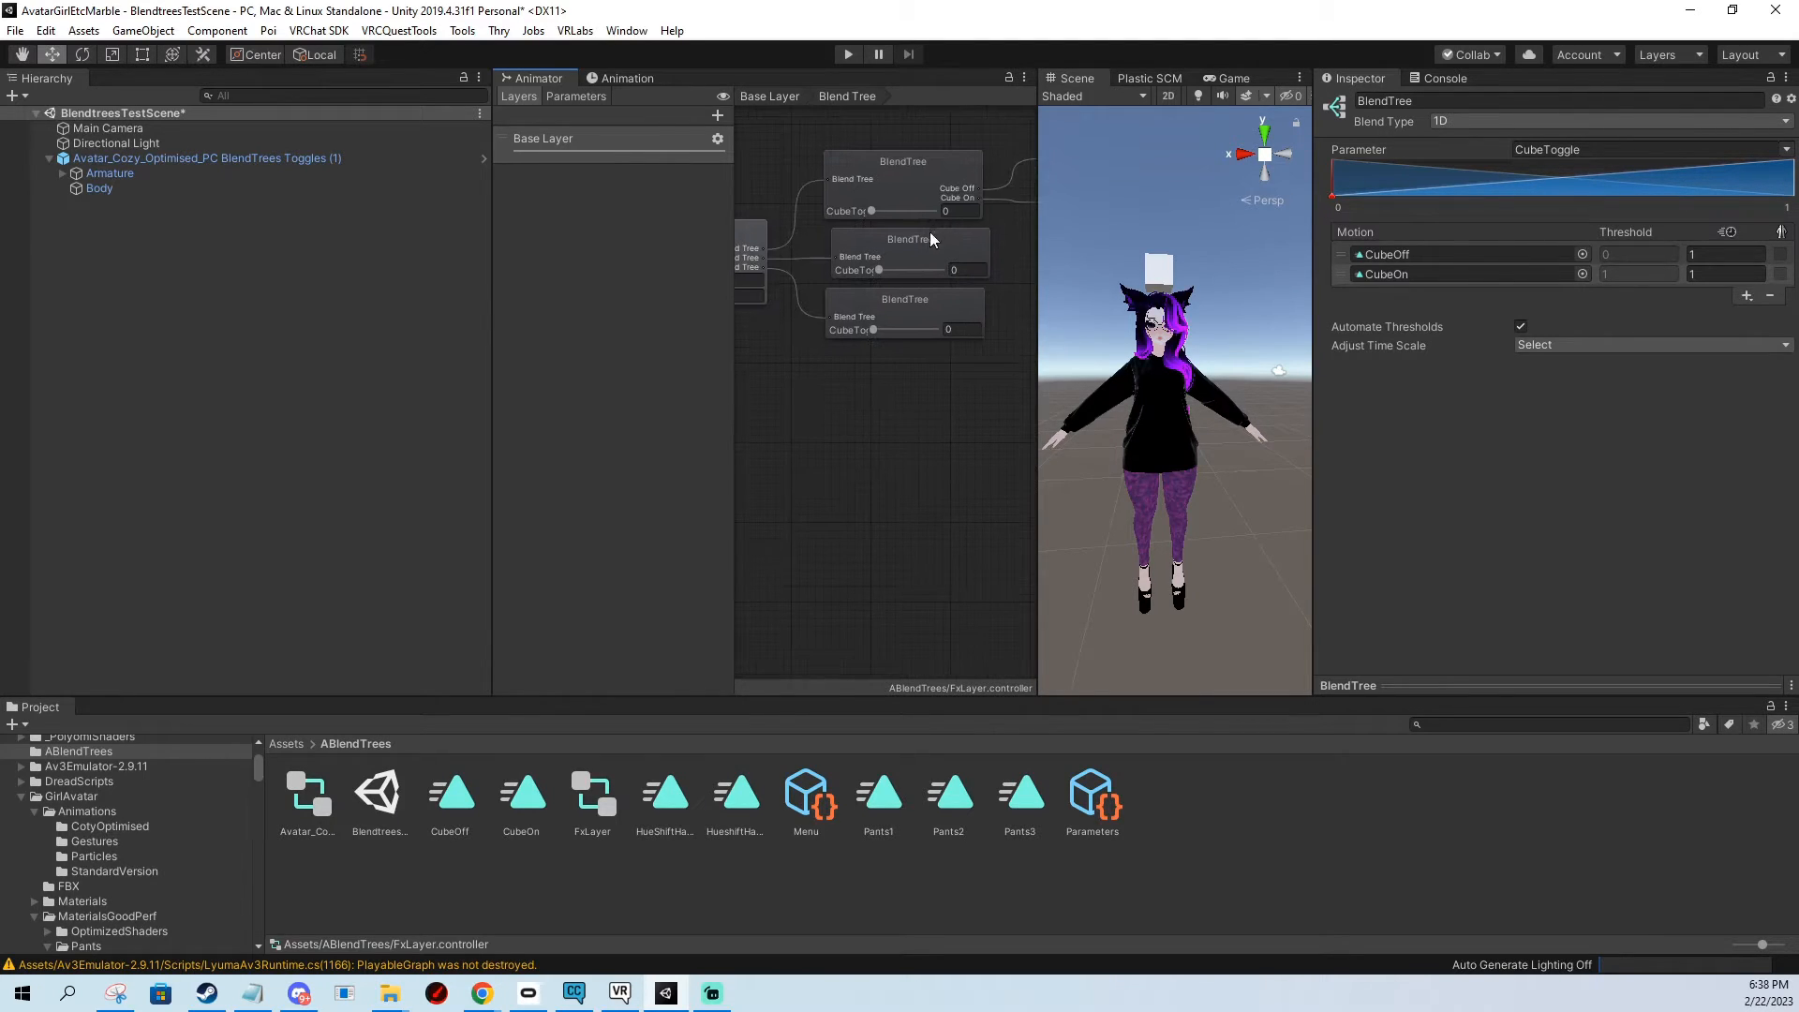
{"action": "left_click", "coordinate": [906, 241]}
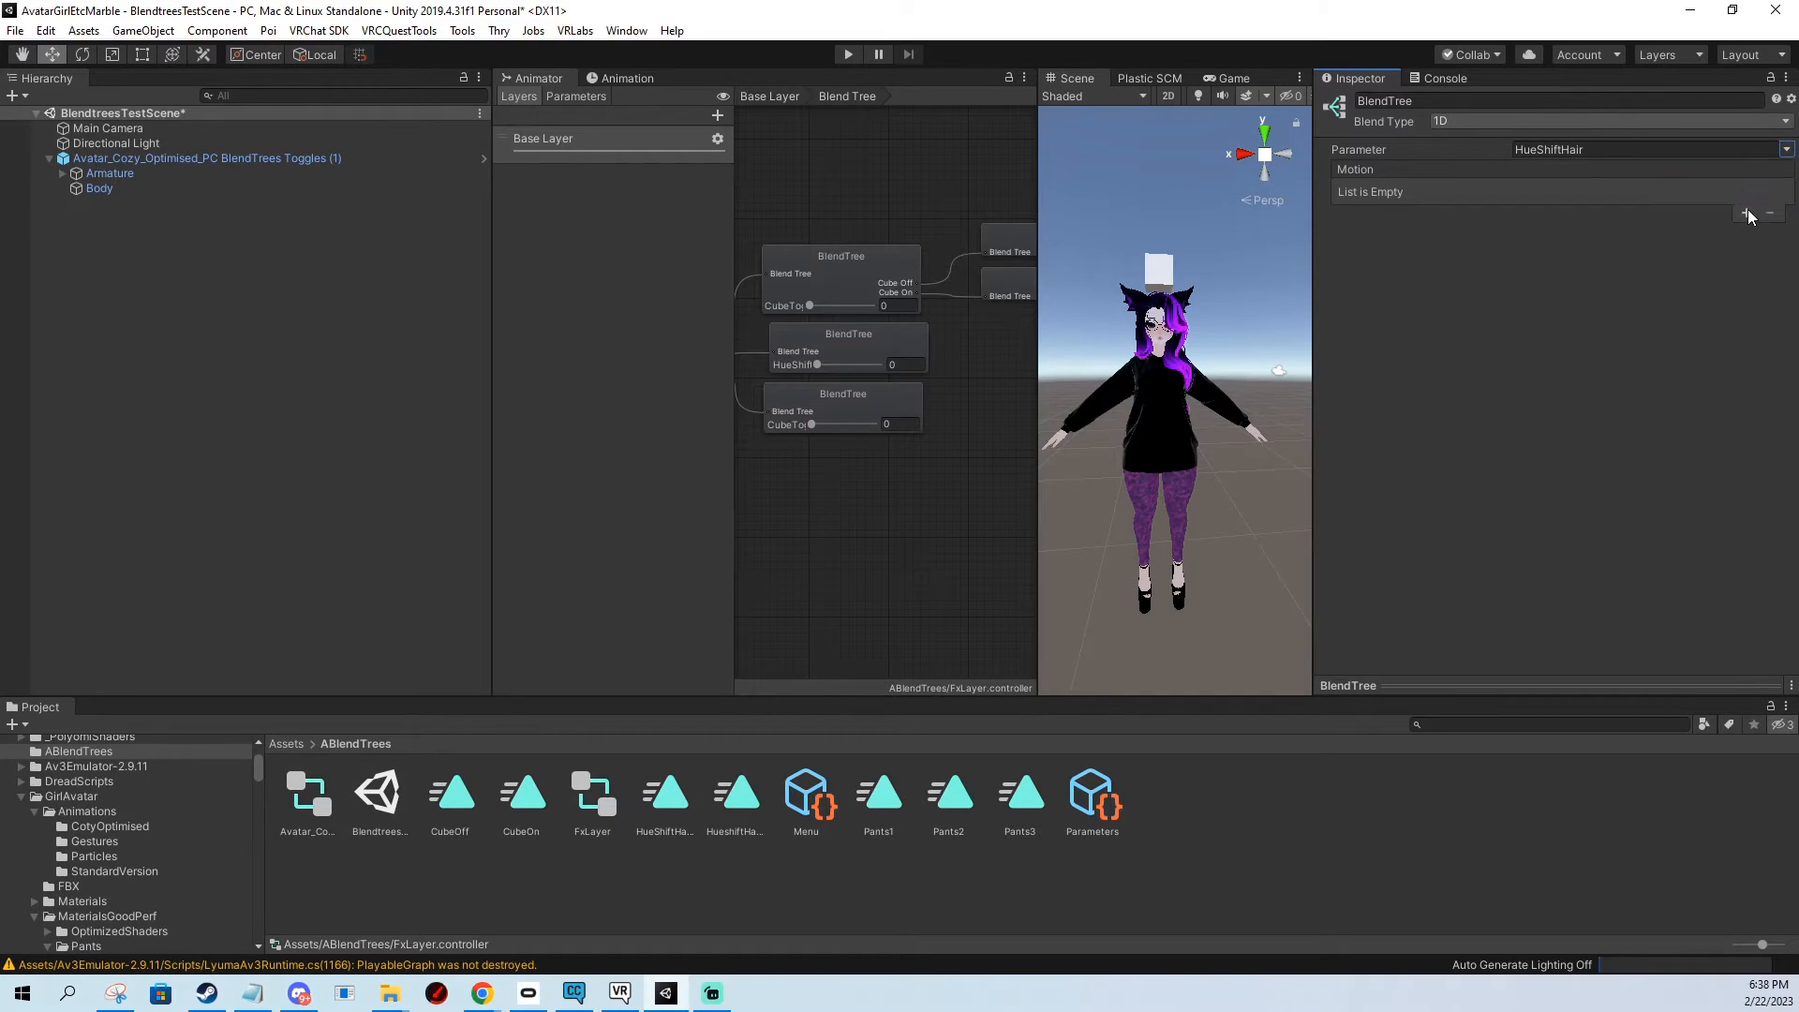
Give the HueShiftHair child tree two motion slots for the hair hue-shift clips.
{"action": "left_click", "coordinate": [1745, 213]}
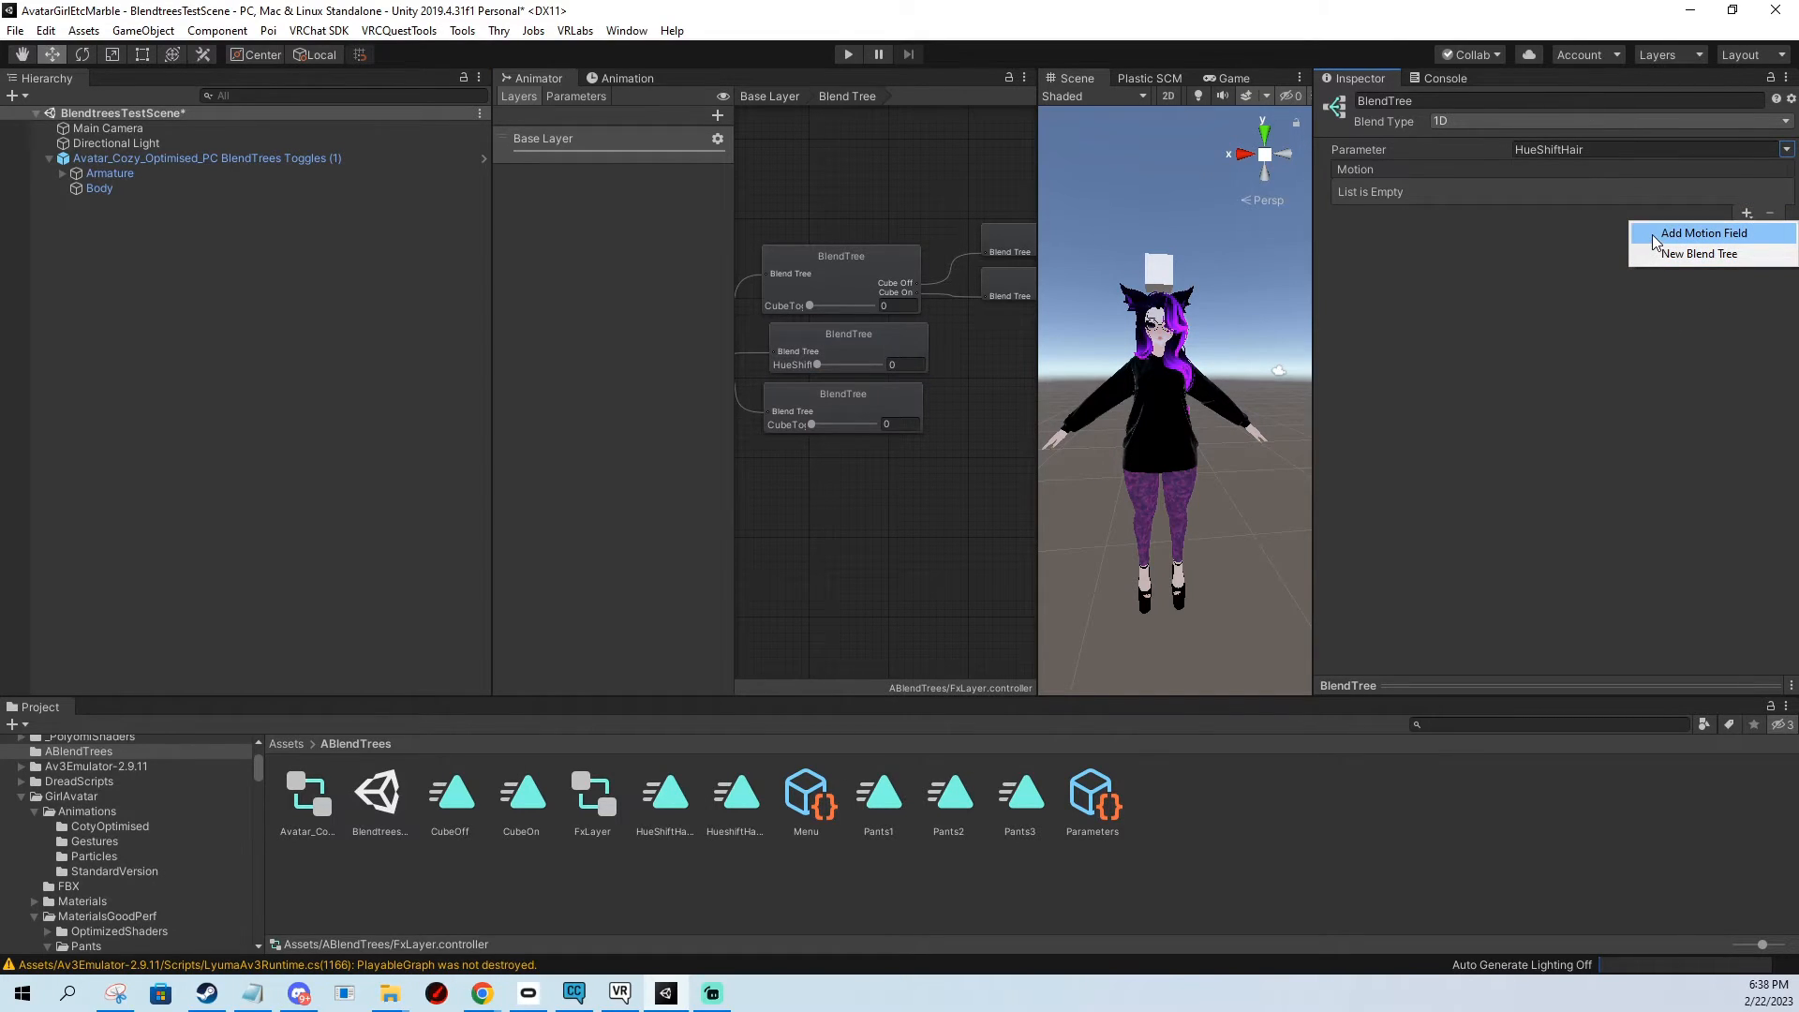
{"action": "left_click", "coordinate": [1702, 233]}
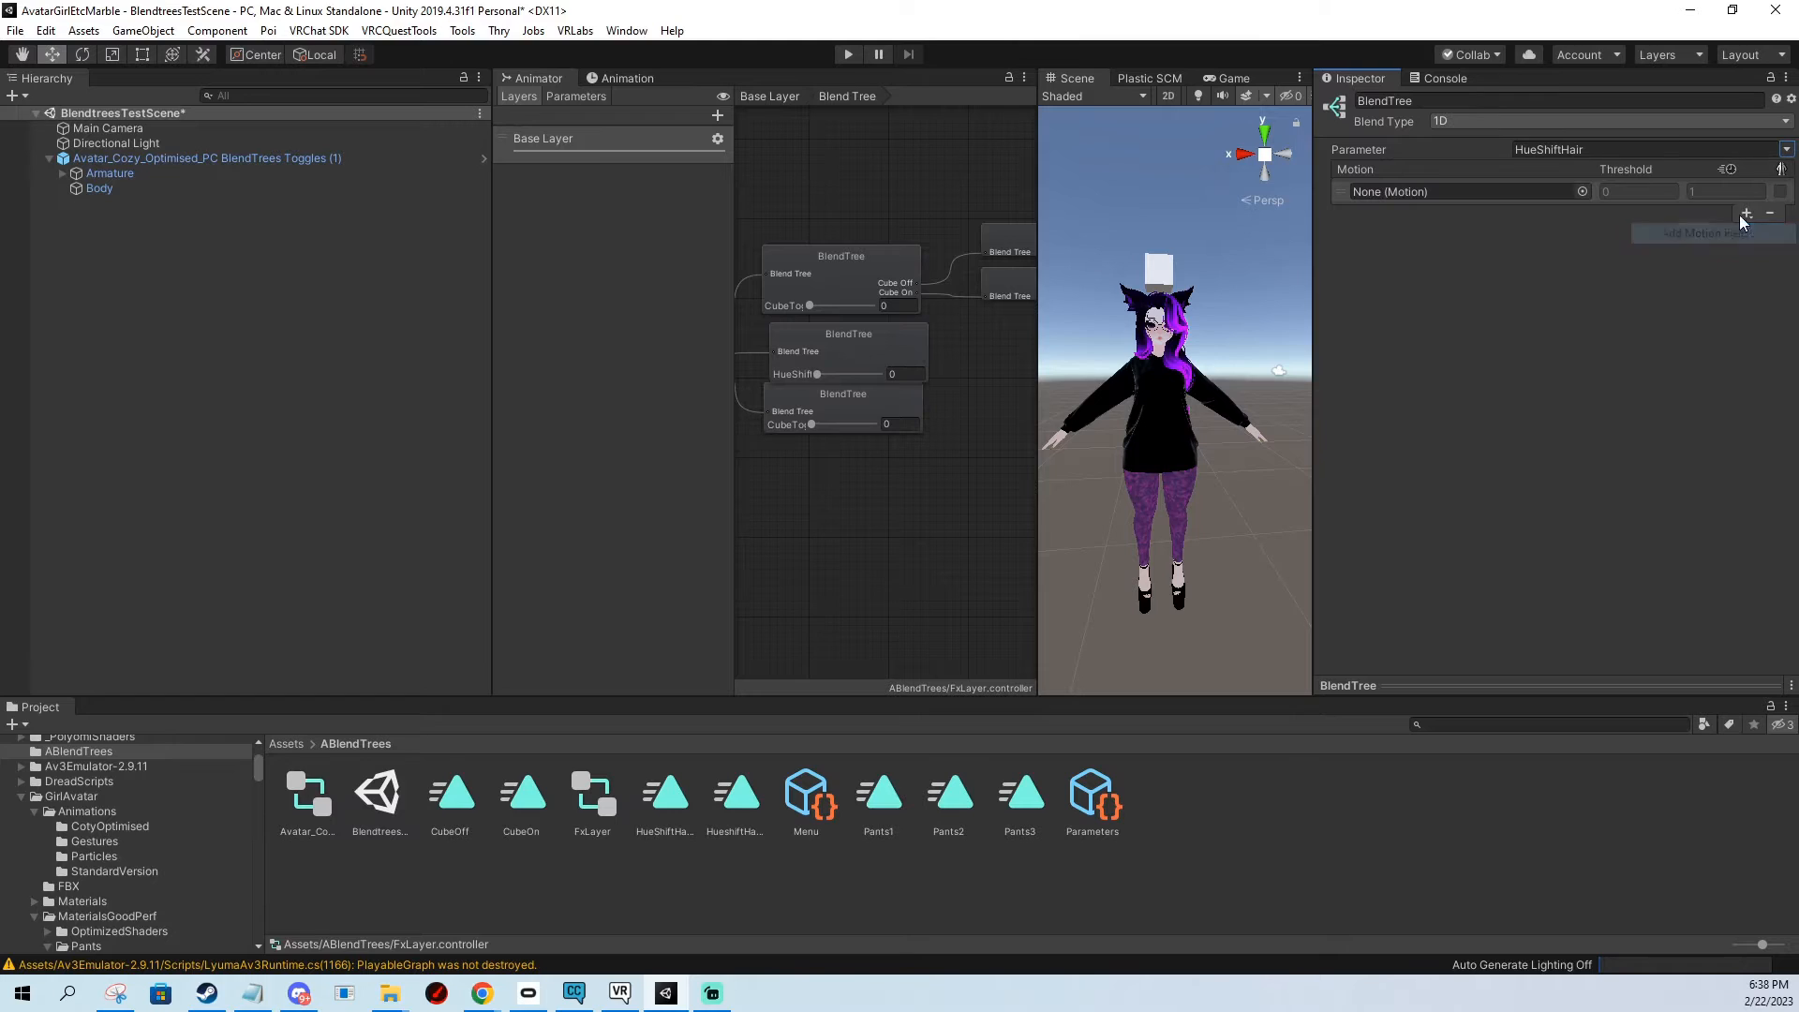
{"action": "left_click", "coordinate": [1744, 214]}
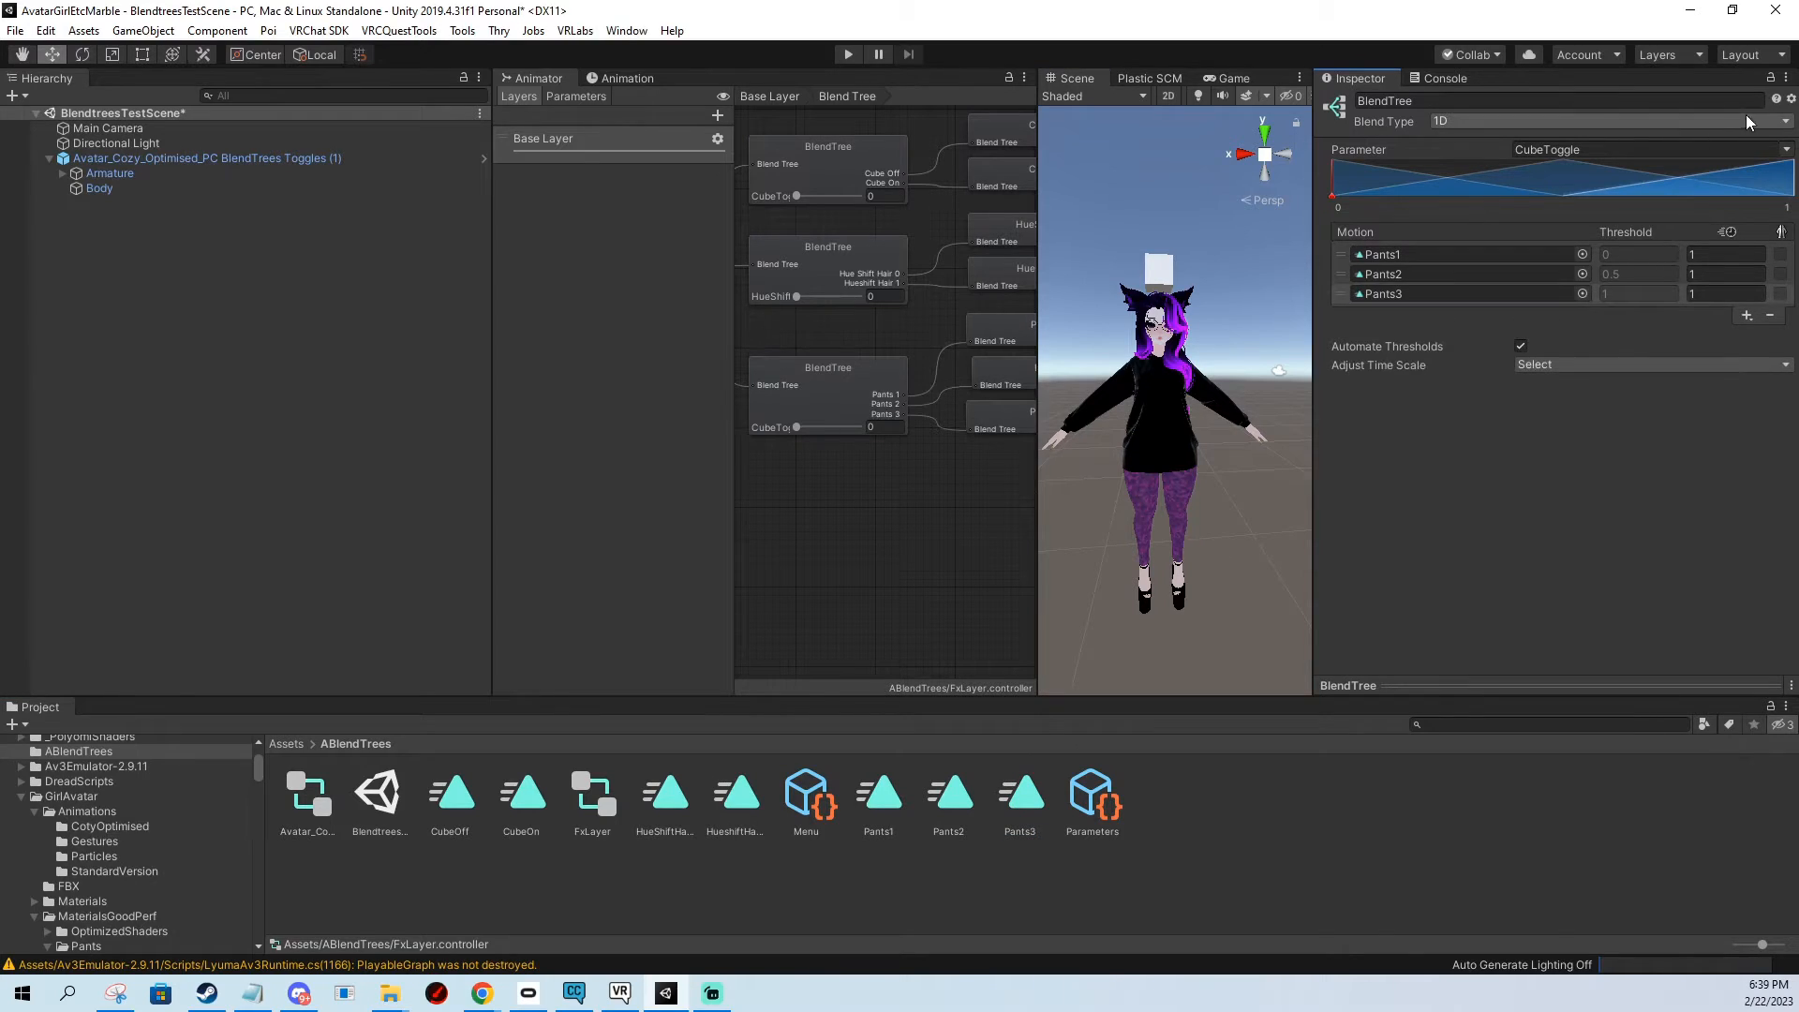
Drive the third child tree by PantsMaterial for Pants1–3 and check the cube tree.
{"action": "left_click", "coordinate": [1629, 149]}
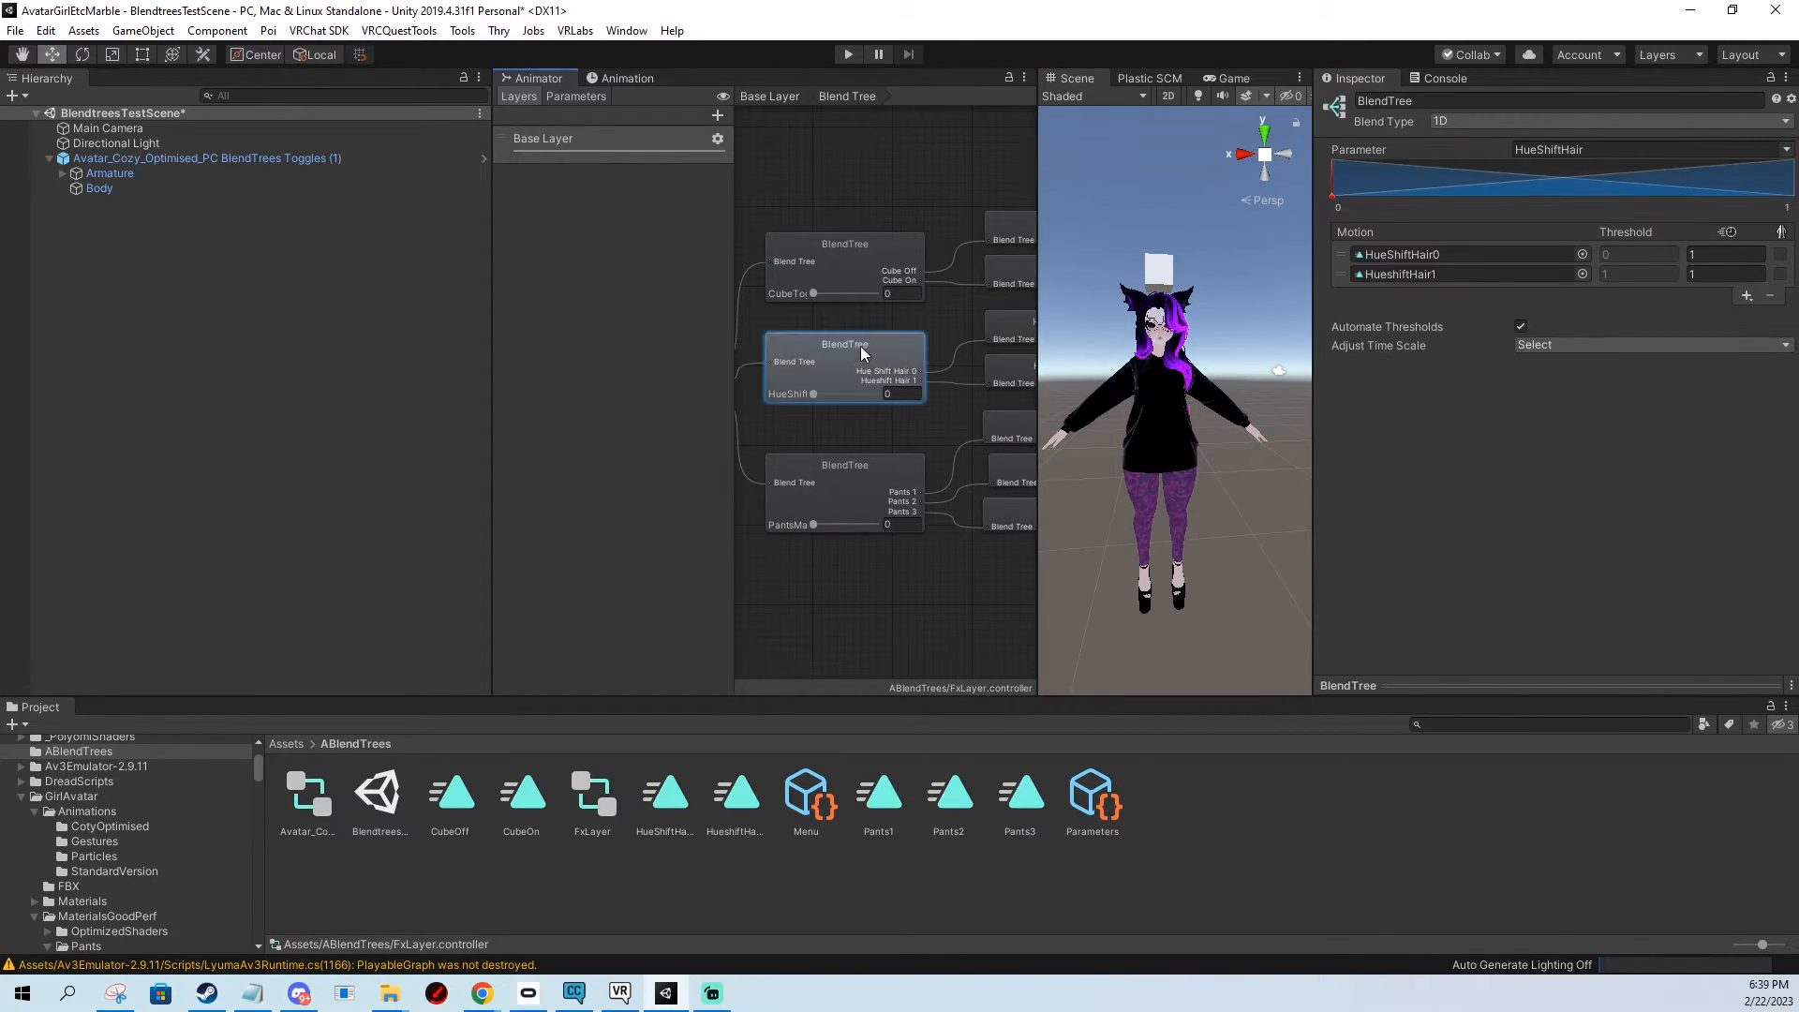
{"action": "left_click", "coordinate": [843, 264]}
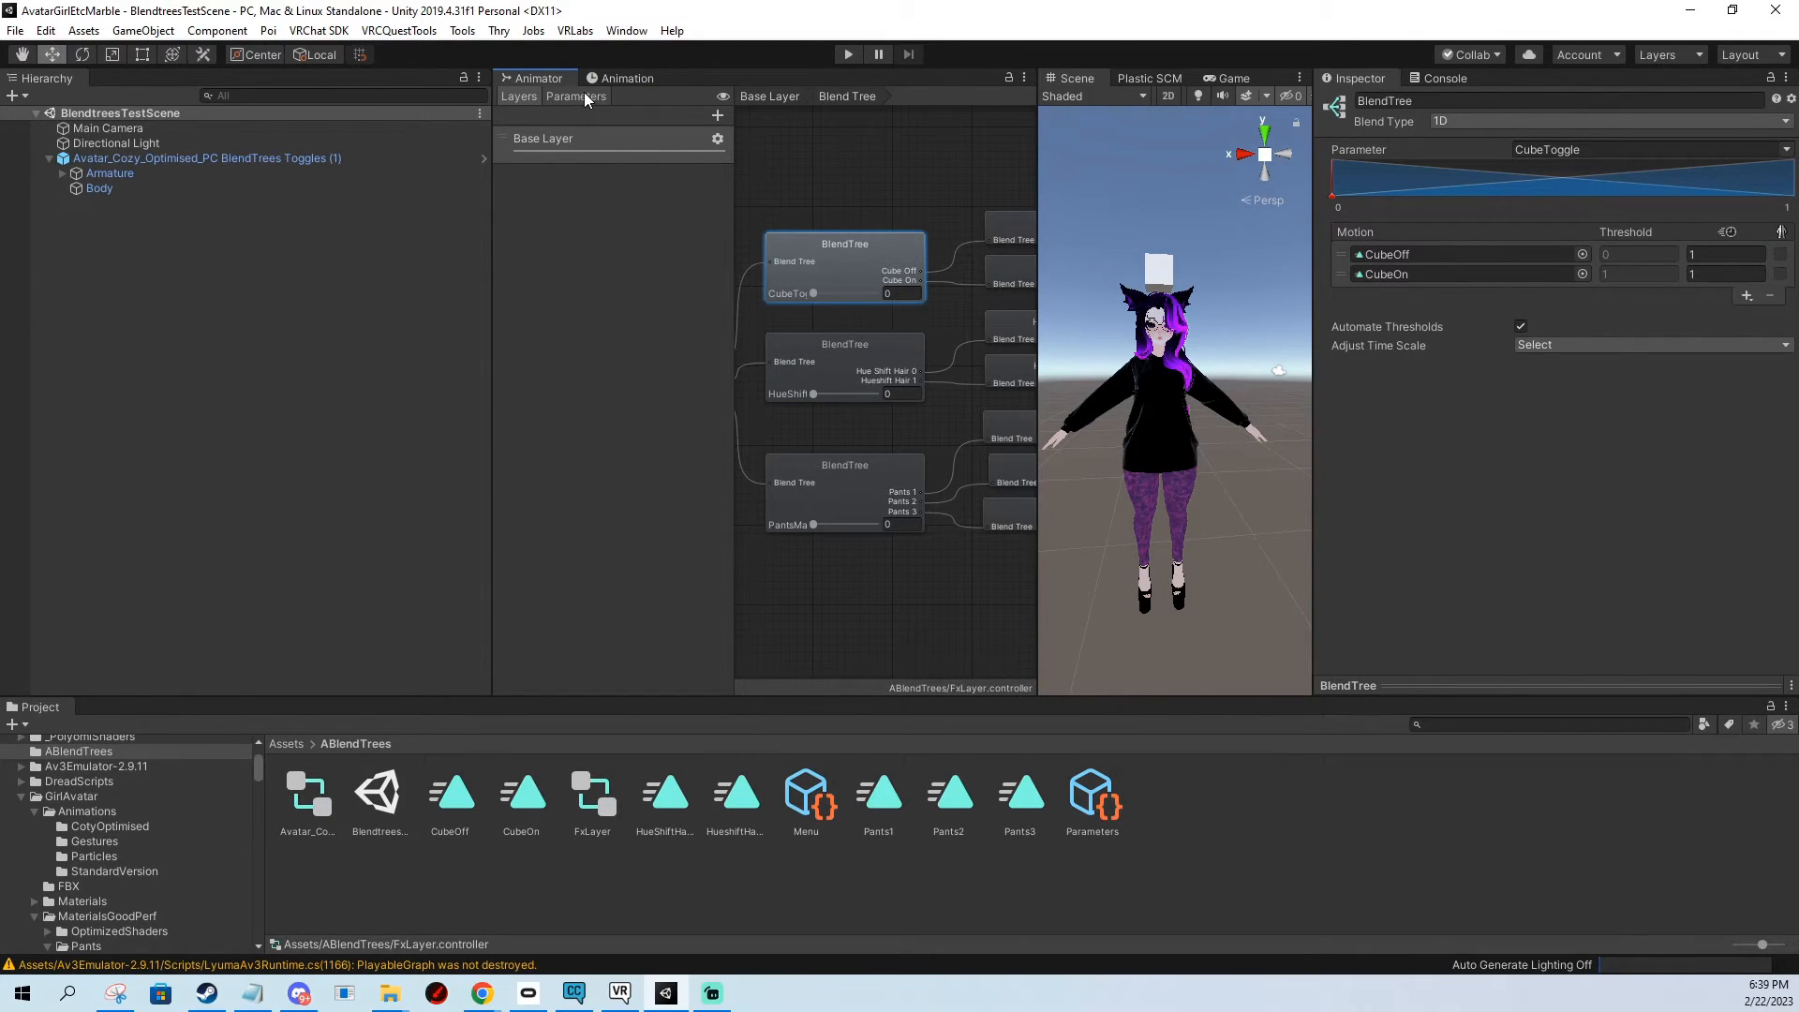
Return to the root Direct blend tree showing its FXWeight-driven children.
{"action": "left_click", "coordinate": [577, 97]}
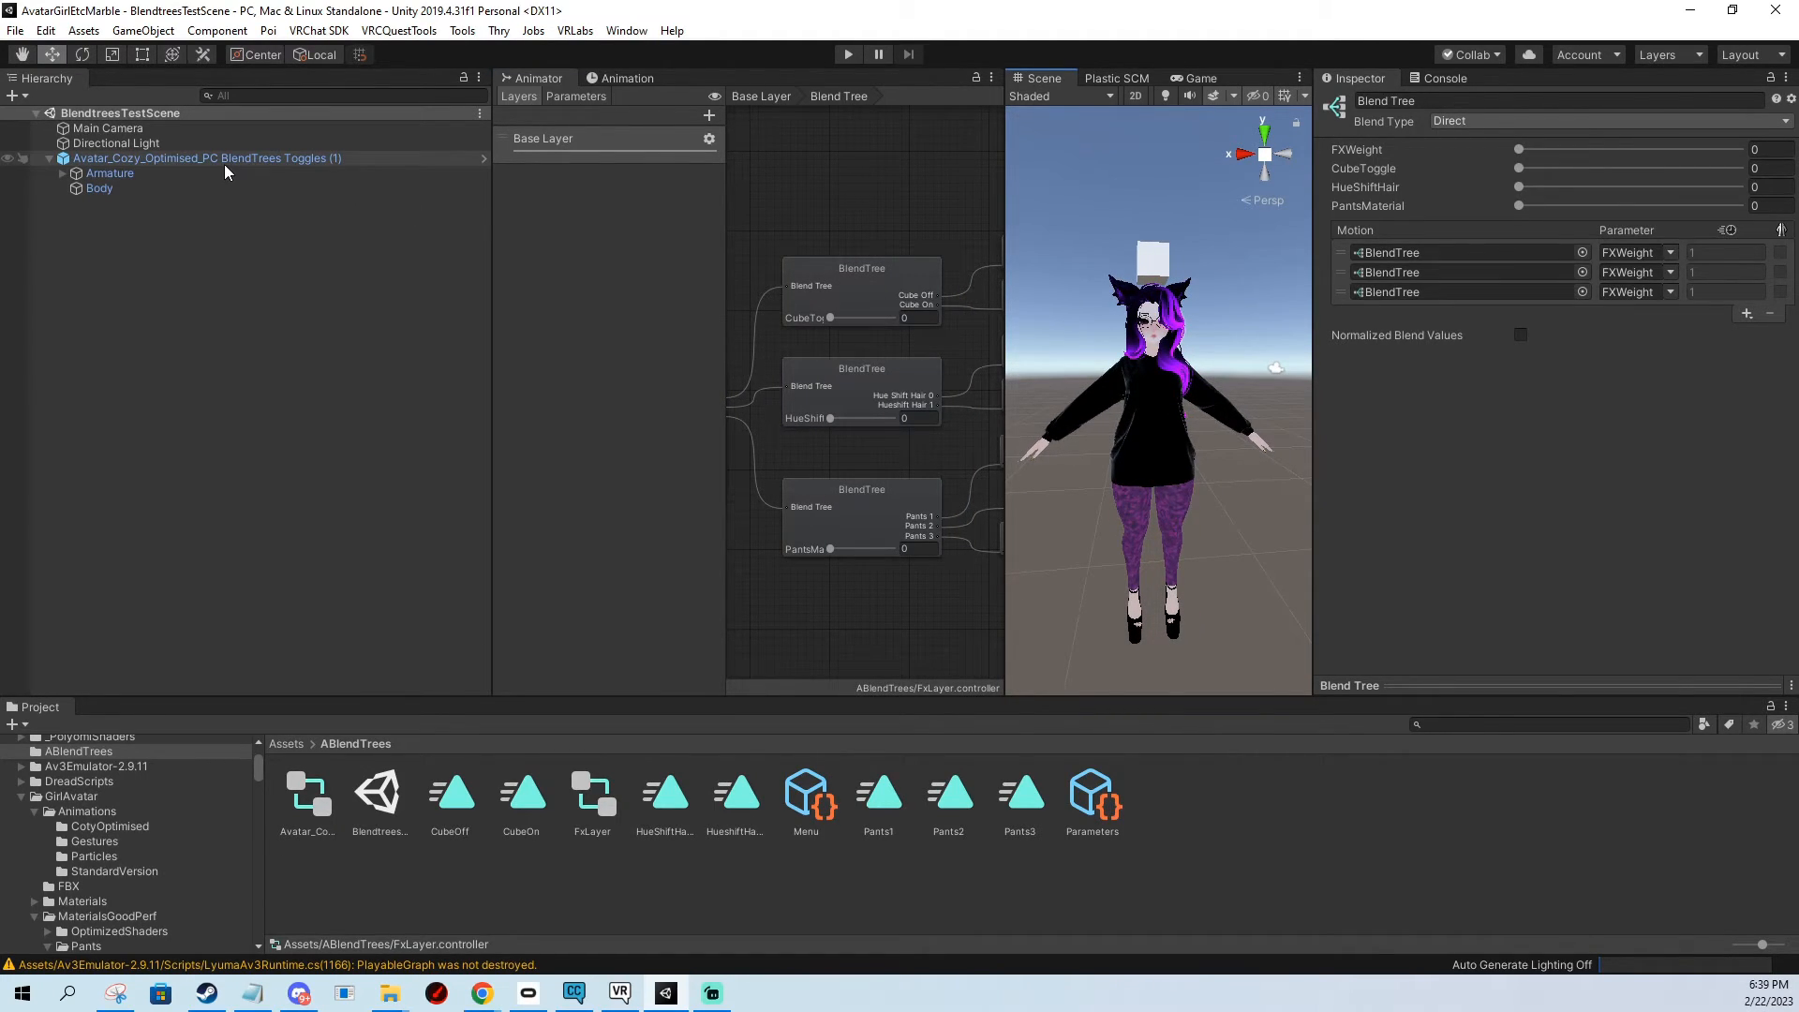
{"action": "left_click", "coordinate": [206, 157]}
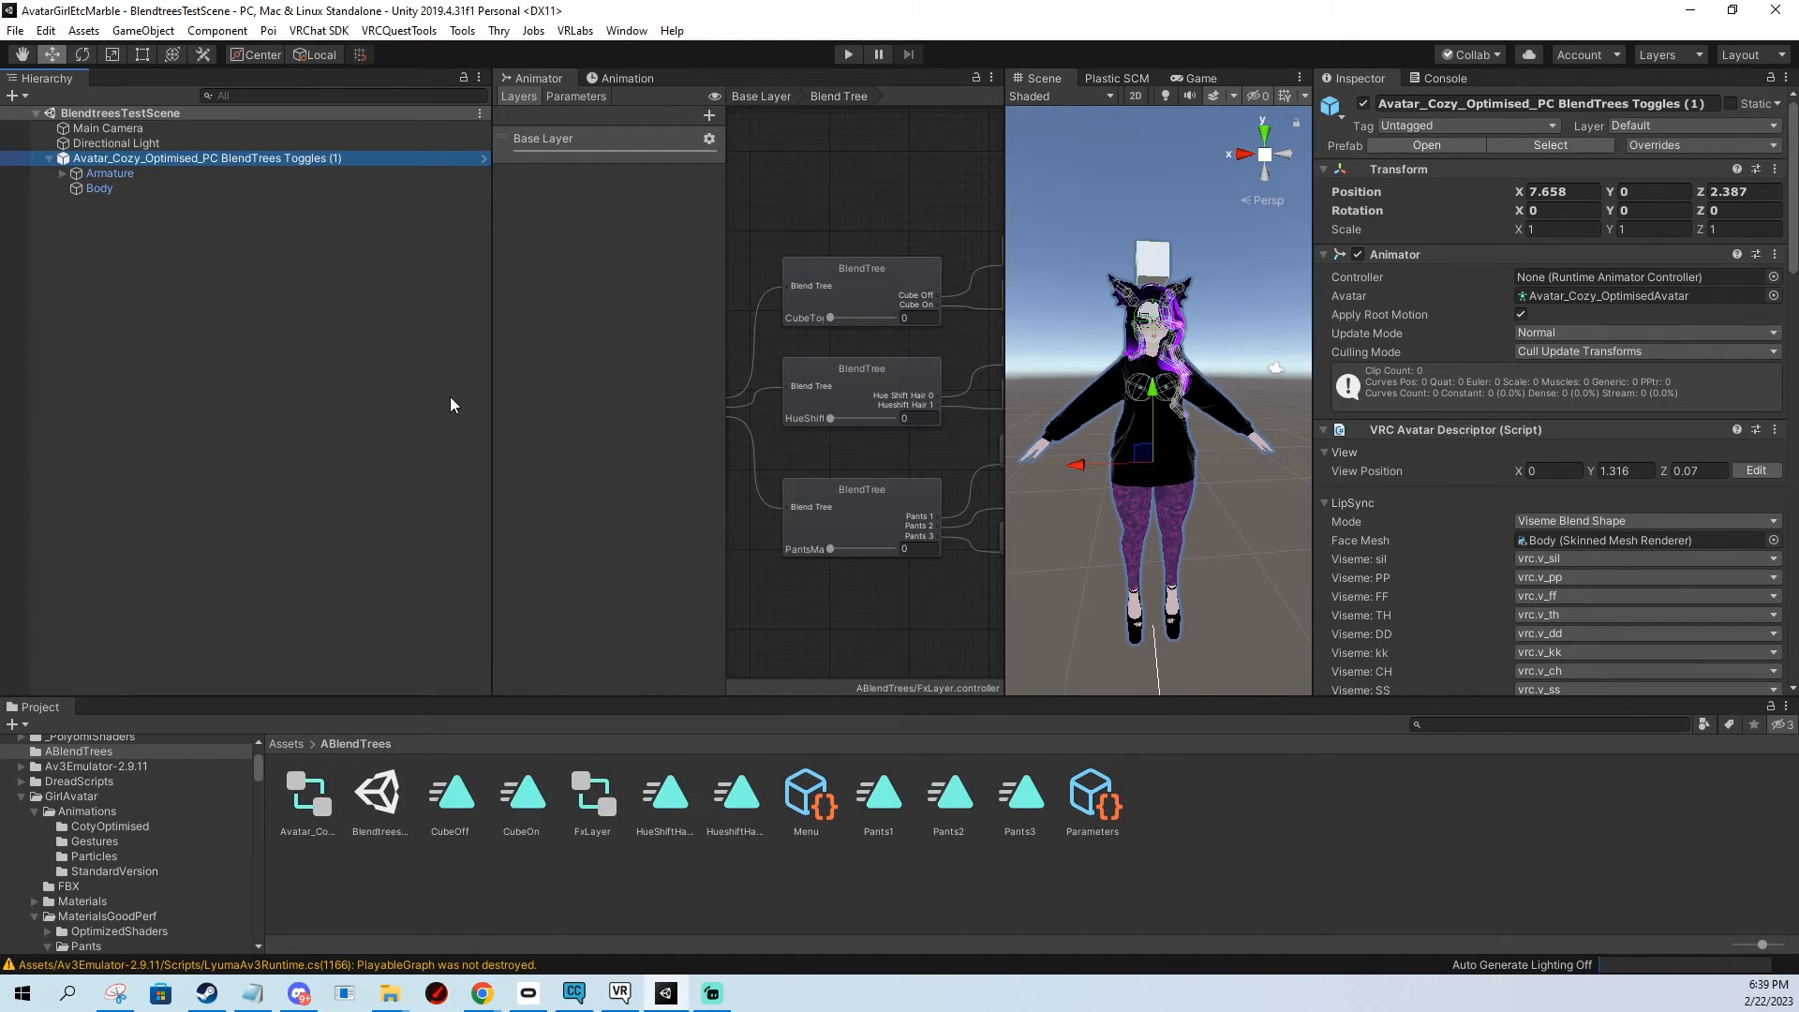
{"action": "mouse_move", "coordinate": [970, 483]}
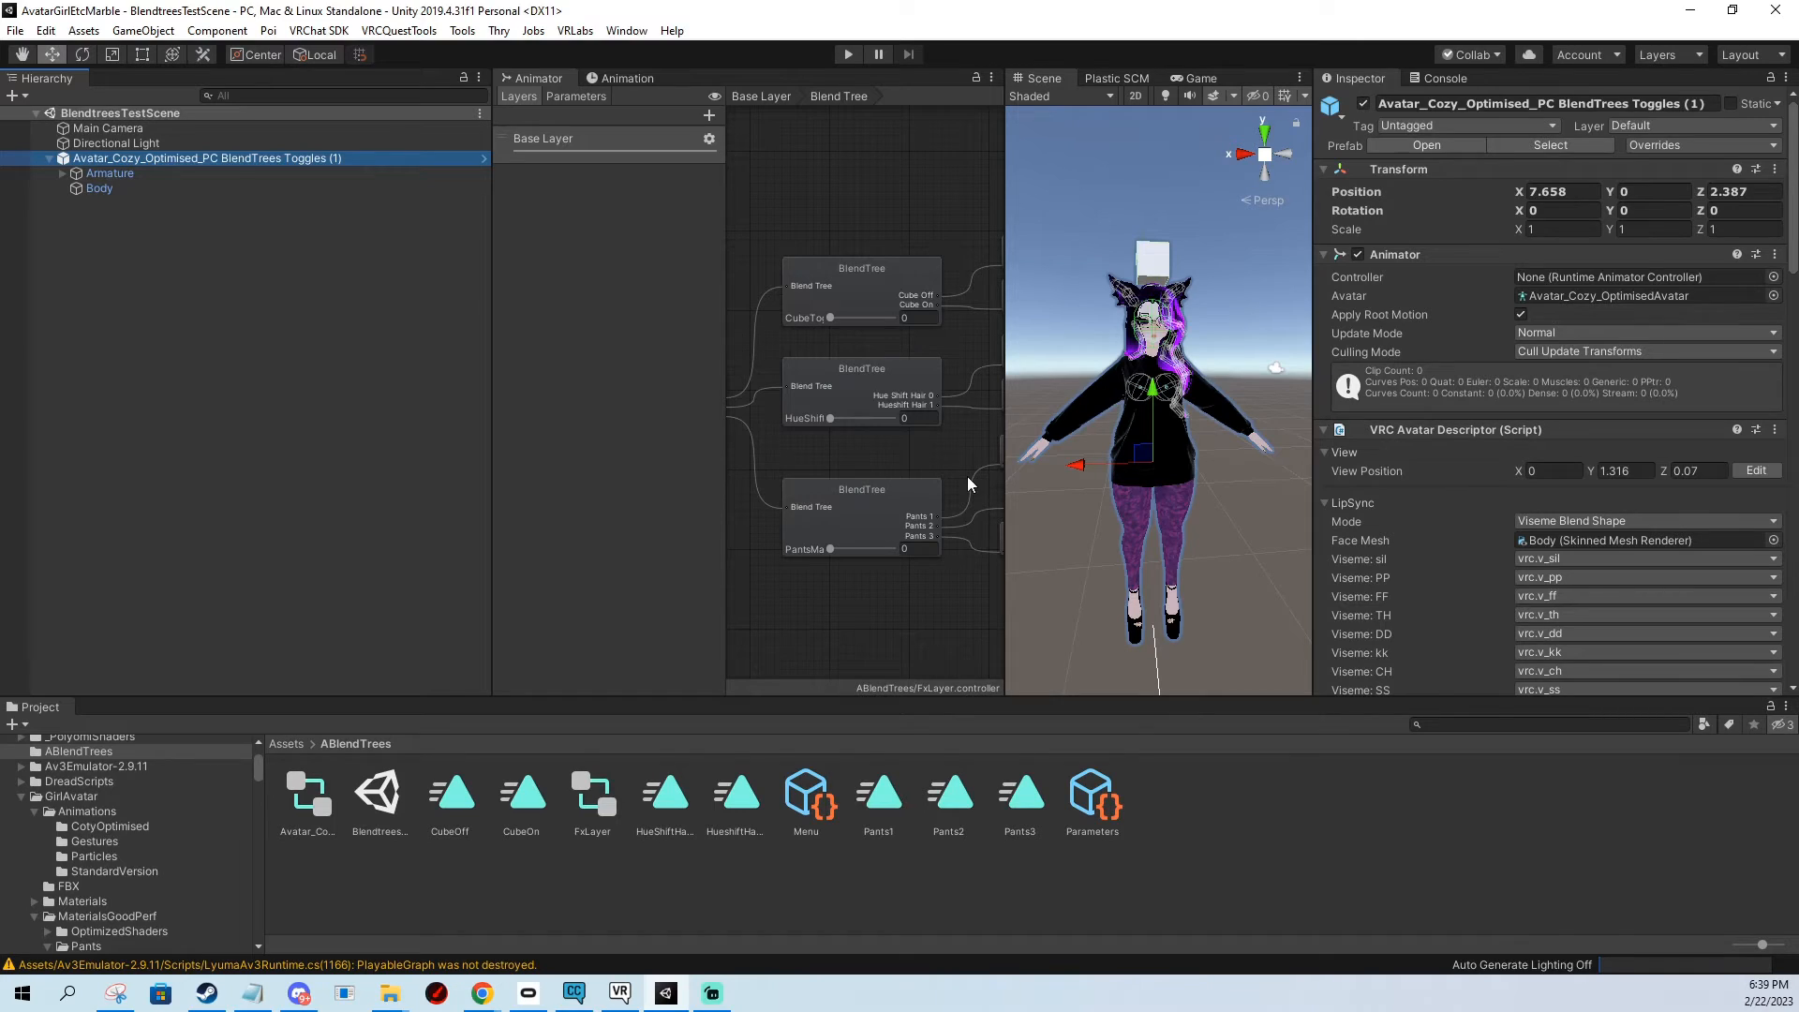
{"action": "mouse_move", "coordinate": [1339, 574]}
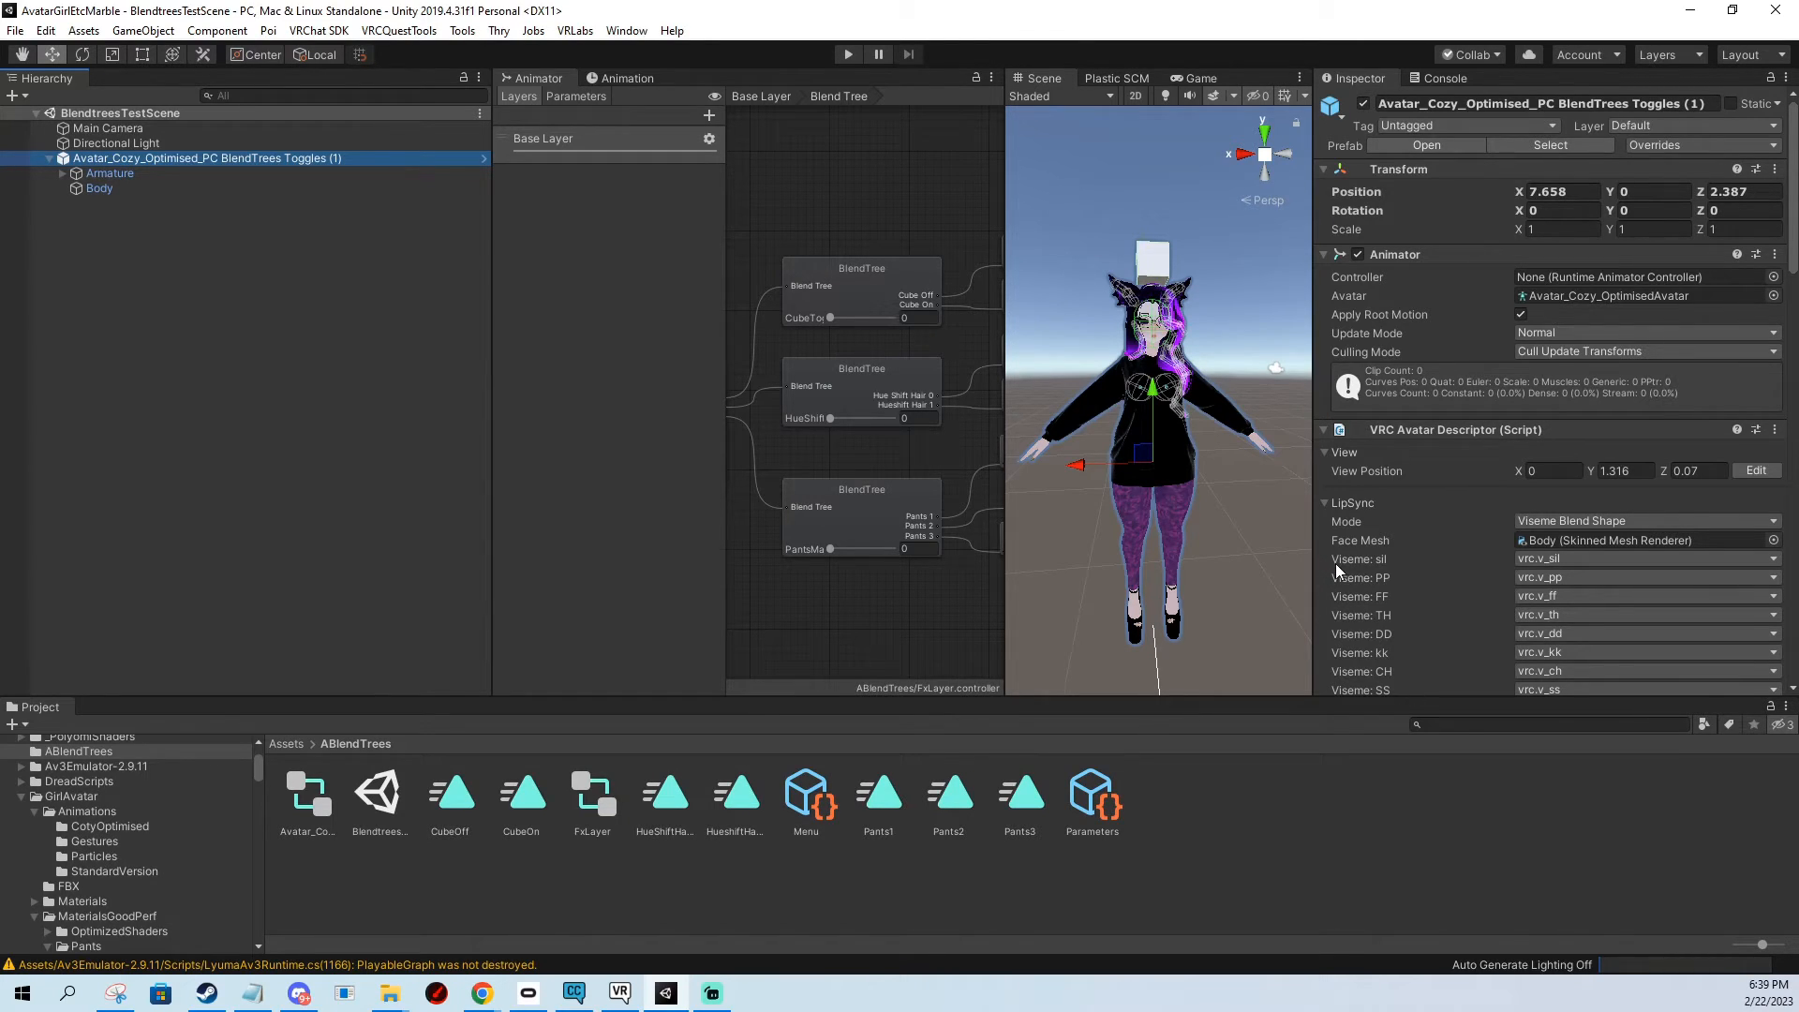
{"action": "mouse_move", "coordinate": [1197, 376]}
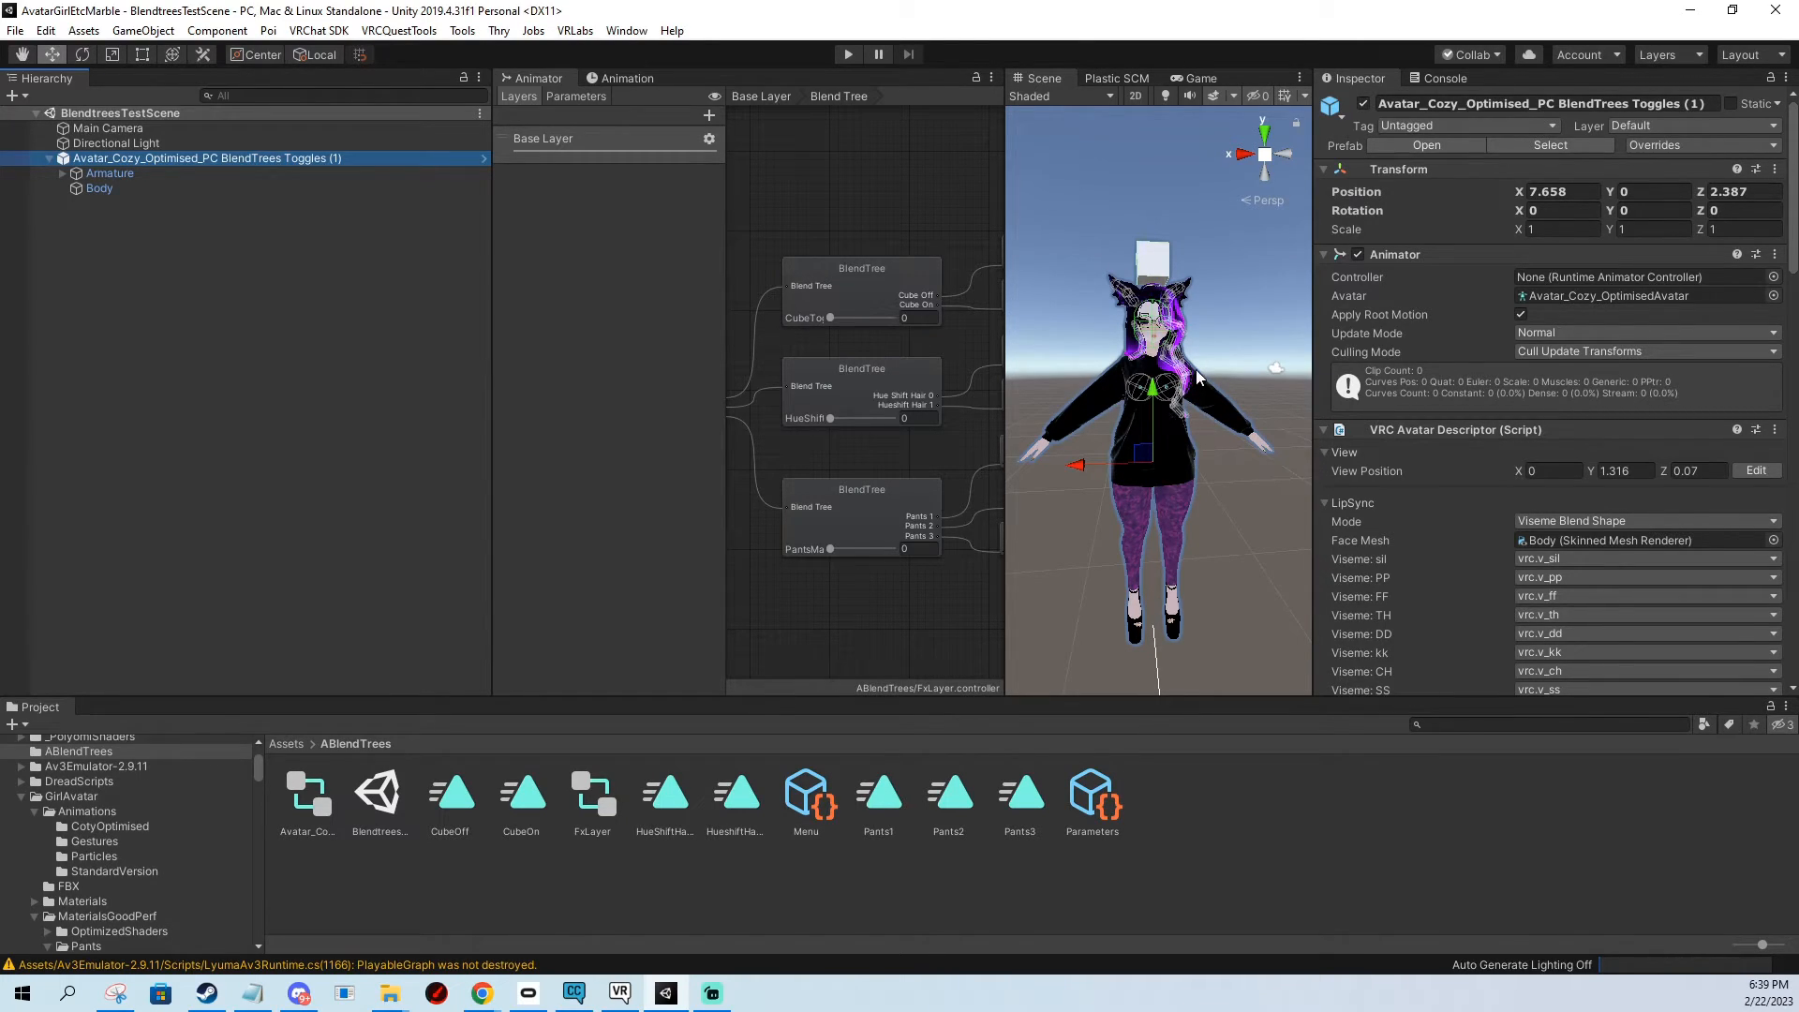
{"action": "mouse_move", "coordinate": [1262, 365]}
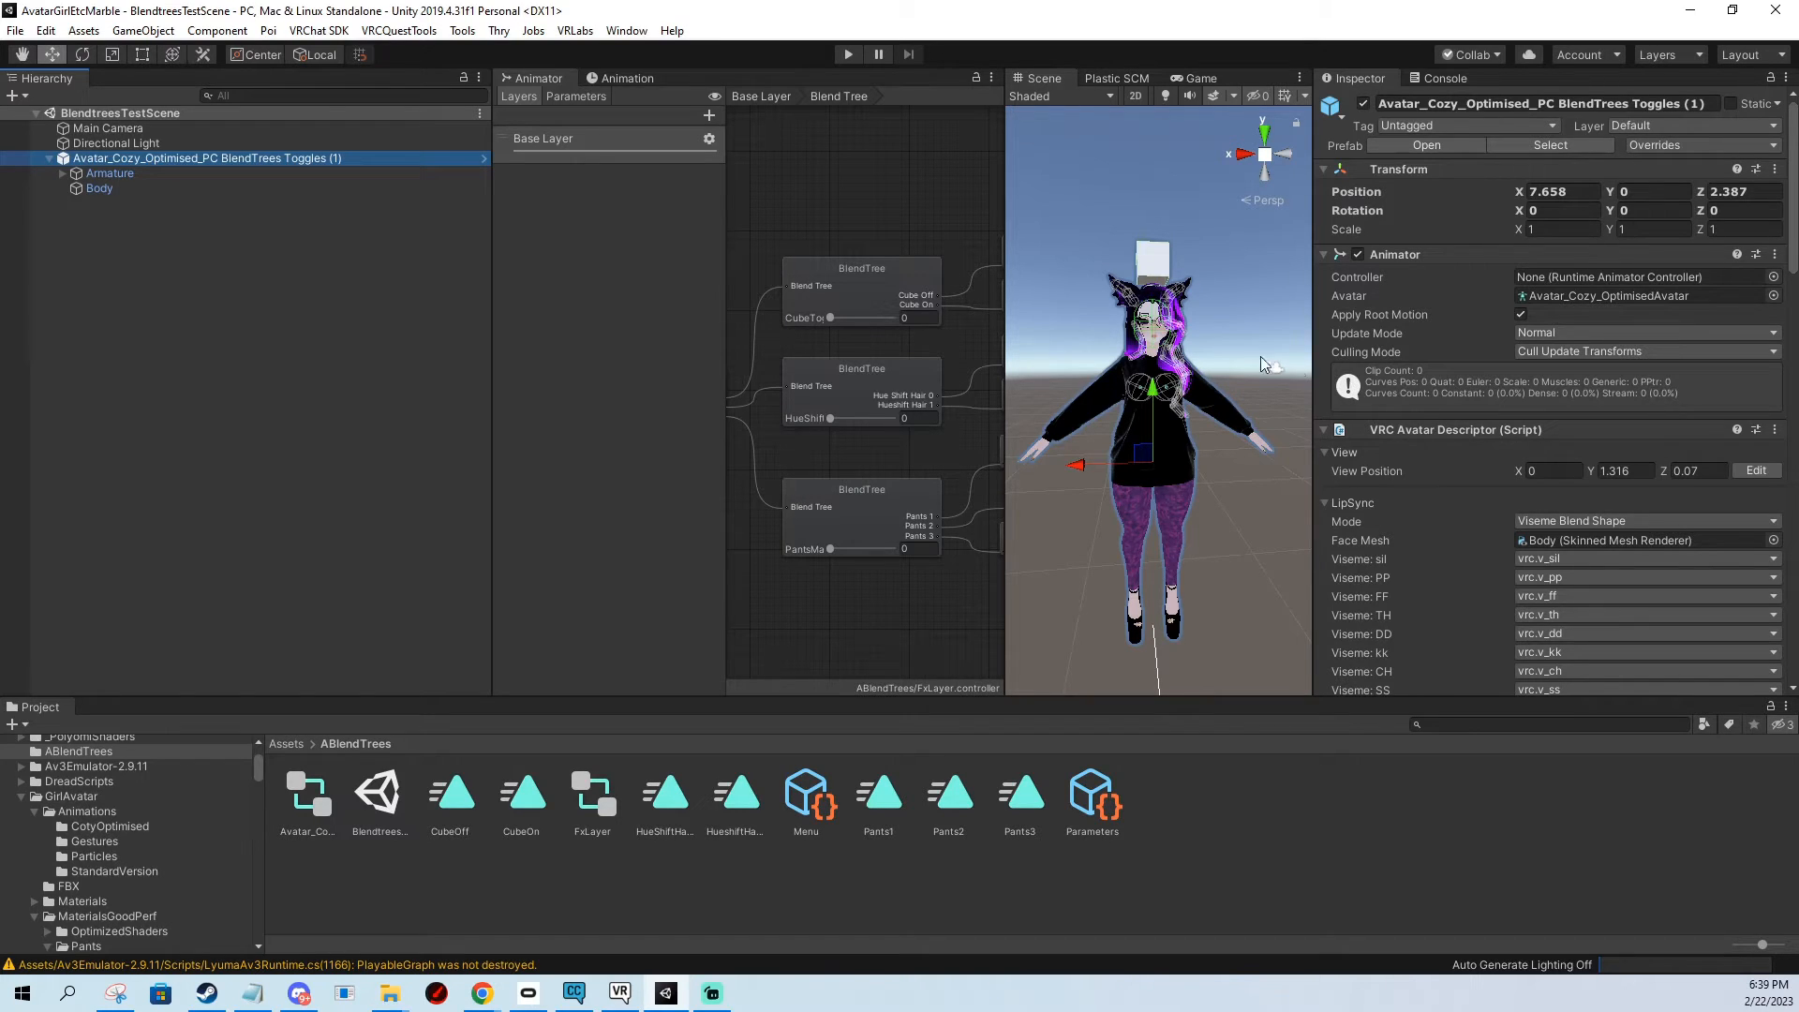
{"action": "mouse_move", "coordinate": [938, 282]}
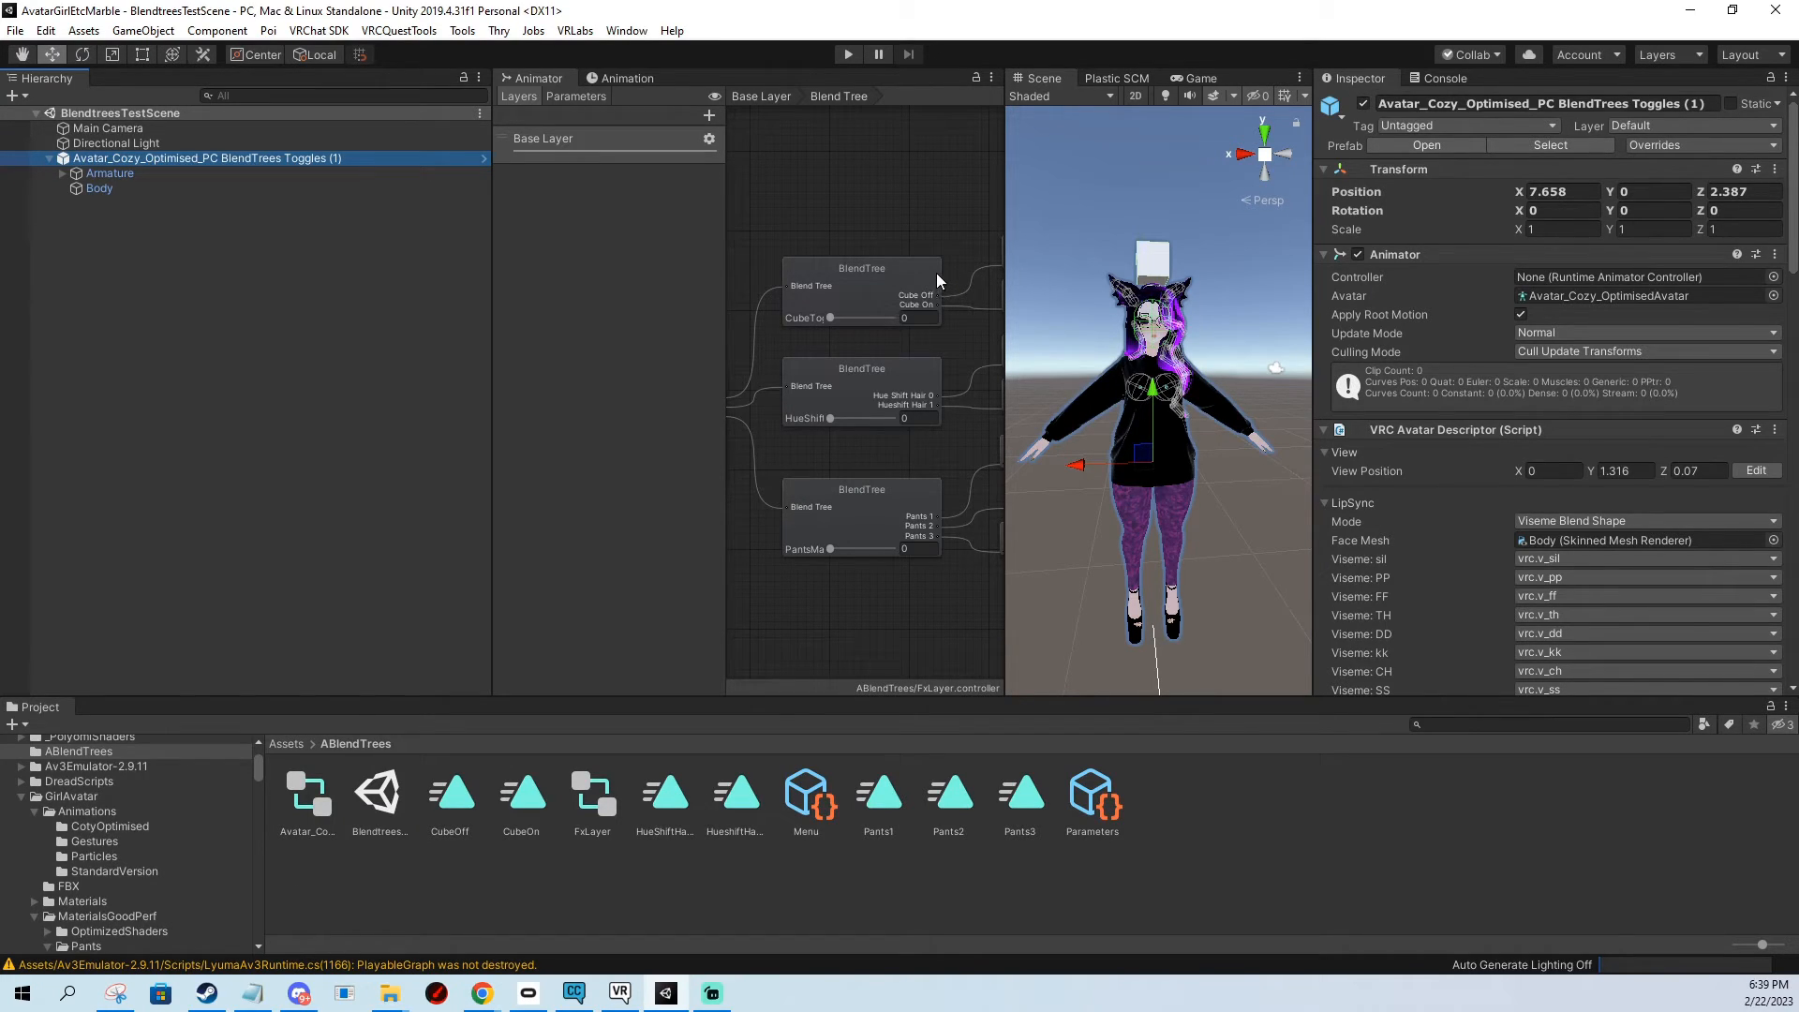
{"action": "mouse_move", "coordinate": [964, 241]}
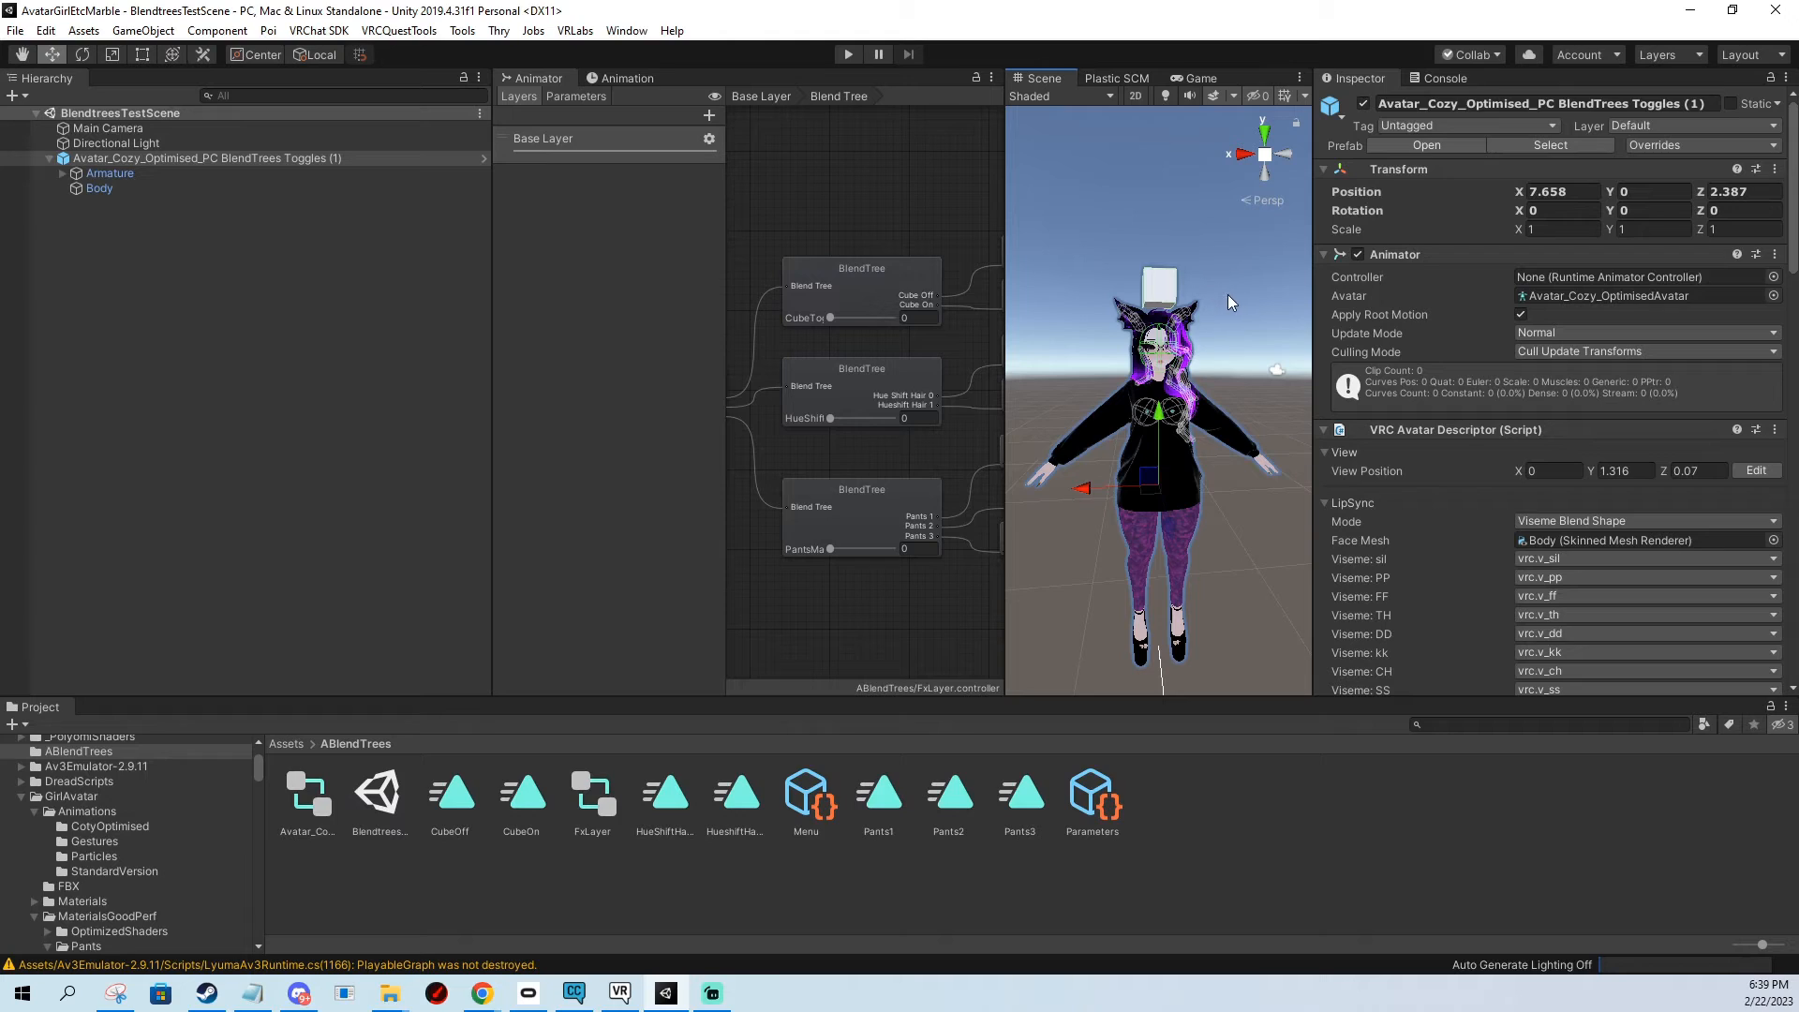
{"action": "mouse_move", "coordinate": [1124, 548]}
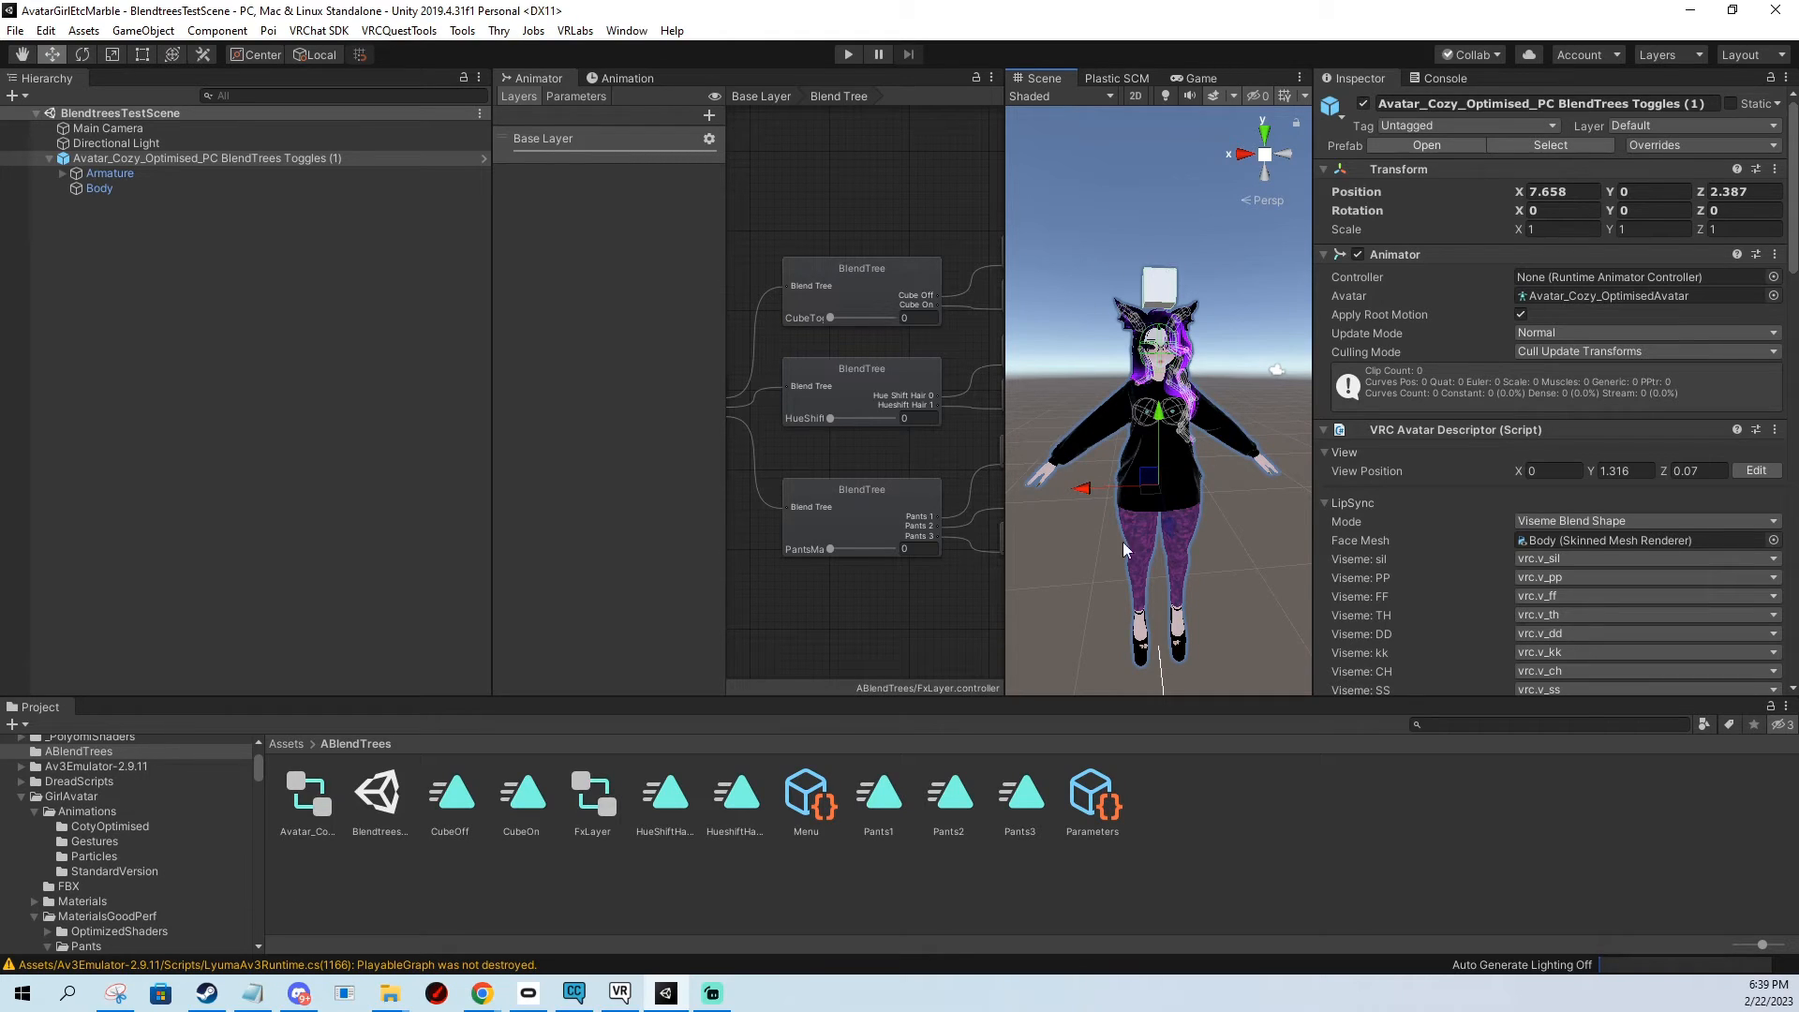
{"action": "mouse_move", "coordinate": [680, 272]}
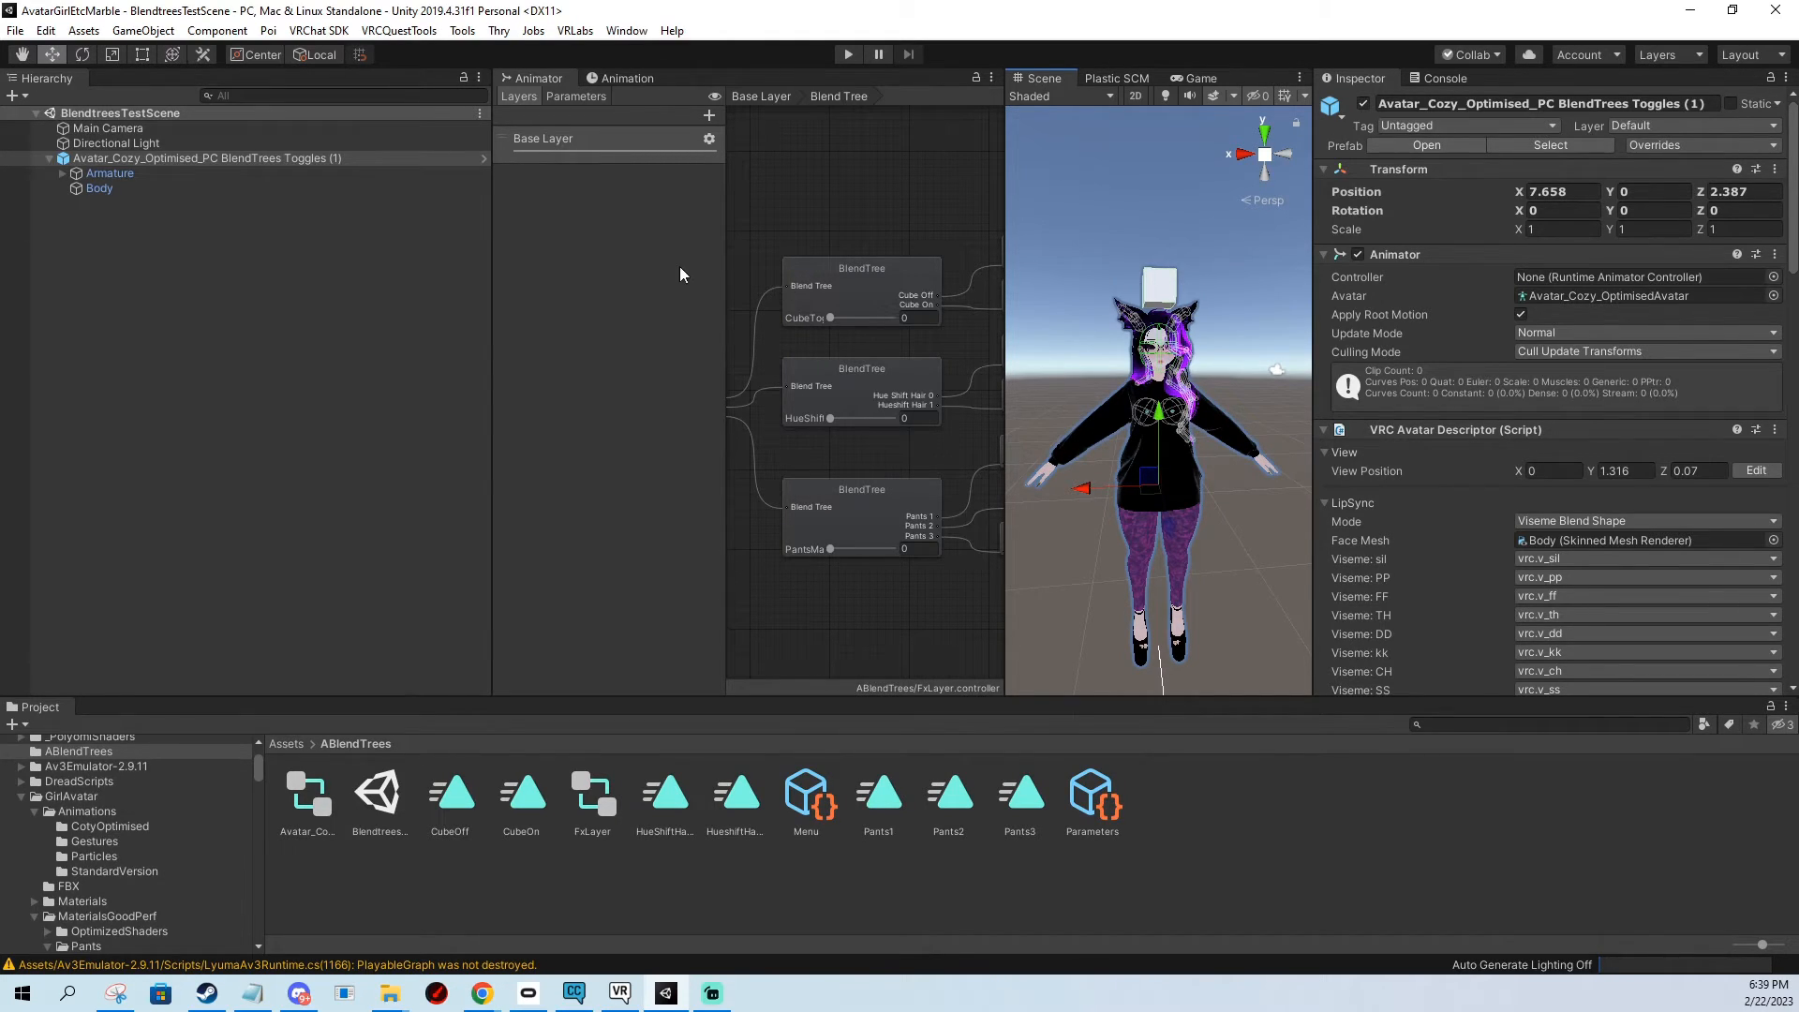
{"action": "mouse_move", "coordinate": [1180, 347]}
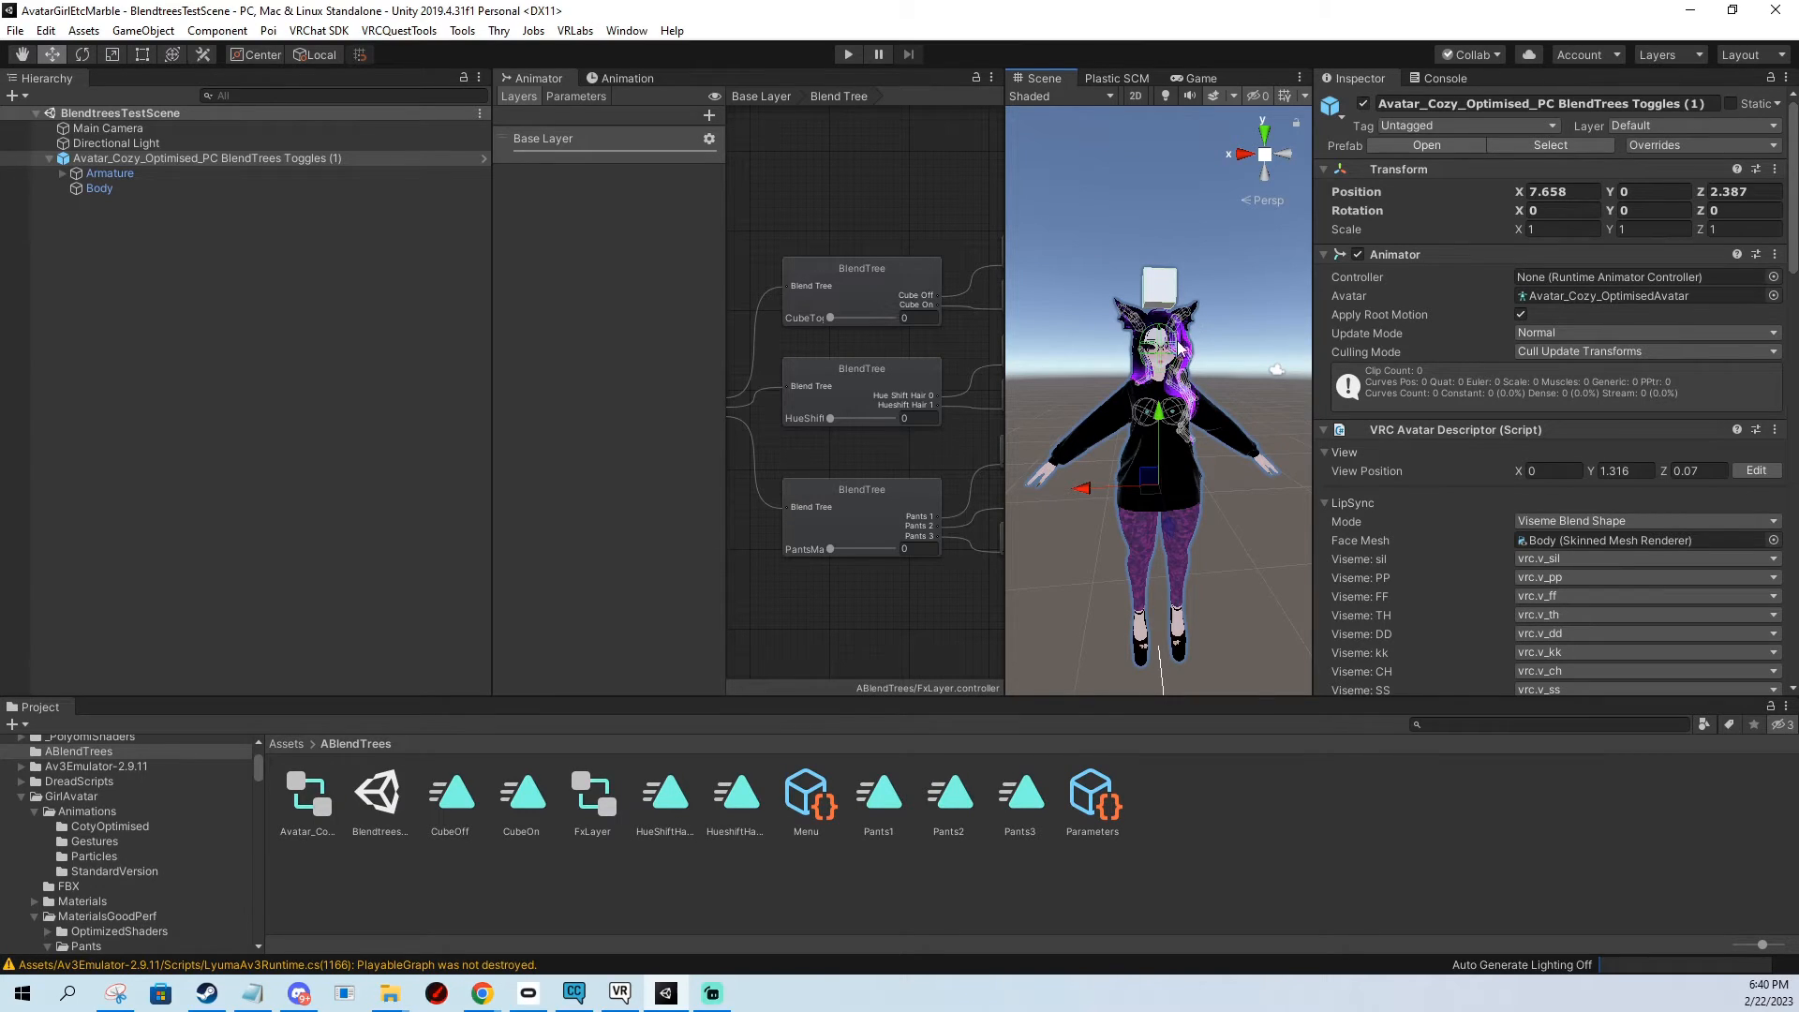
{"action": "mouse_move", "coordinate": [1187, 568]}
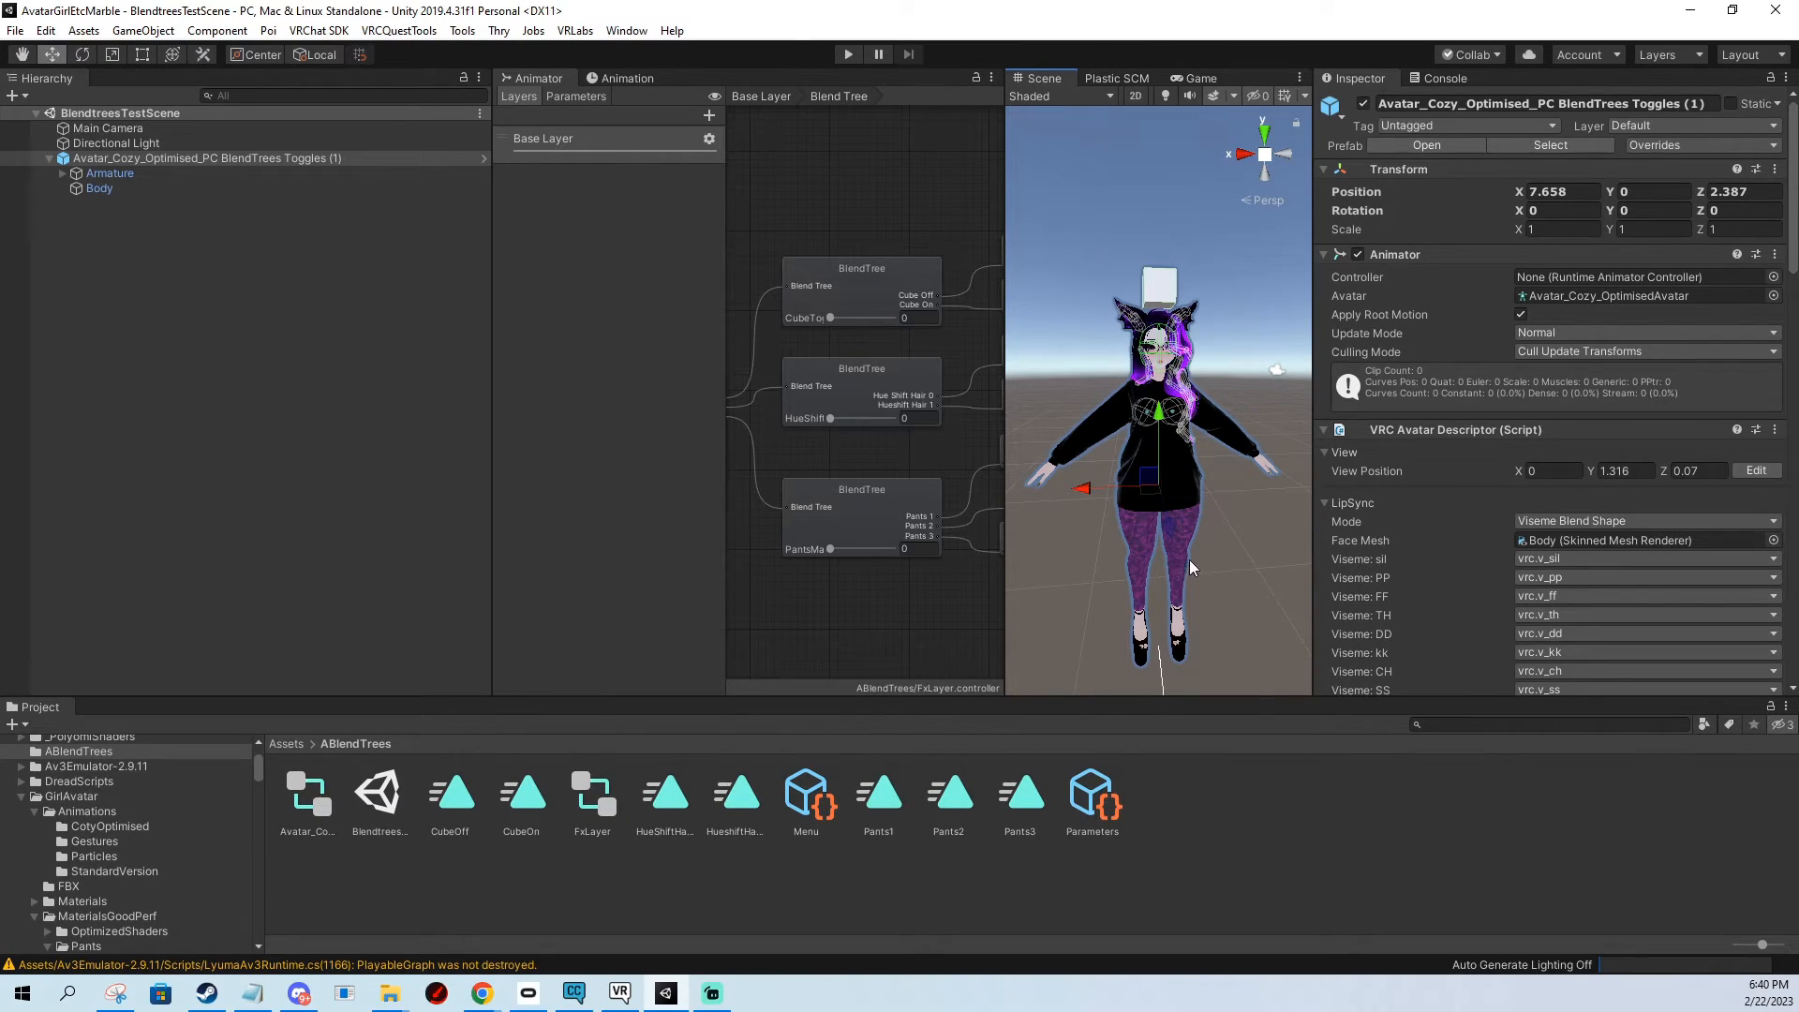
{"action": "mouse_move", "coordinate": [1067, 90]}
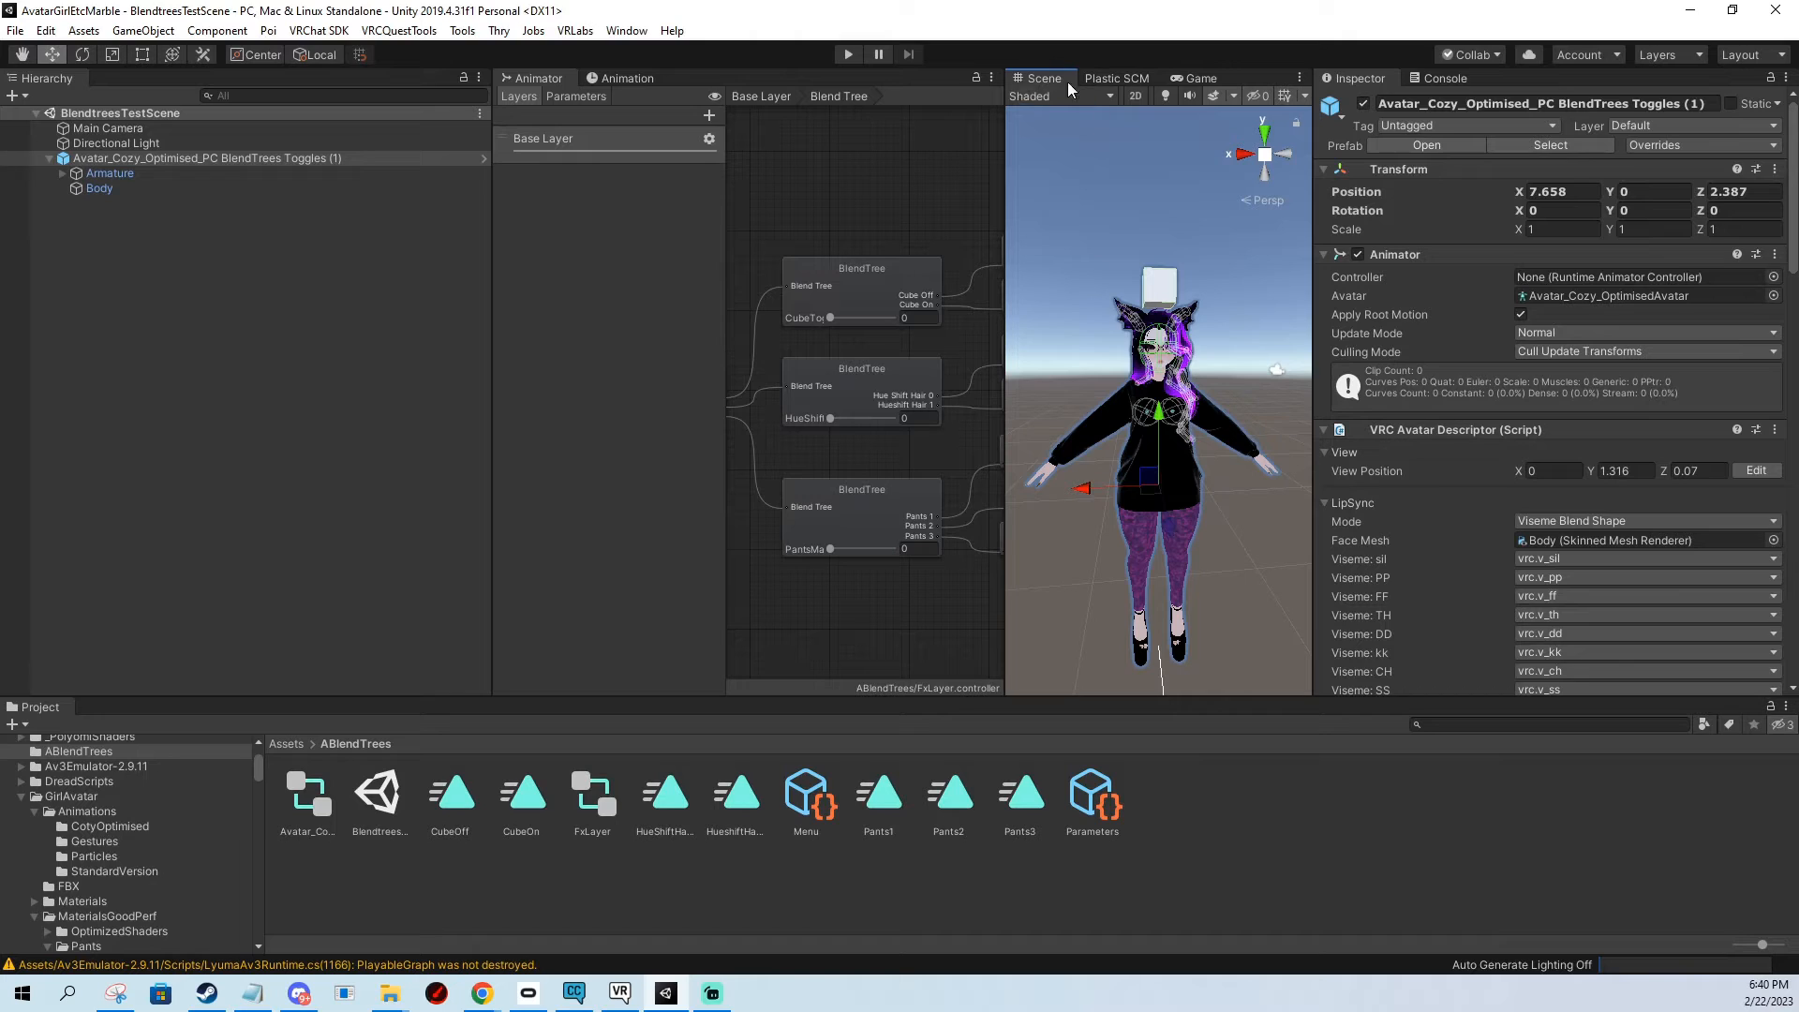
Enter Play mode to test the avatar.
{"action": "left_click", "coordinate": [847, 54]}
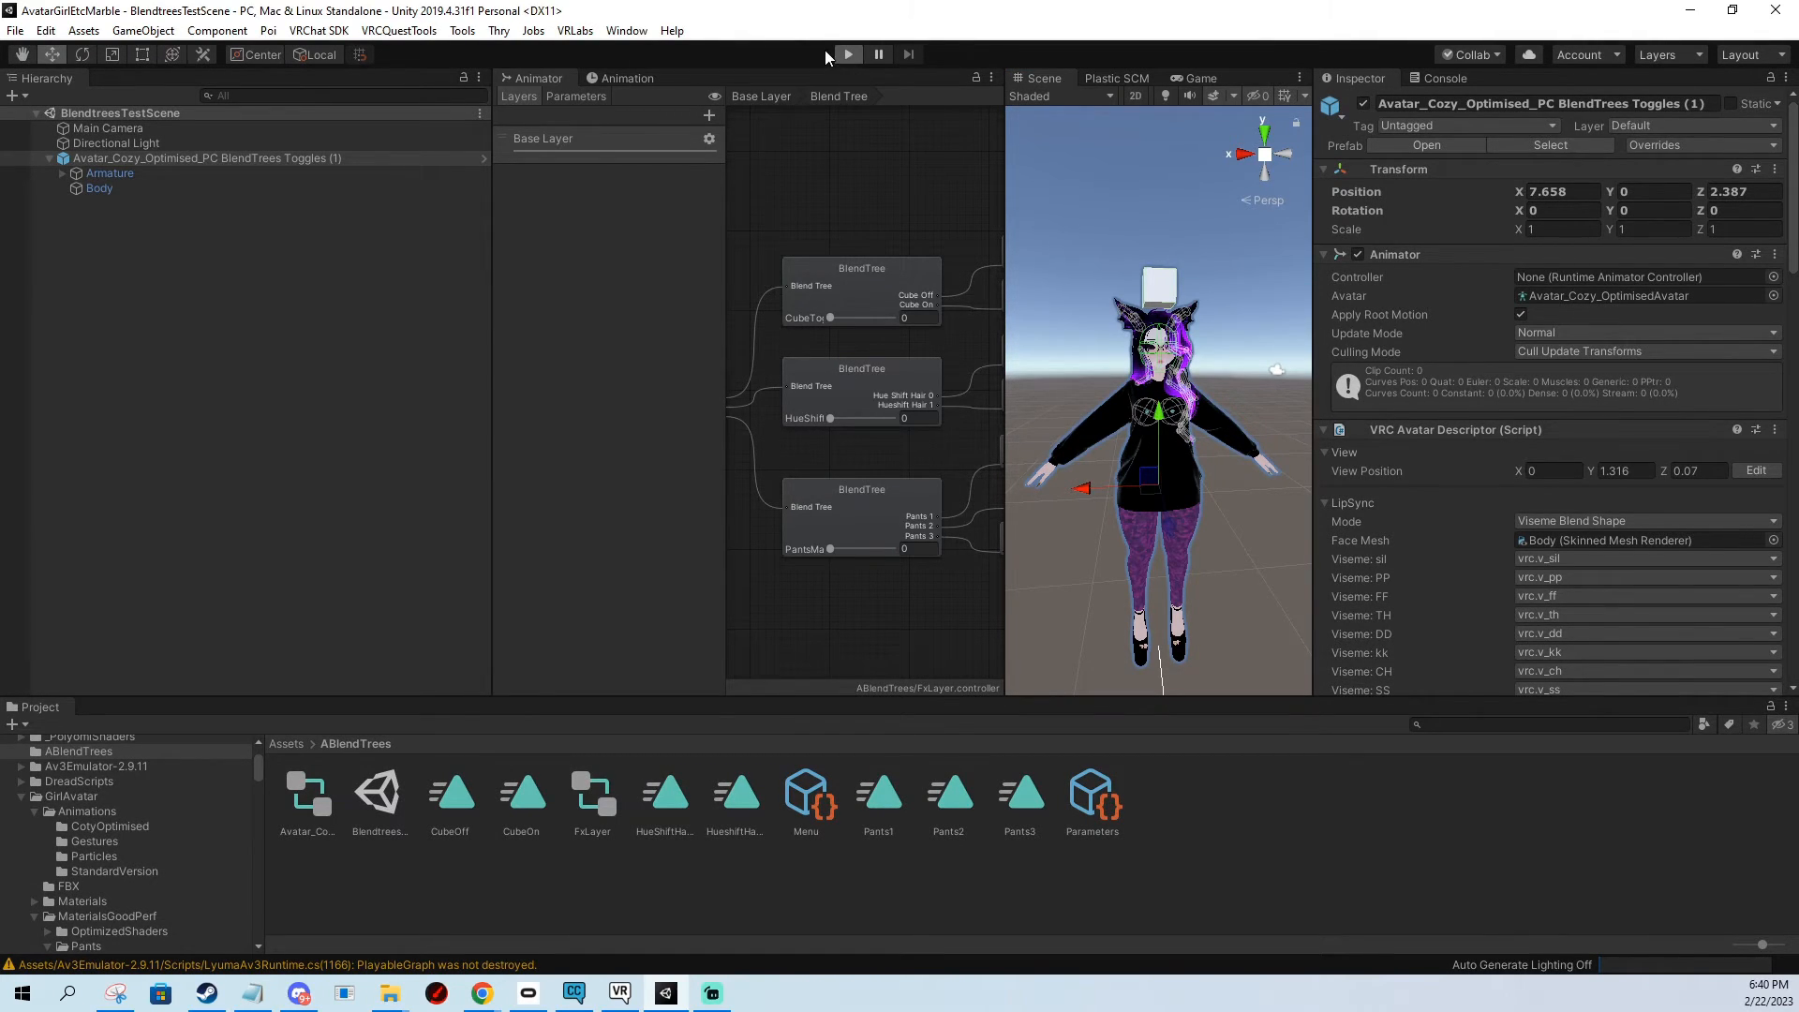
{"action": "left_click", "coordinate": [845, 55]}
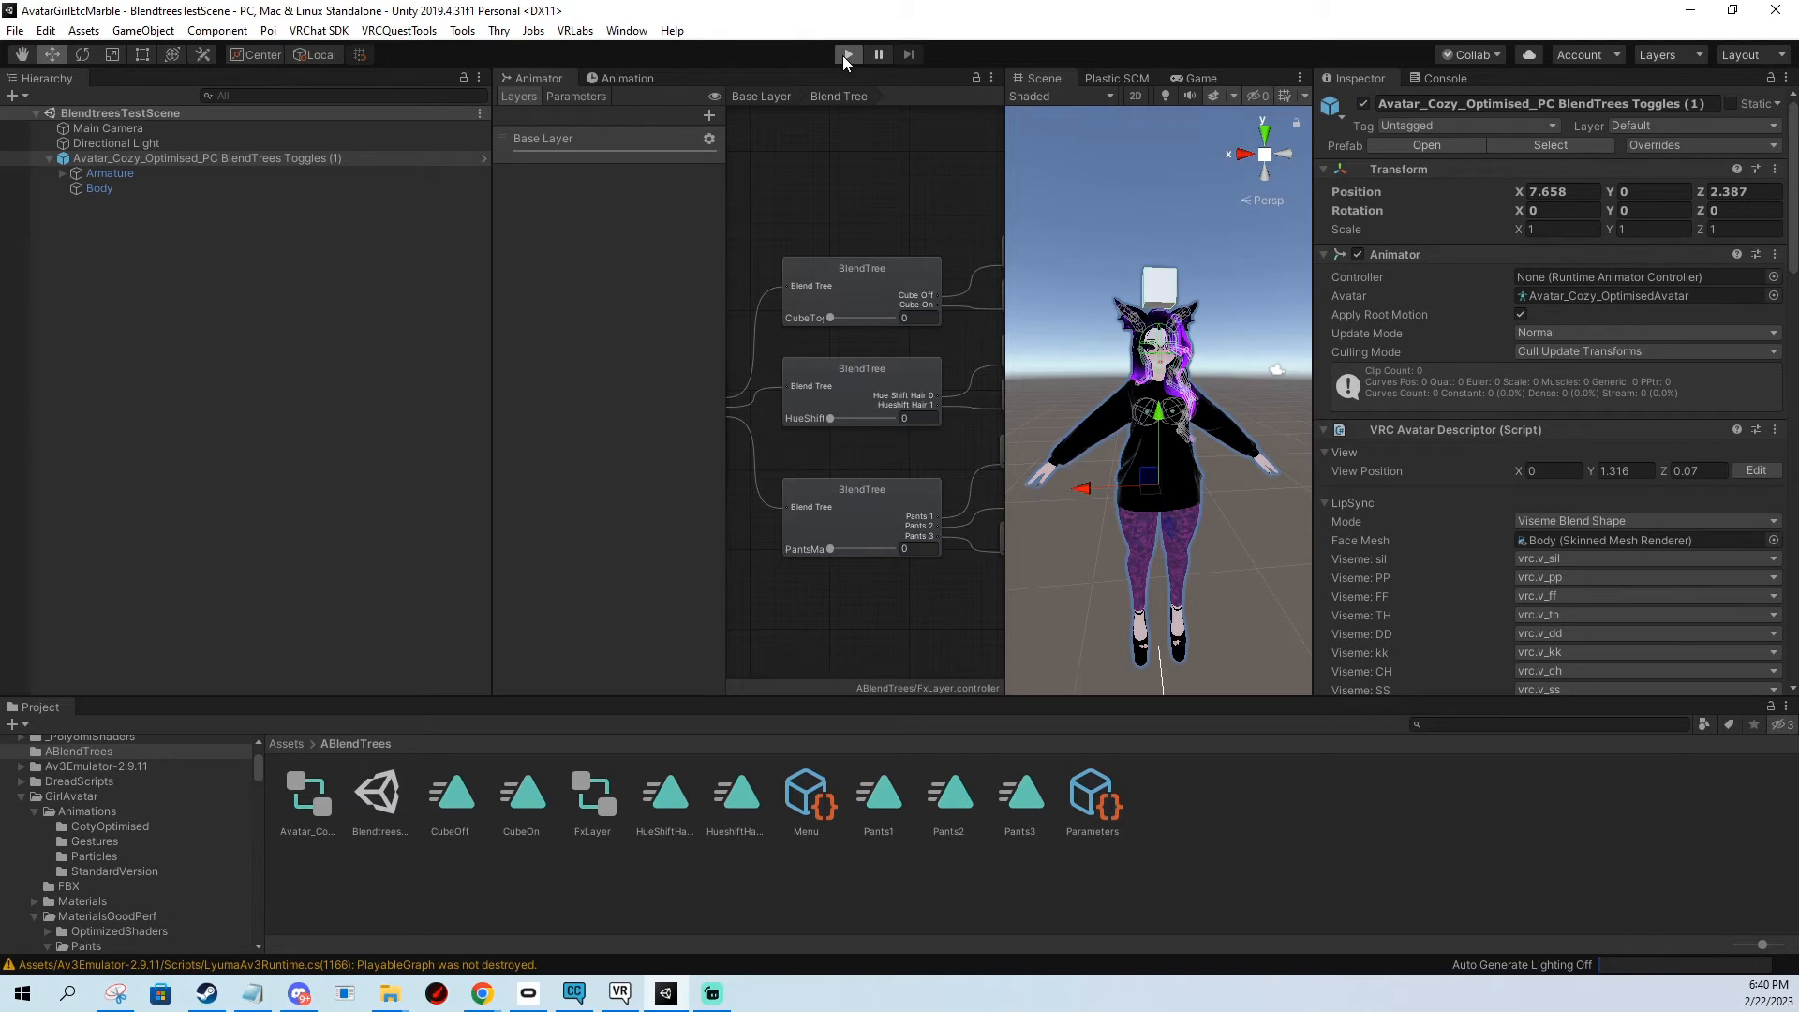
{"action": "left_click", "coordinate": [847, 54]}
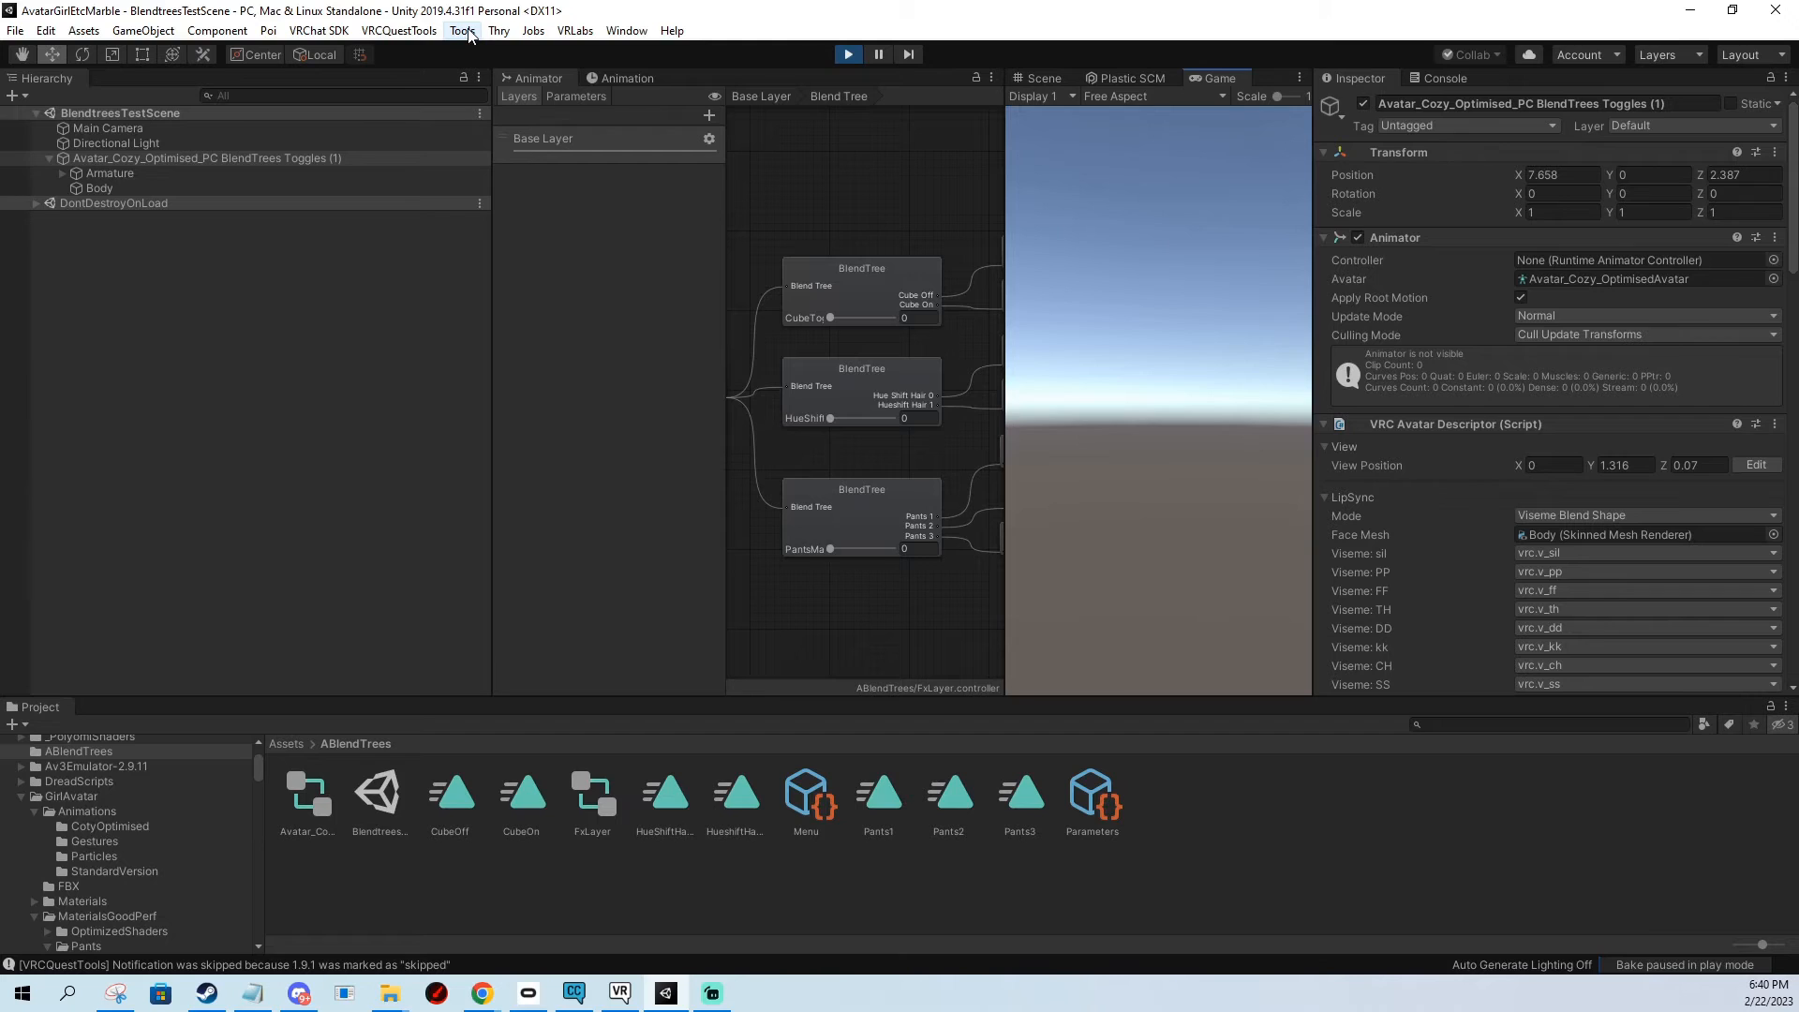
Enable the Avatars 3.0 Emulator from the Tools menu.
{"action": "left_click", "coordinate": [461, 31]}
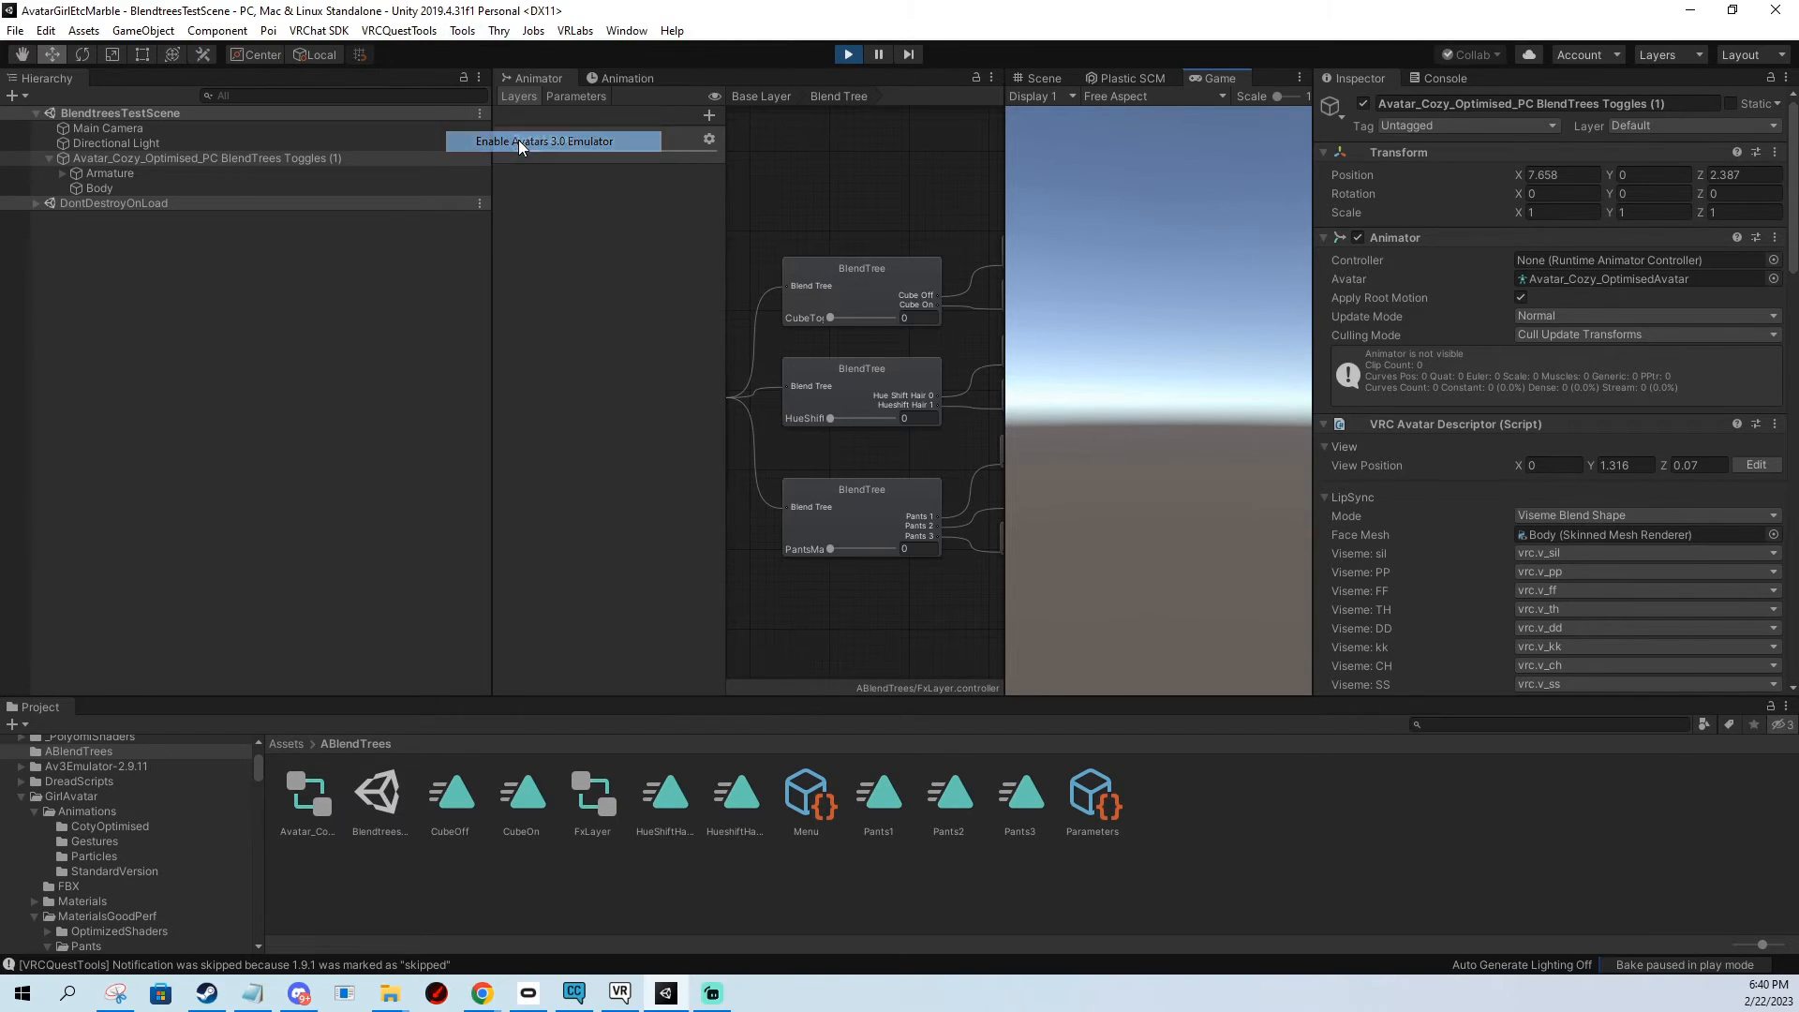
{"action": "left_click", "coordinate": [542, 139]}
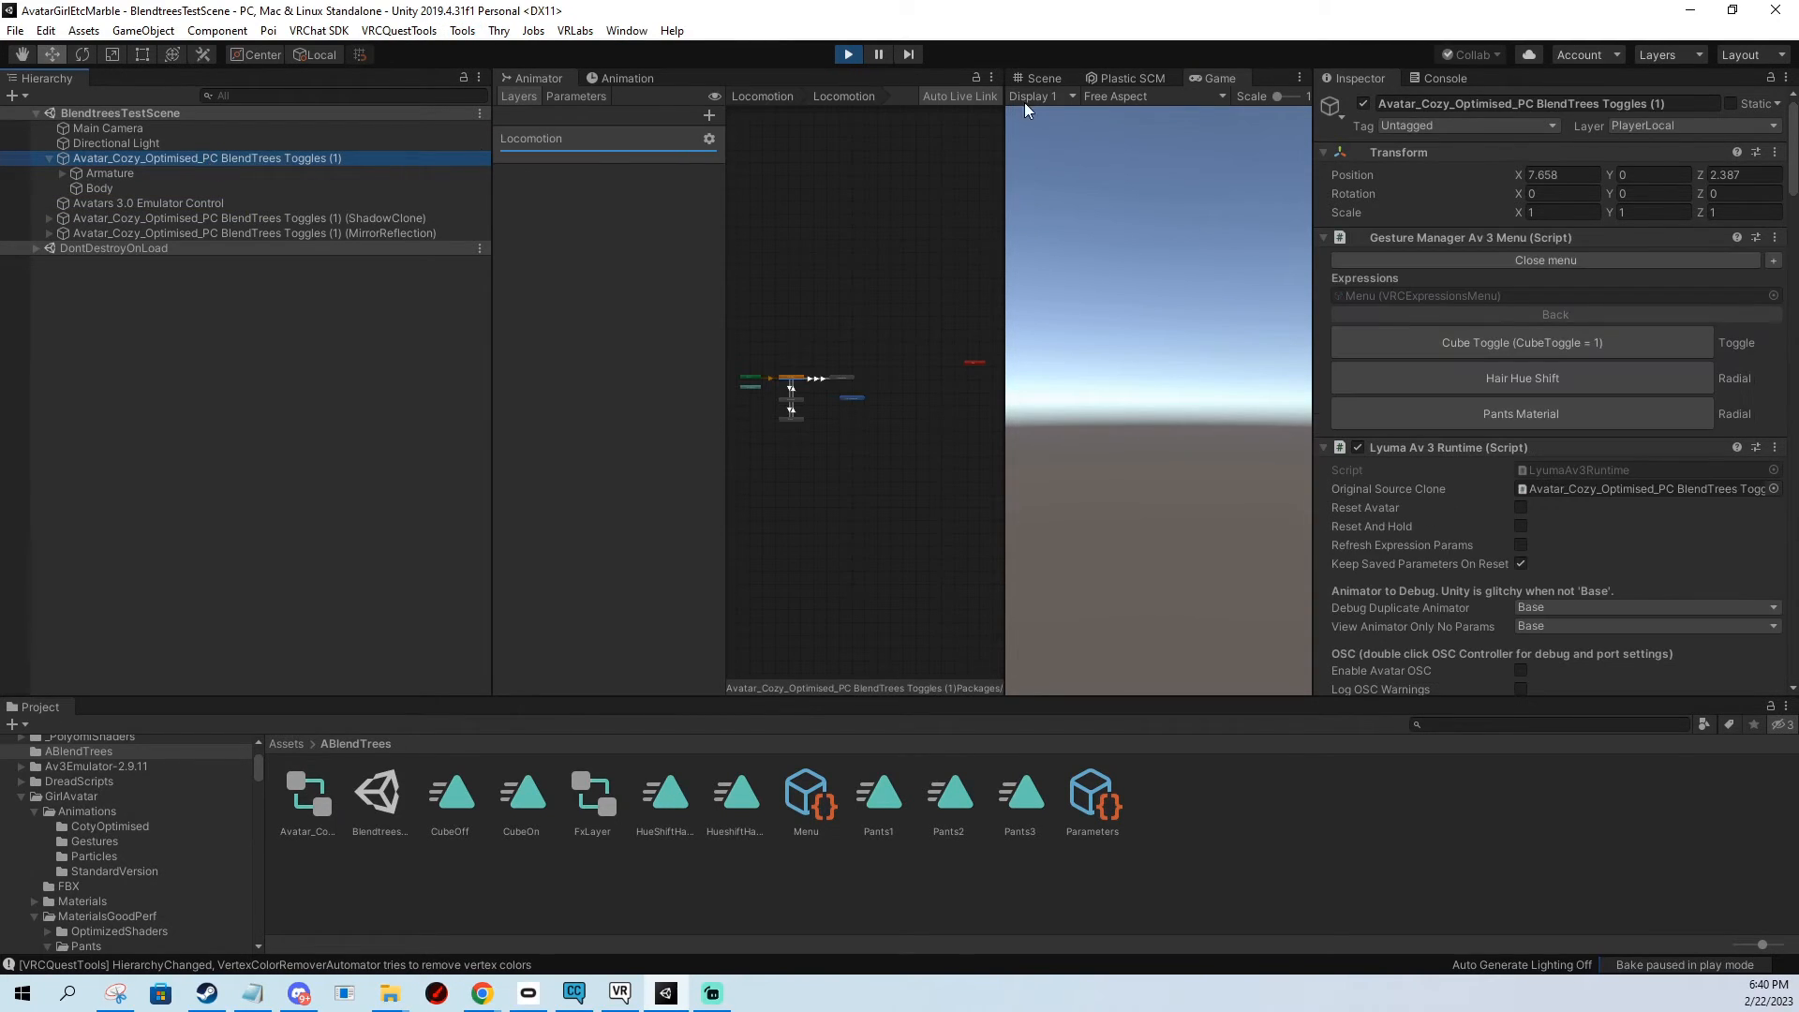
In the Scene view, shift the hair hue to yellow-green and switch the pants to the pink material.
{"action": "left_click", "coordinate": [1043, 78]}
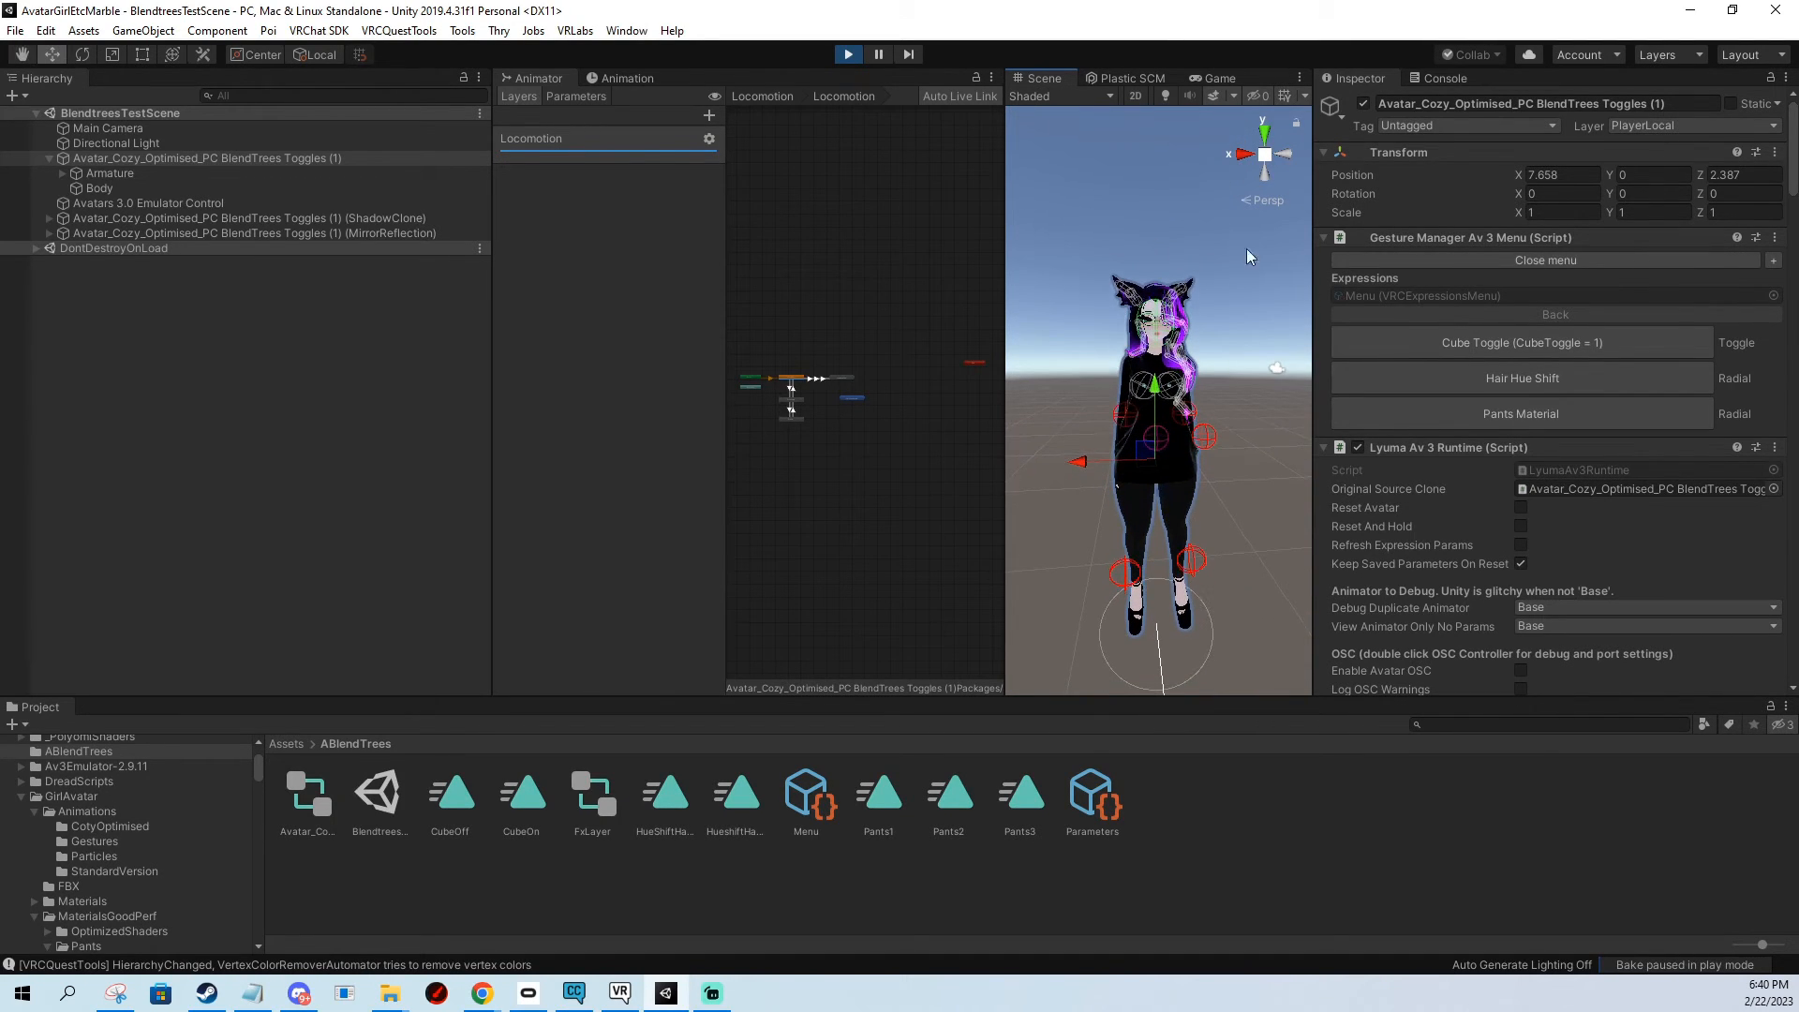
{"action": "left_click", "coordinate": [1521, 378]}
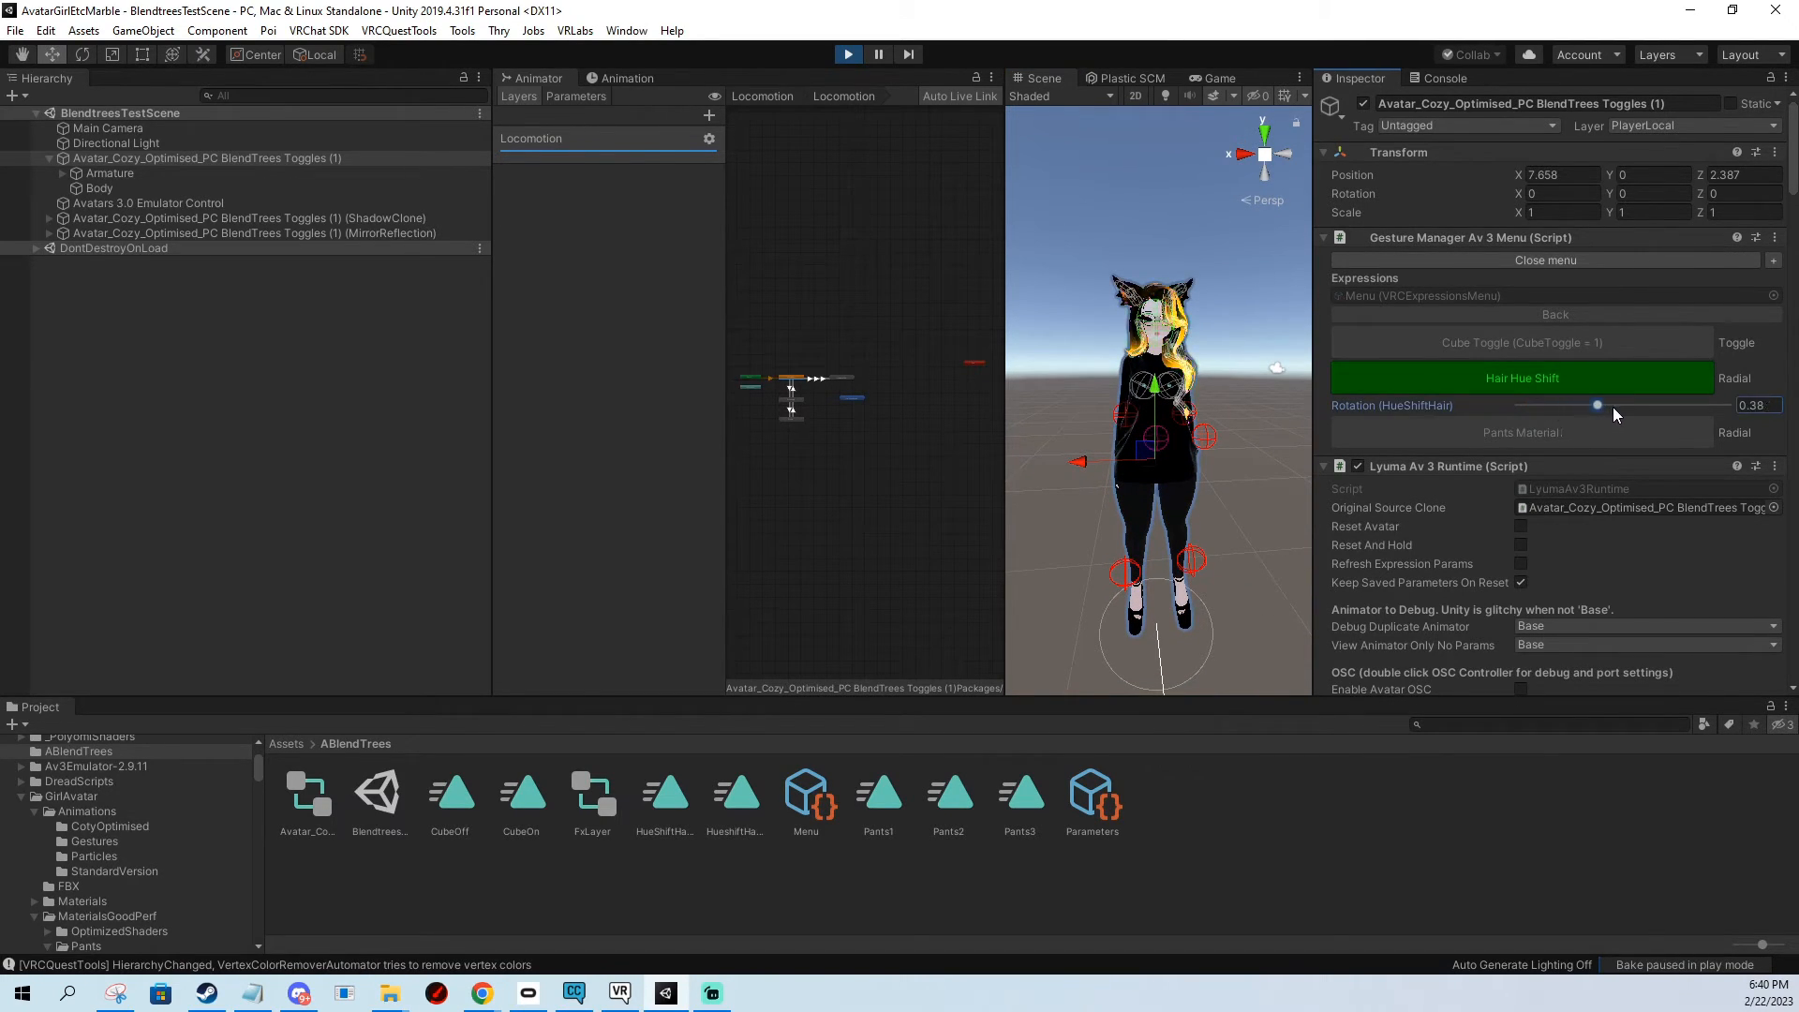
{"action": "left_click_drag", "start_coordinate": [1595, 404], "coordinate": [1632, 405]}
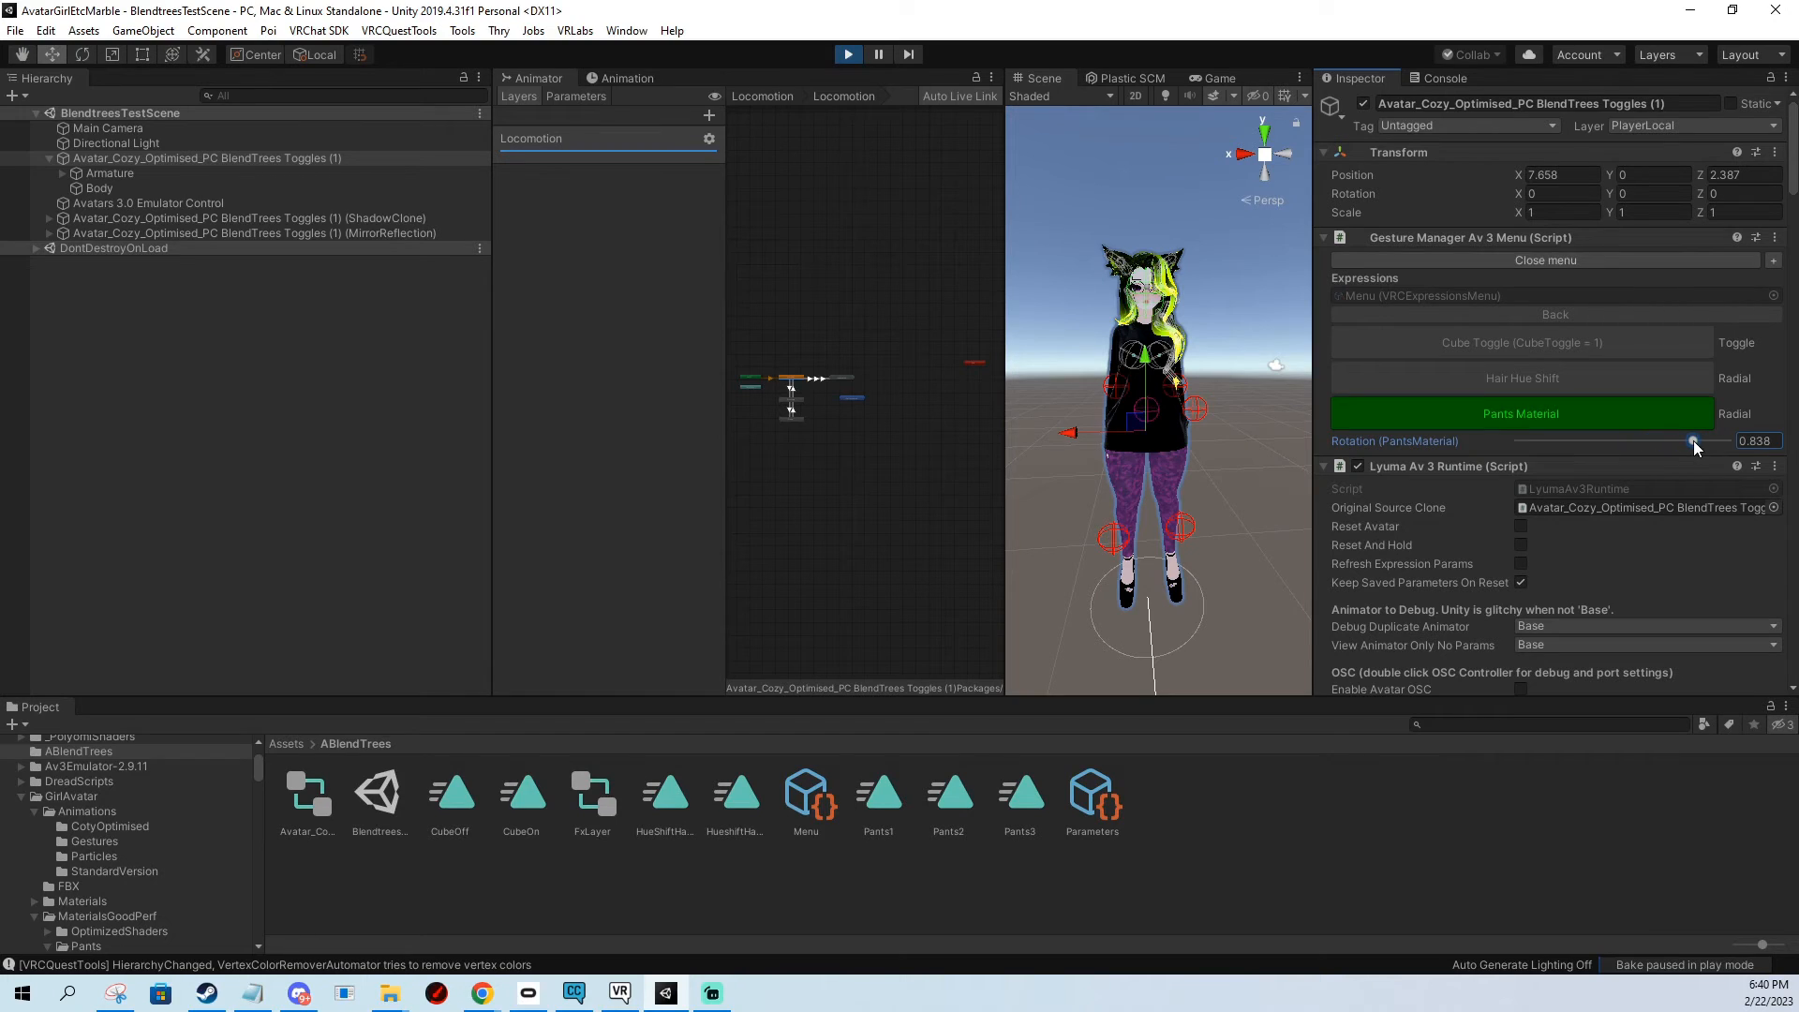
{"action": "left_click_drag", "start_coordinate": [1692, 440], "coordinate": [1657, 440]}
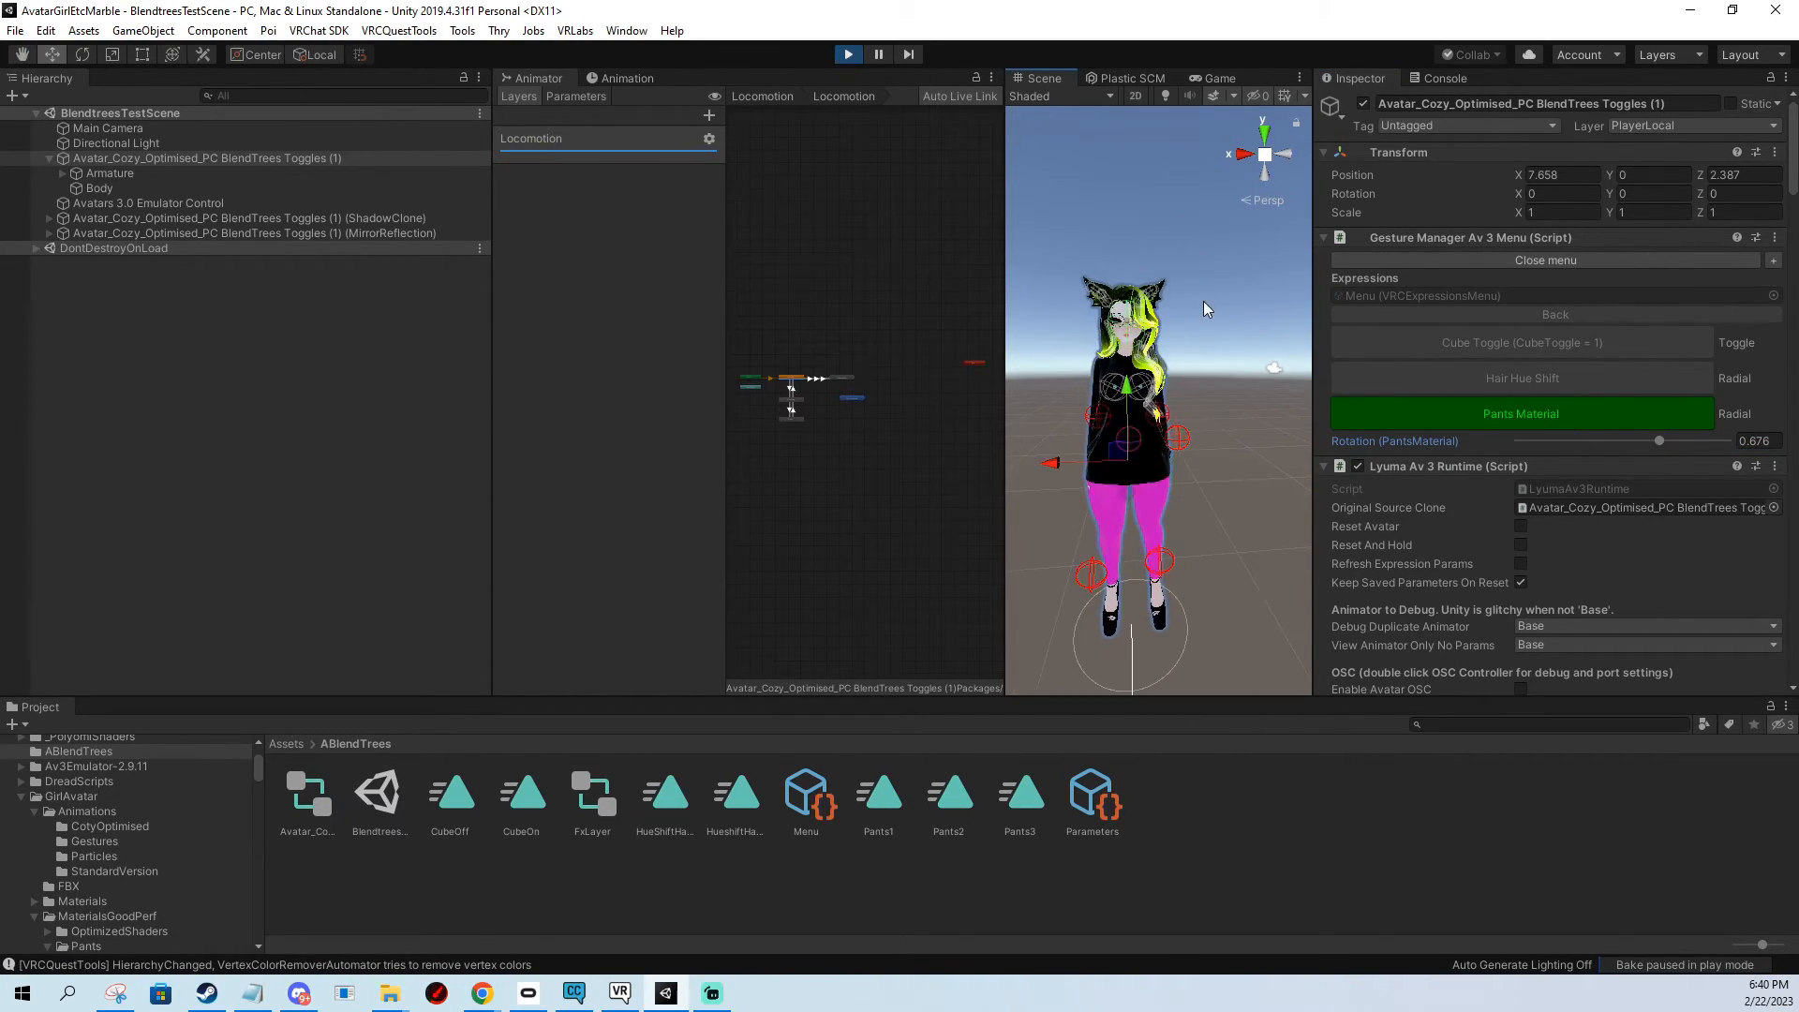
{"action": "mouse_move", "coordinate": [1251, 342]}
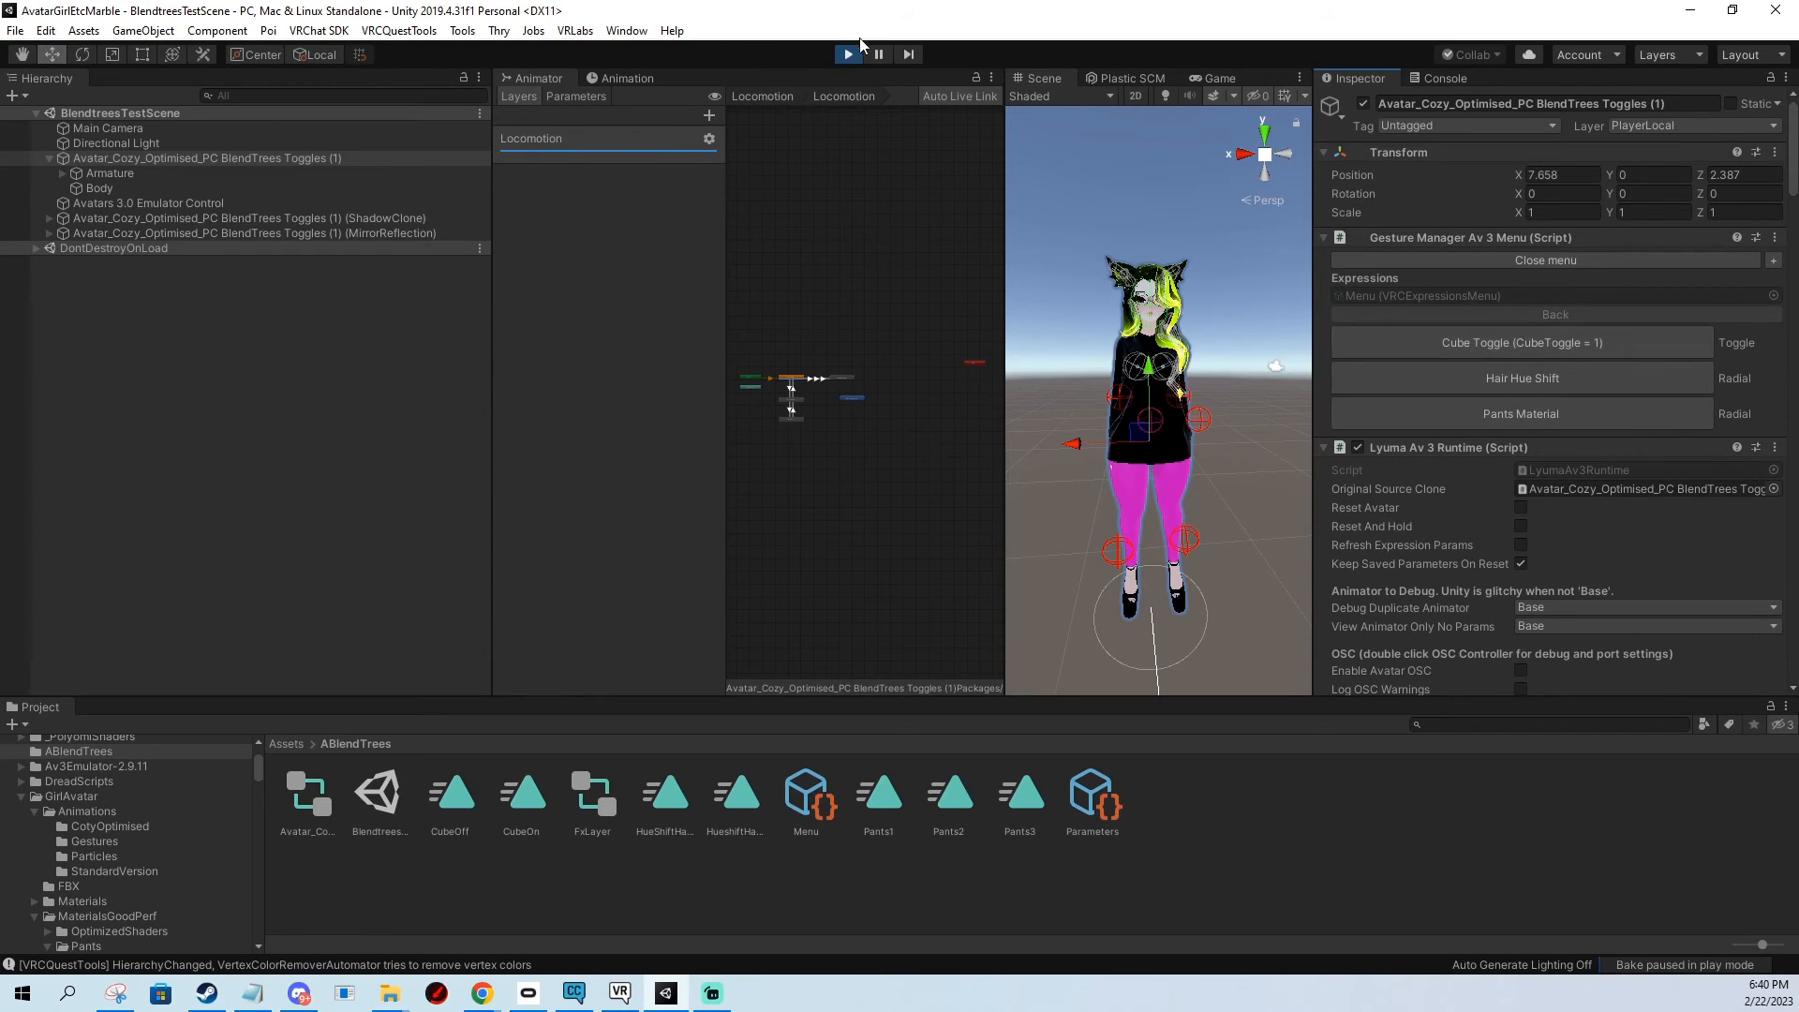
{"action": "left_click", "coordinate": [847, 54]}
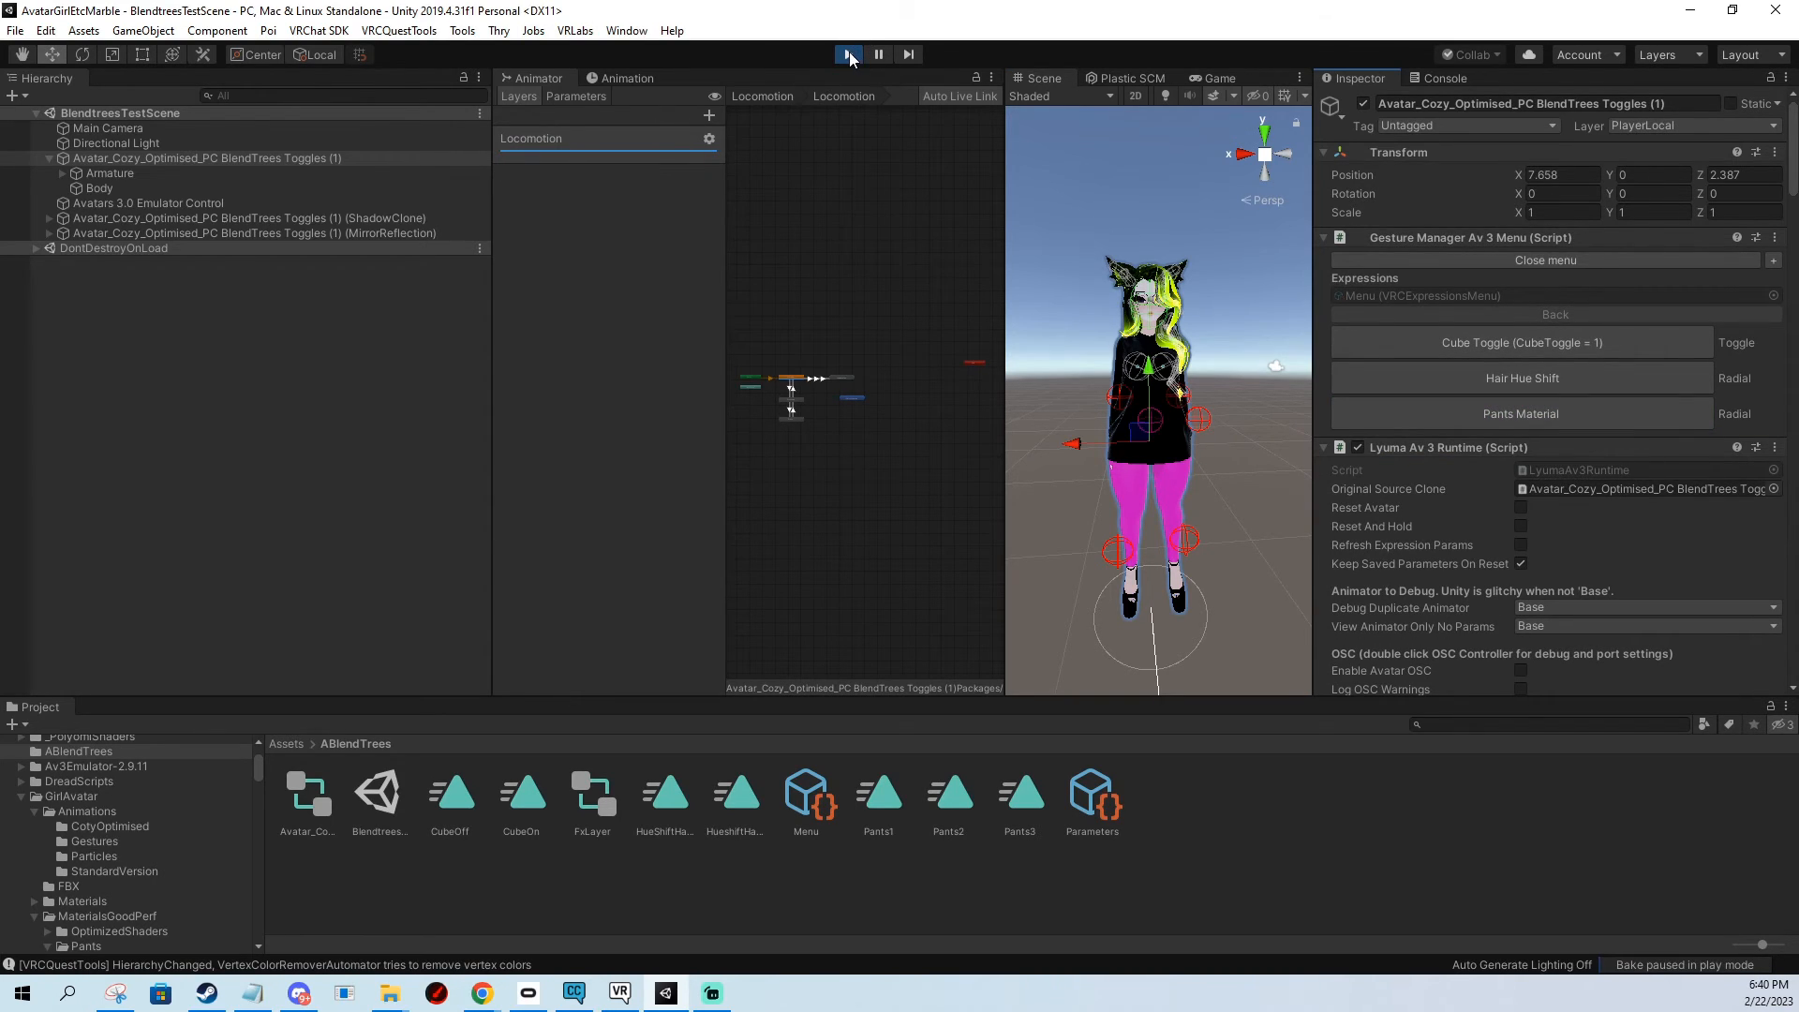
{"action": "left_click", "coordinate": [849, 54]}
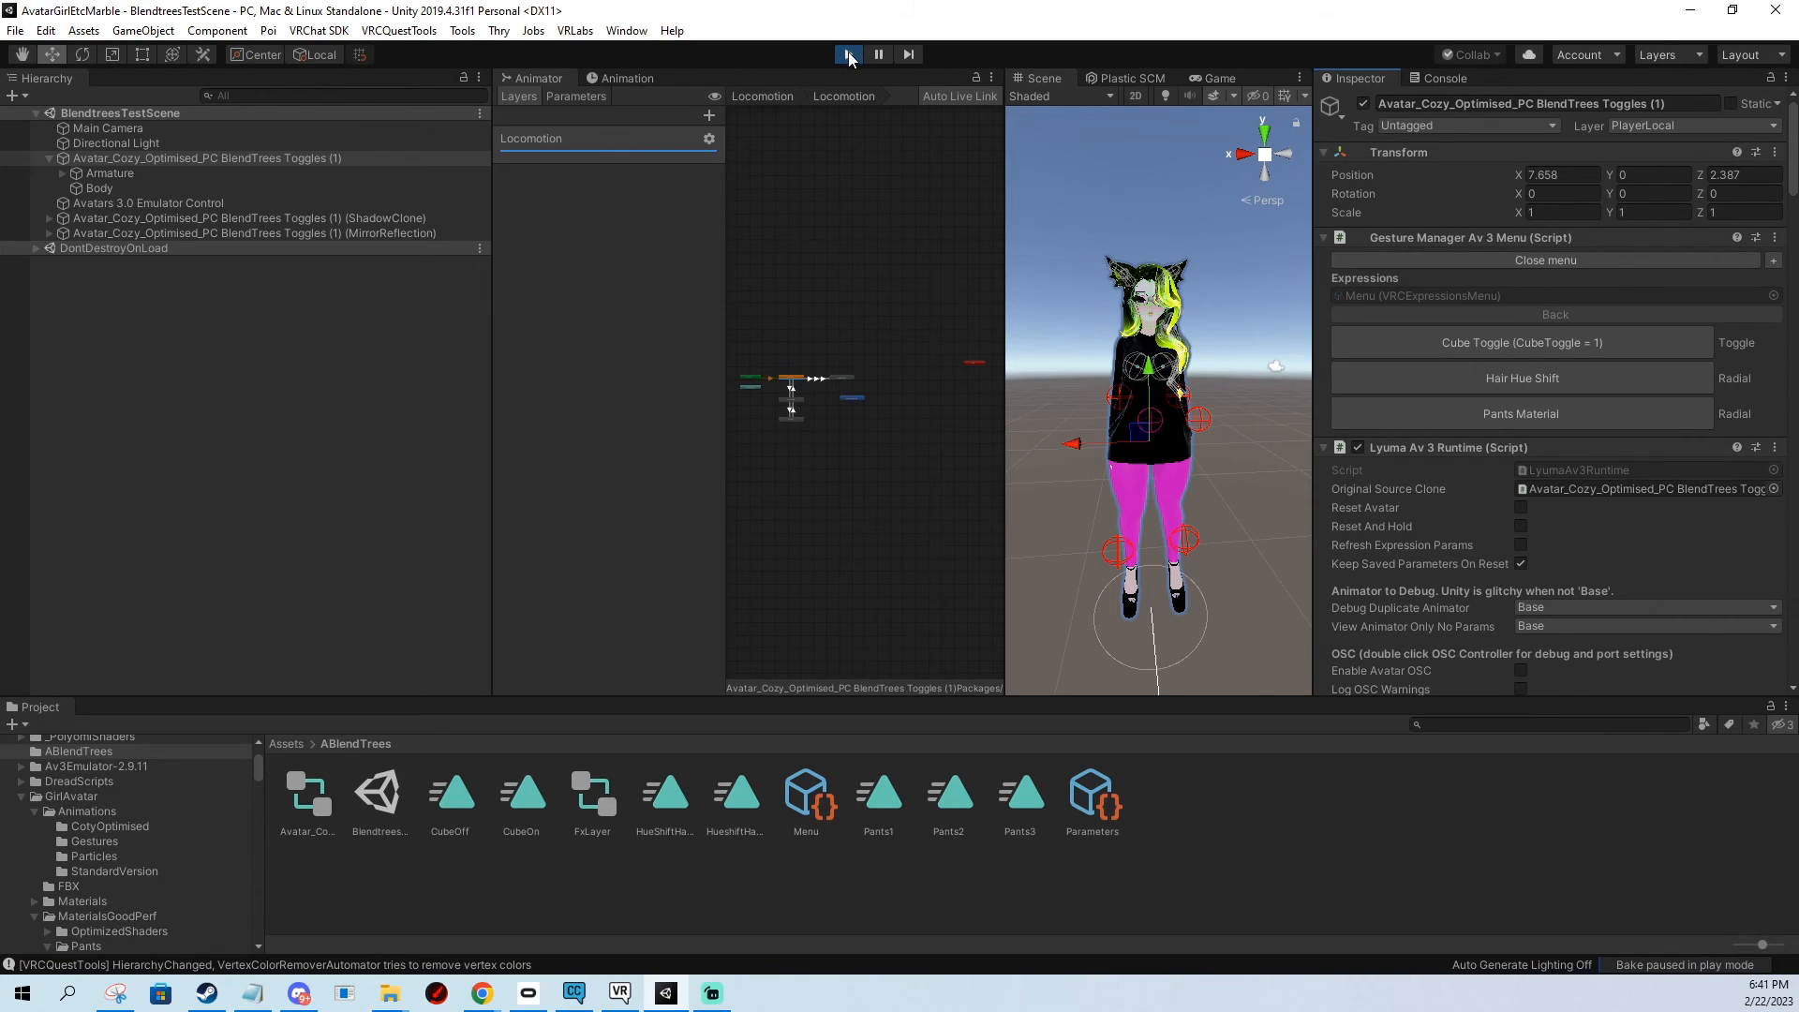
{"action": "left_click", "coordinate": [847, 55]}
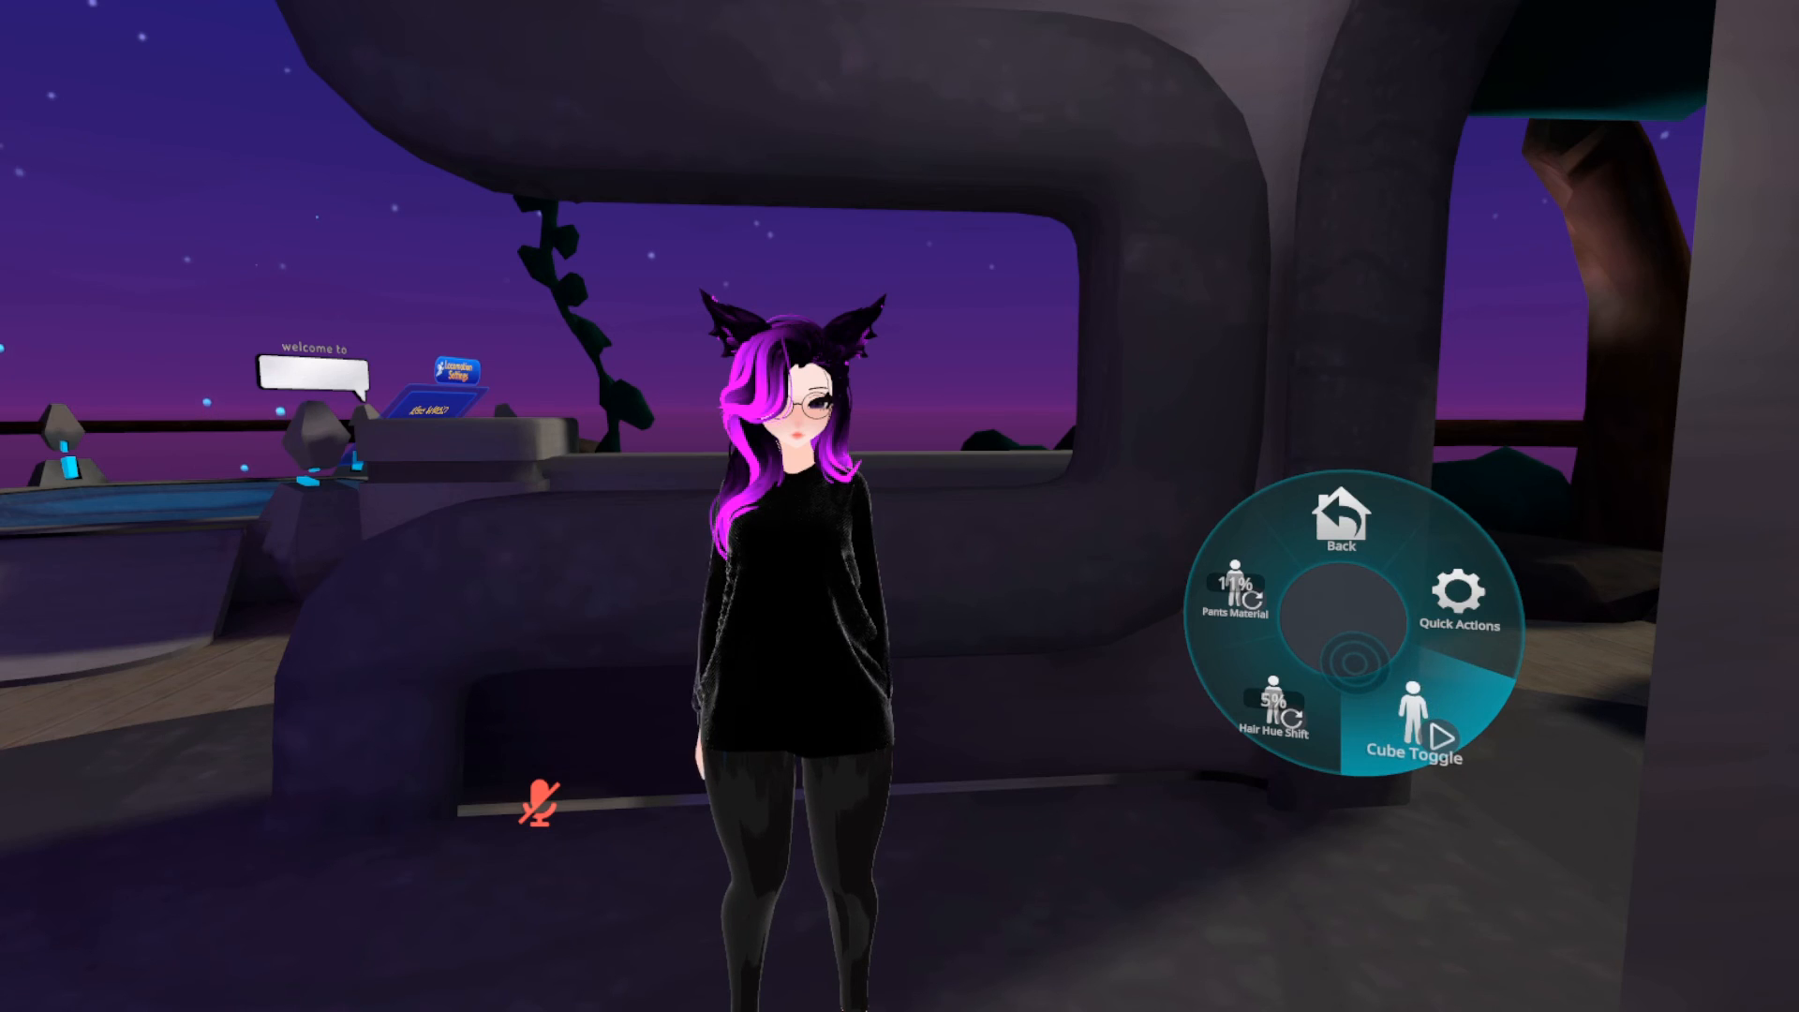
Toggle the cube on above the avatar and bring up the Hair Hue Shift radial at 5%.
{"action": "left_click", "coordinate": [1413, 722]}
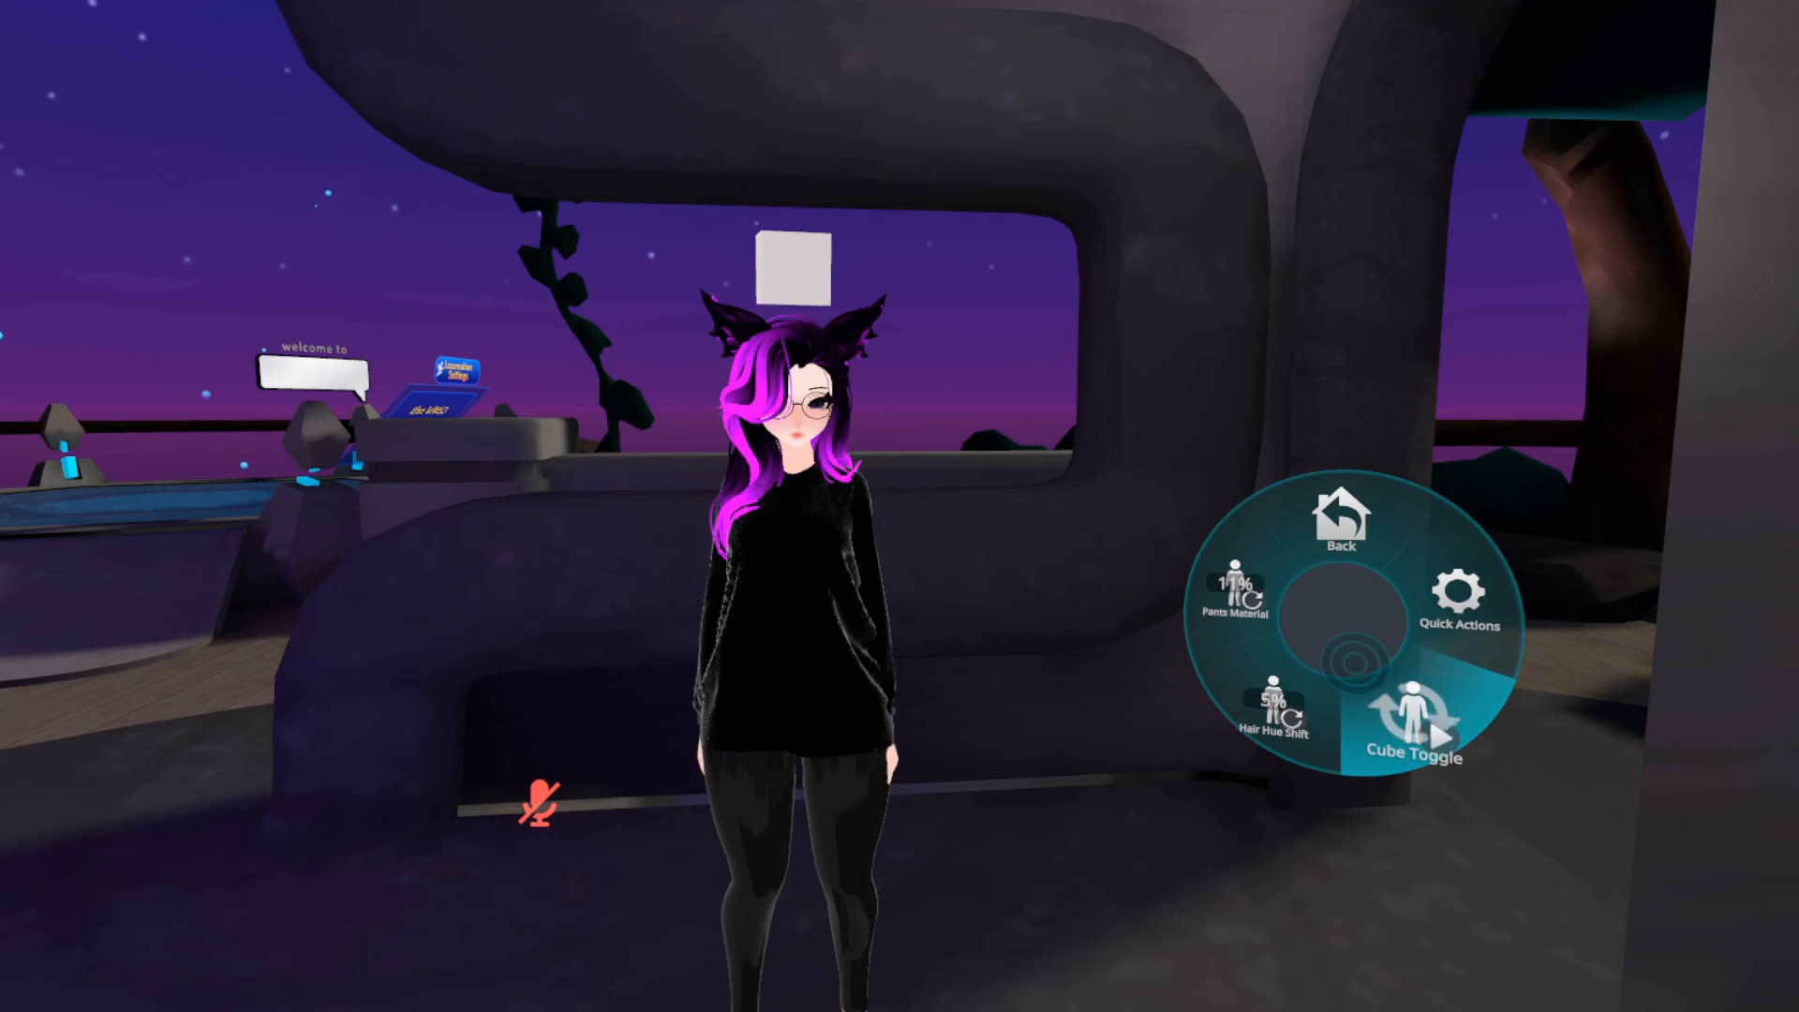
{"action": "left_click", "coordinate": [1273, 716]}
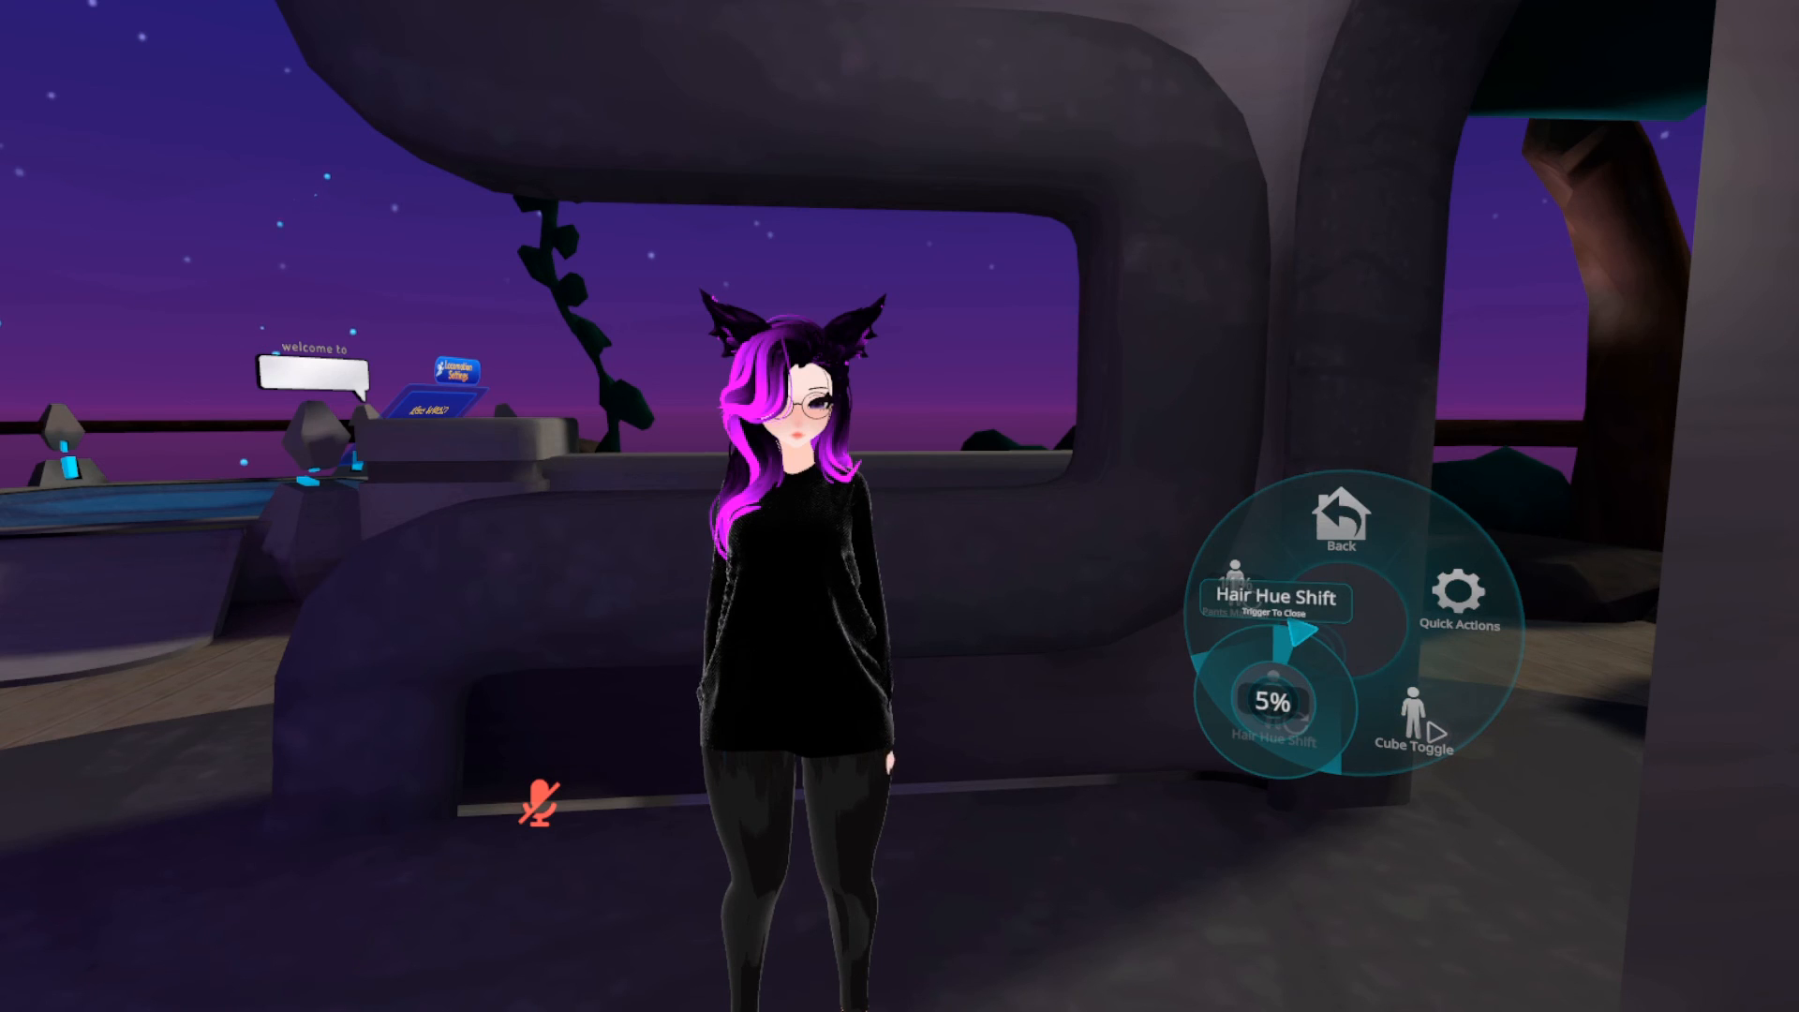